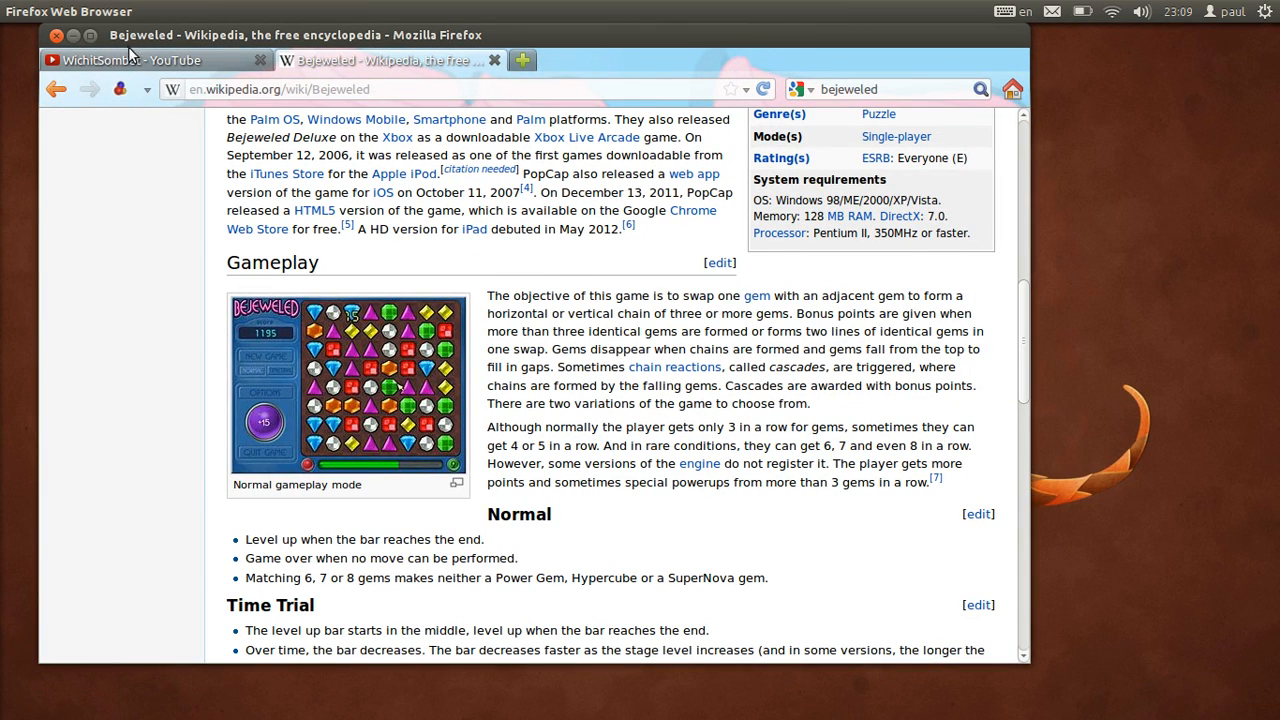
- Open the project's source code page from the YouTube channel's link in a new tab
{"action": "left_click", "coordinate": [150, 60]}
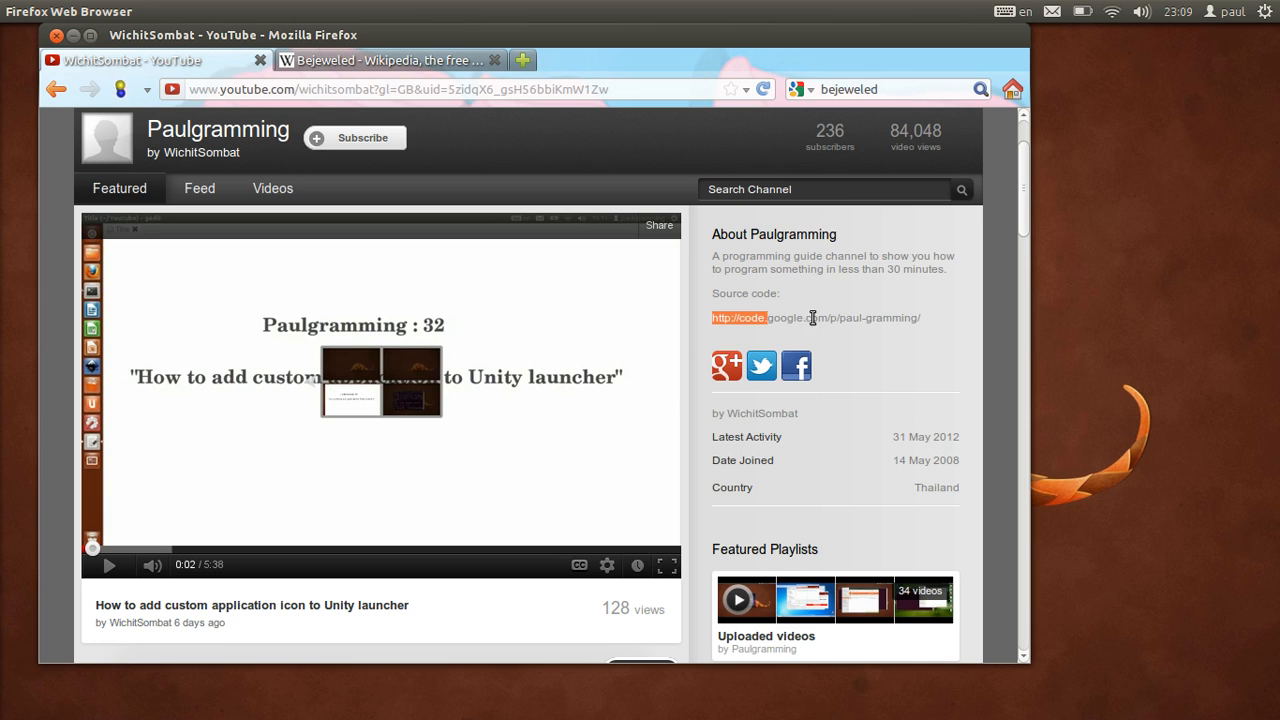
{"action": "right_click", "coordinate": [814, 318]}
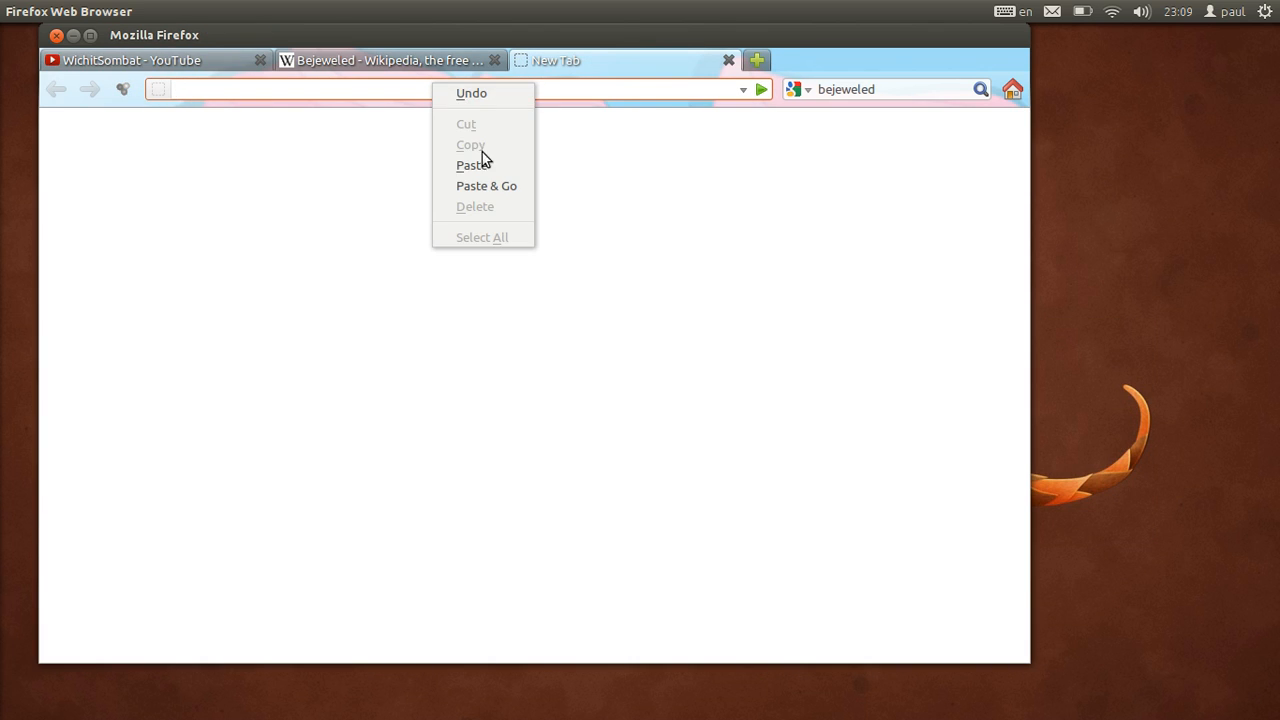
{"action": "left_click", "coordinate": [486, 186]}
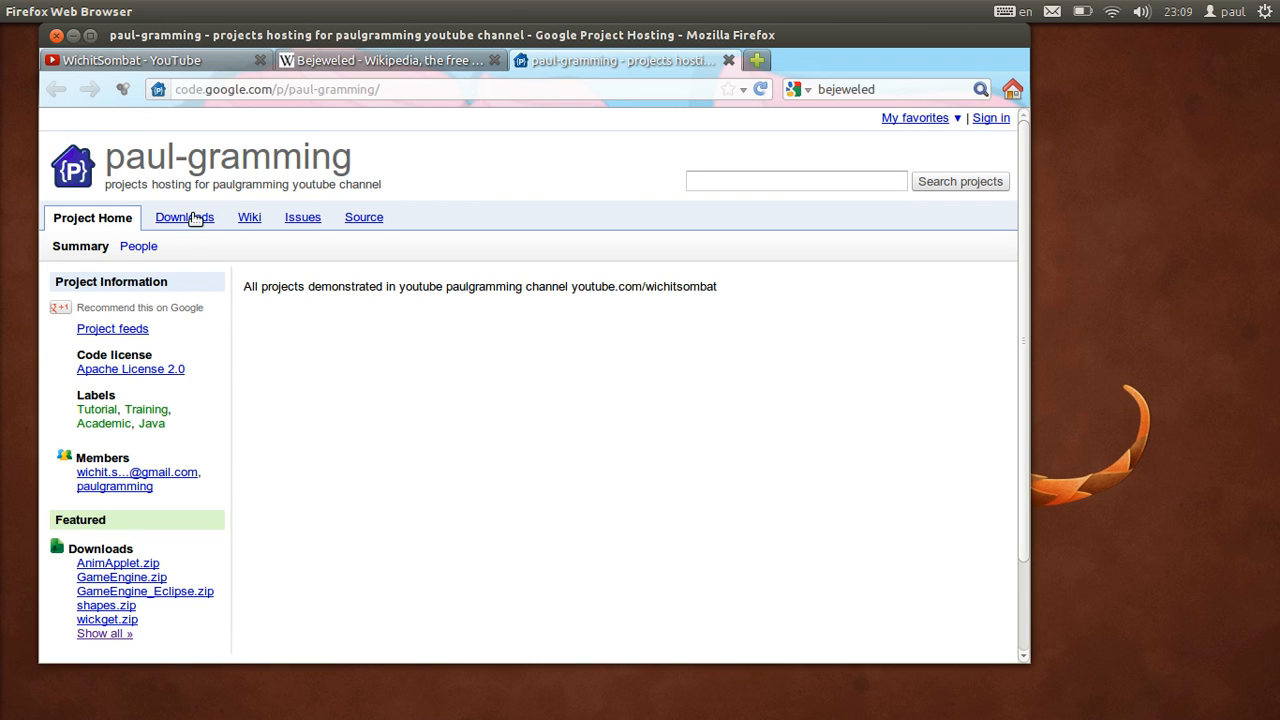
- Download shapes.zip from the project's Downloads list, set to open with Archive Manager
{"action": "left_click", "coordinate": [184, 217]}
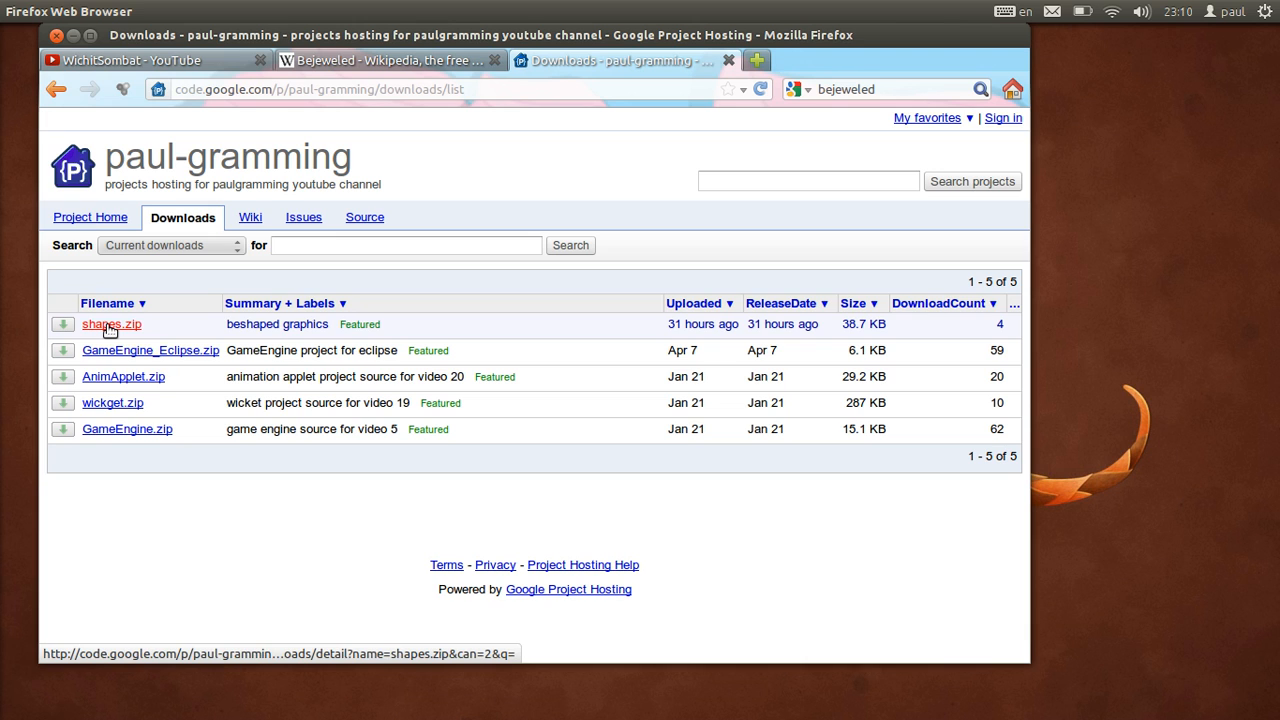
{"action": "left_click", "coordinate": [111, 324]}
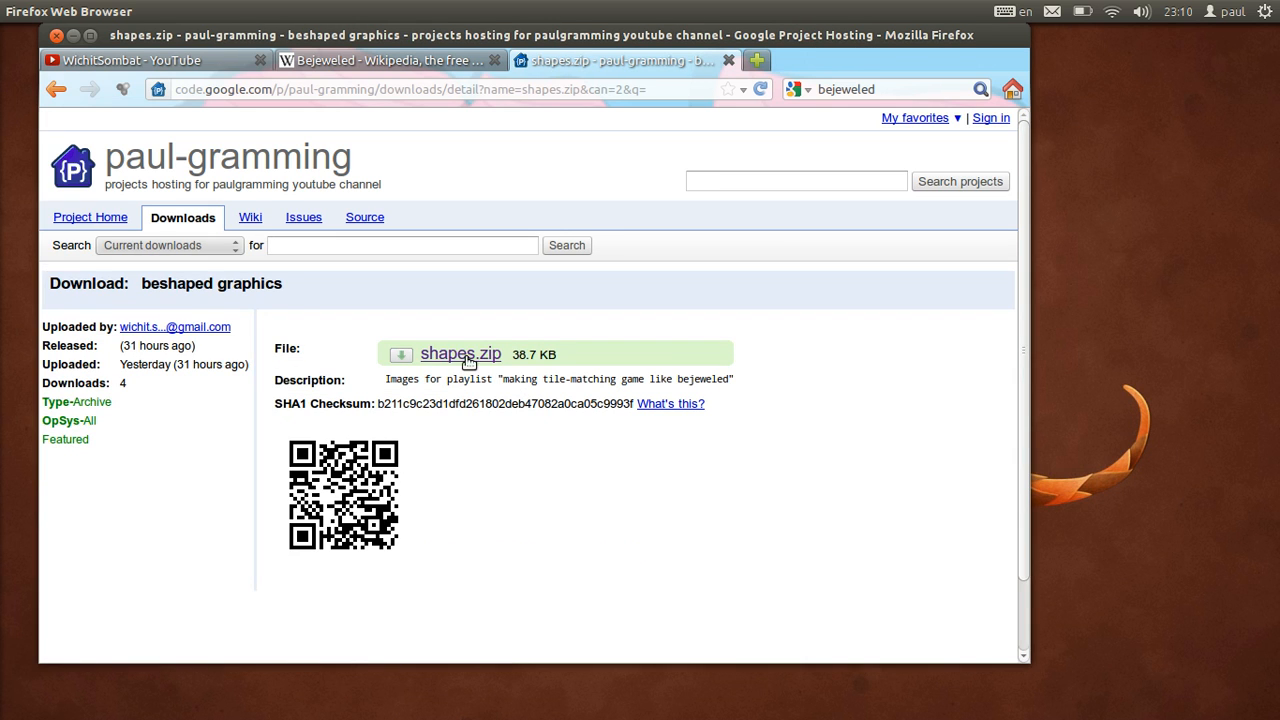
{"action": "left_click", "coordinate": [460, 354]}
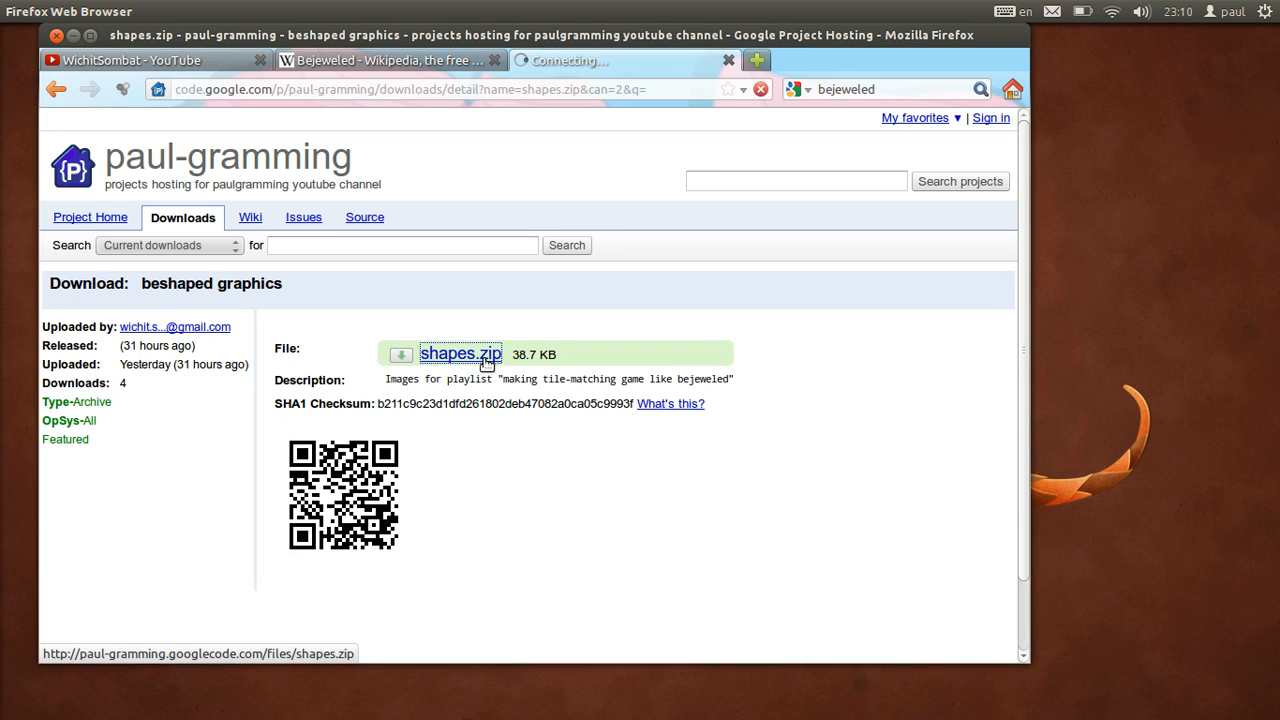
{"action": "left_click", "coordinate": [460, 354]}
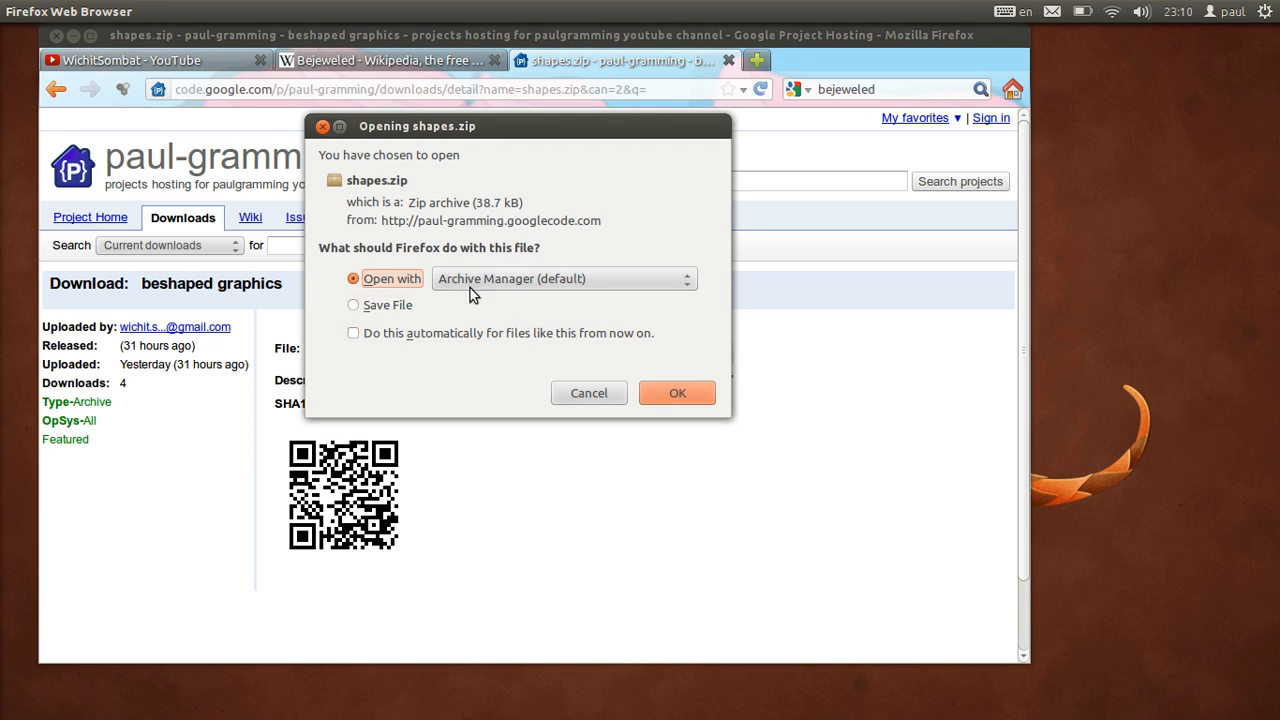
- Extract shapes.zip into the YouTube/Eclipse folder and dismiss the completion message
{"action": "left_click", "coordinate": [677, 392]}
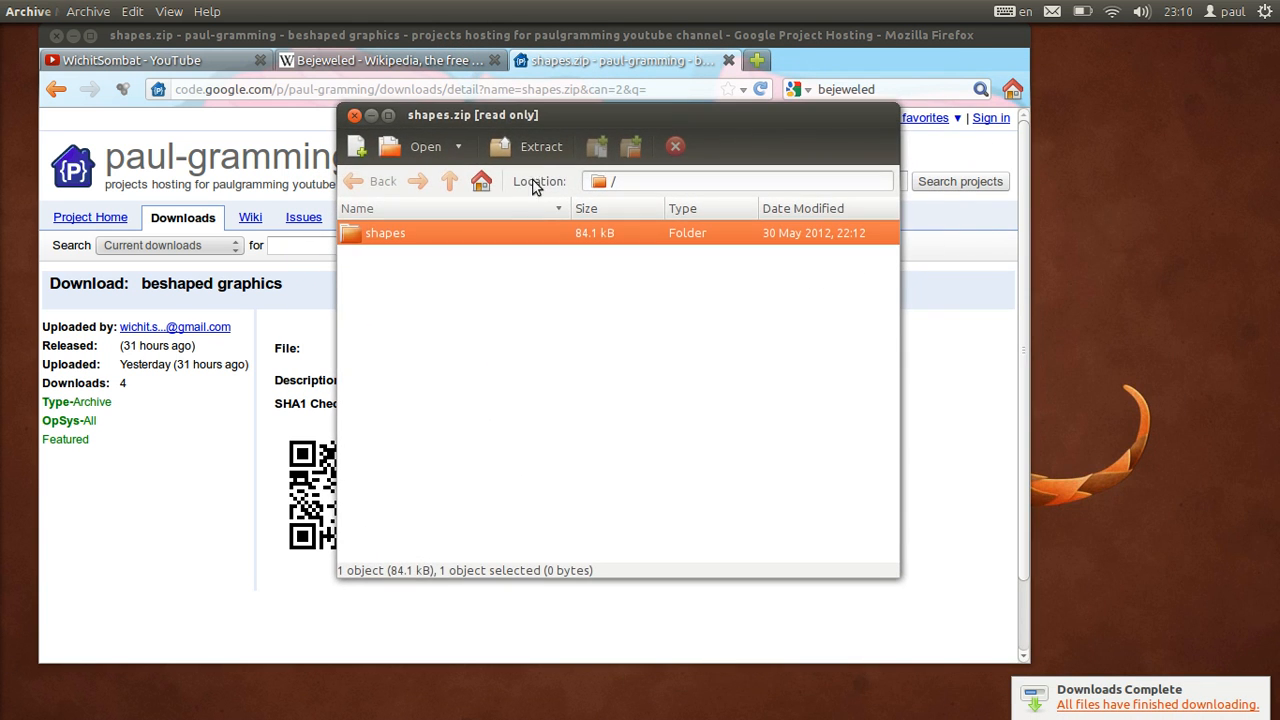
{"action": "left_click", "coordinate": [540, 146]}
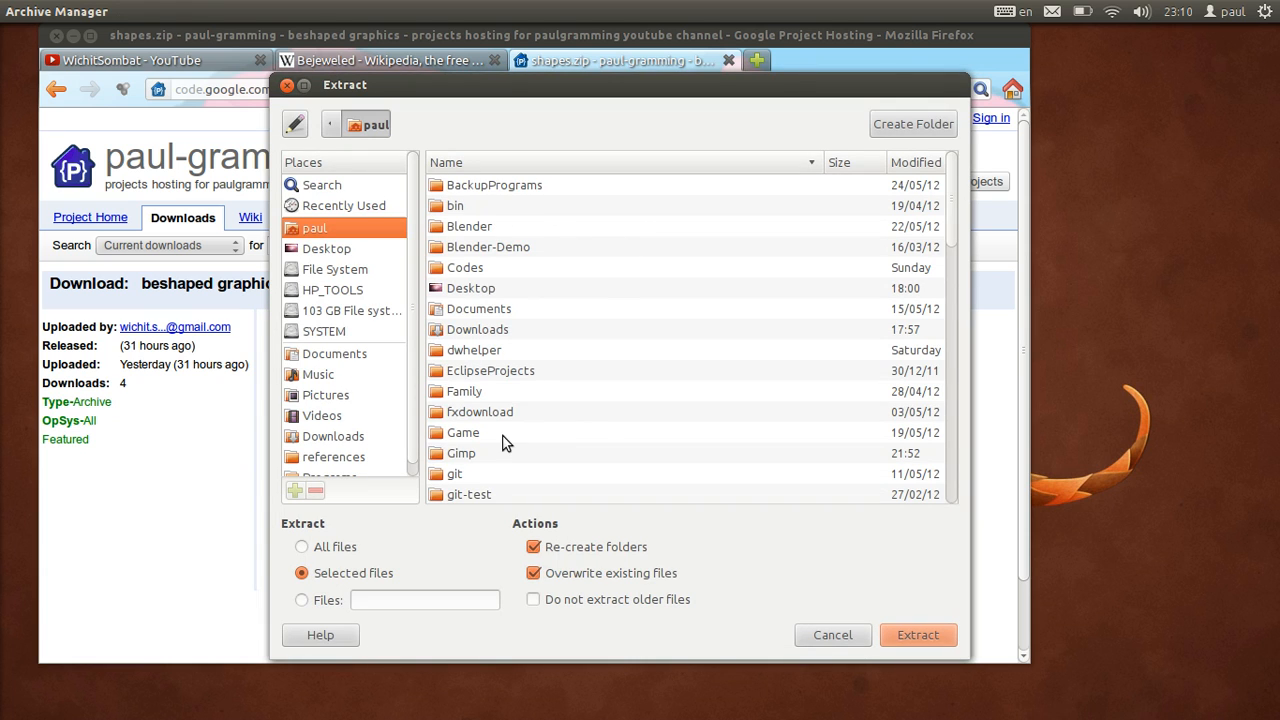
{"action": "mouse_move", "coordinate": [506, 334]}
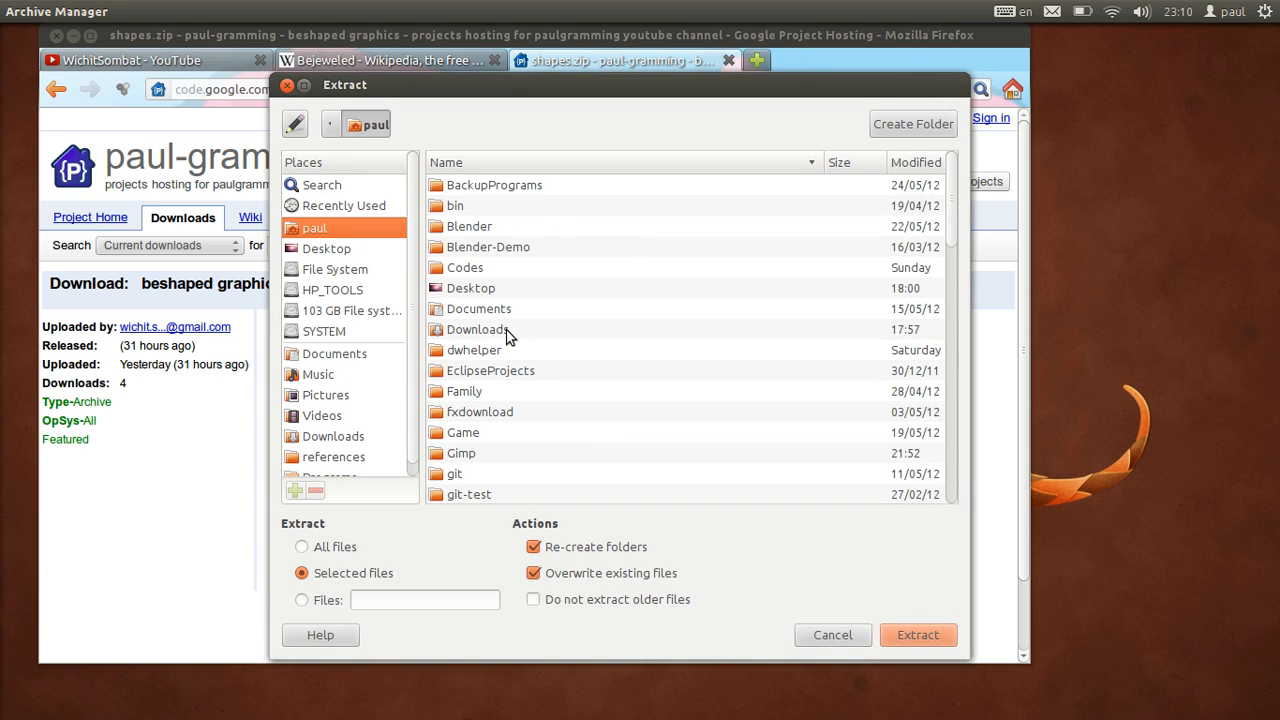
{"action": "left_click", "coordinate": [477, 329]}
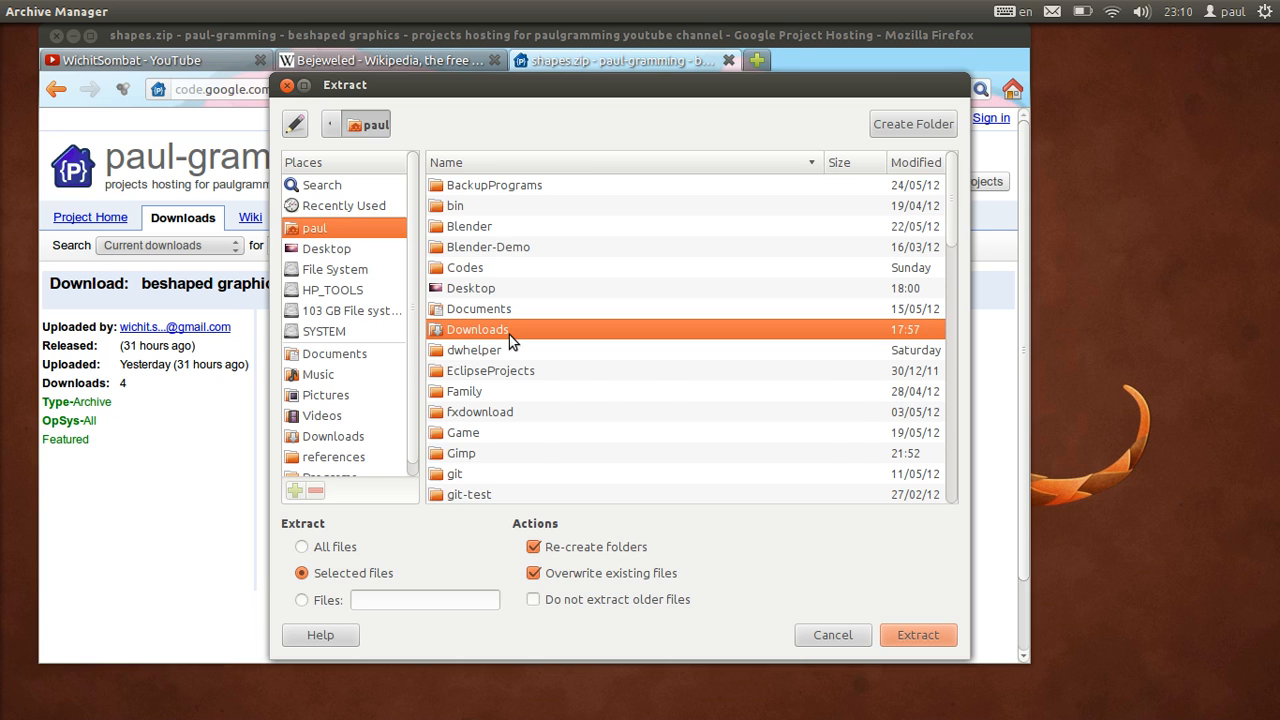
{"action": "double_click", "coordinate": [478, 329]}
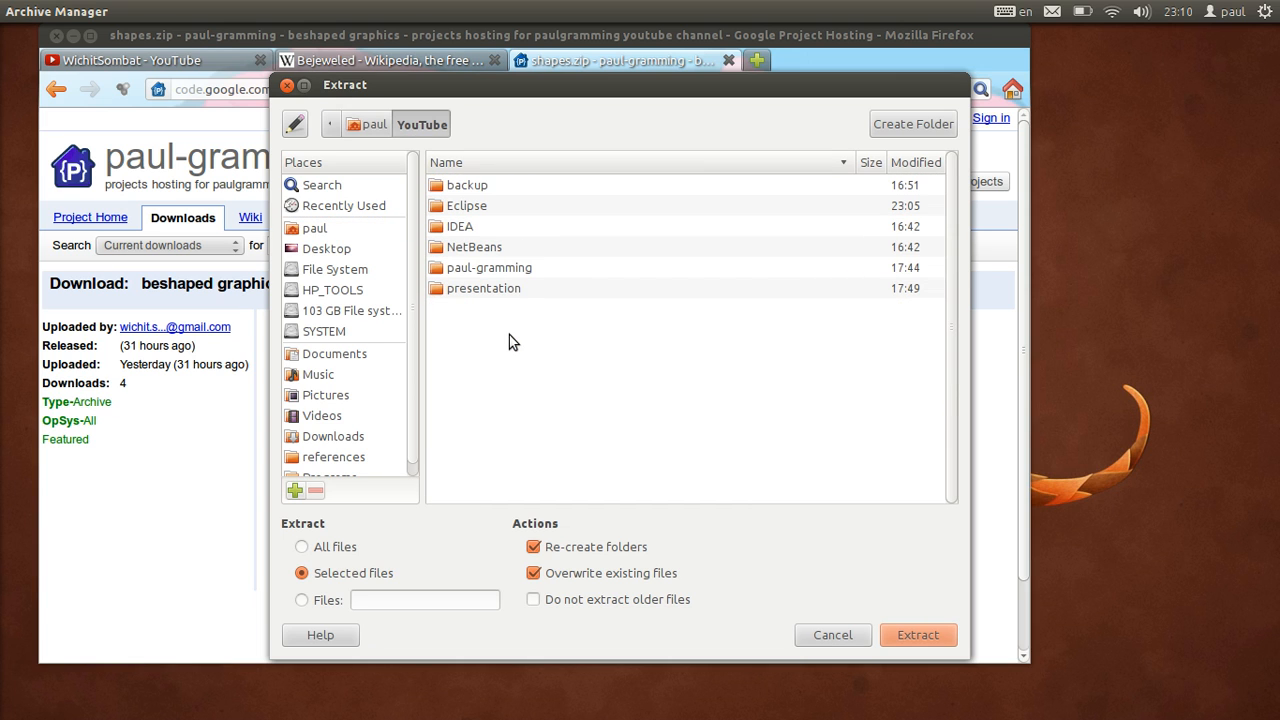
{"action": "mouse_move", "coordinate": [465, 215]}
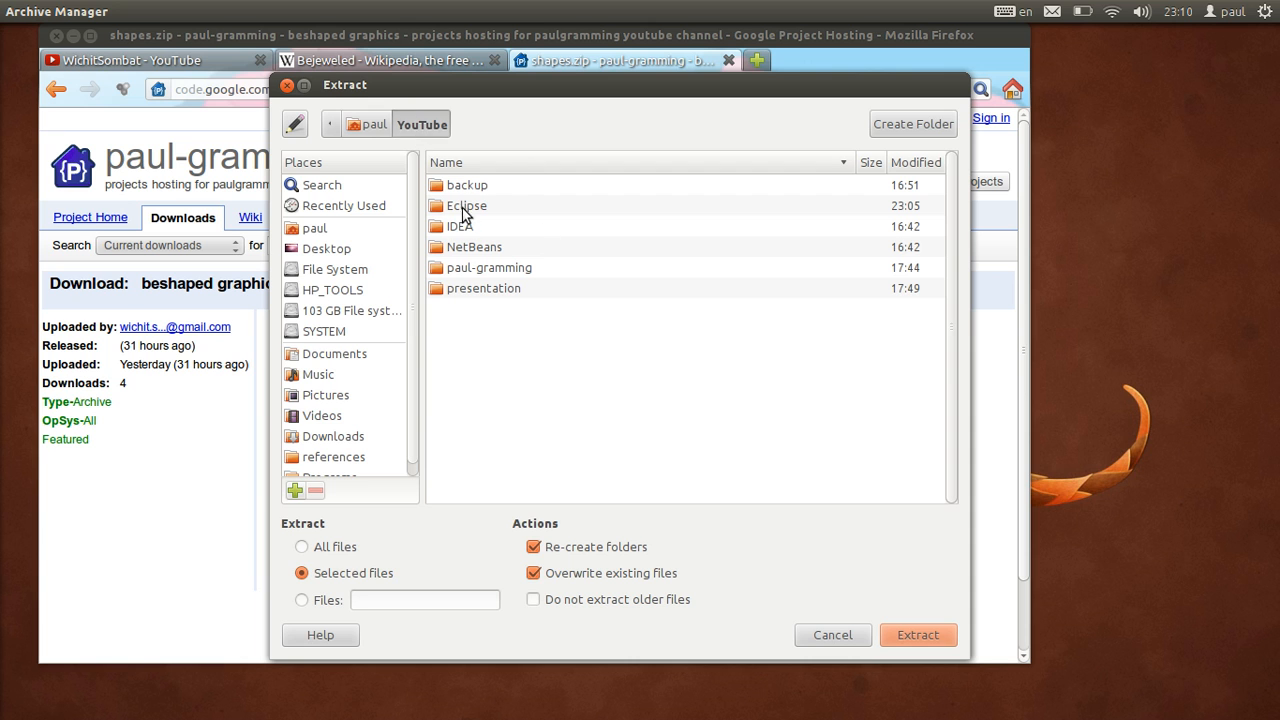
{"action": "double_click", "coordinate": [466, 205]}
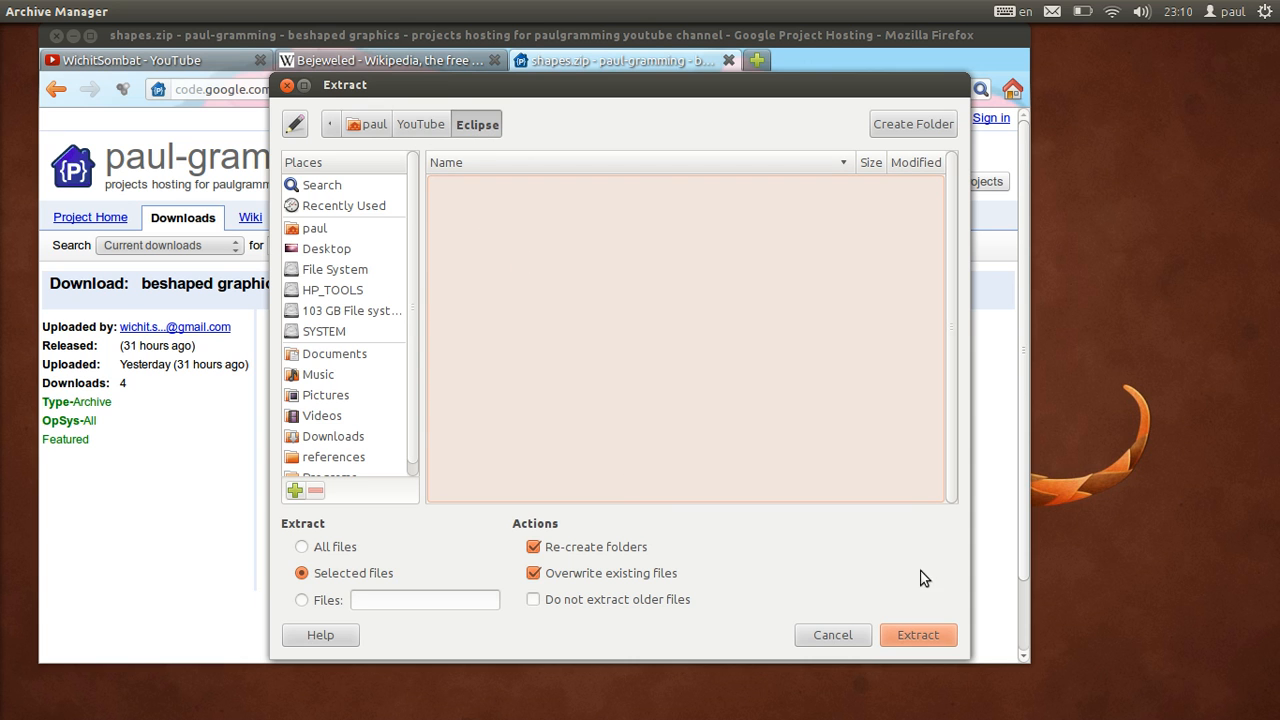
{"action": "left_click", "coordinate": [917, 634]}
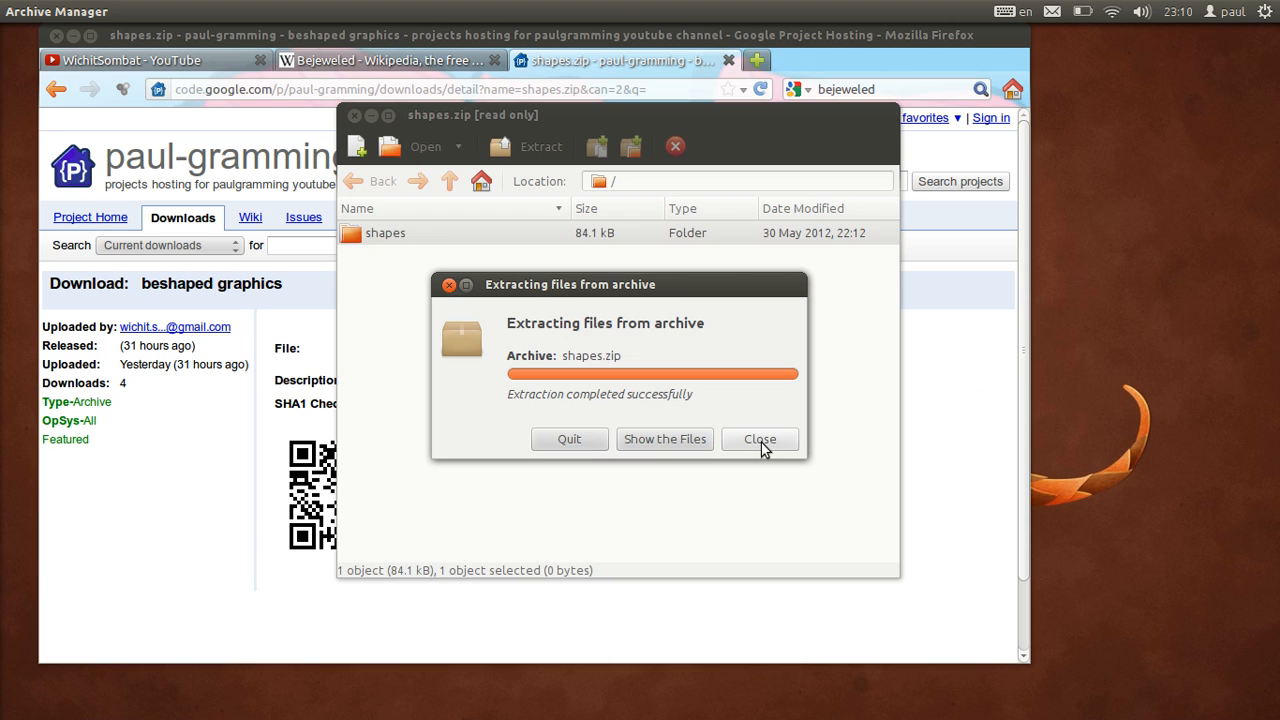
{"action": "left_click", "coordinate": [759, 439]}
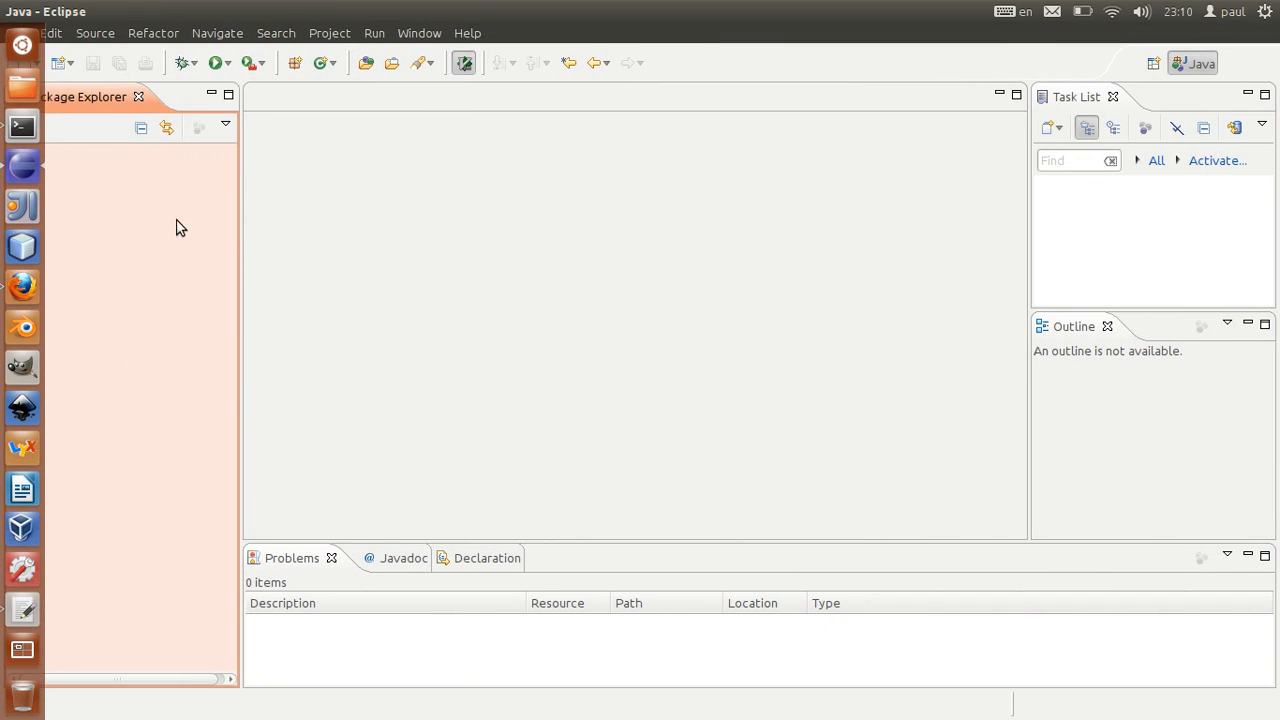
{"action": "mouse_move", "coordinate": [22, 165]}
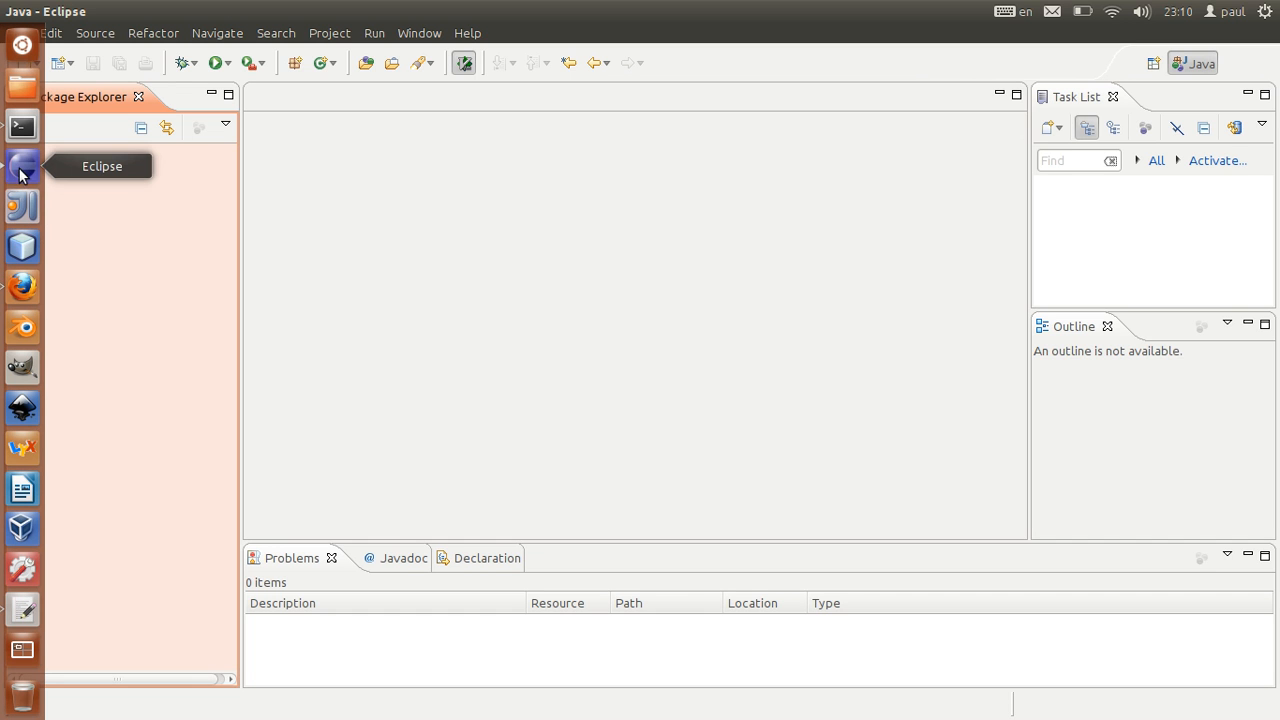
{"action": "mouse_move", "coordinate": [25, 175]}
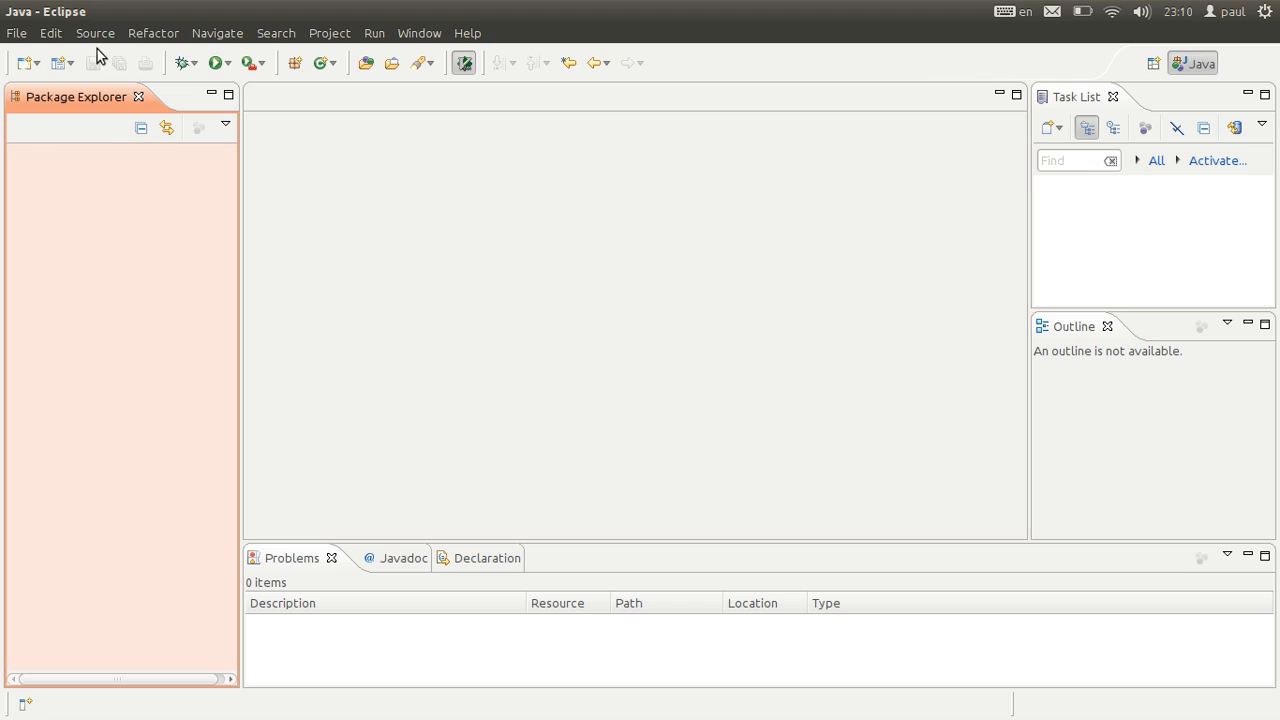
{"action": "mouse_move", "coordinate": [16, 33]}
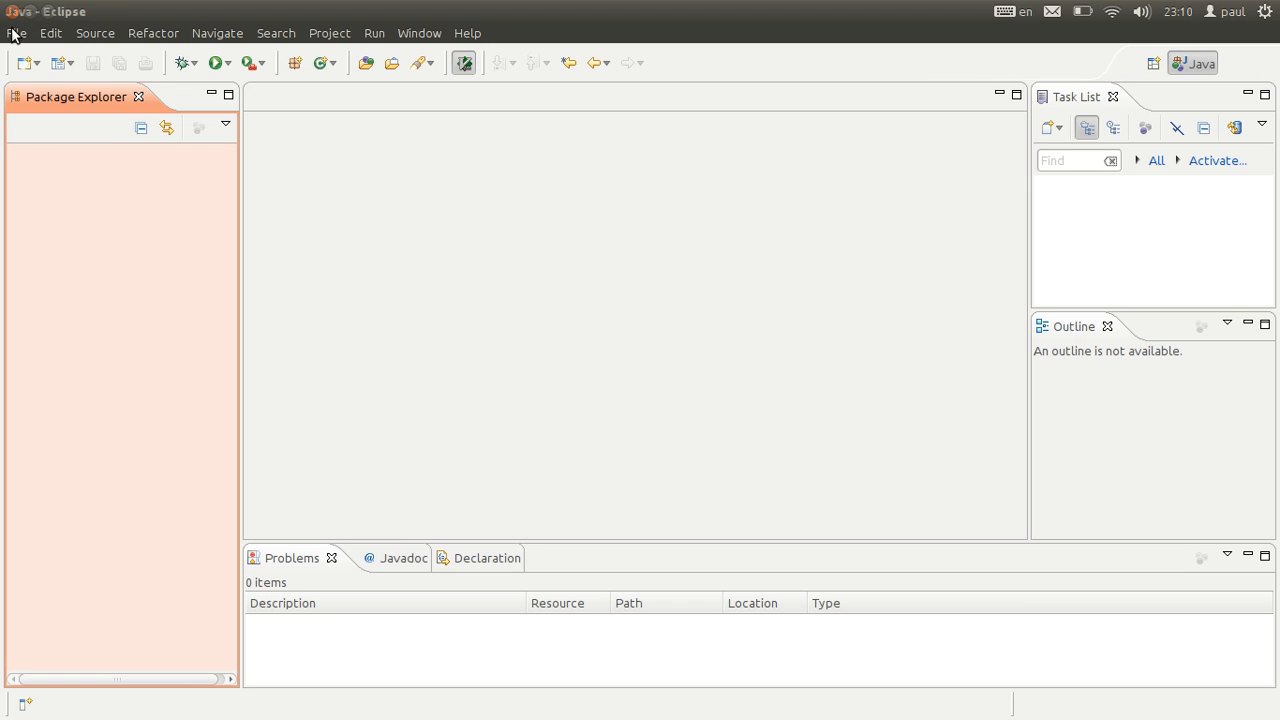
{"action": "mouse_move", "coordinate": [165, 310]}
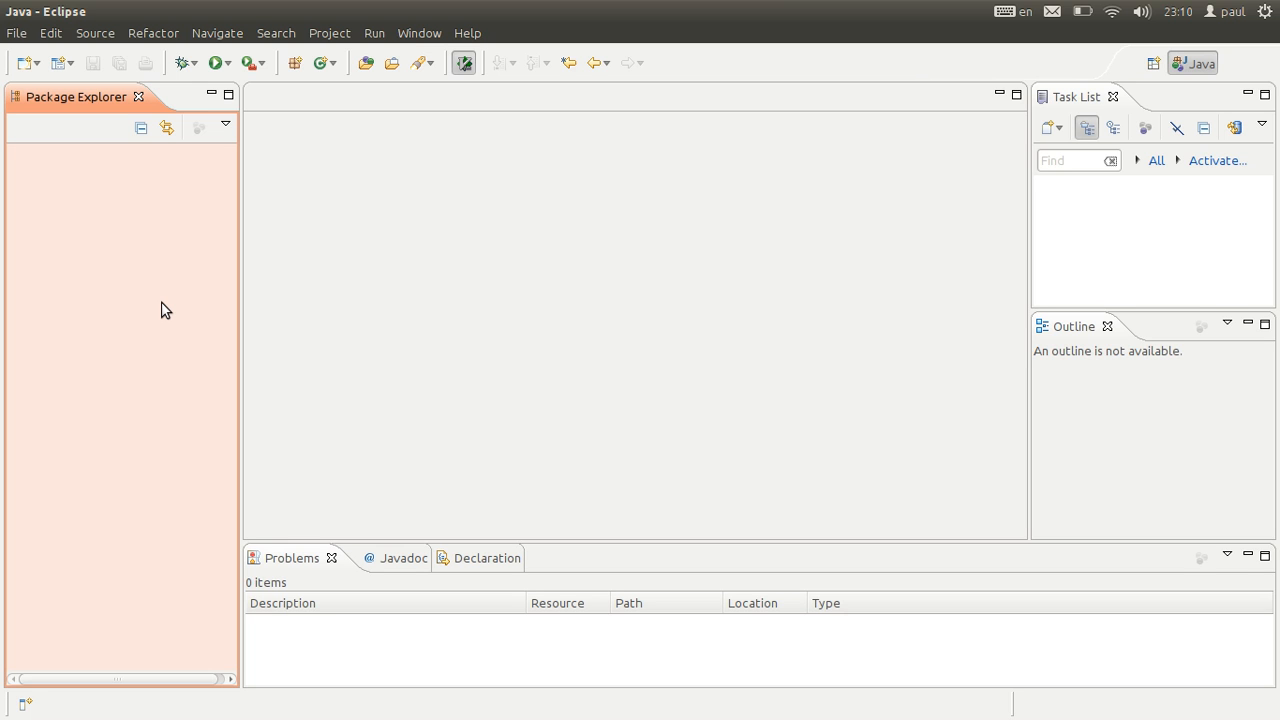
- Create Java project 'Beshaped' from Package Explorer and expand it to show src and JRE library
{"action": "right_click", "coordinate": [165, 310]}
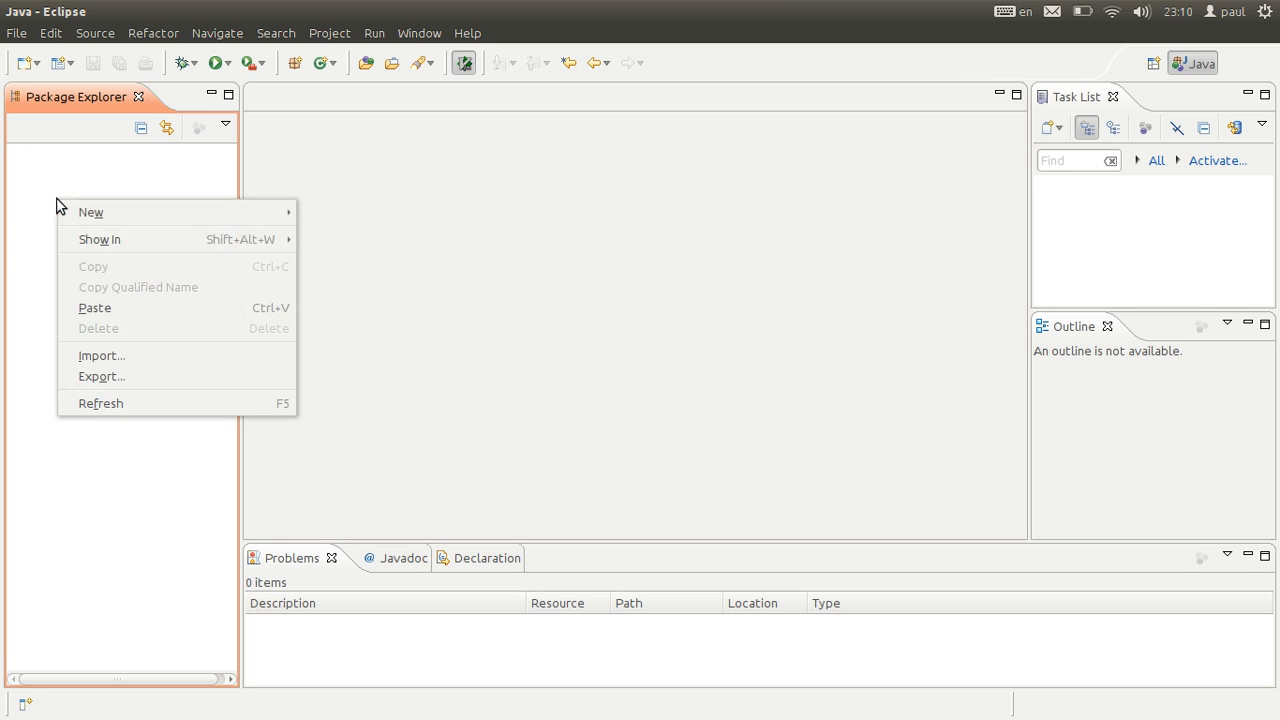
{"action": "mouse_move", "coordinate": [90, 212]}
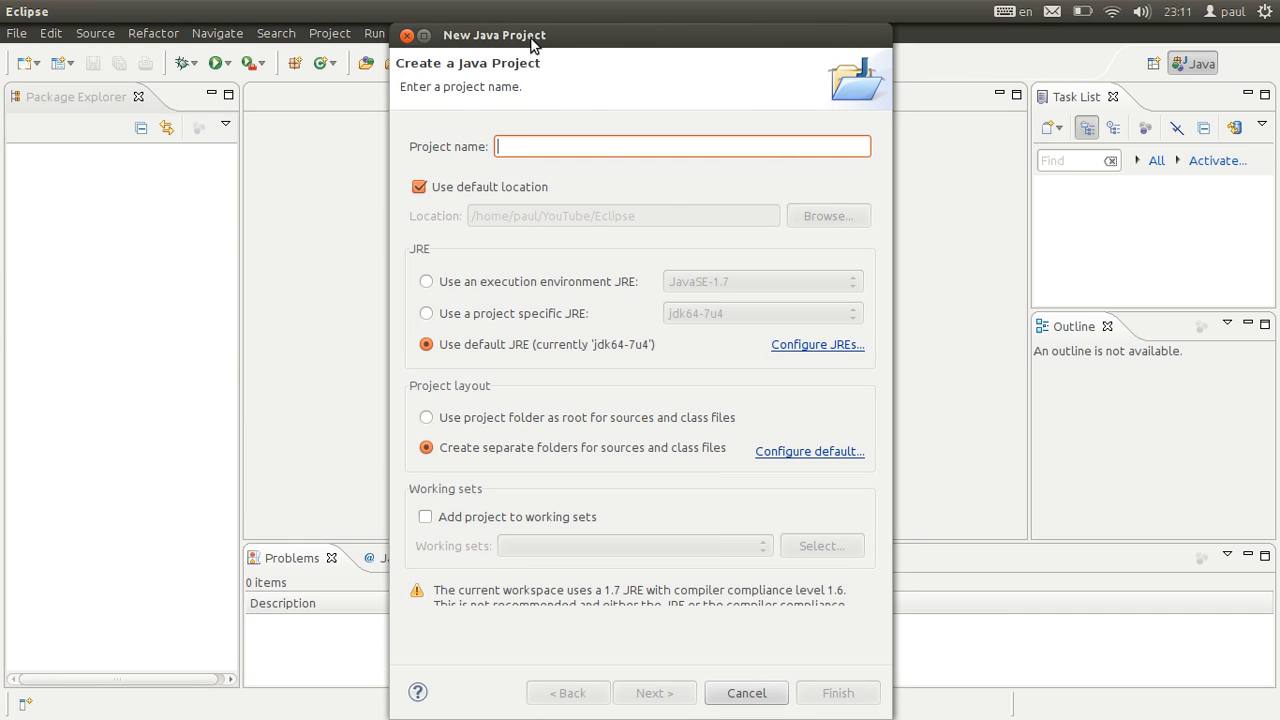
{"action": "type", "text": "Be"}
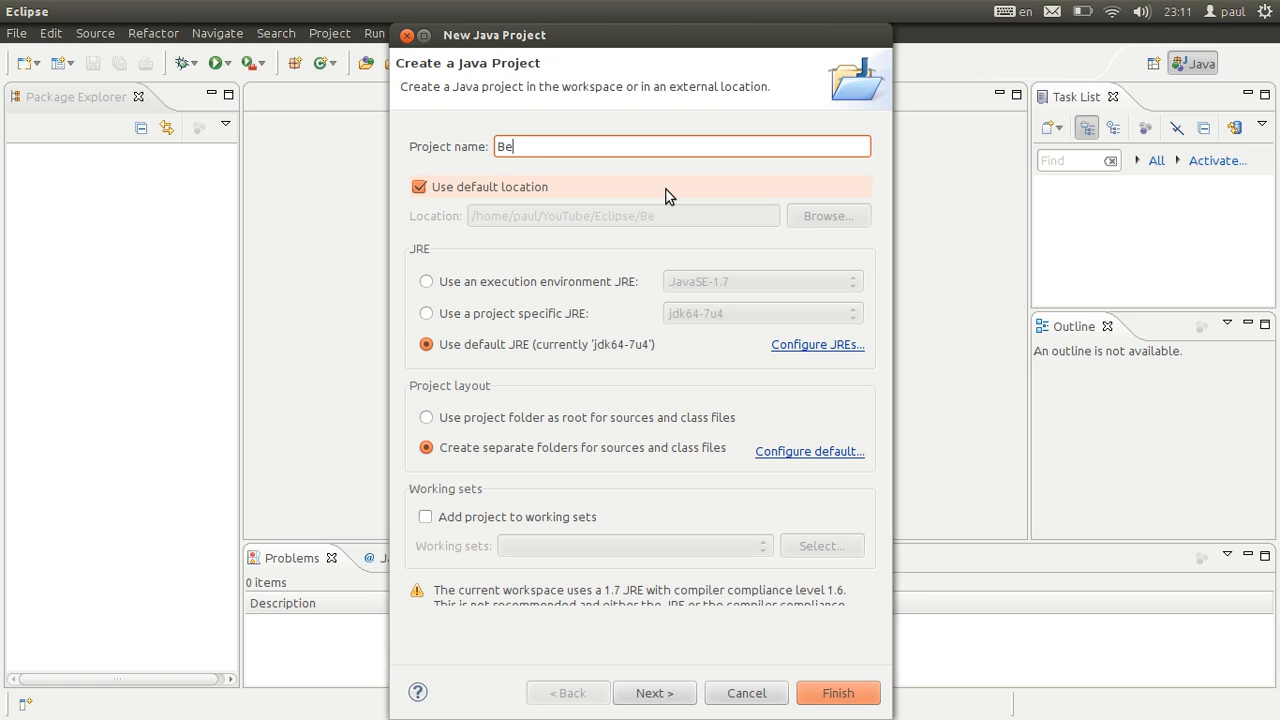
{"action": "left_click", "coordinate": [837, 692]}
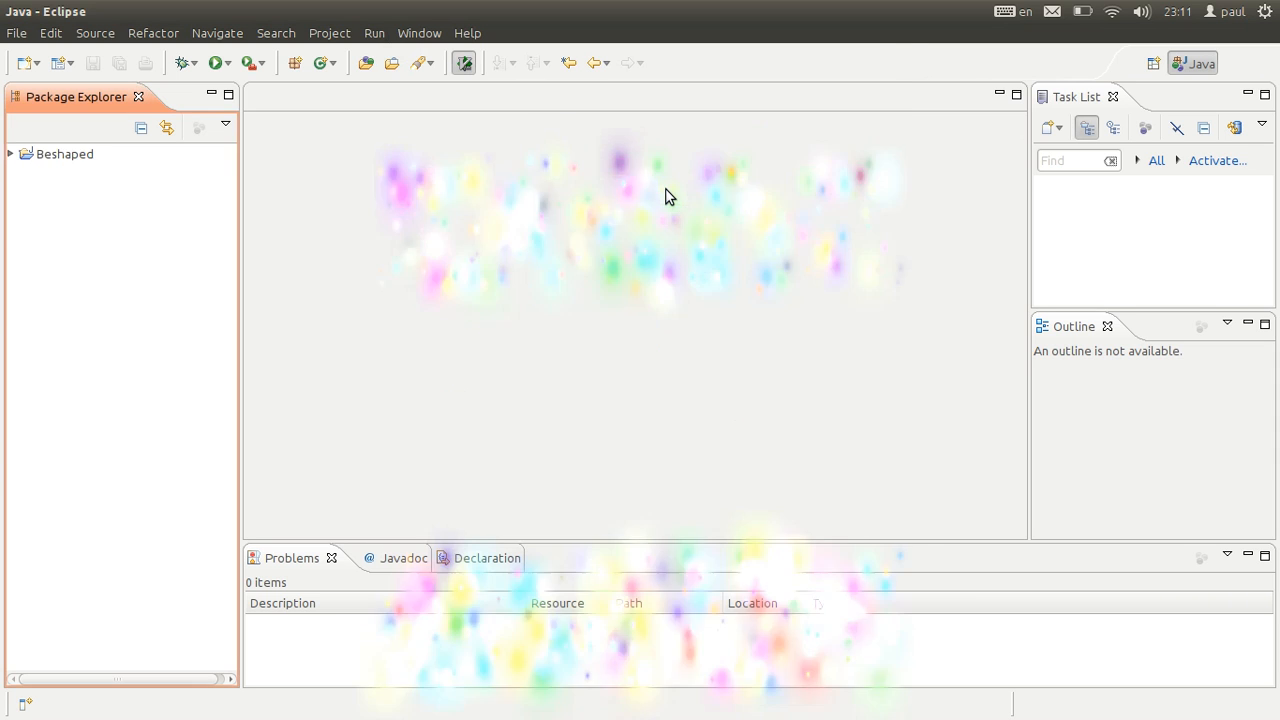
{"action": "left_click", "coordinate": [64, 153]}
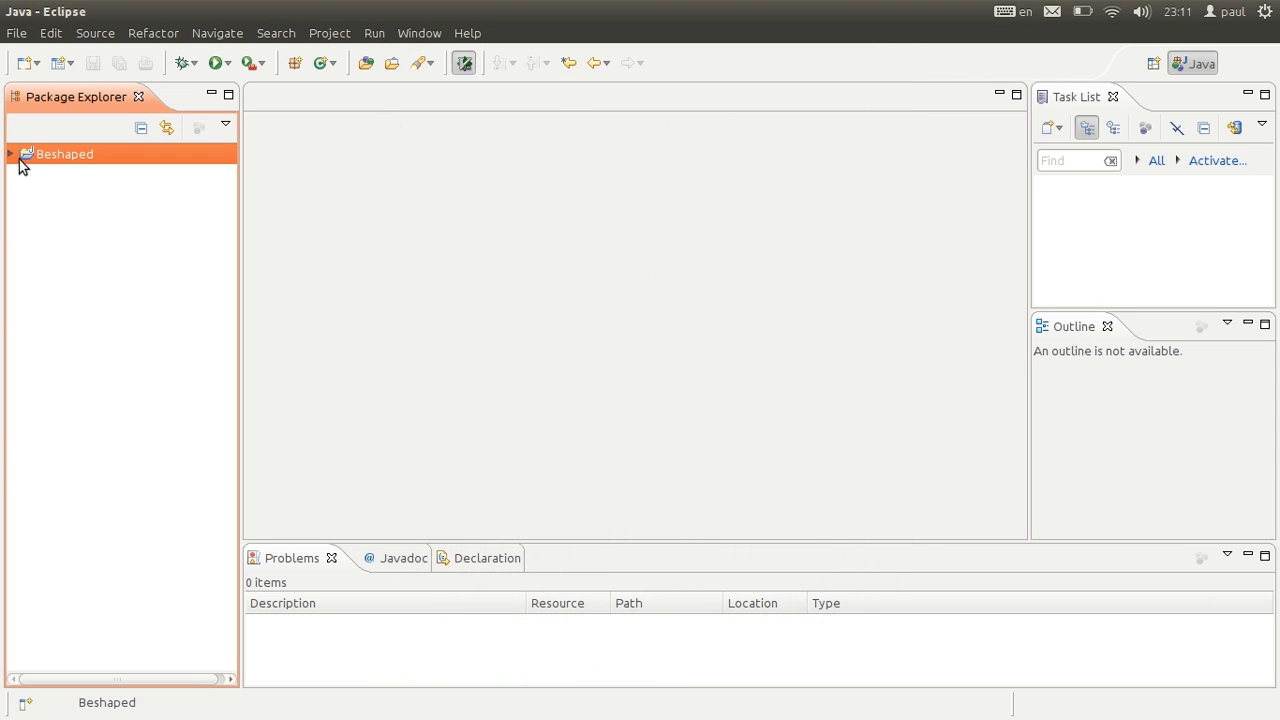
{"action": "left_click", "coordinate": [10, 154]}
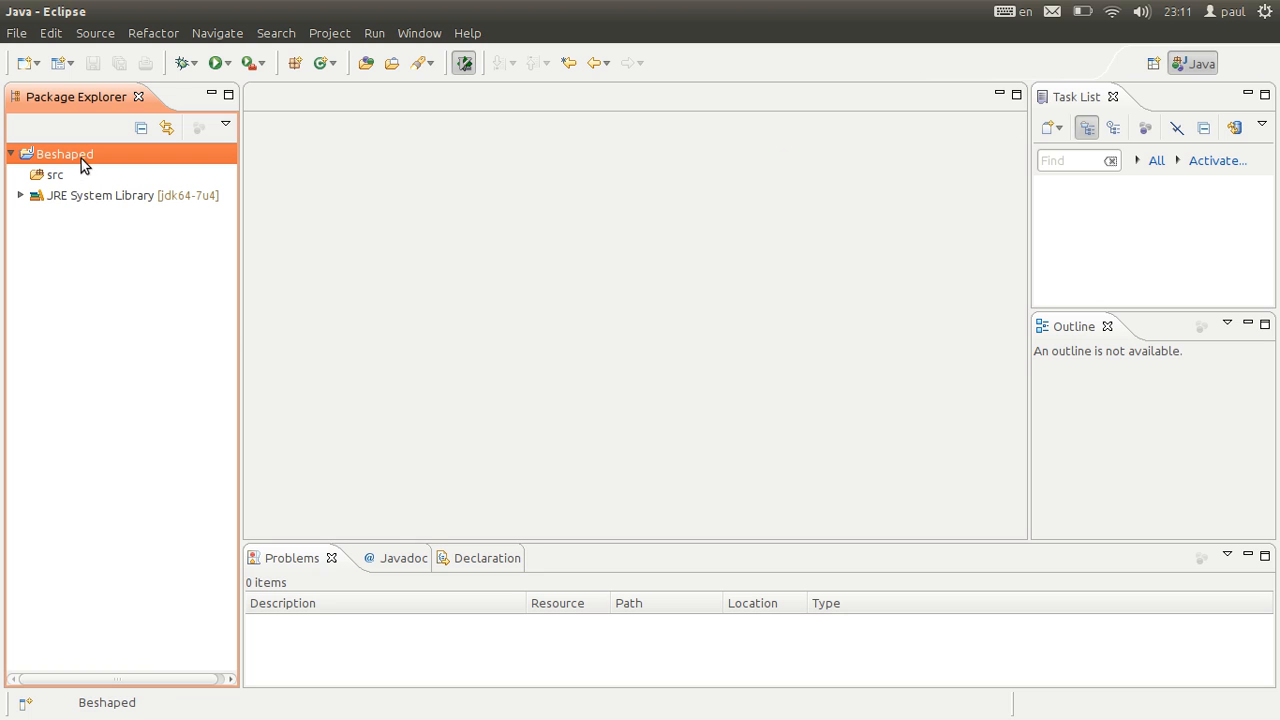
- Add the JavaFX [system library] user library to Beshaped through the Add Library dialog
{"action": "right_click", "coordinate": [64, 153]}
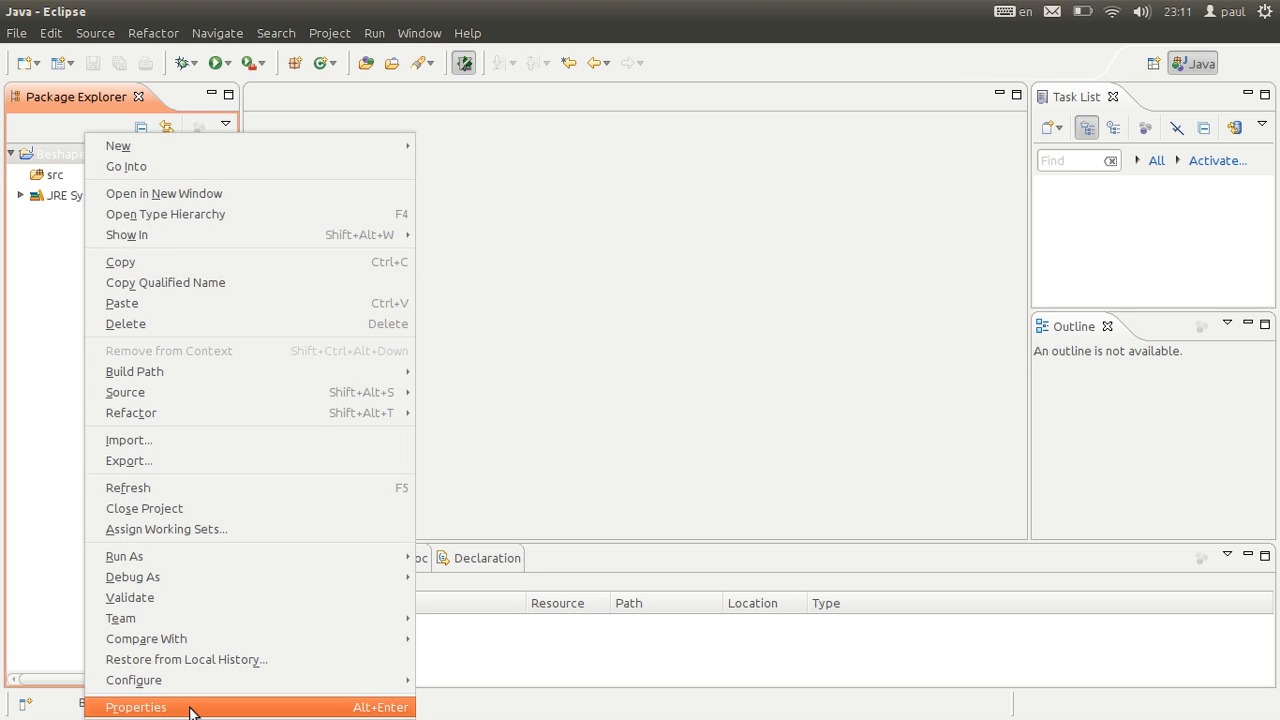
{"action": "mouse_move", "coordinate": [135, 371]}
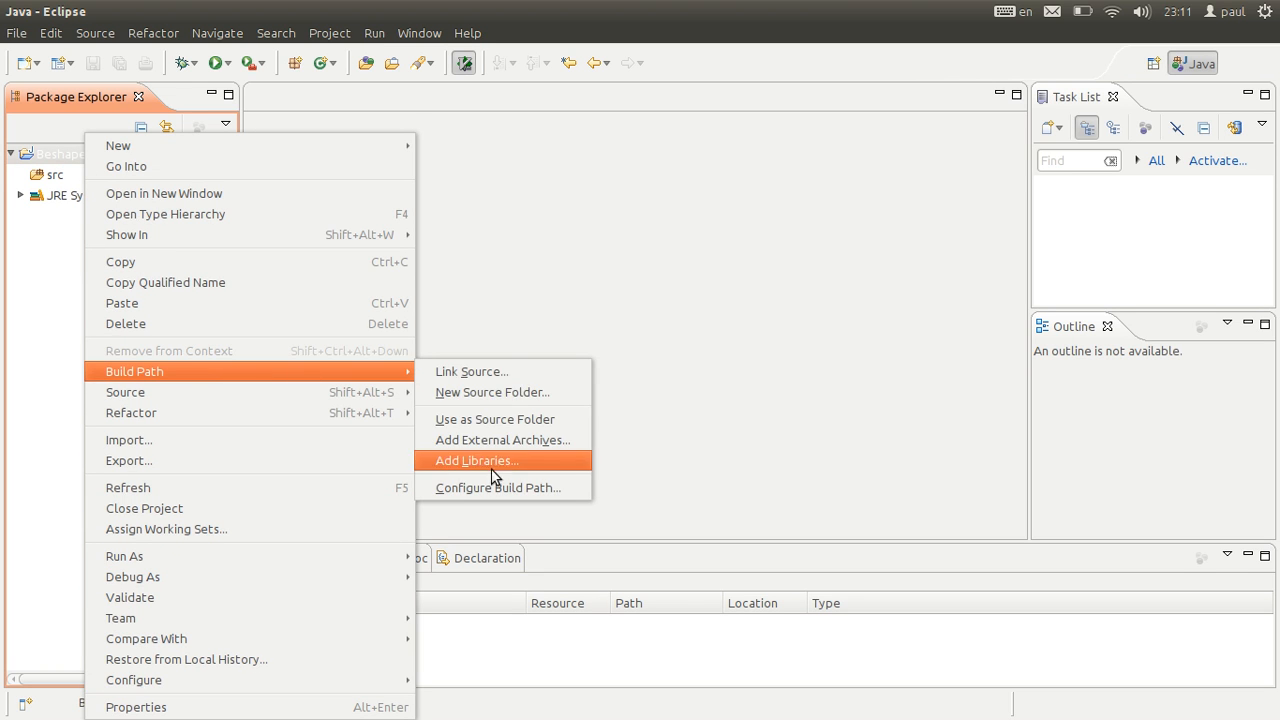
{"action": "left_click", "coordinate": [476, 460]}
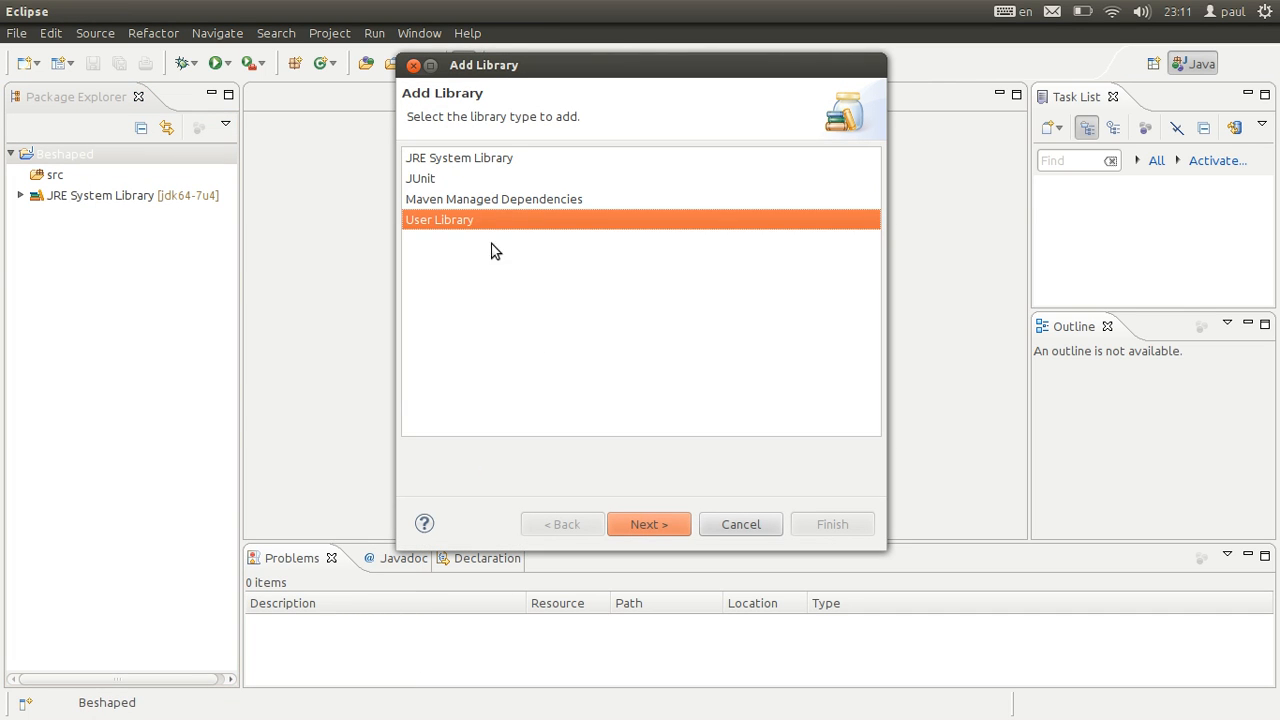
{"action": "left_click", "coordinate": [648, 524]}
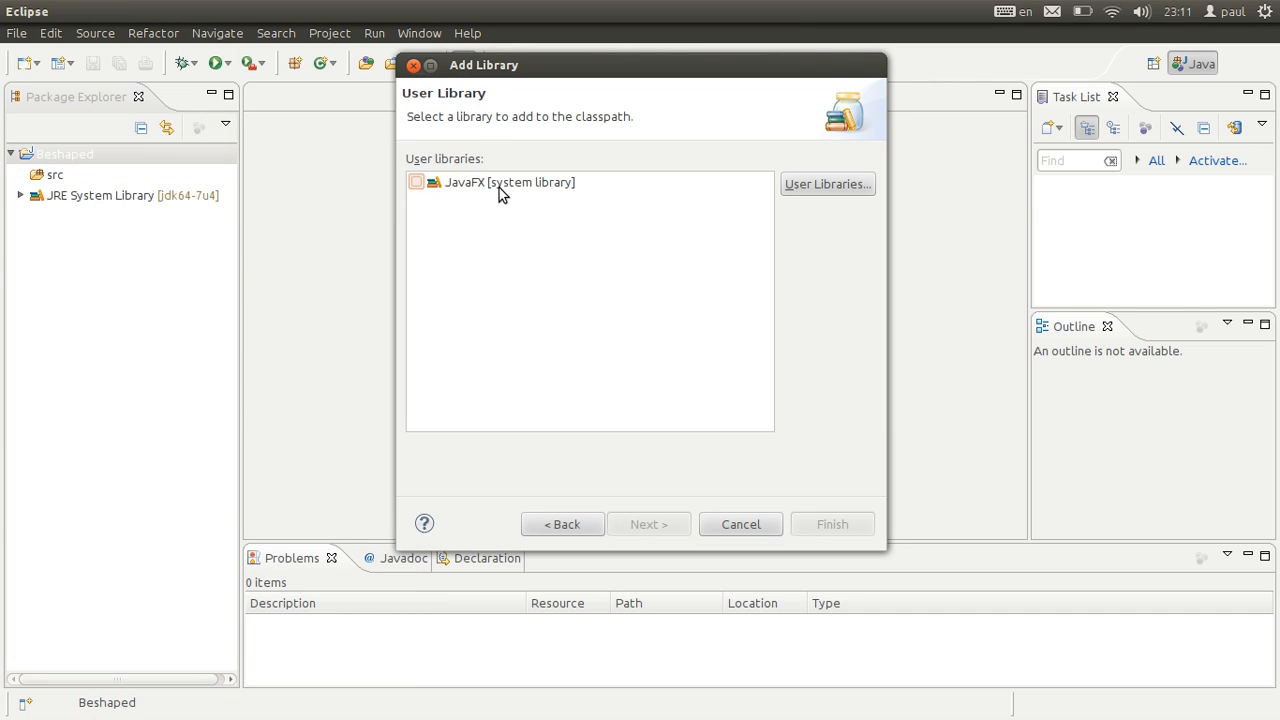
{"action": "left_click", "coordinate": [509, 182]}
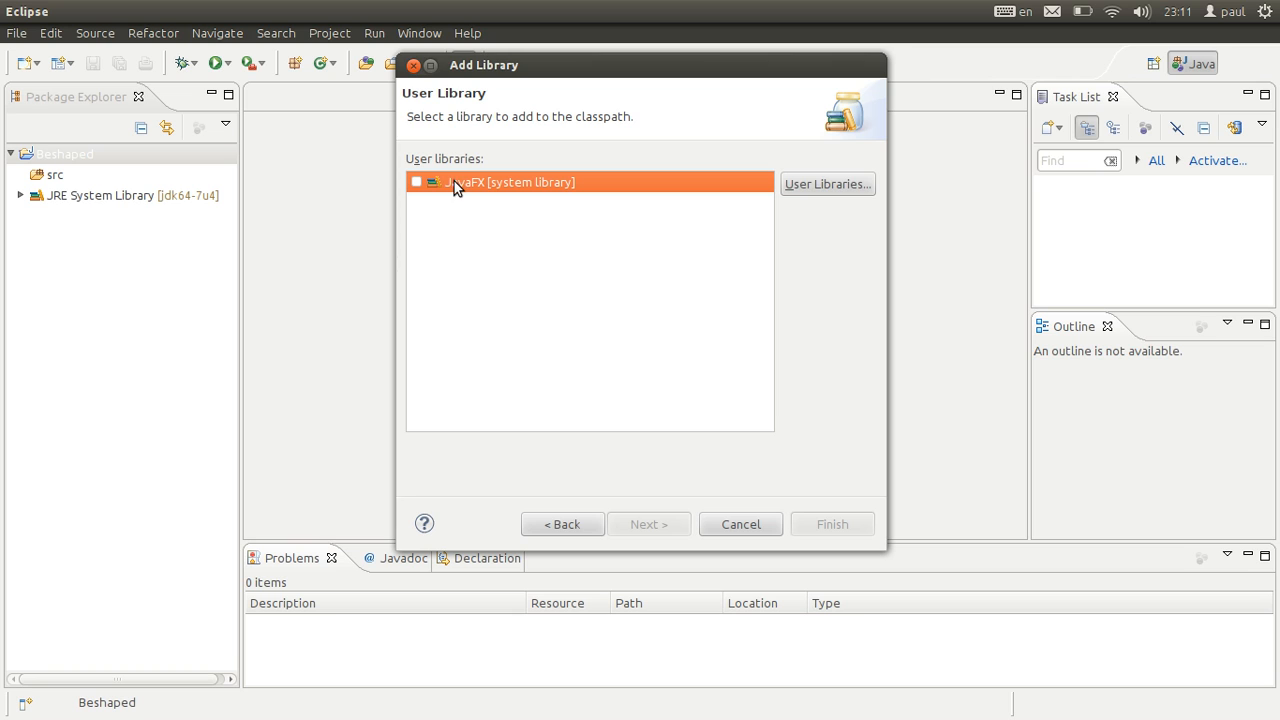
{"action": "mouse_move", "coordinate": [493, 205]}
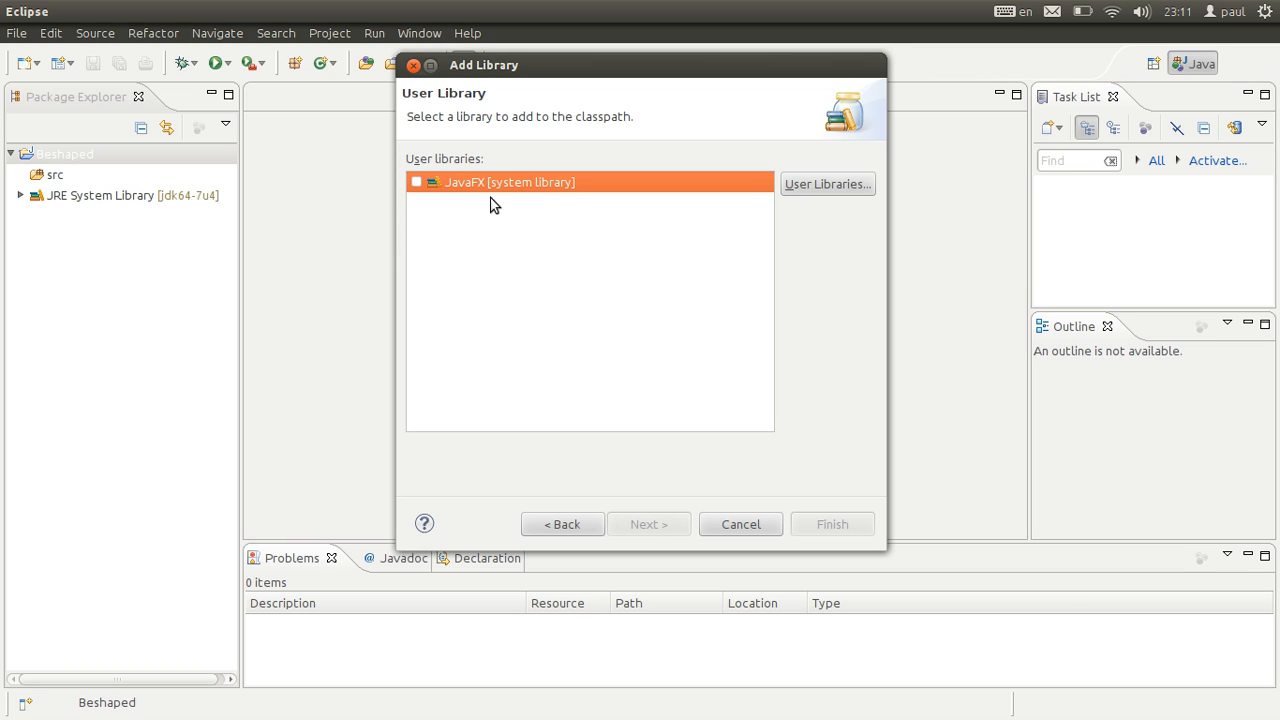
{"action": "mouse_move", "coordinate": [491, 213]}
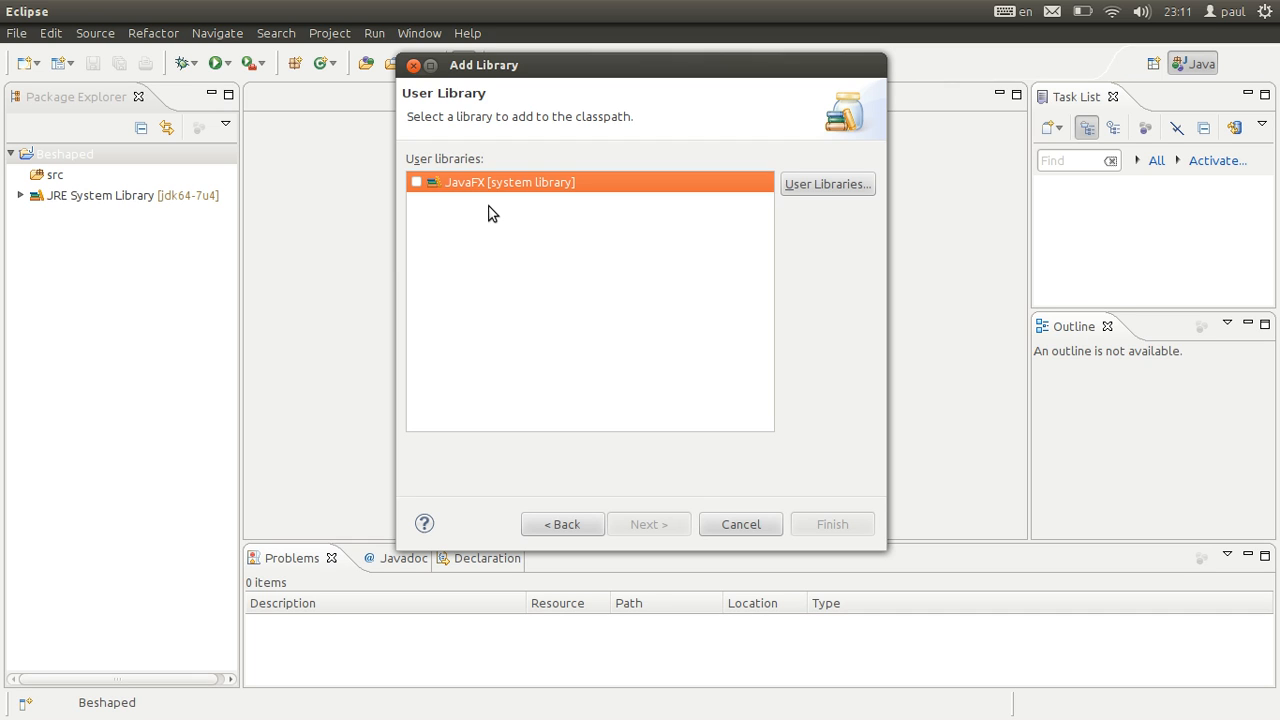
{"action": "mouse_move", "coordinate": [498, 212]}
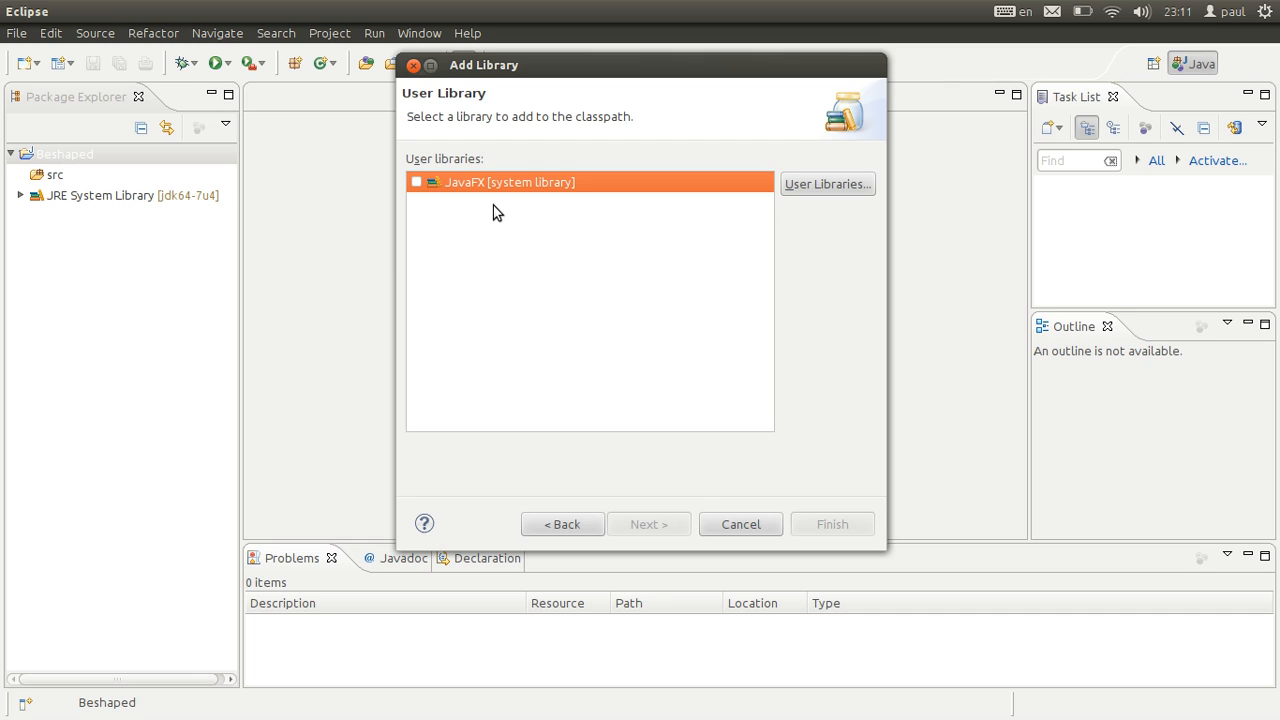
{"action": "left_click", "coordinate": [417, 182]}
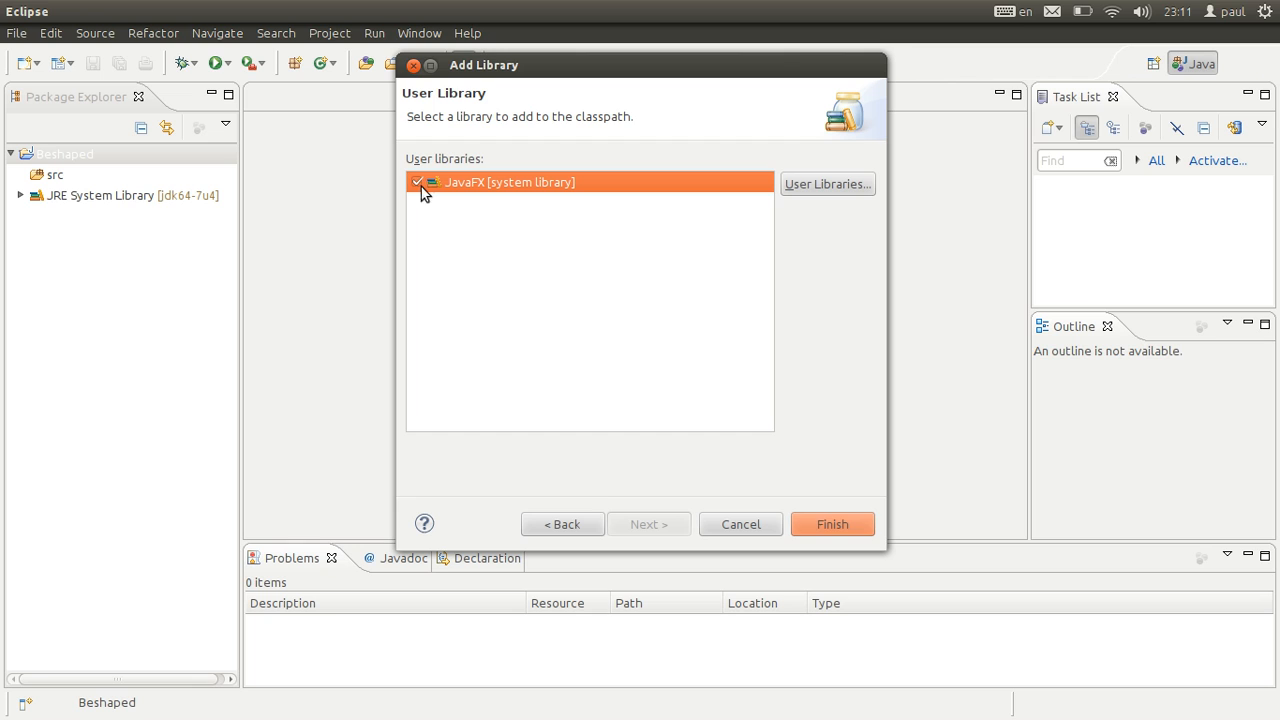
{"action": "mouse_move", "coordinate": [540, 135]}
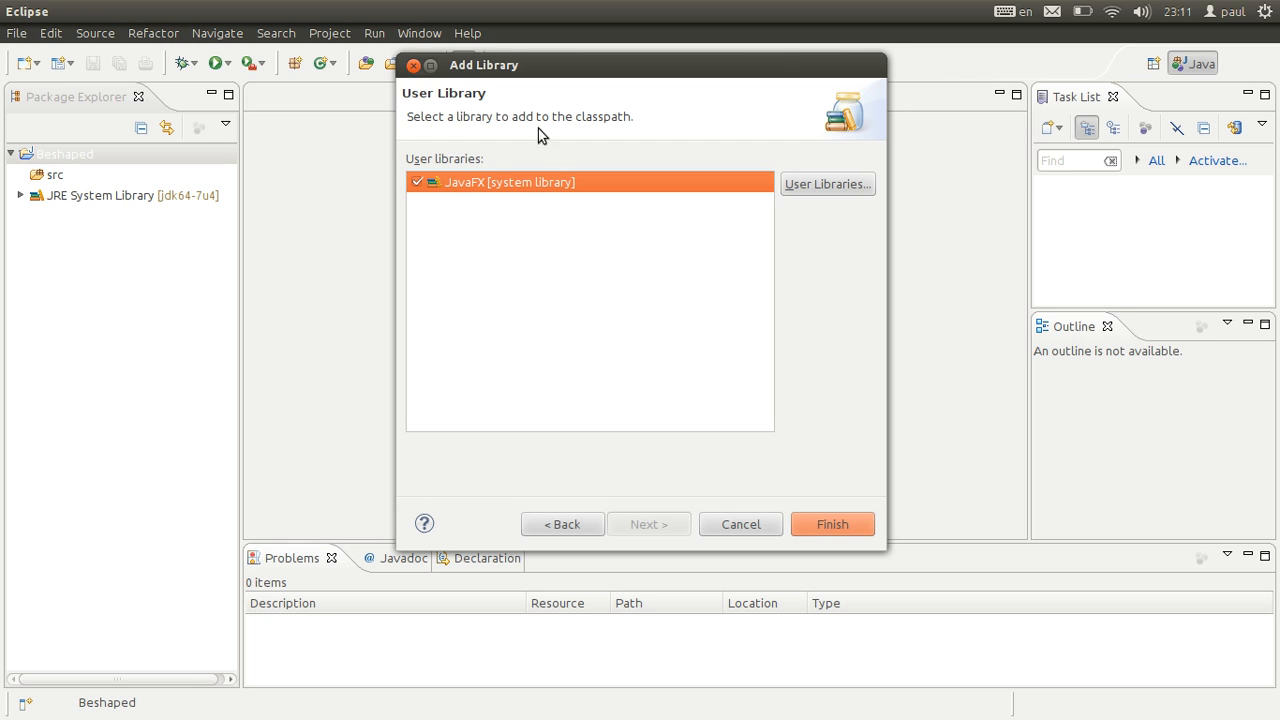
{"action": "mouse_move", "coordinate": [490, 192]}
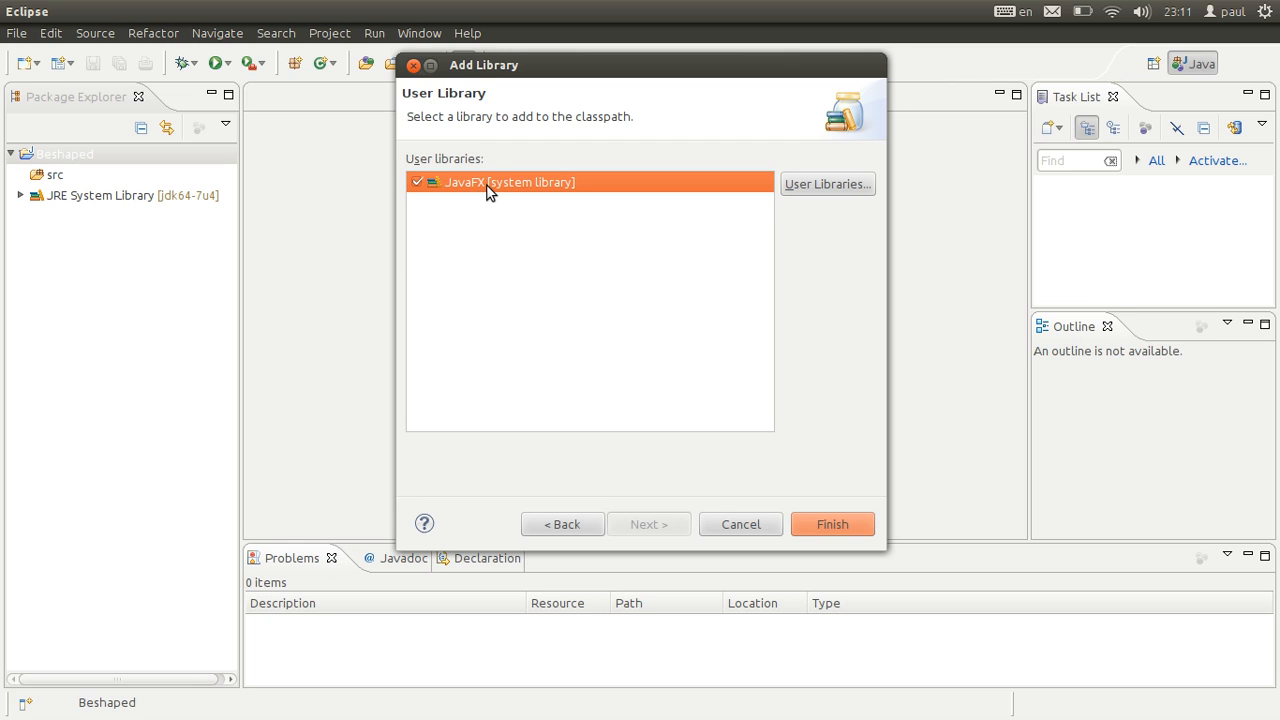
{"action": "mouse_move", "coordinate": [481, 215]}
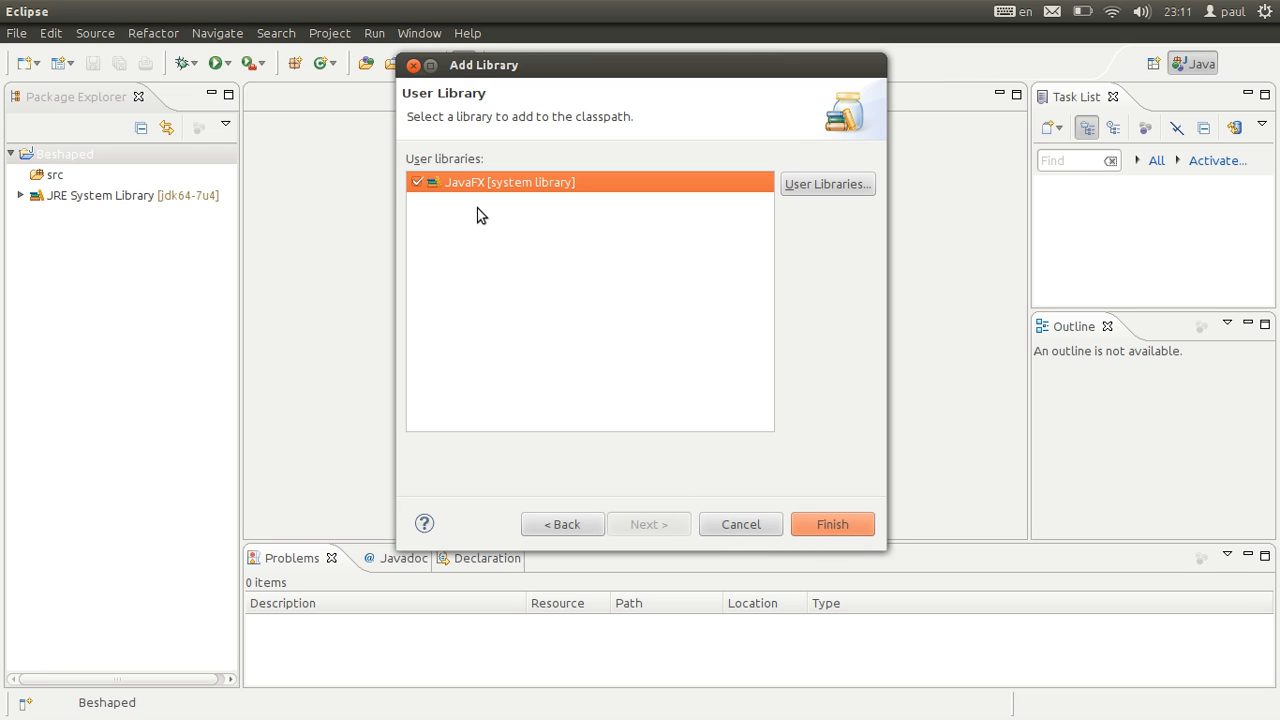
{"action": "left_click", "coordinate": [832, 524]}
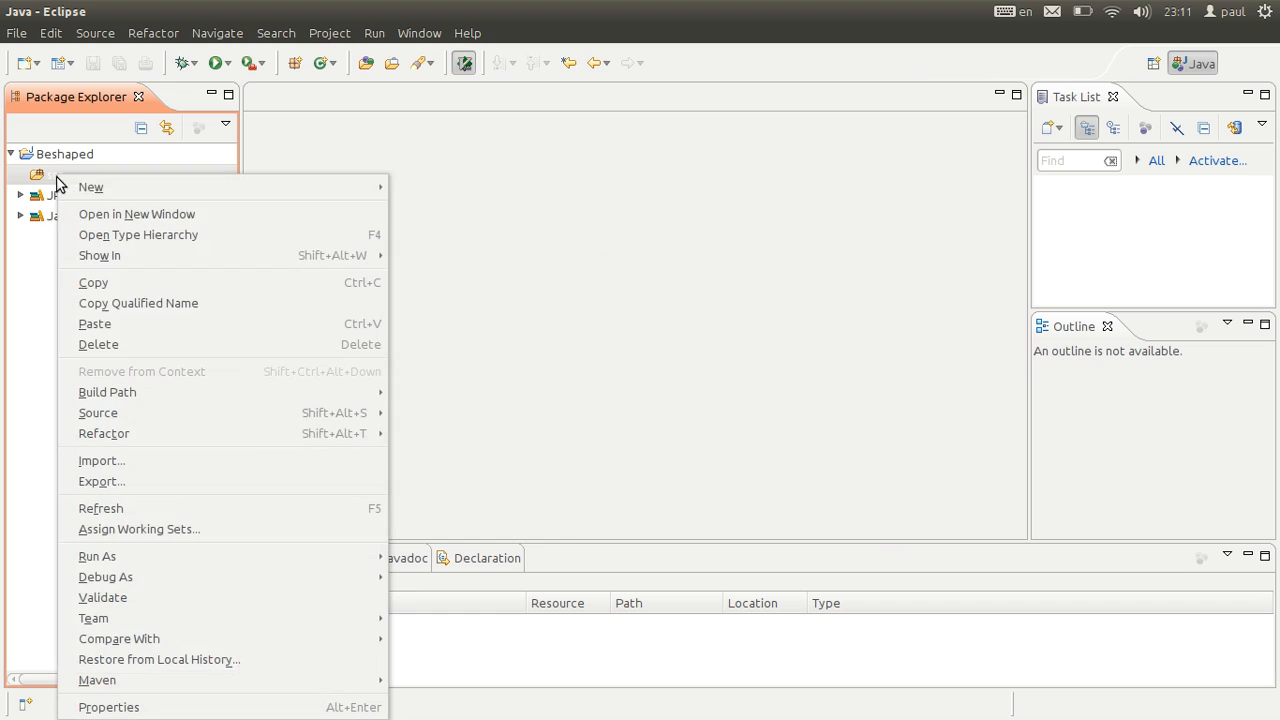
{"action": "mouse_move", "coordinate": [90, 187]}
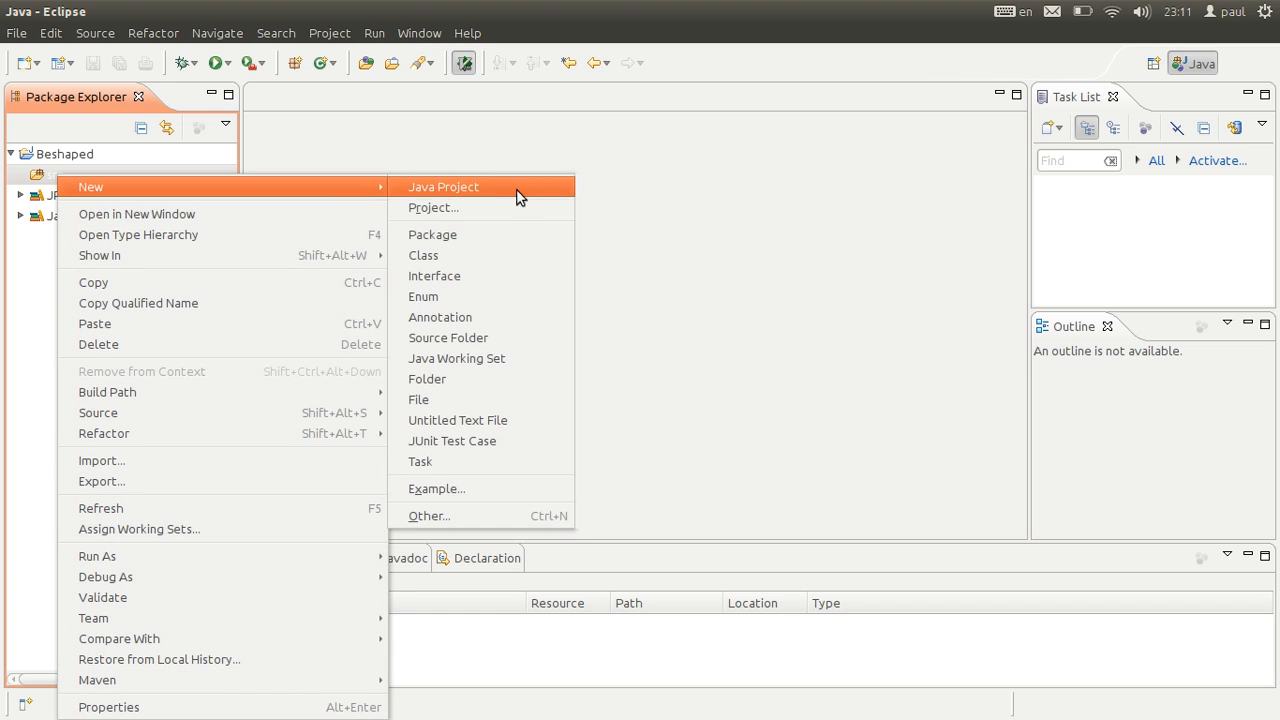
{"action": "mouse_move", "coordinate": [501, 220]}
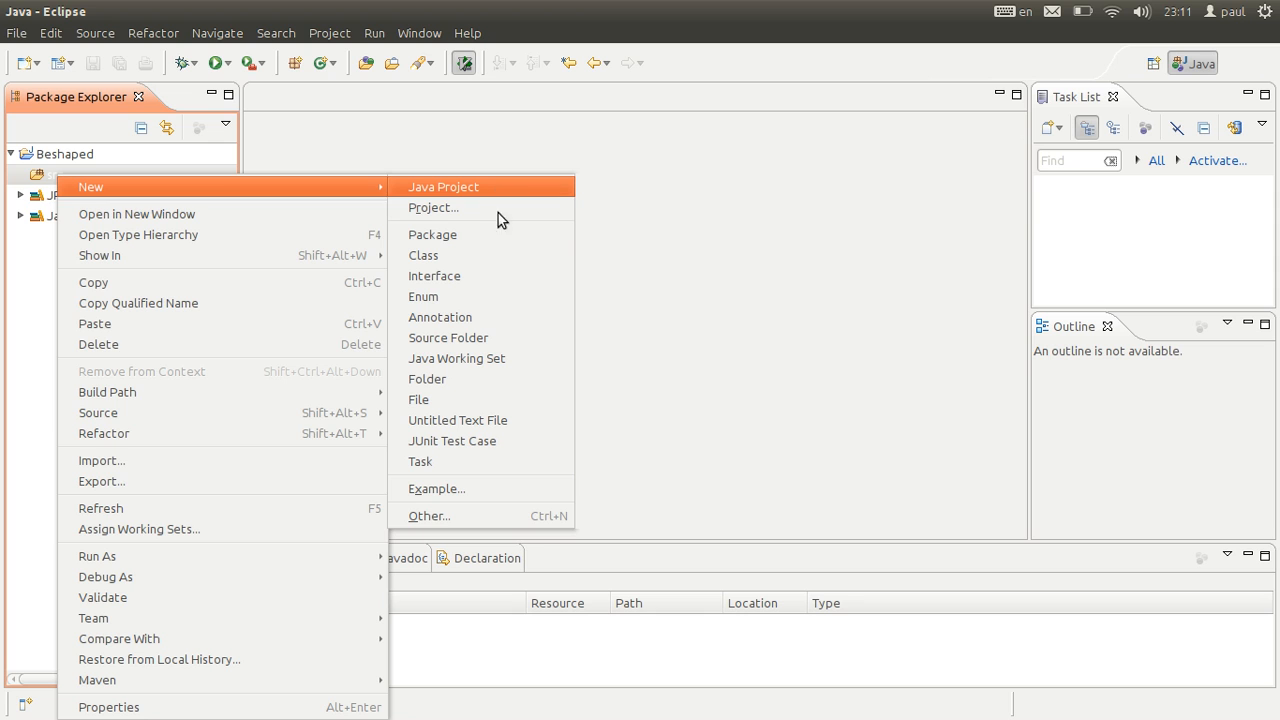
- Create a new package named game.beshaped under Beshaped's src folder
{"action": "left_click", "coordinate": [433, 234]}
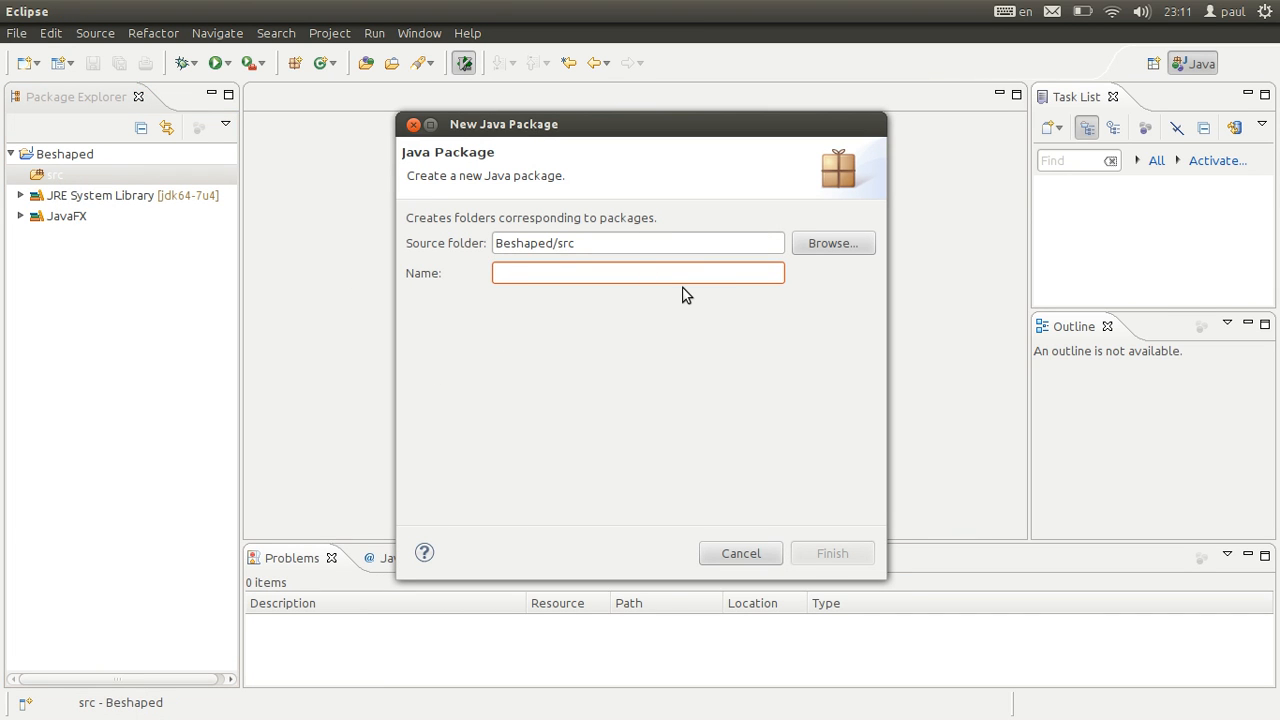
{"action": "type", "text": "game.s"}
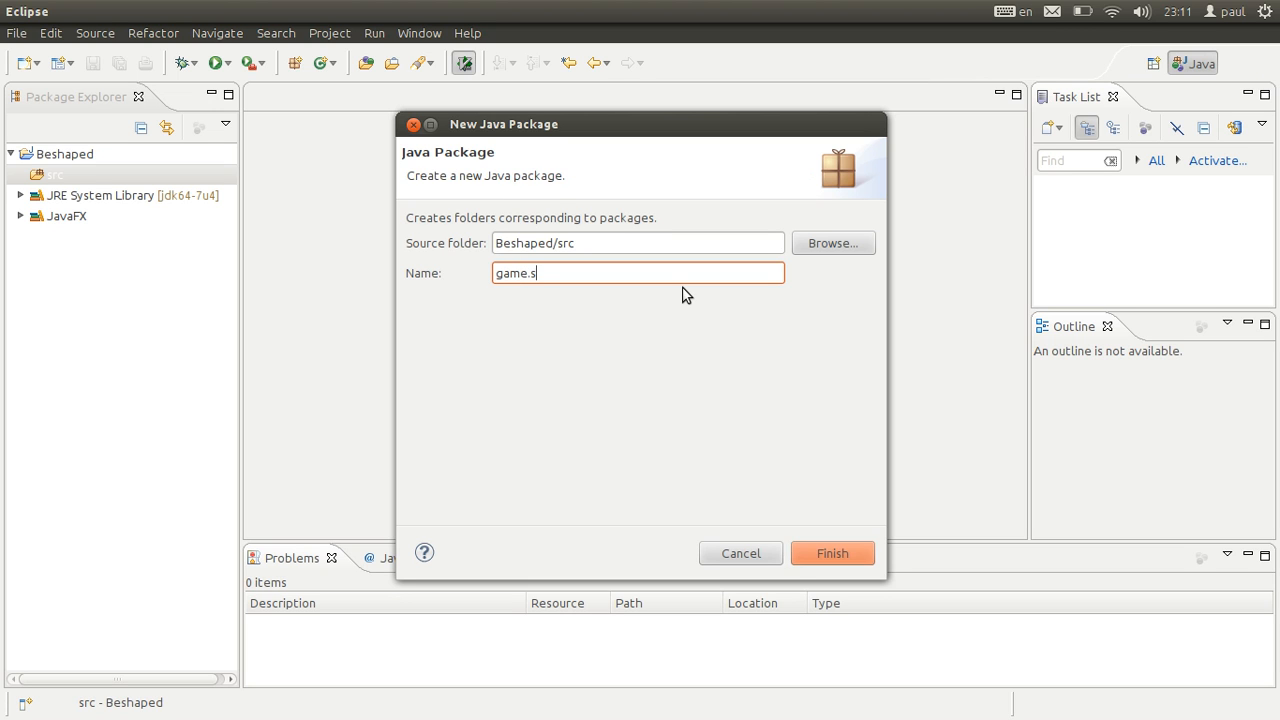
{"action": "type", "text": "beshape"}
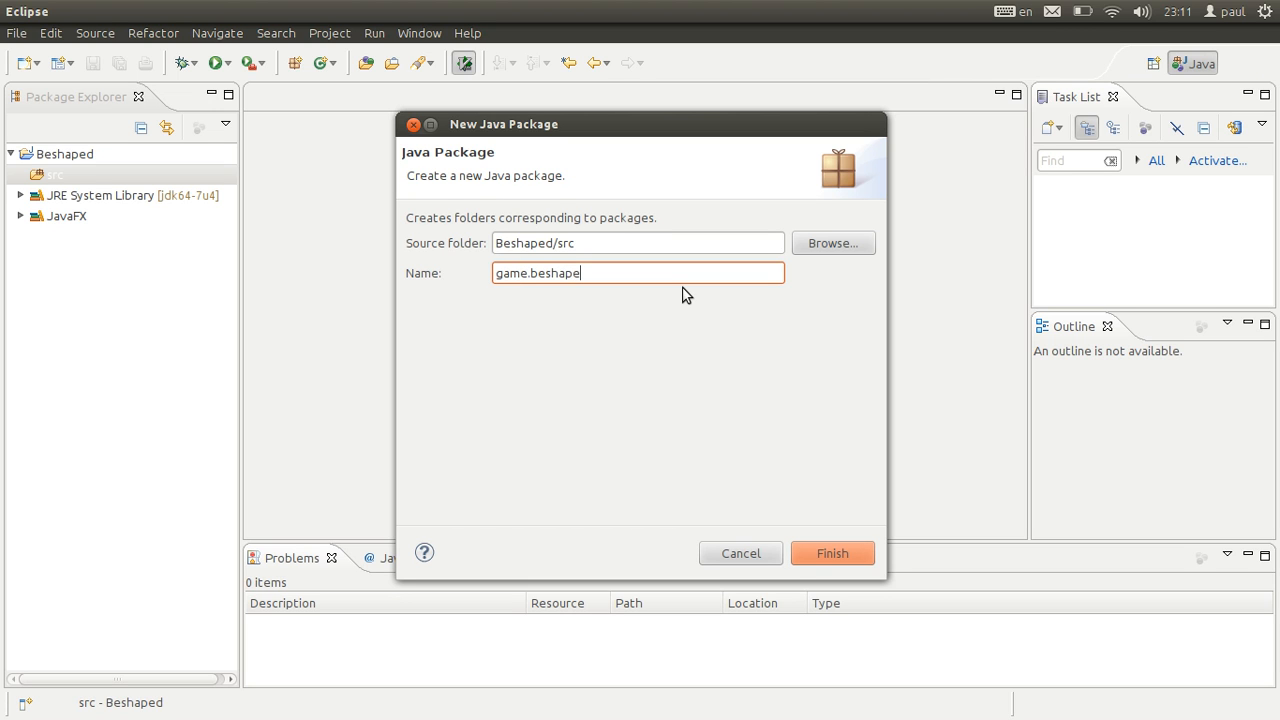
{"action": "left_click", "coordinate": [832, 553]}
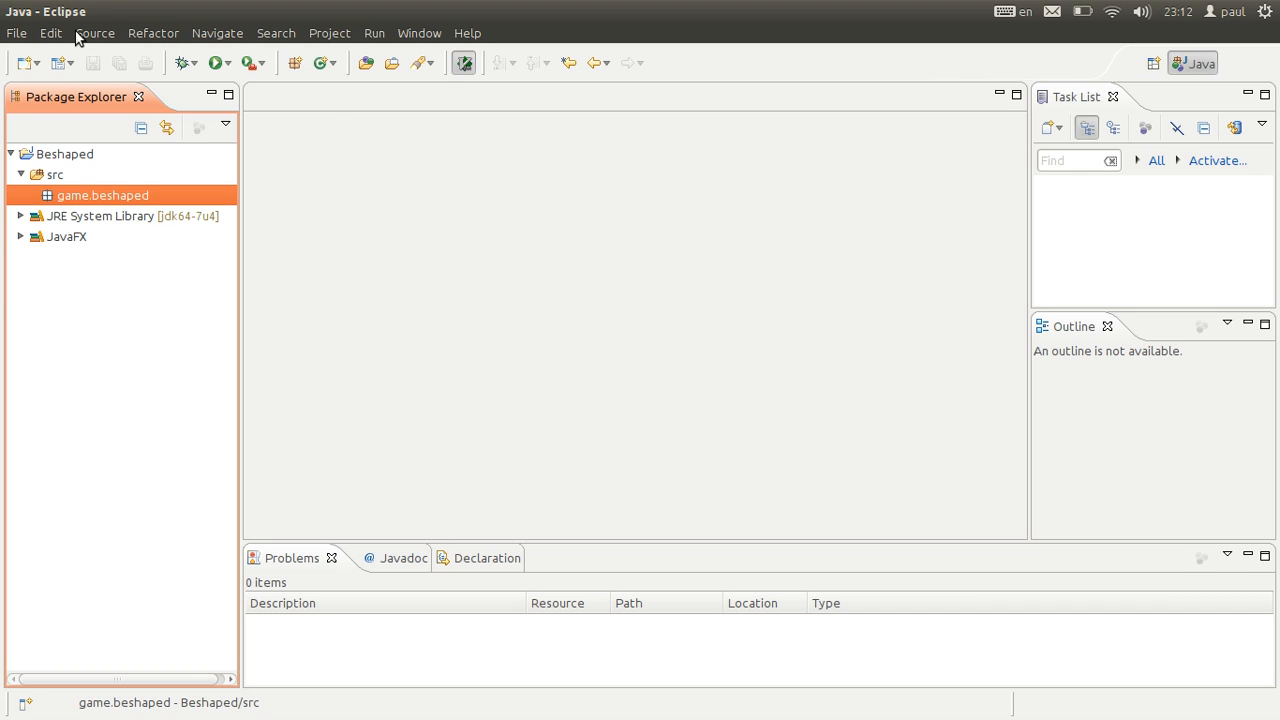
{"action": "mouse_move", "coordinate": [22, 85]}
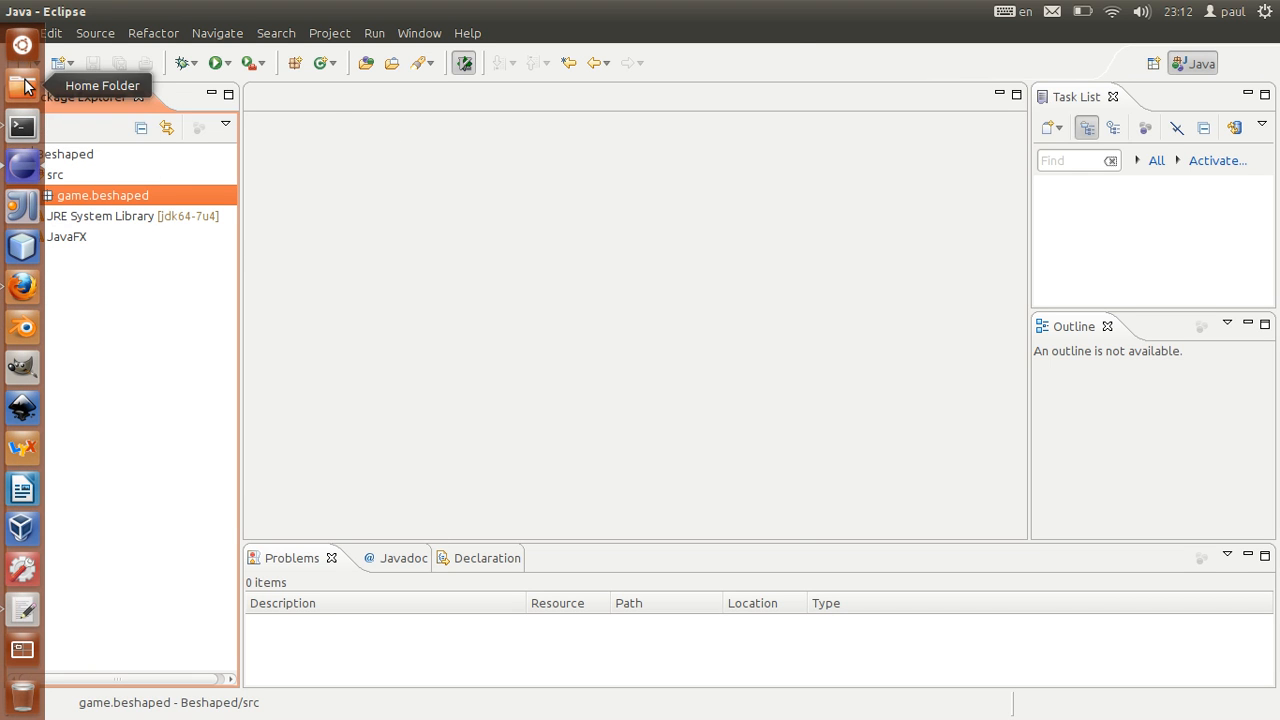
- Browse to YouTube/Eclipse in Nautilus and drag the shapes folder into the Beshaped project
{"action": "left_click", "coordinate": [22, 85]}
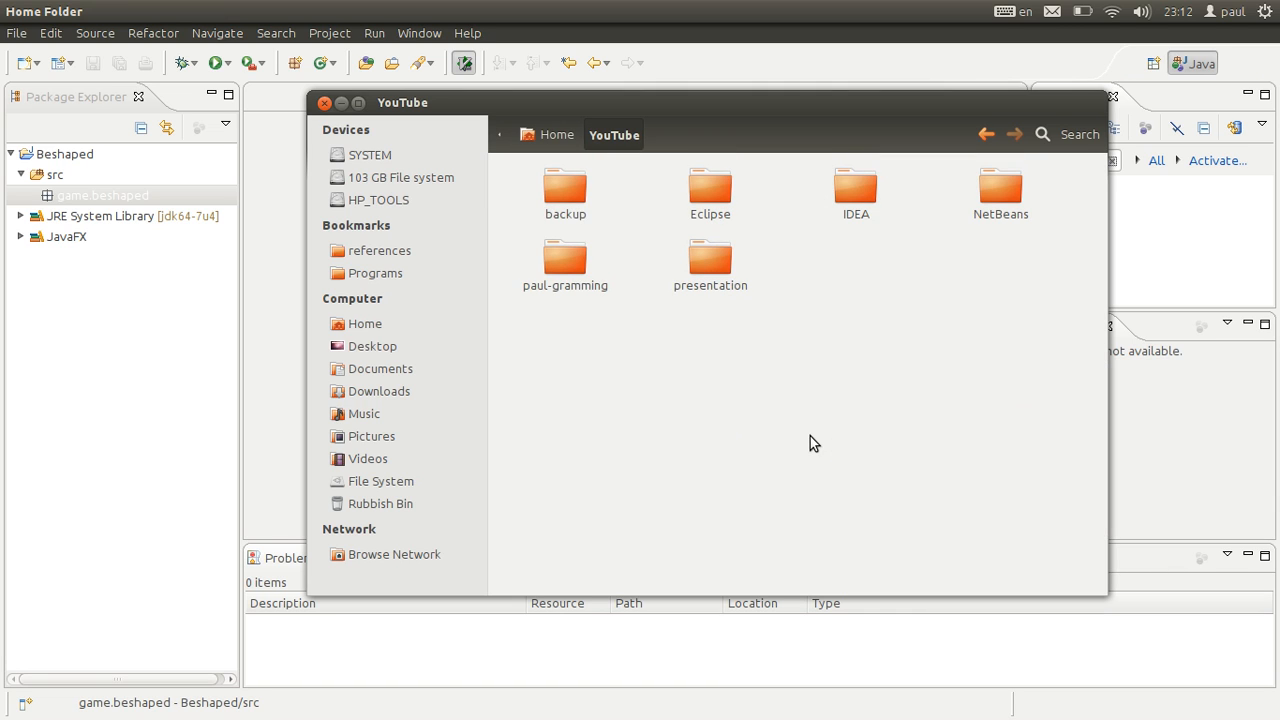
{"action": "double_click", "coordinate": [710, 190]}
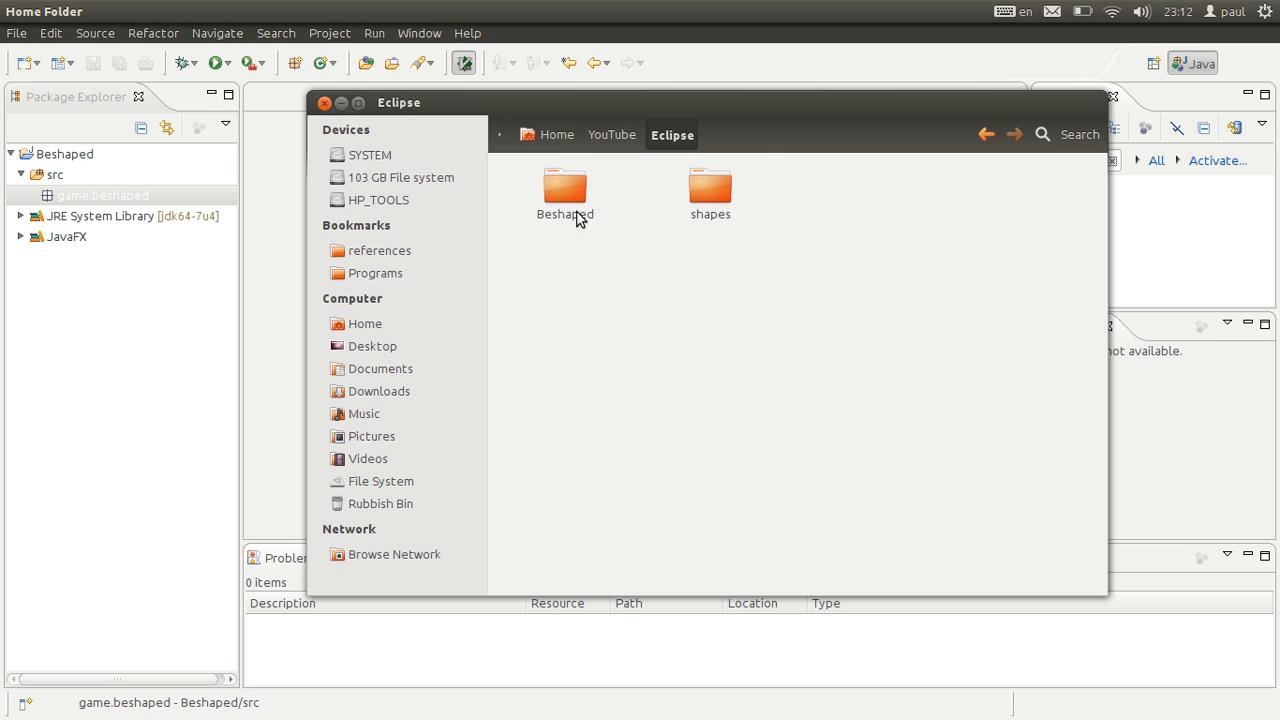
{"action": "double_click", "coordinate": [564, 188]}
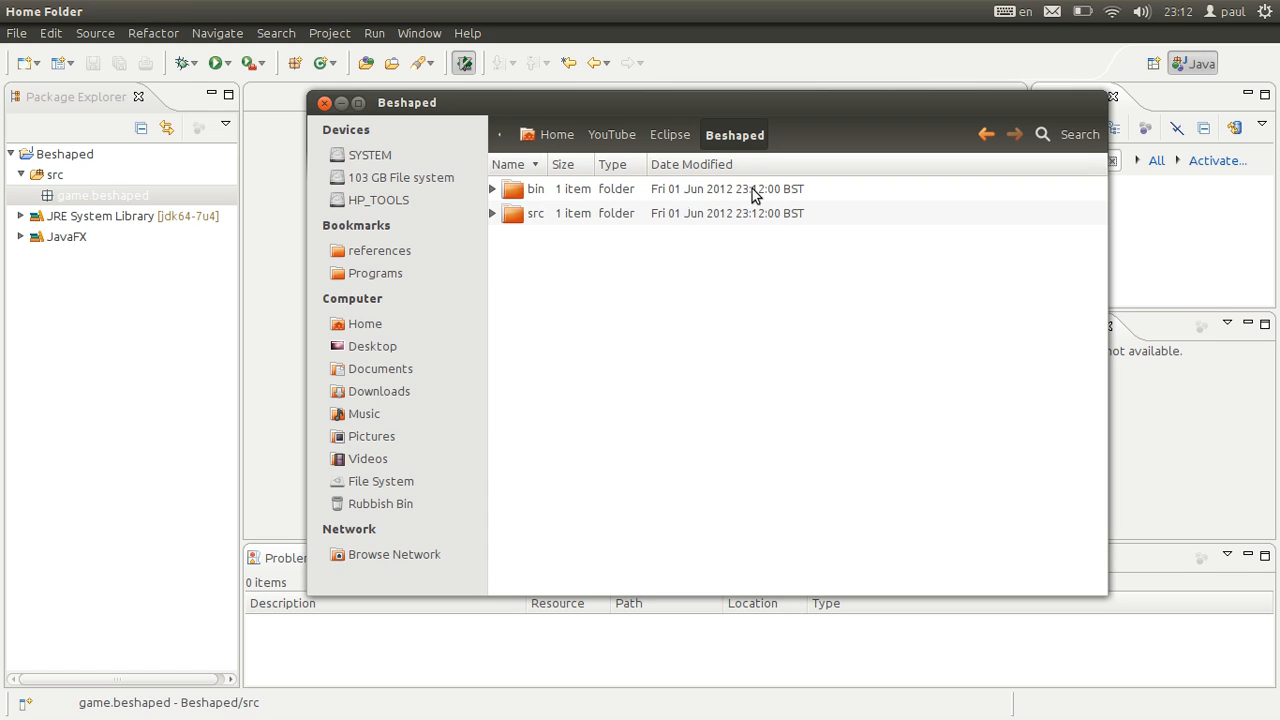
{"action": "left_click", "coordinate": [669, 134]}
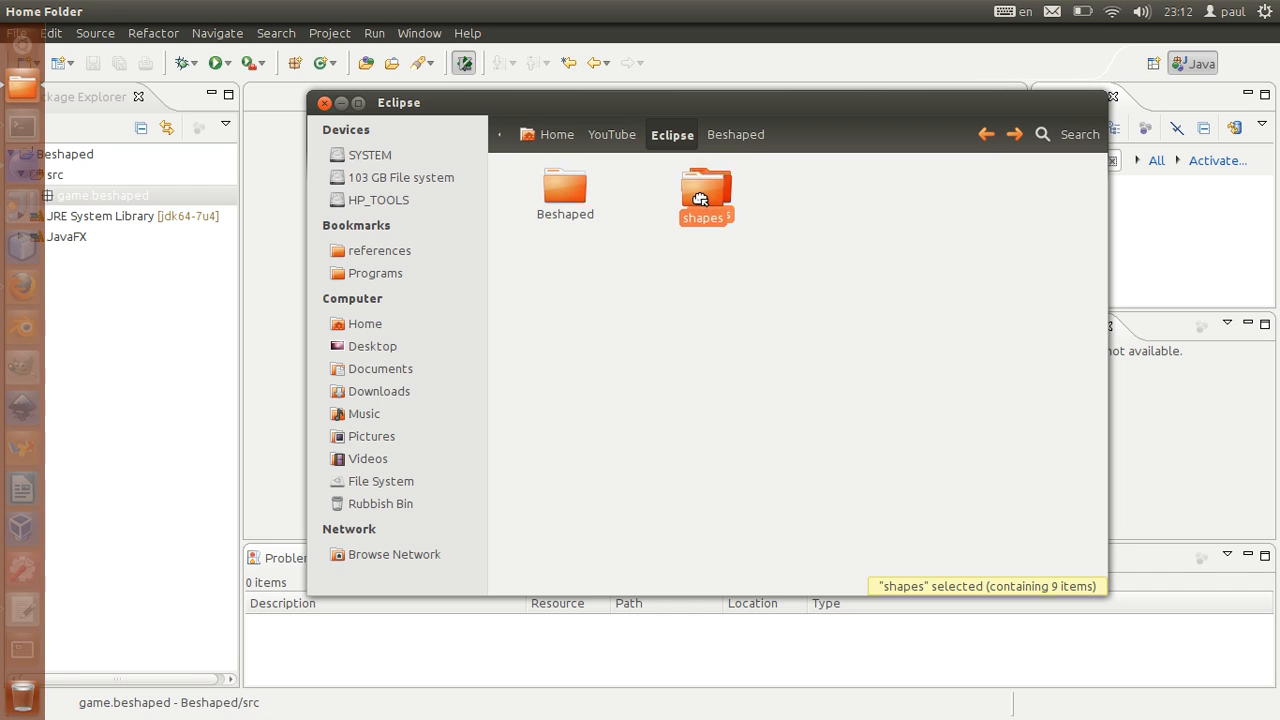
{"action": "left_click_drag", "start_coordinate": [705, 195], "coordinate": [633, 215]}
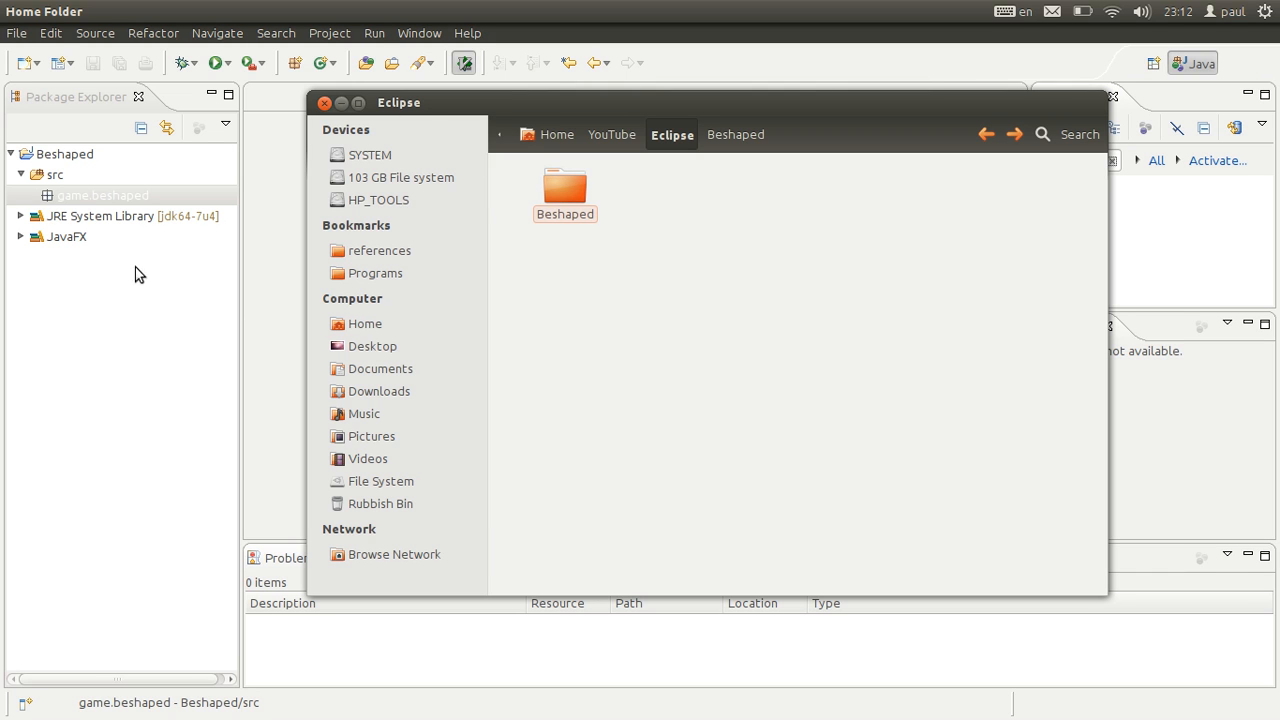
{"action": "right_click", "coordinate": [103, 195]}
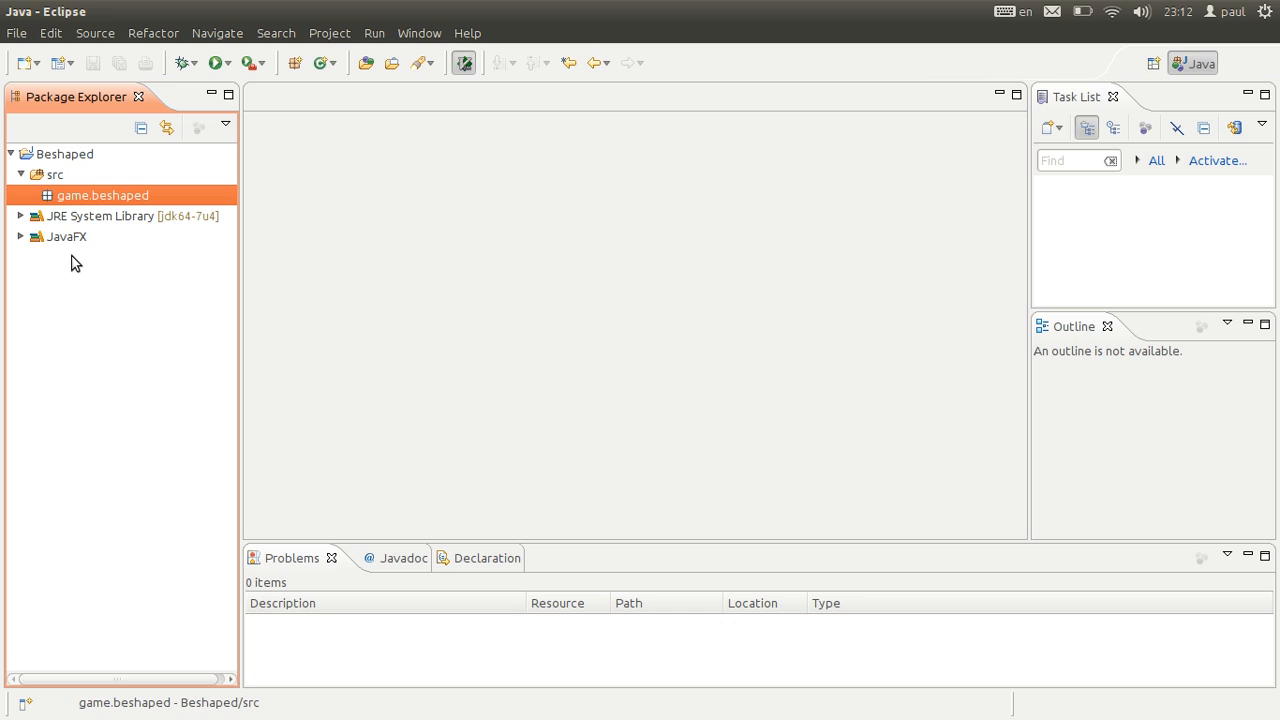
- Refresh Beshaped, create folders images and svg, and expand the shapes folder
{"action": "right_click", "coordinate": [102, 195]}
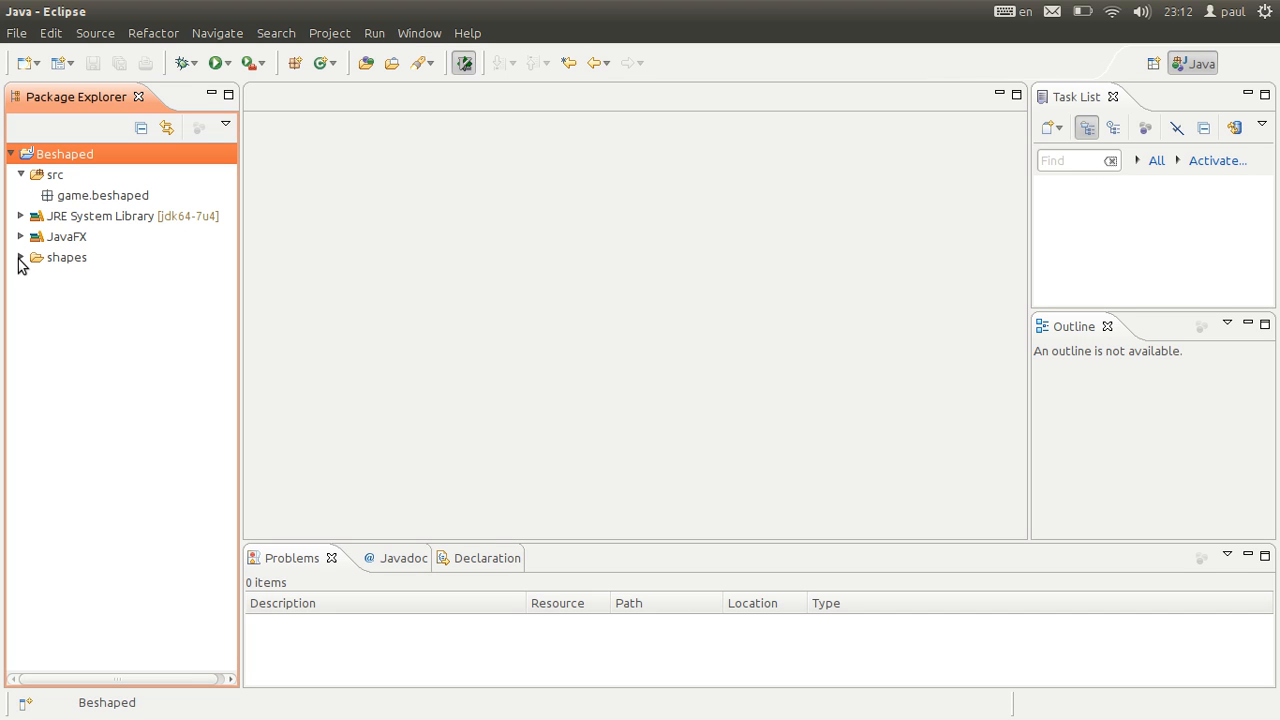
{"action": "right_click", "coordinate": [64, 153]}
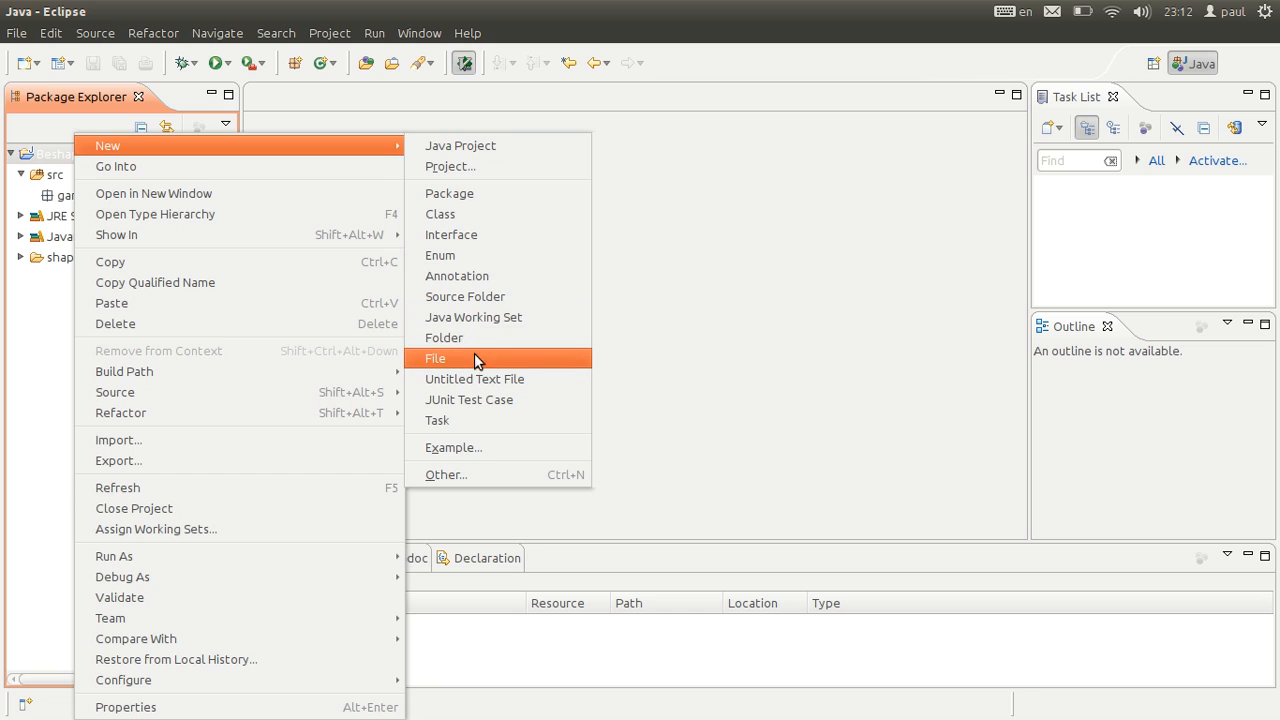
{"action": "left_click", "coordinate": [444, 337]}
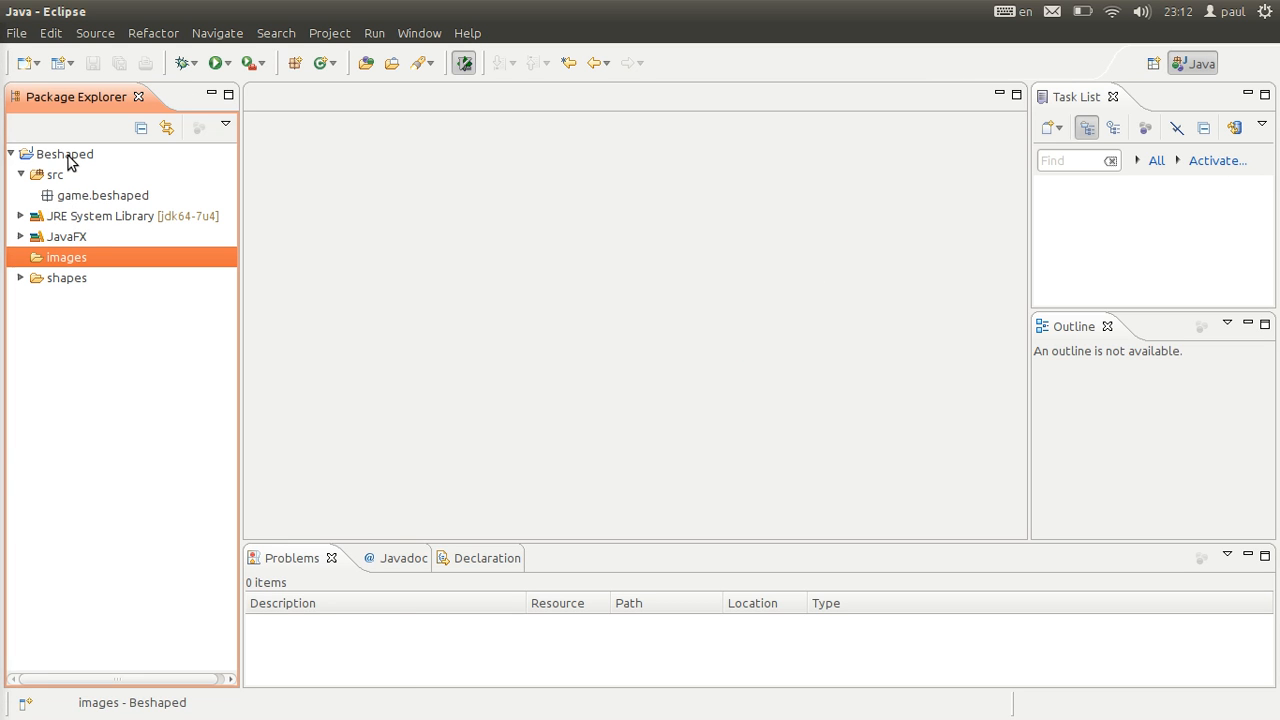
{"action": "right_click", "coordinate": [67, 257]}
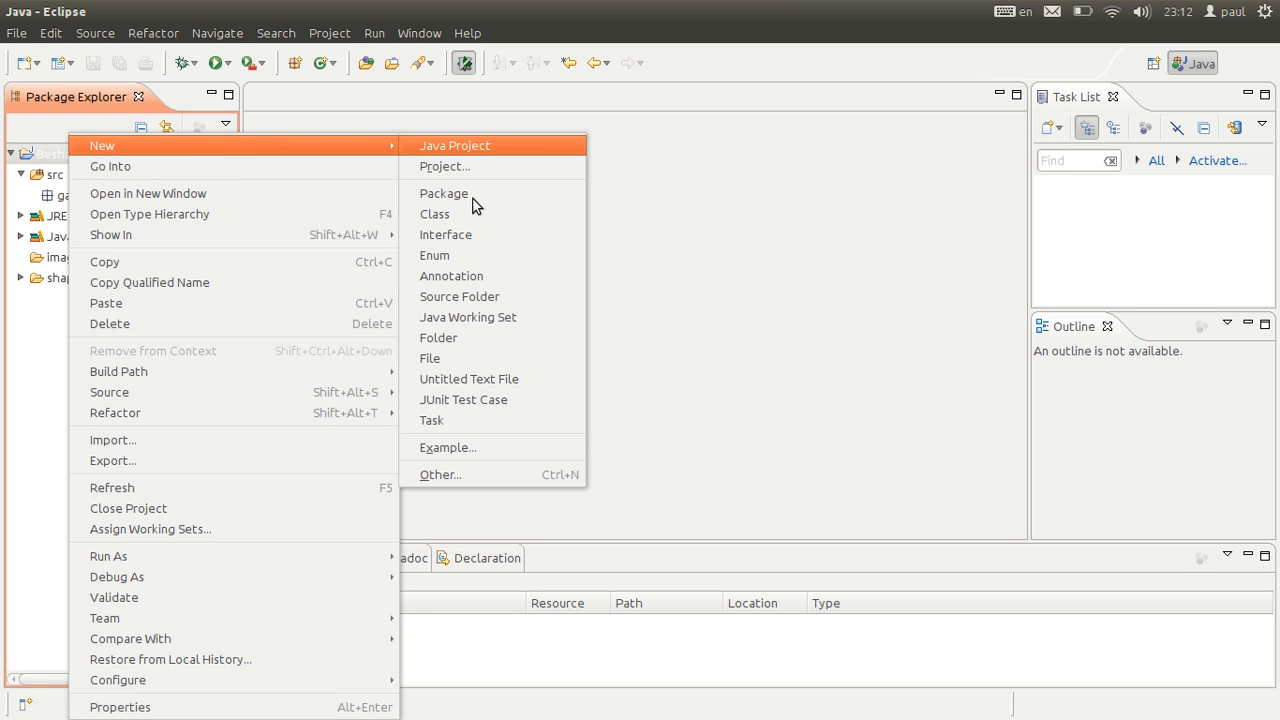
{"action": "left_click", "coordinate": [438, 337]}
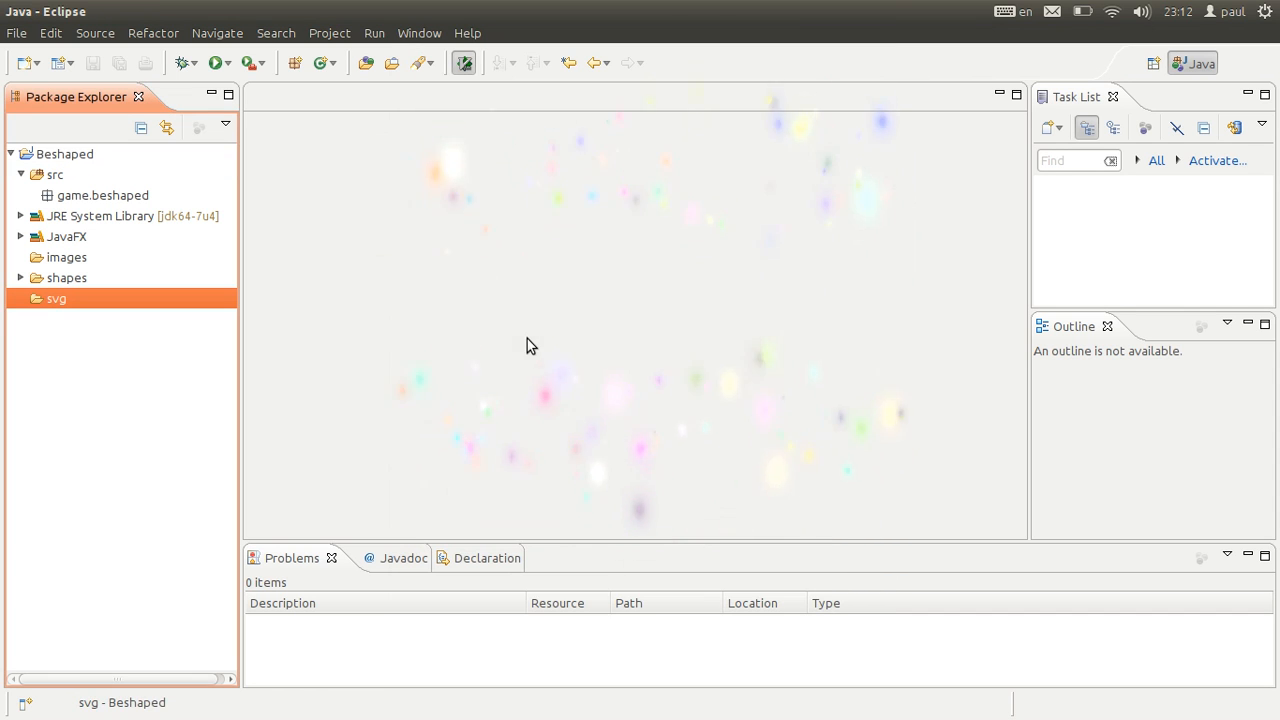
{"action": "left_click", "coordinate": [21, 278]}
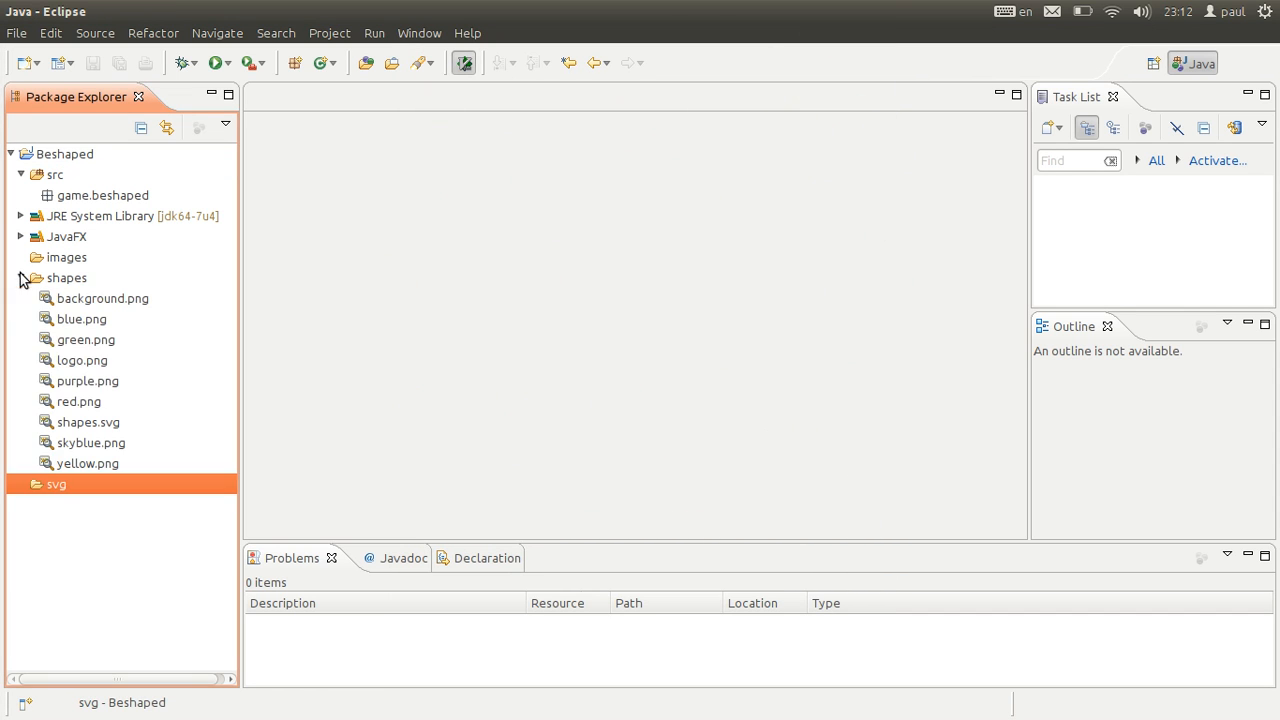
- Select shapes.svg in the shapes folder and delete it
{"action": "left_click", "coordinate": [103, 298]}
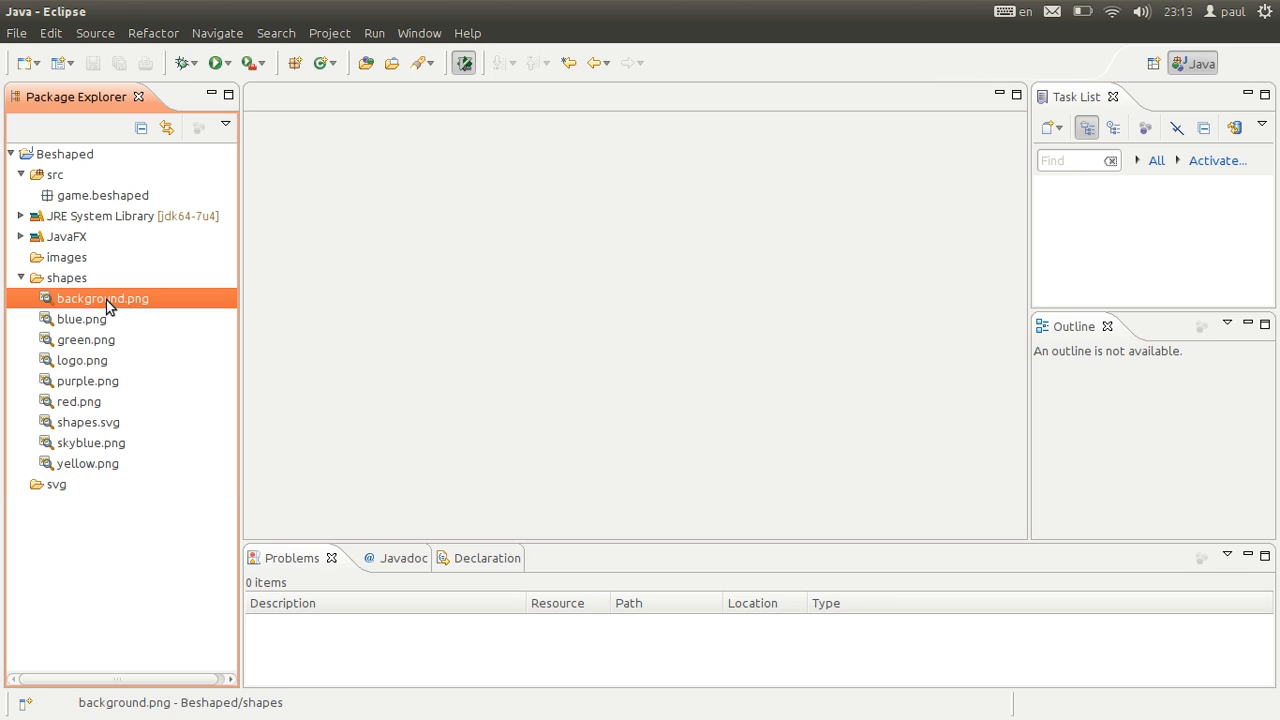
{"action": "mouse_move", "coordinate": [85, 480]}
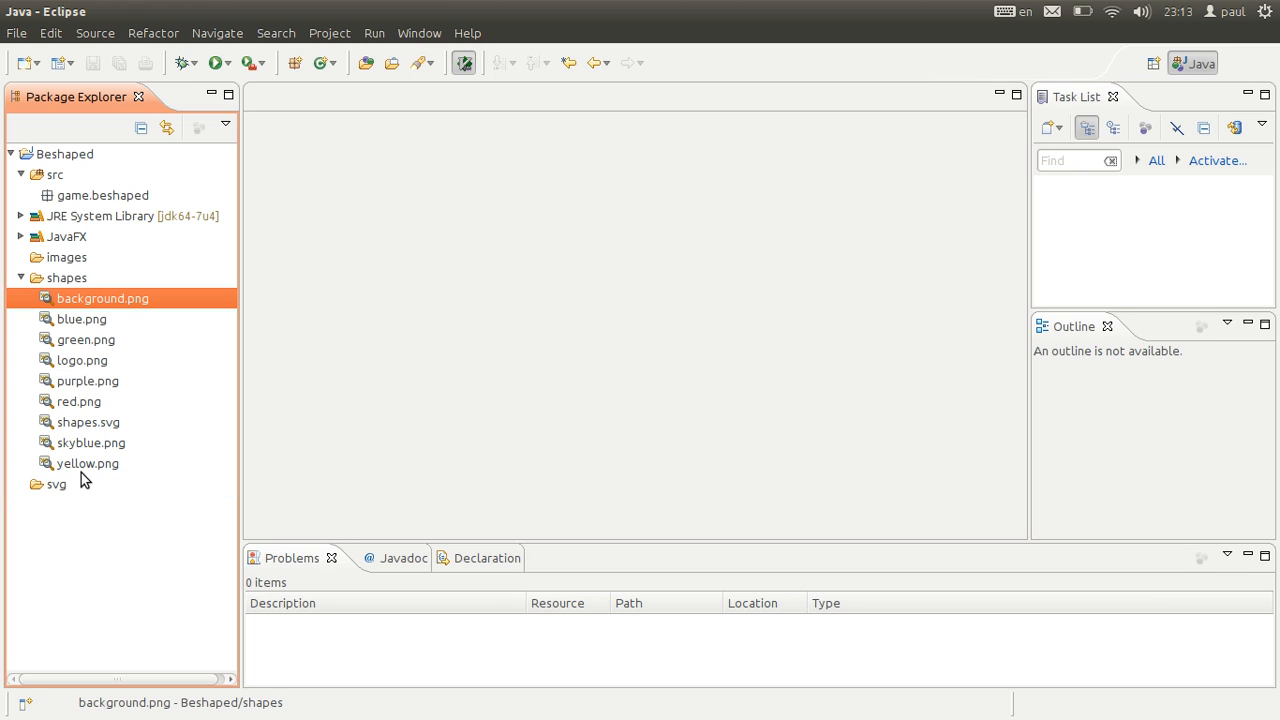
{"action": "left_click", "coordinate": [82, 360]}
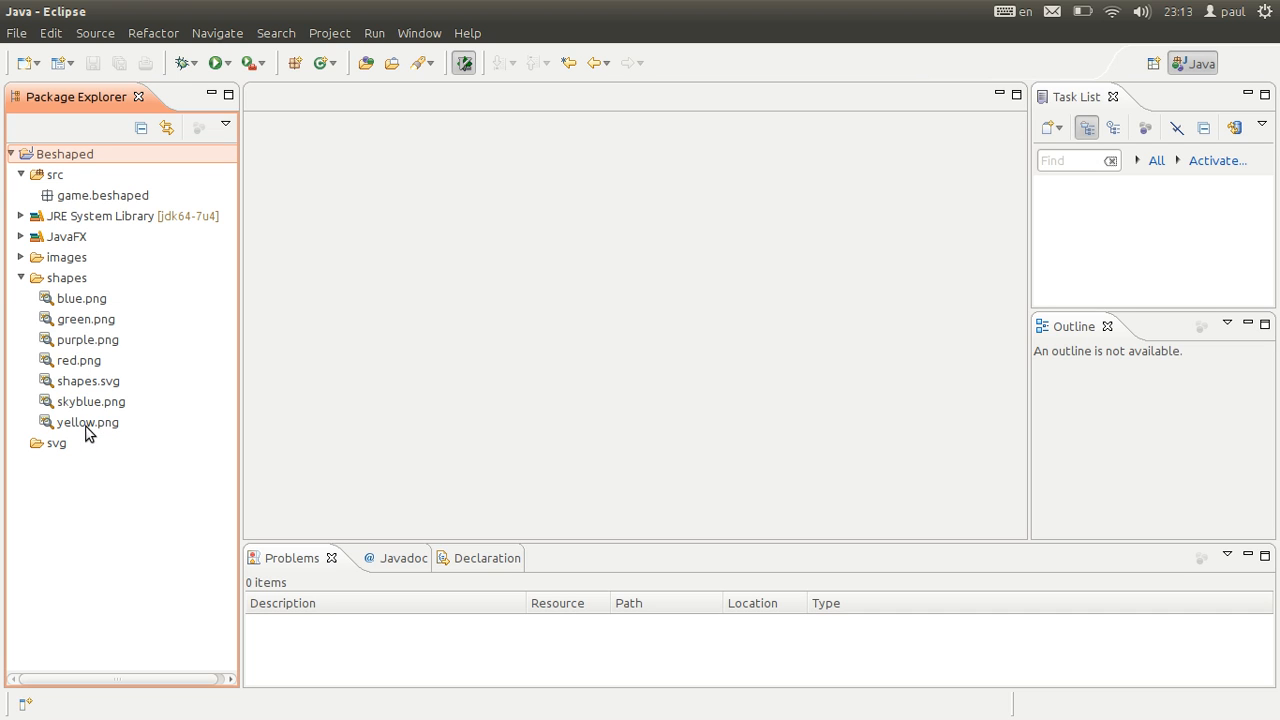
{"action": "left_click", "coordinate": [88, 381]}
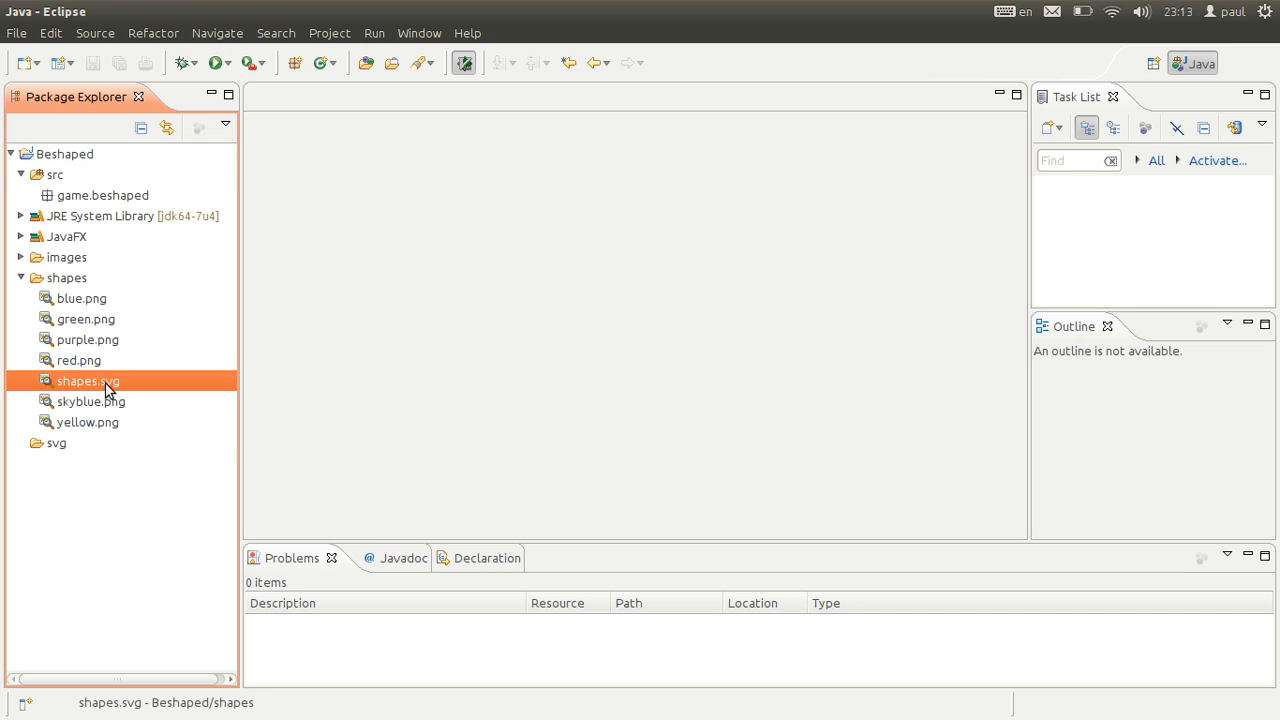
{"action": "key", "text": "Delete"}
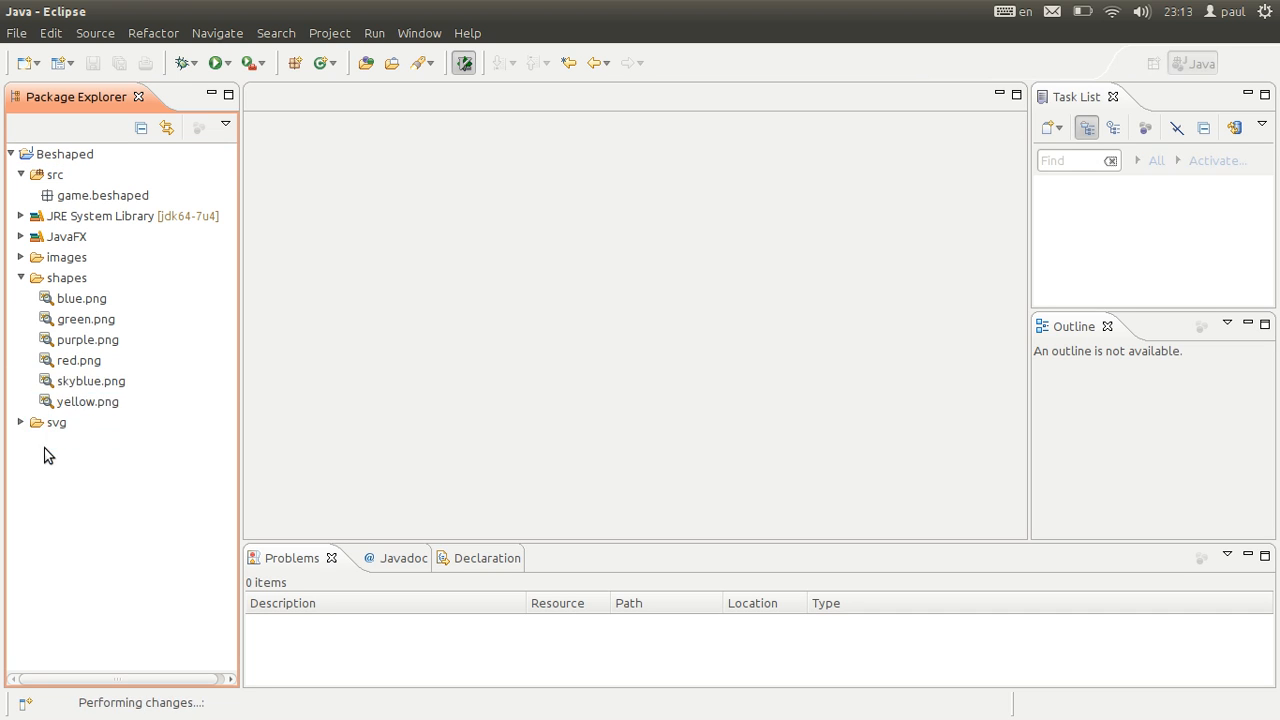
- Review the red and yellow PNG images, collapse shapes, and select game.beshaped
{"action": "left_click", "coordinate": [64, 154]}
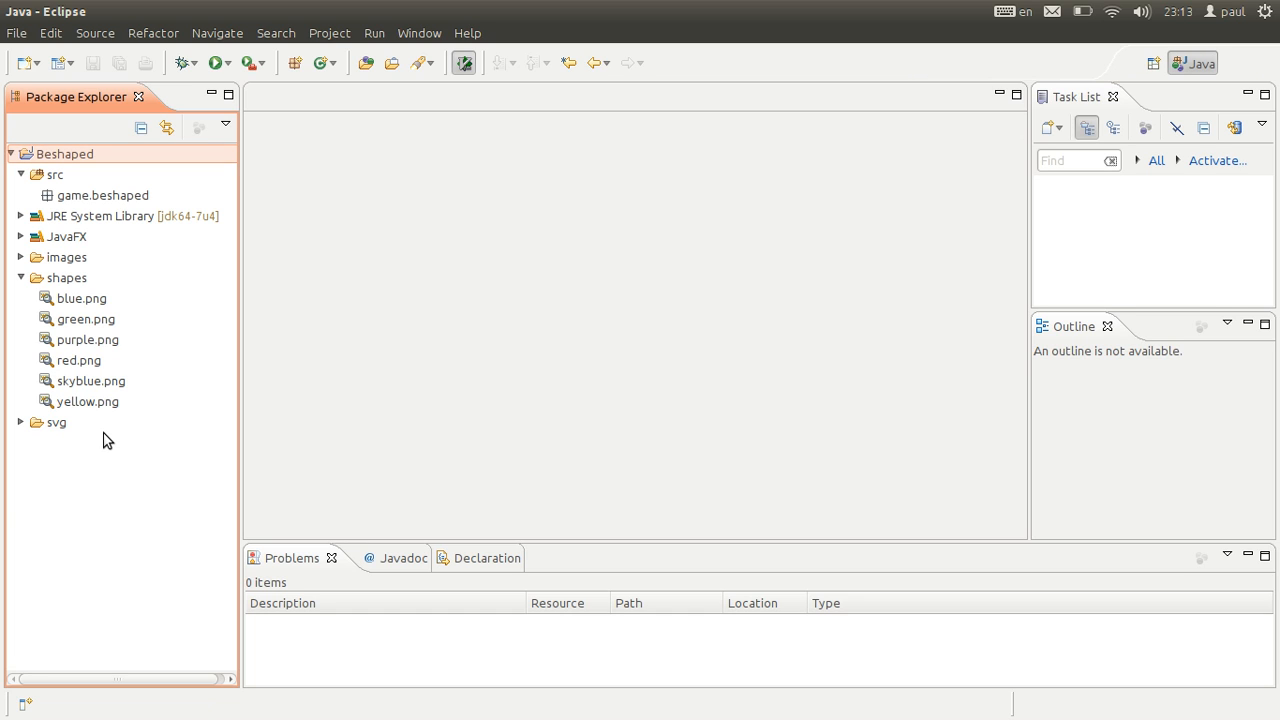
{"action": "mouse_move", "coordinate": [85, 337]}
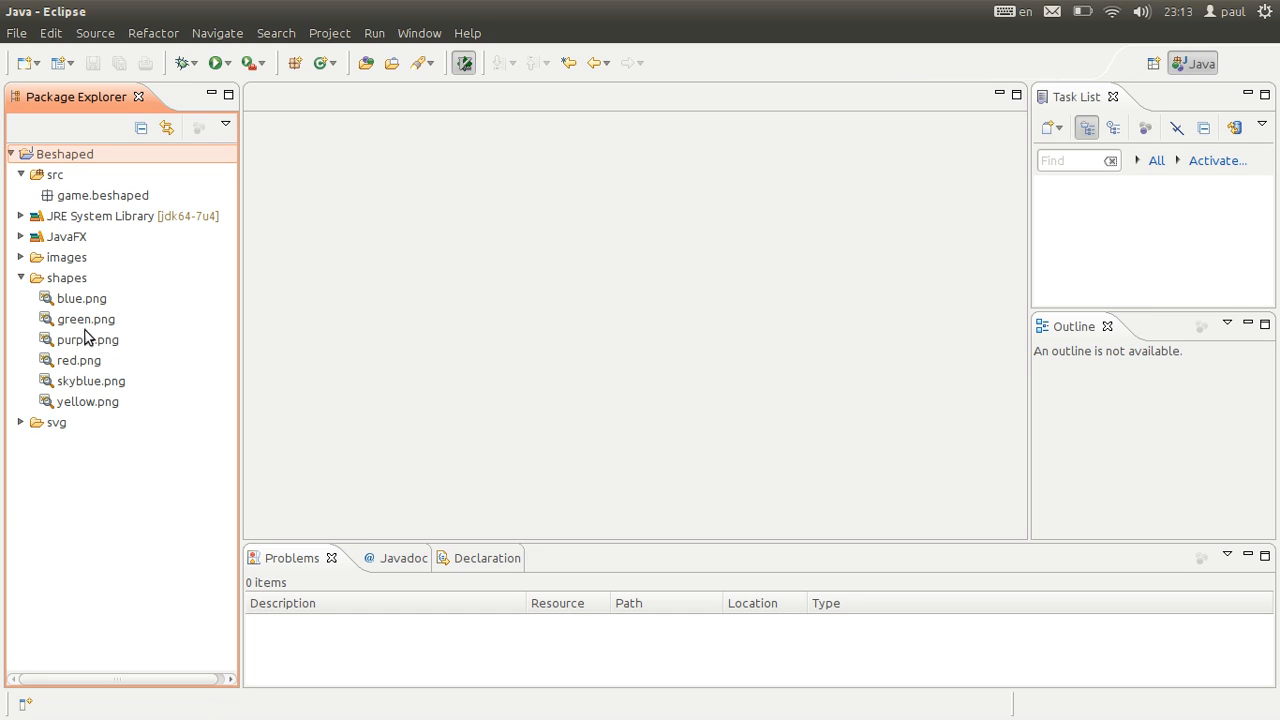
{"action": "left_click", "coordinate": [79, 360]}
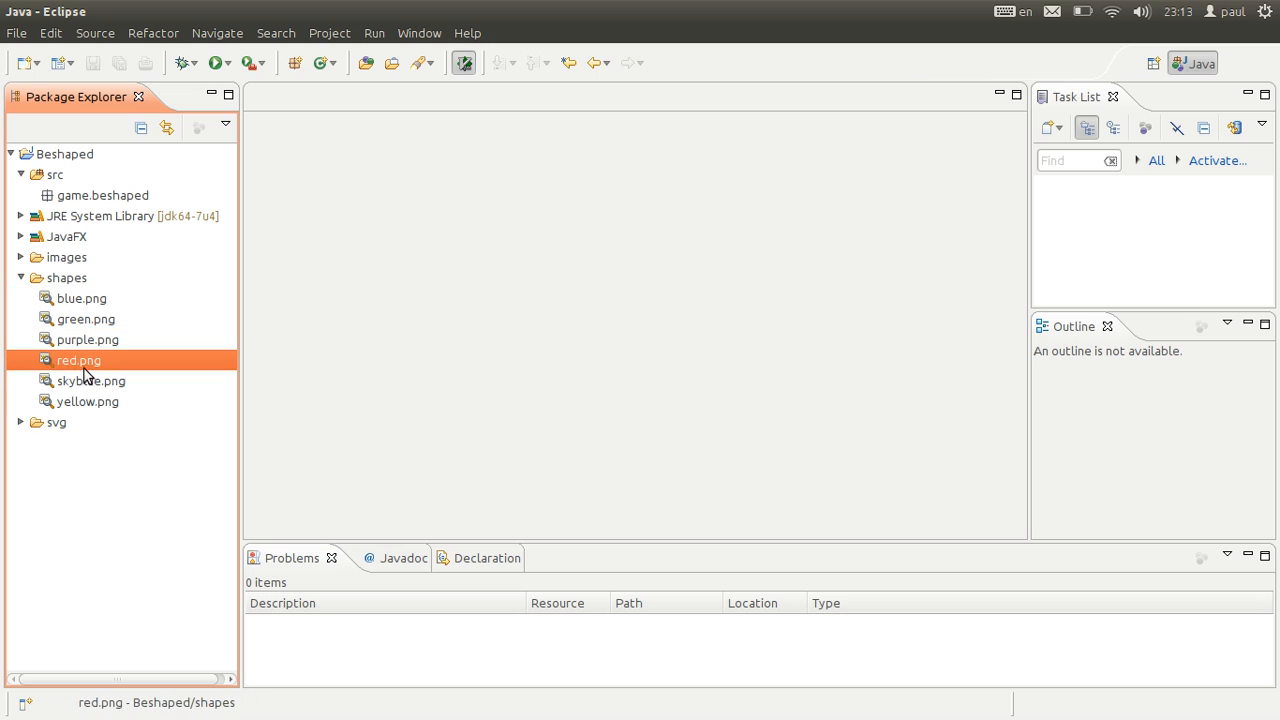
{"action": "left_click", "coordinate": [87, 401]}
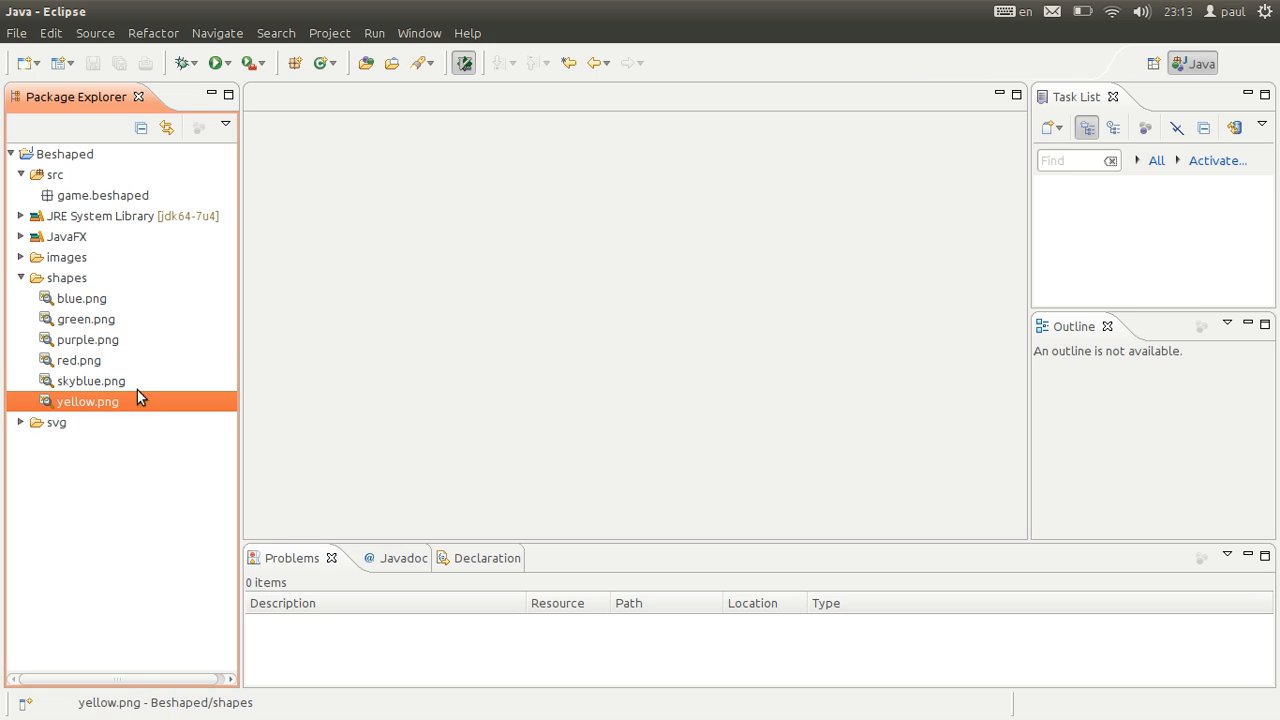
{"action": "mouse_move", "coordinate": [25, 283]}
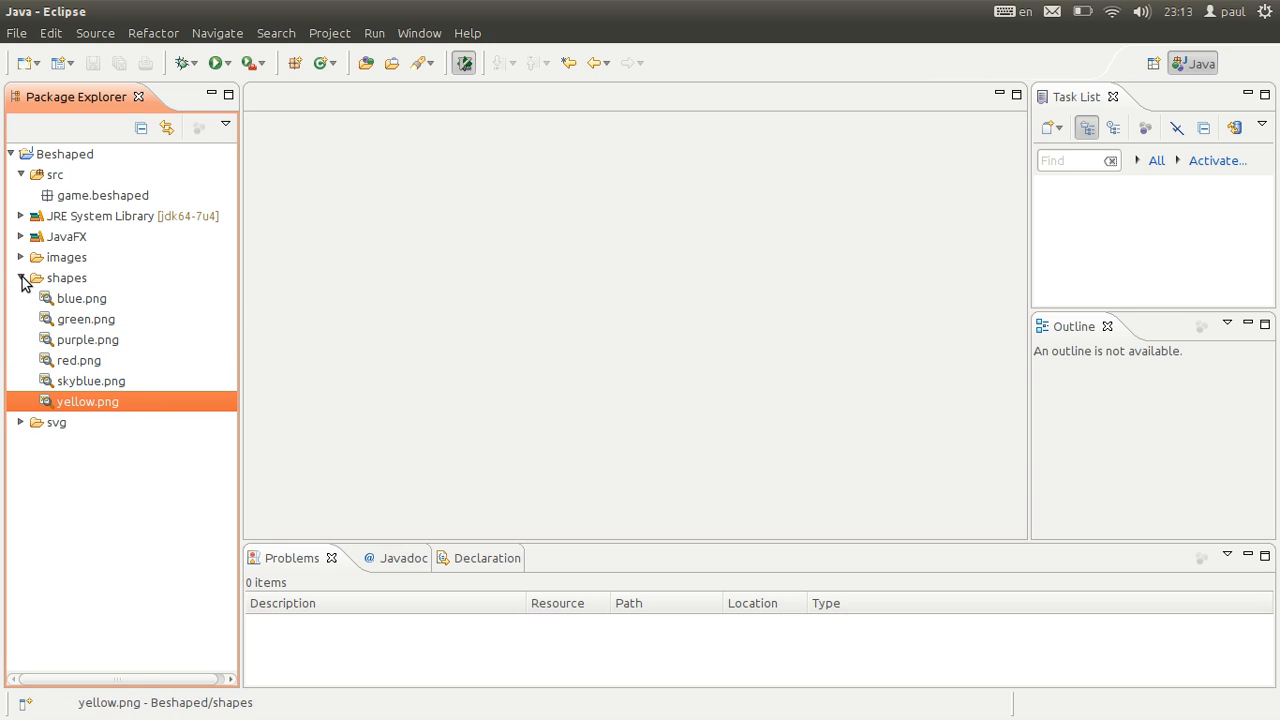
{"action": "left_click", "coordinate": [21, 277]}
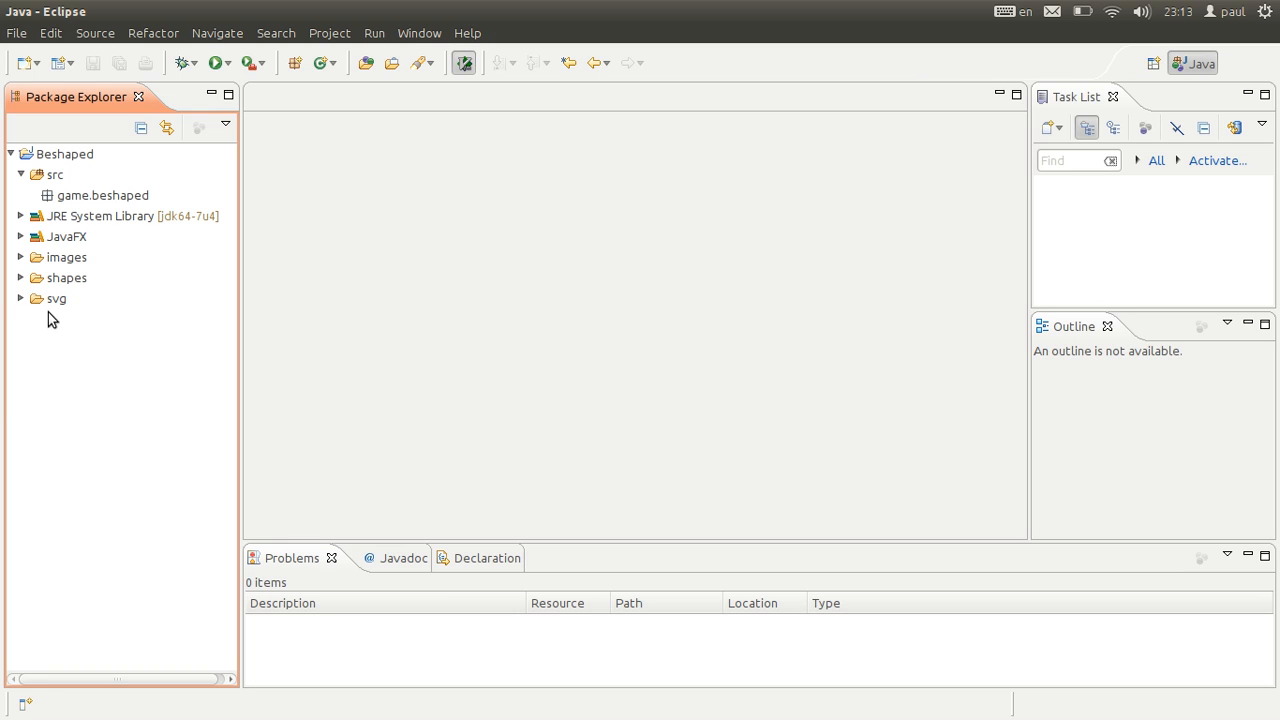
{"action": "mouse_move", "coordinate": [125, 205]}
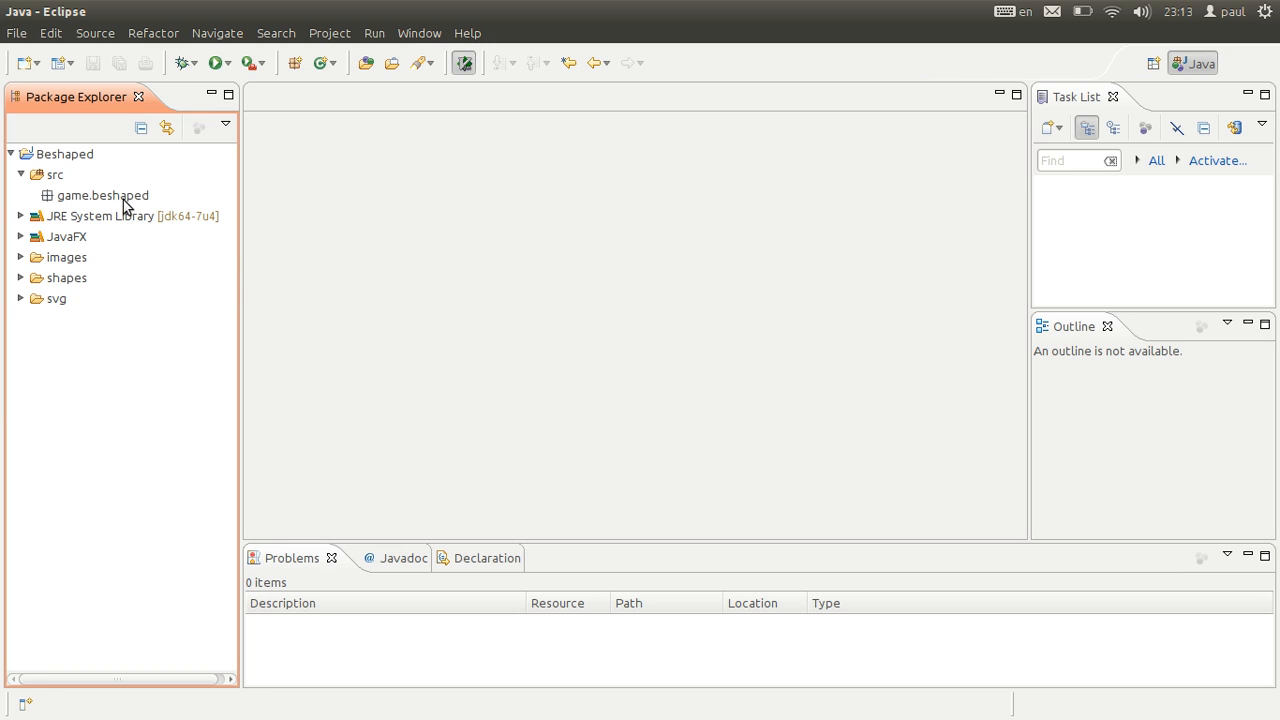
{"action": "left_click", "coordinate": [102, 195]}
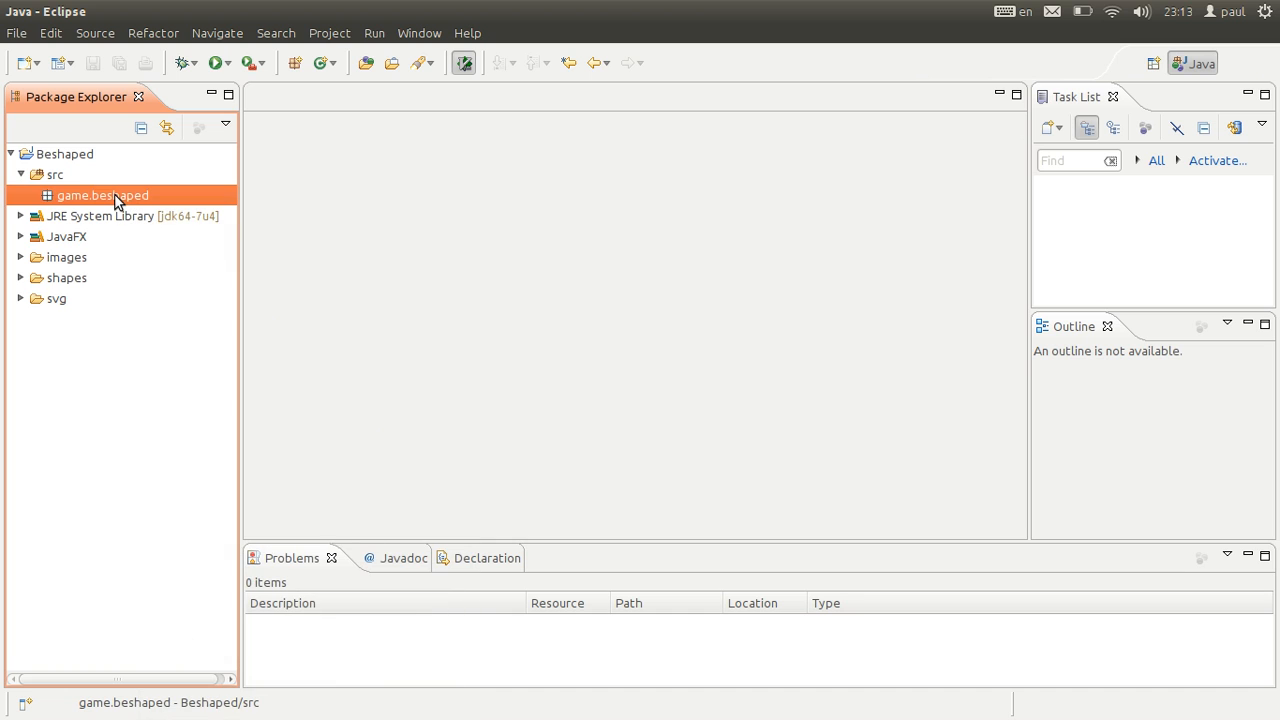
{"action": "mouse_move", "coordinate": [112, 203]}
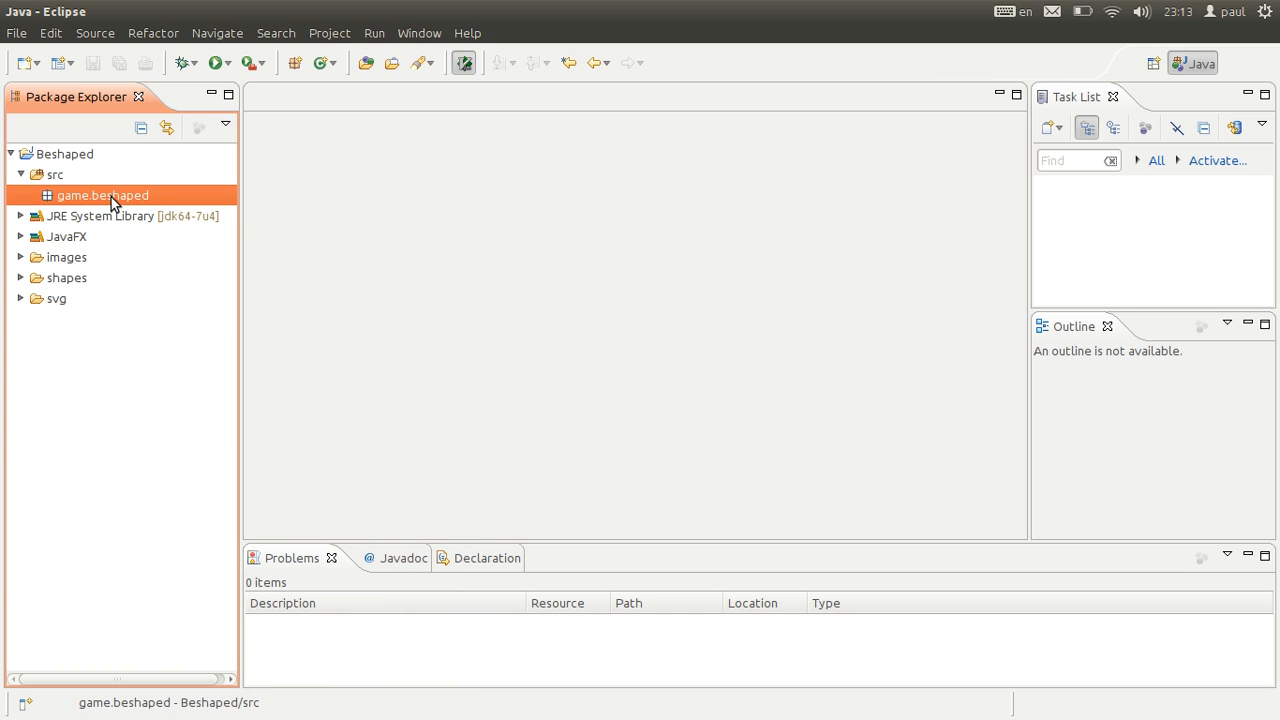
{"action": "mouse_move", "coordinate": [40, 277]}
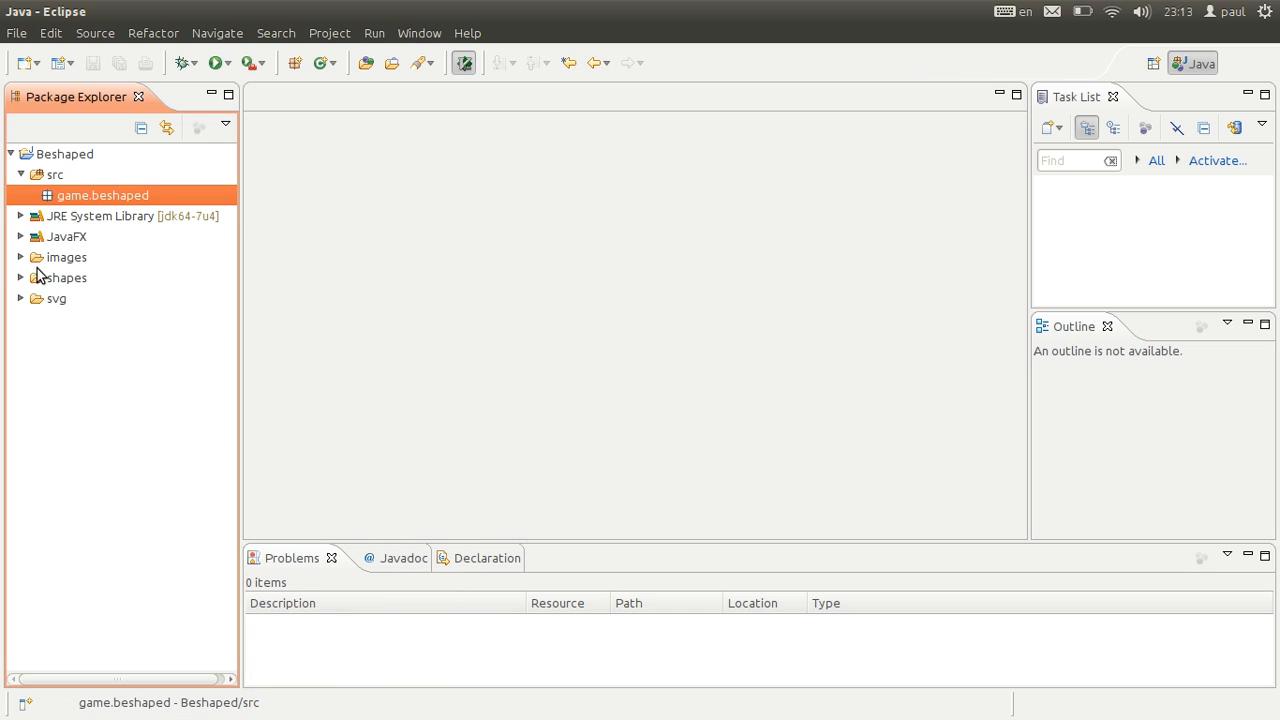
- Add a new class named Beshaped to game.beshaped and open it in the editor
{"action": "right_click", "coordinate": [103, 195]}
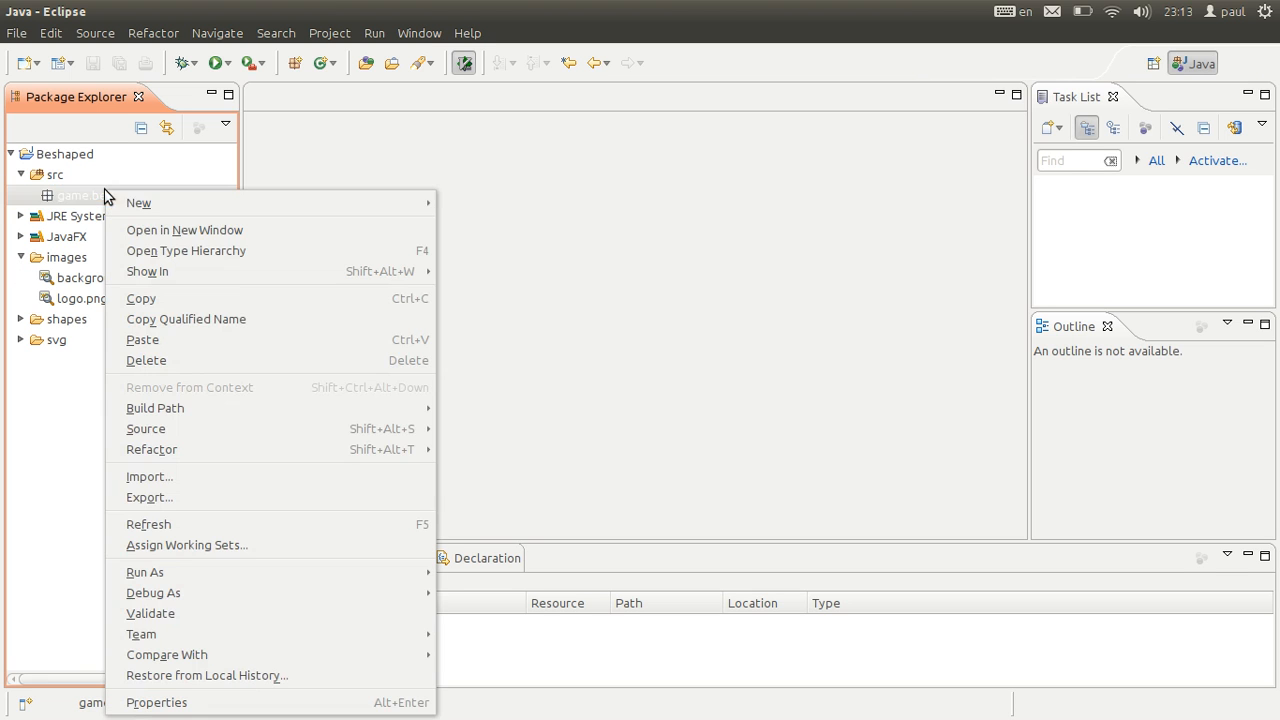
{"action": "mouse_move", "coordinate": [138, 203]}
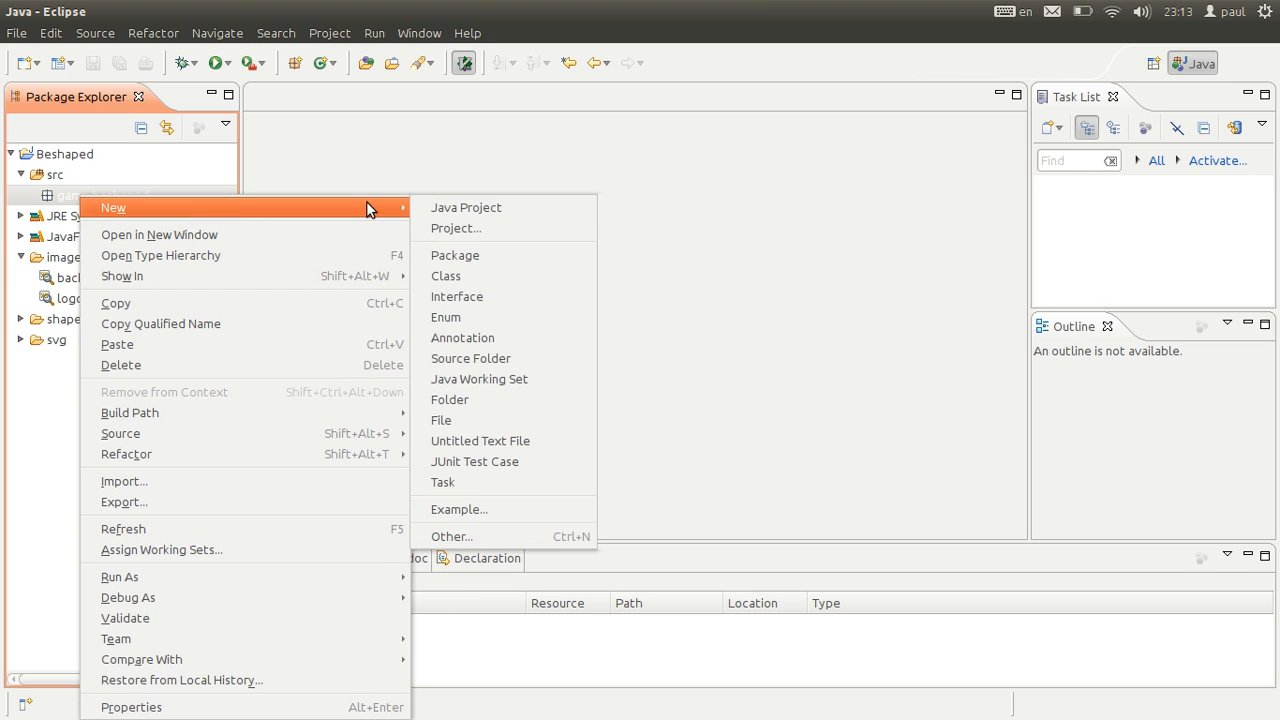
{"action": "left_click", "coordinate": [446, 276]}
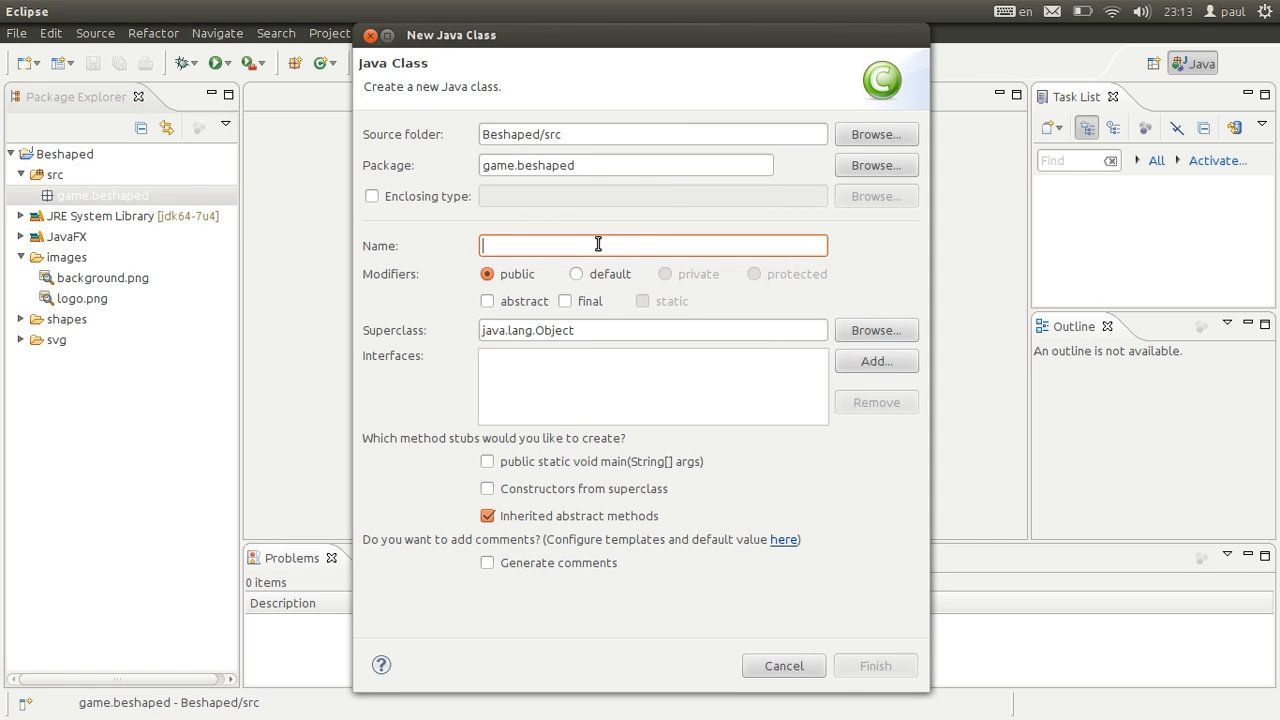
{"action": "type", "text": "Bes"}
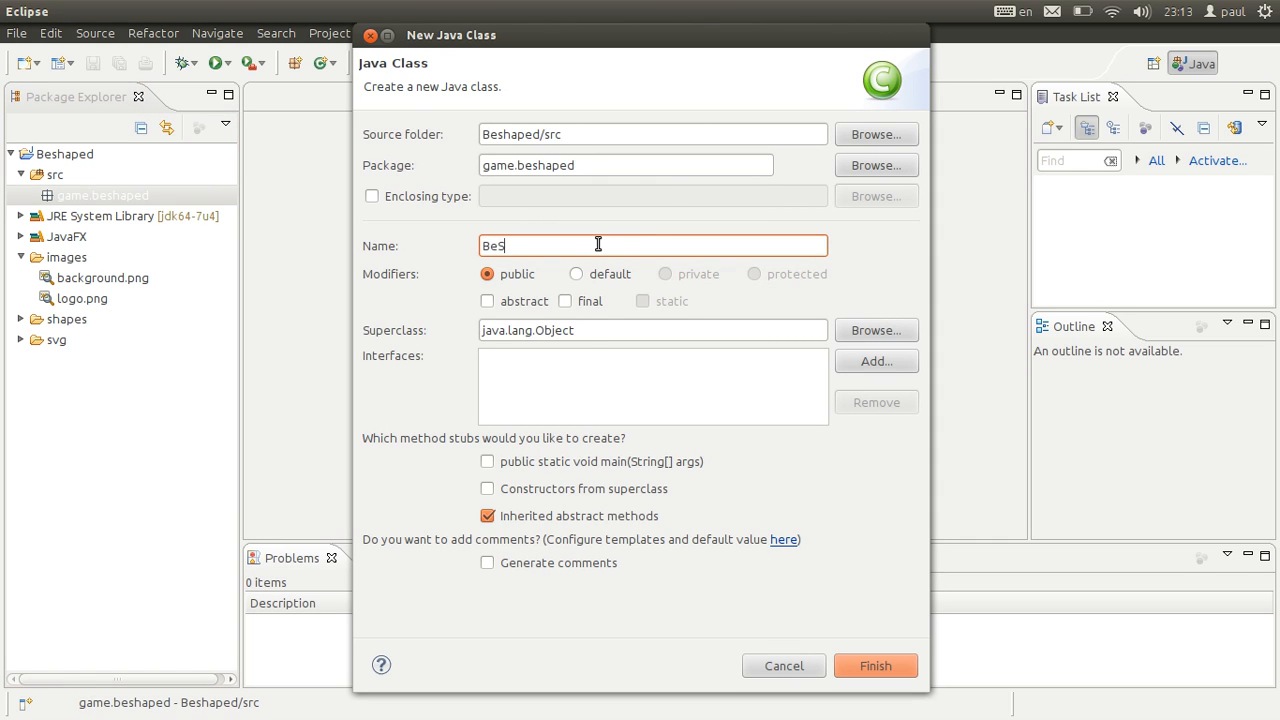
{"action": "left_click", "coordinate": [874, 665]}
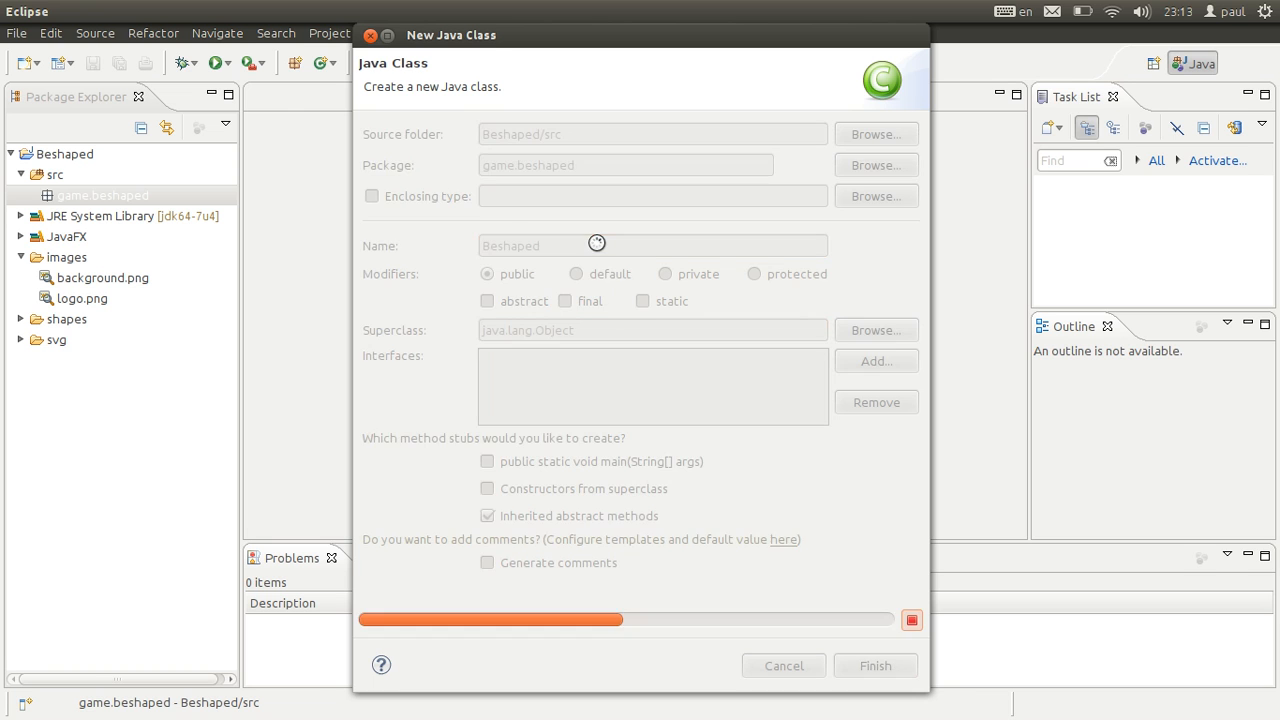
{"action": "left_click", "coordinate": [875, 665]}
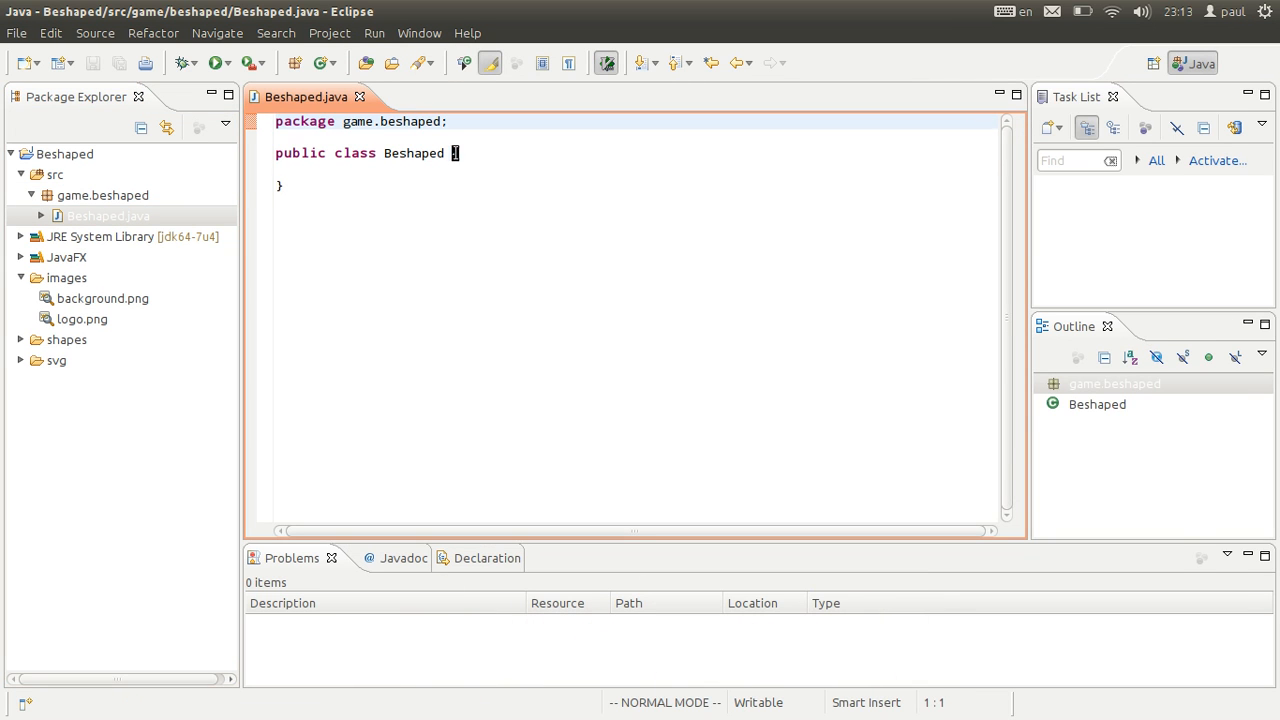
- Add 'extends Application', generate the start(Stage) stub, and write main calling launch(args)
{"action": "type", "text": "extends"}
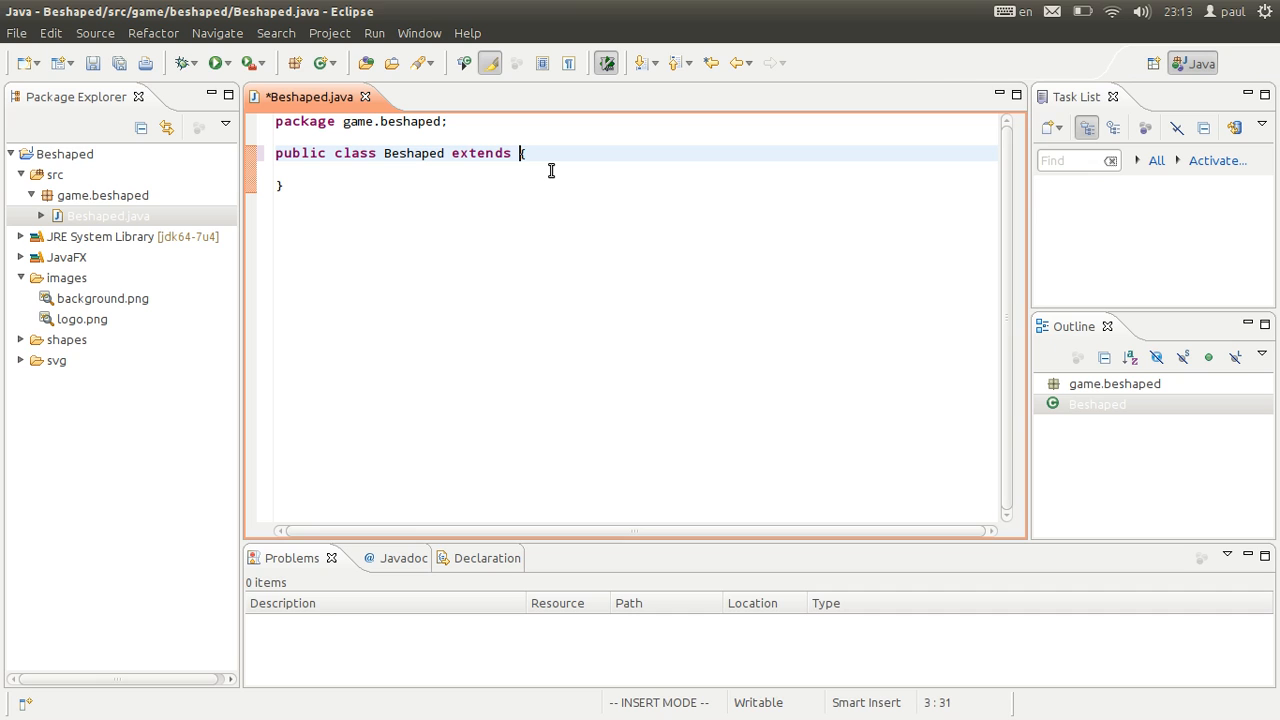
{"action": "type", "text": "A"}
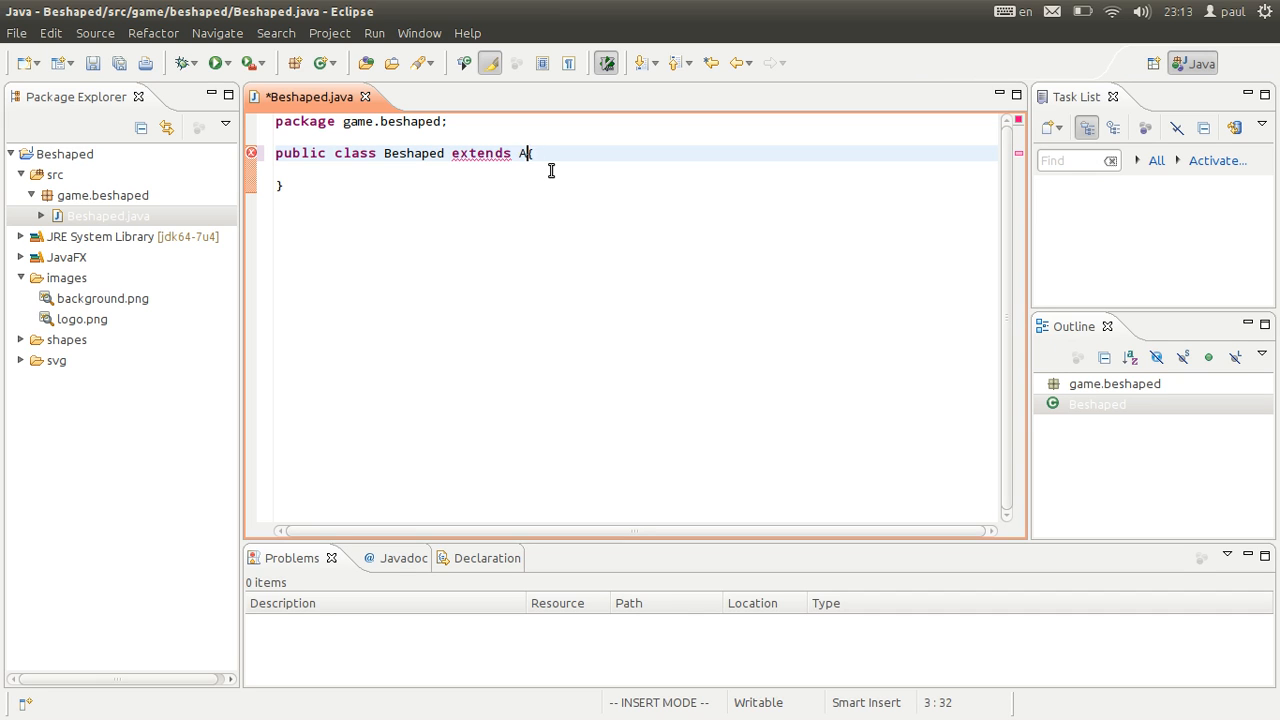
{"action": "type", "text": "pplication {"}
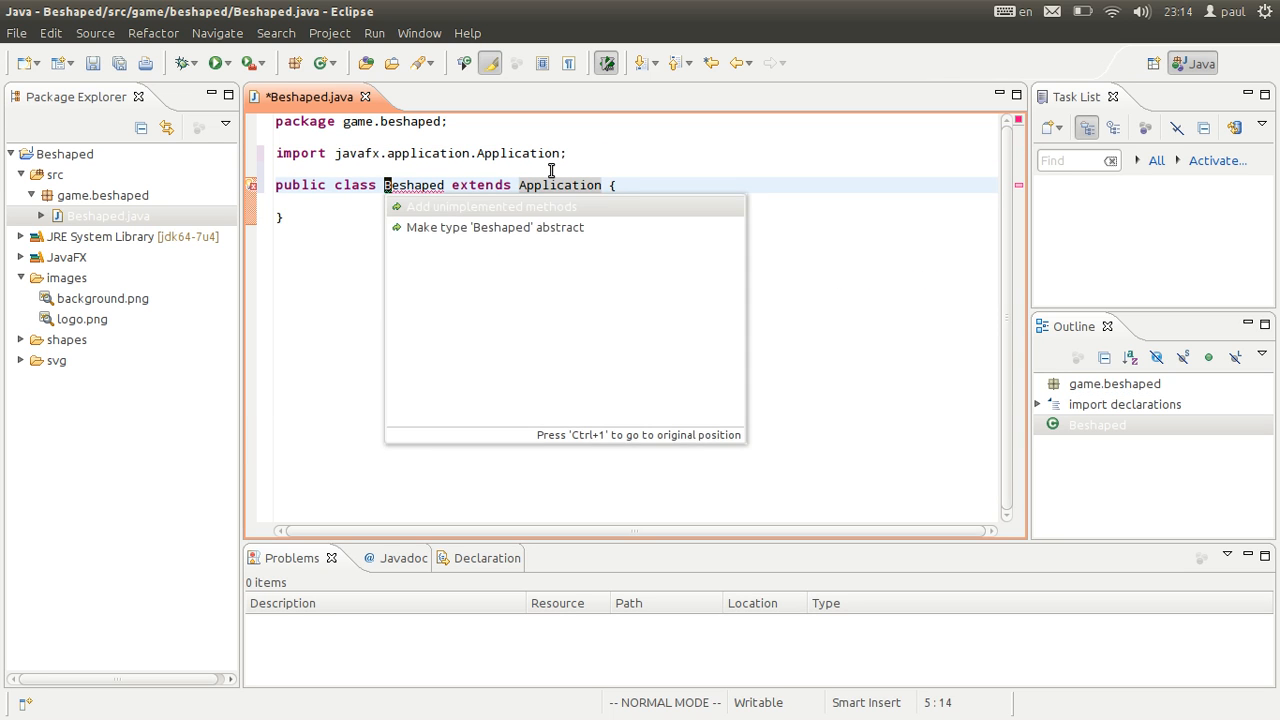
{"action": "left_click", "coordinate": [491, 206]}
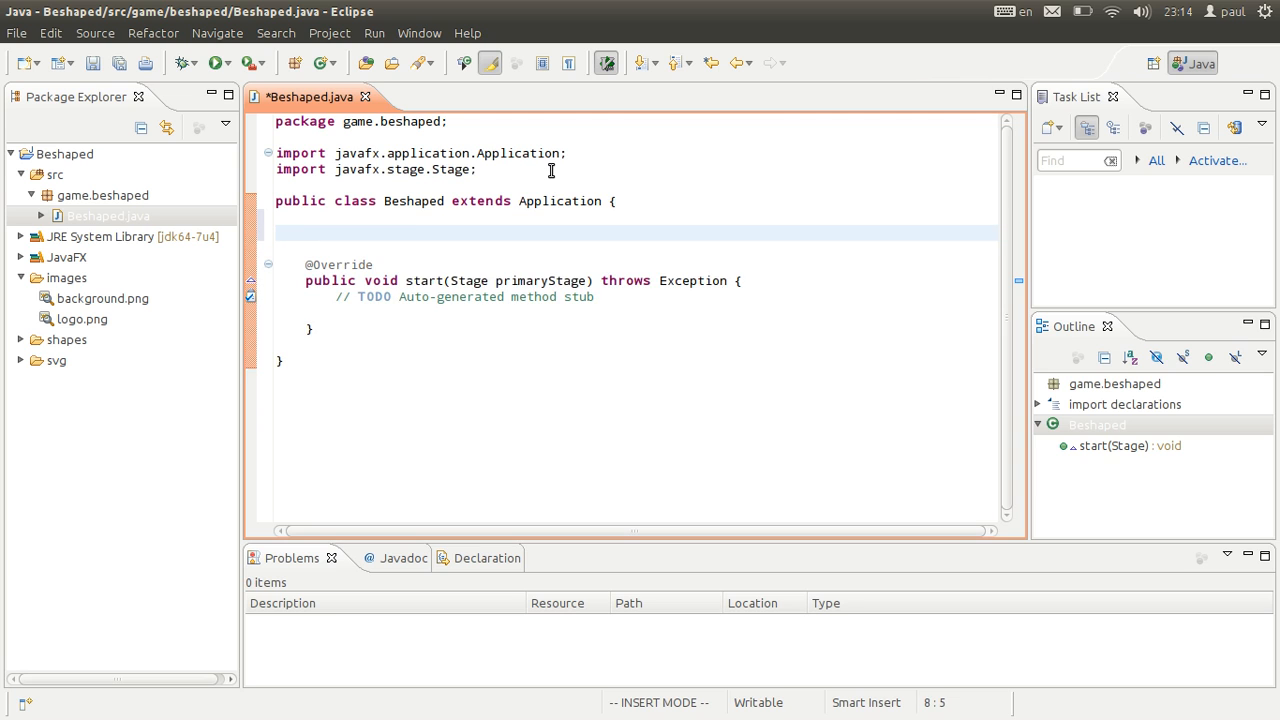
{"action": "type", "text": "main(String[] args) {"}
{"action": "type", "text": "launch"}
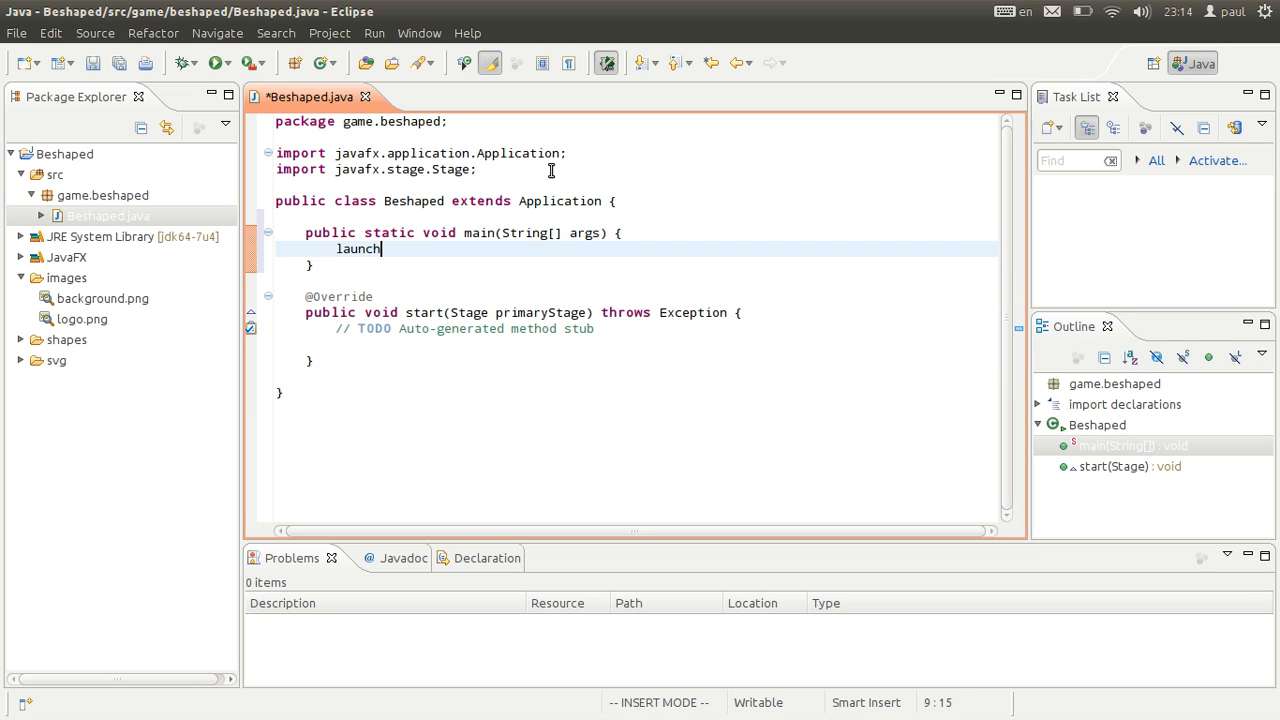
{"action": "type", "text": "(args);"}
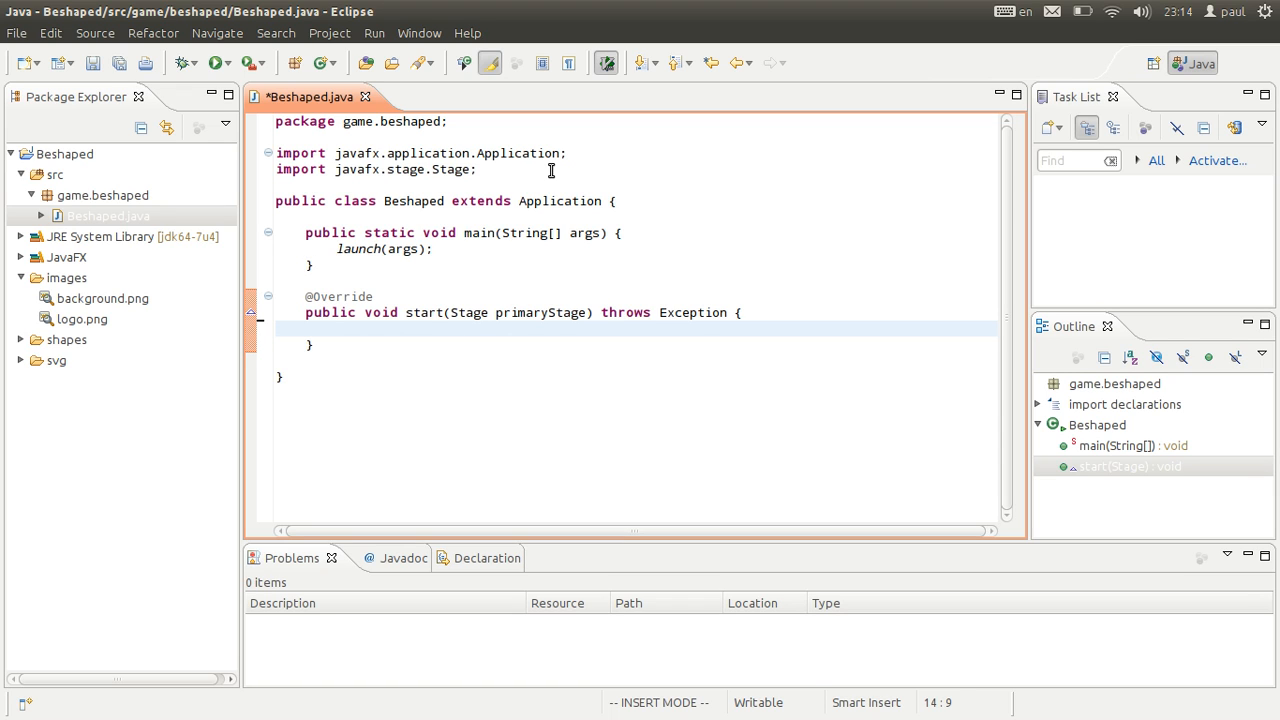
- Declare a new Group named root in start()
{"action": "type", "text": "G"}
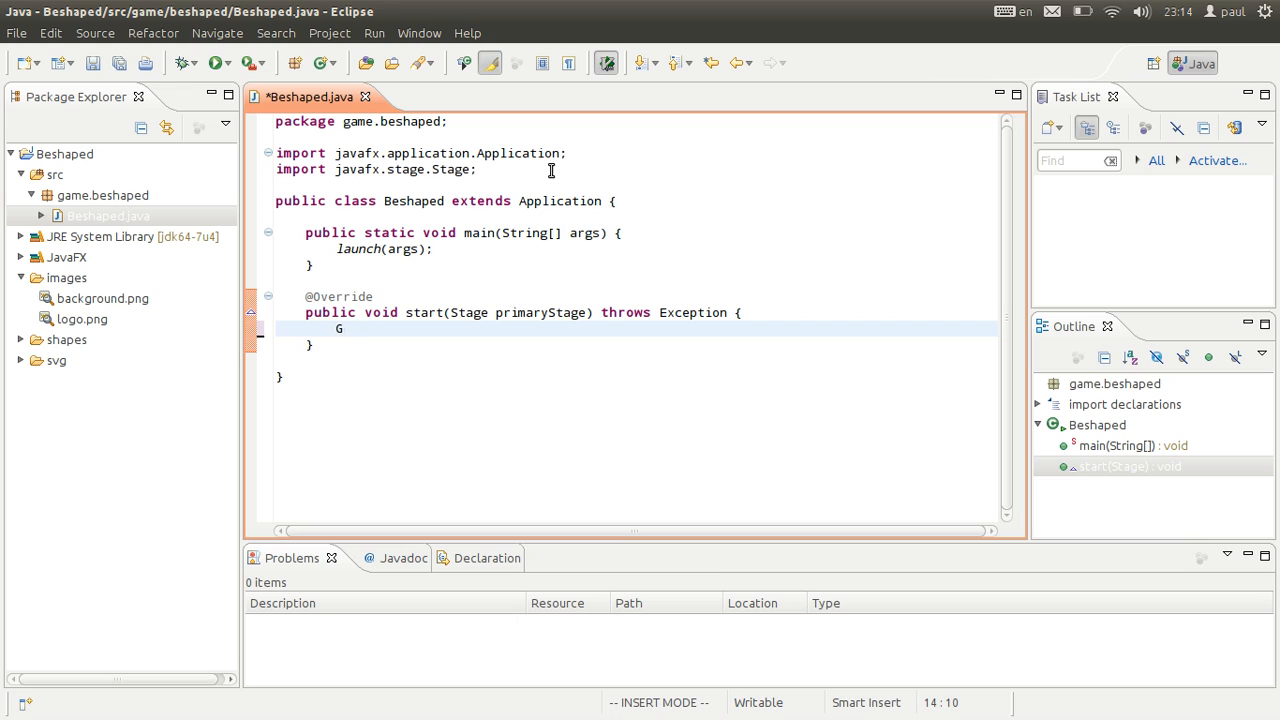
{"action": "type", "text": "roup root ="}
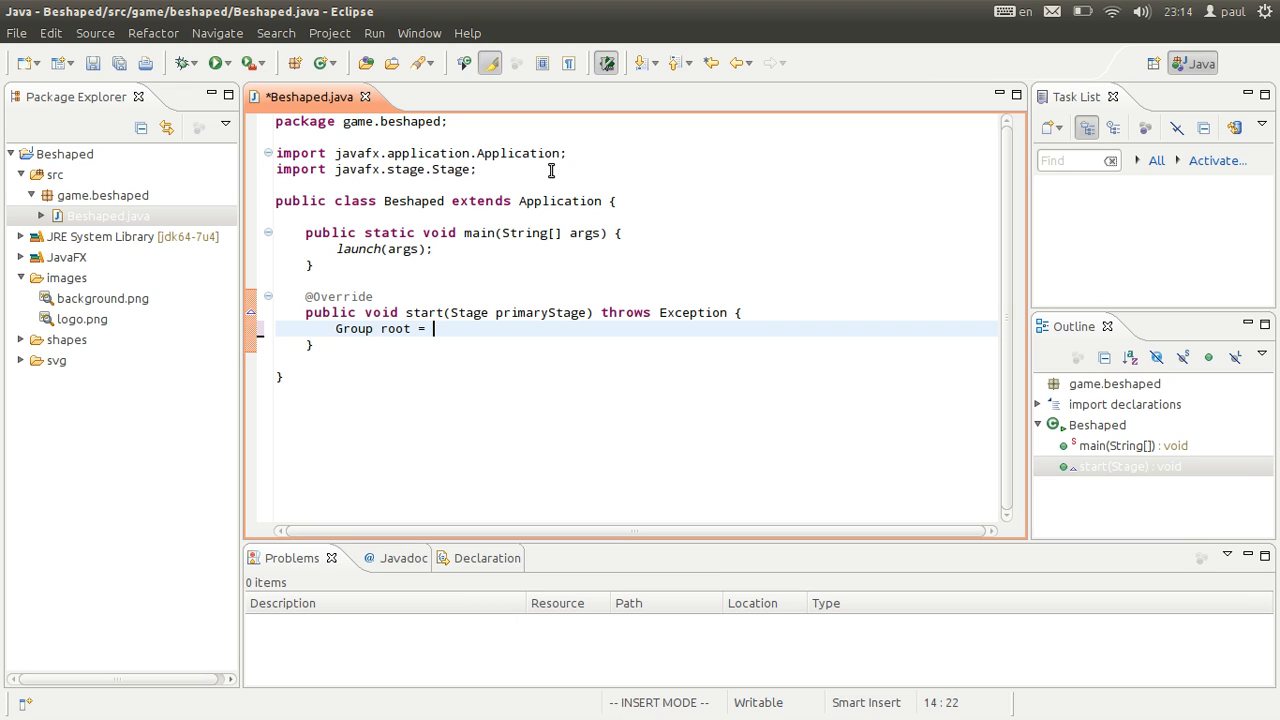
{"action": "type", "text": "new"}
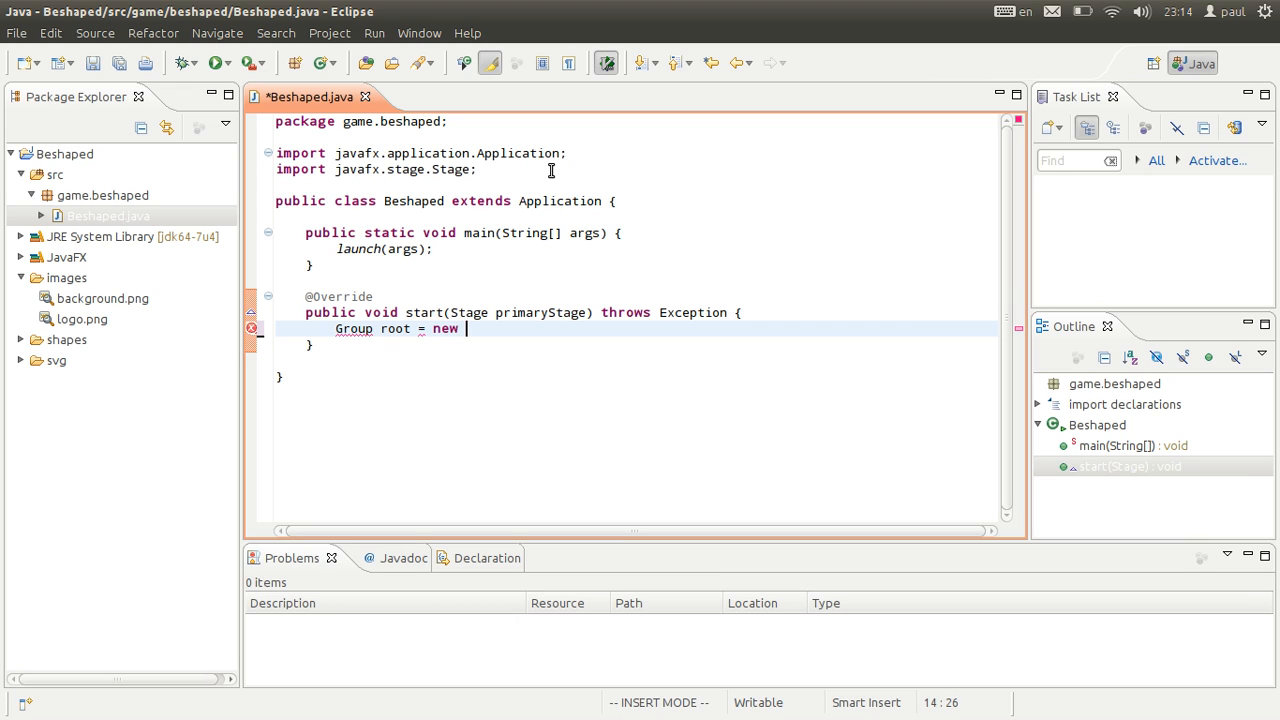
{"action": "type", "text": "Group();"}
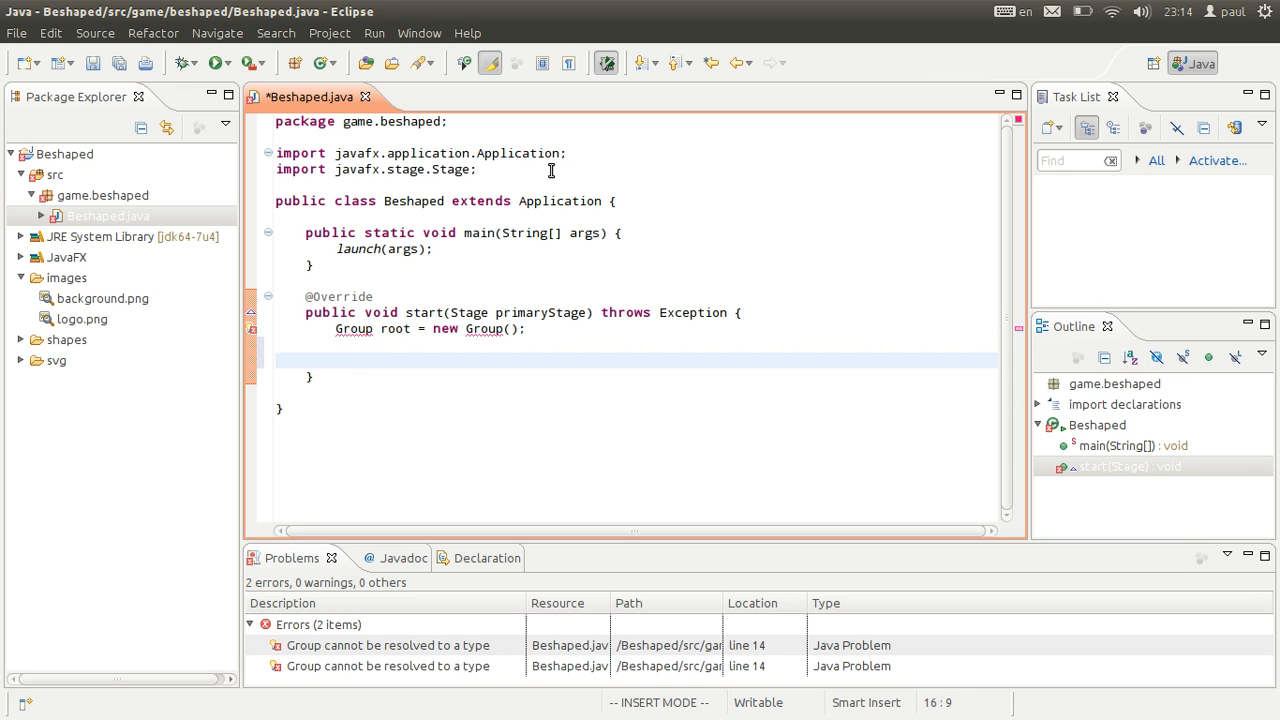
- Create a 400 by 400 Scene on the root group
{"action": "type", "text": "s"}
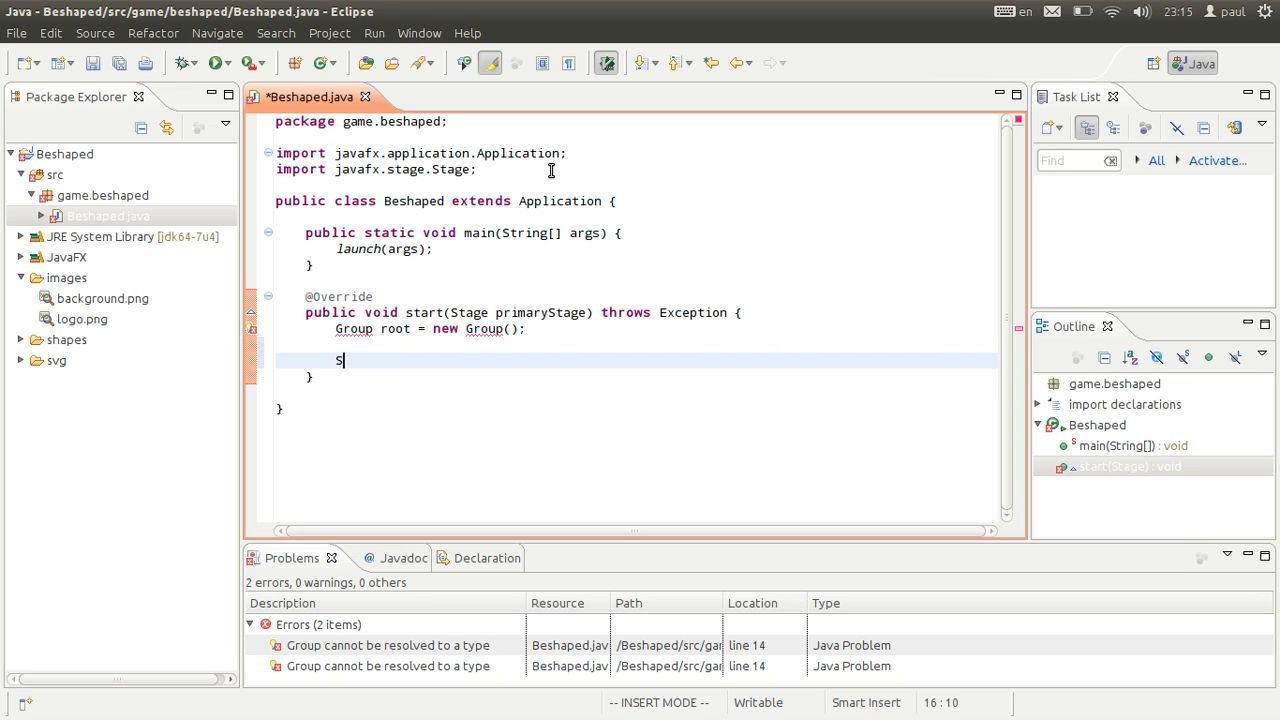
{"action": "type", "text": "cene"}
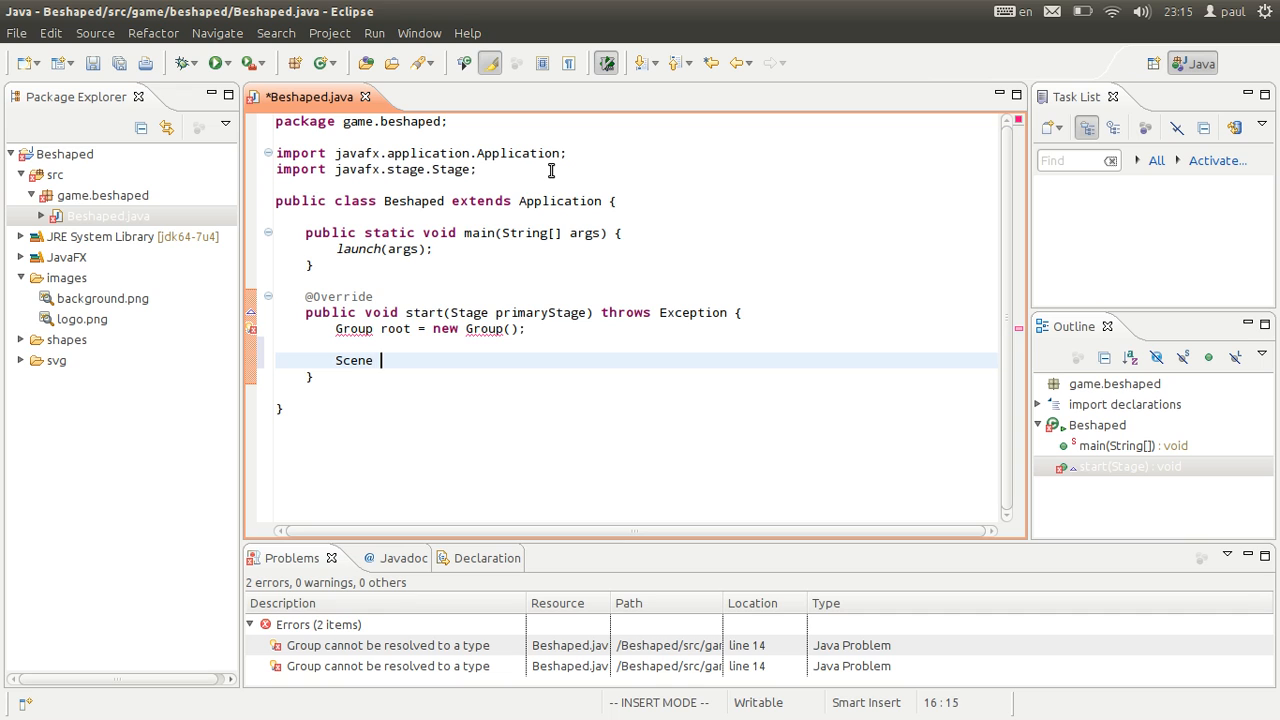
{"action": "type", "text": "scene = new Sc"}
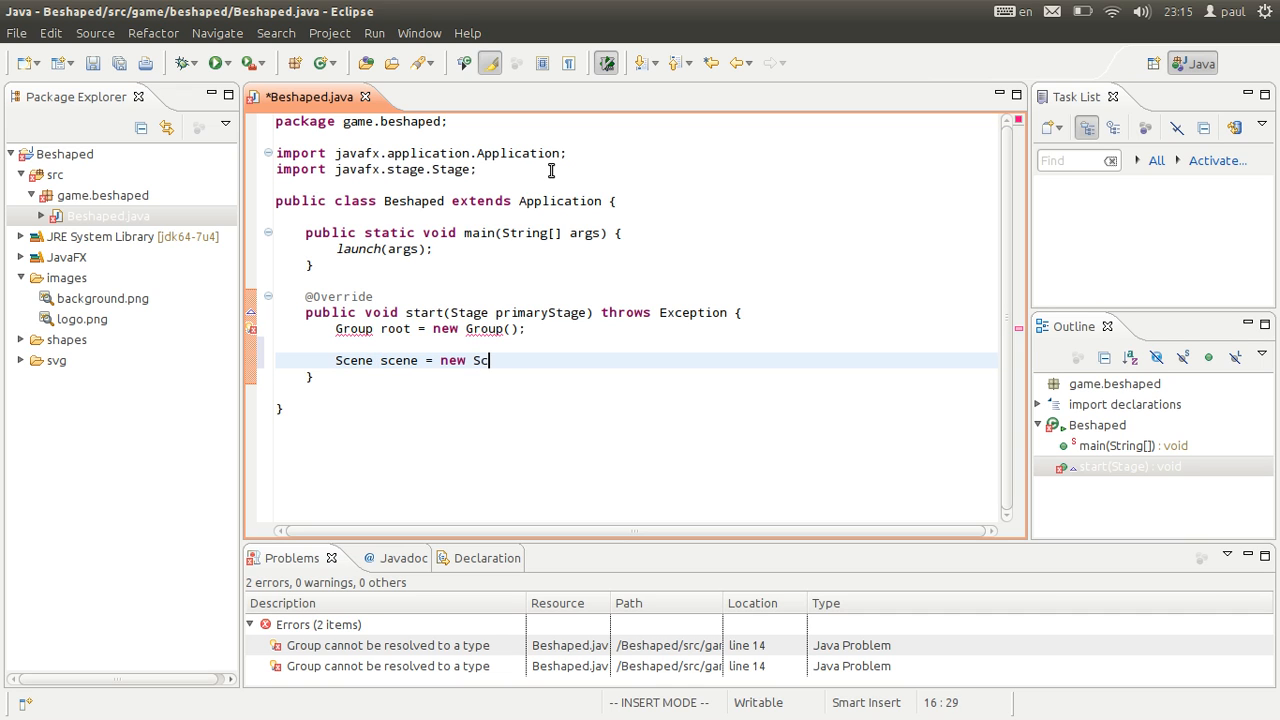
{"action": "type", "text": "ene()"}
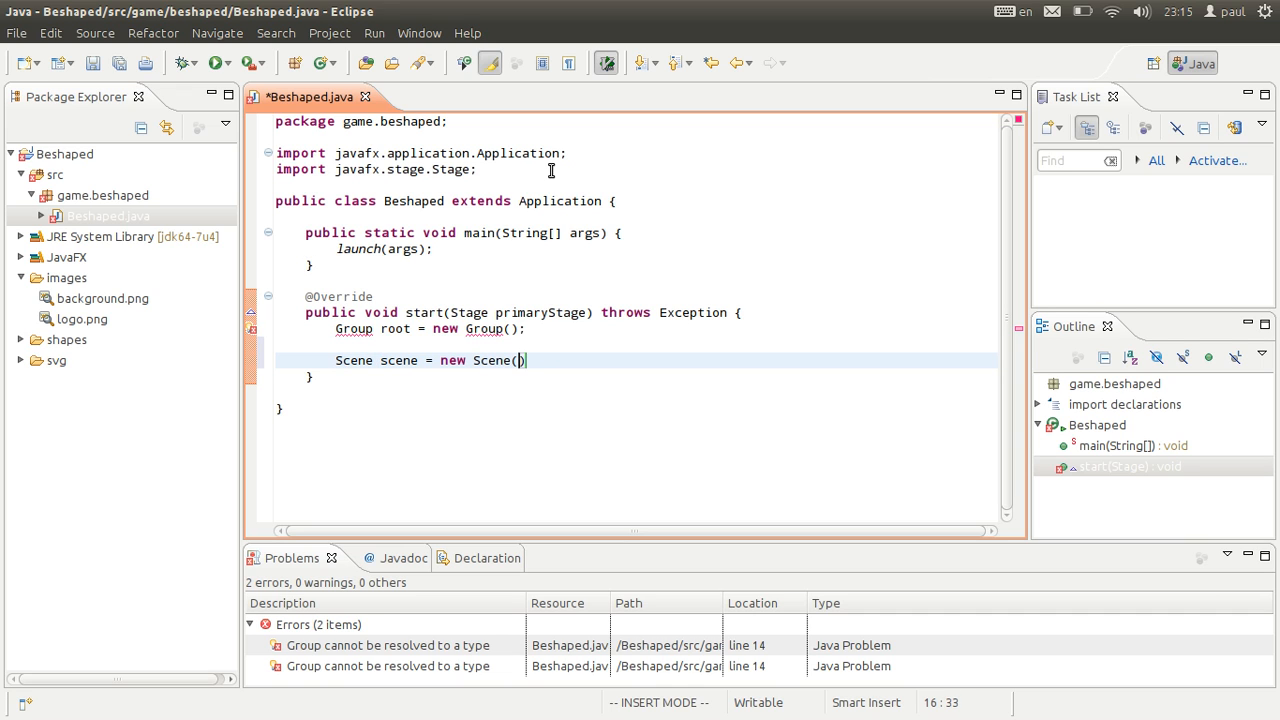
{"action": "type", "text": "root, 400, 400"}
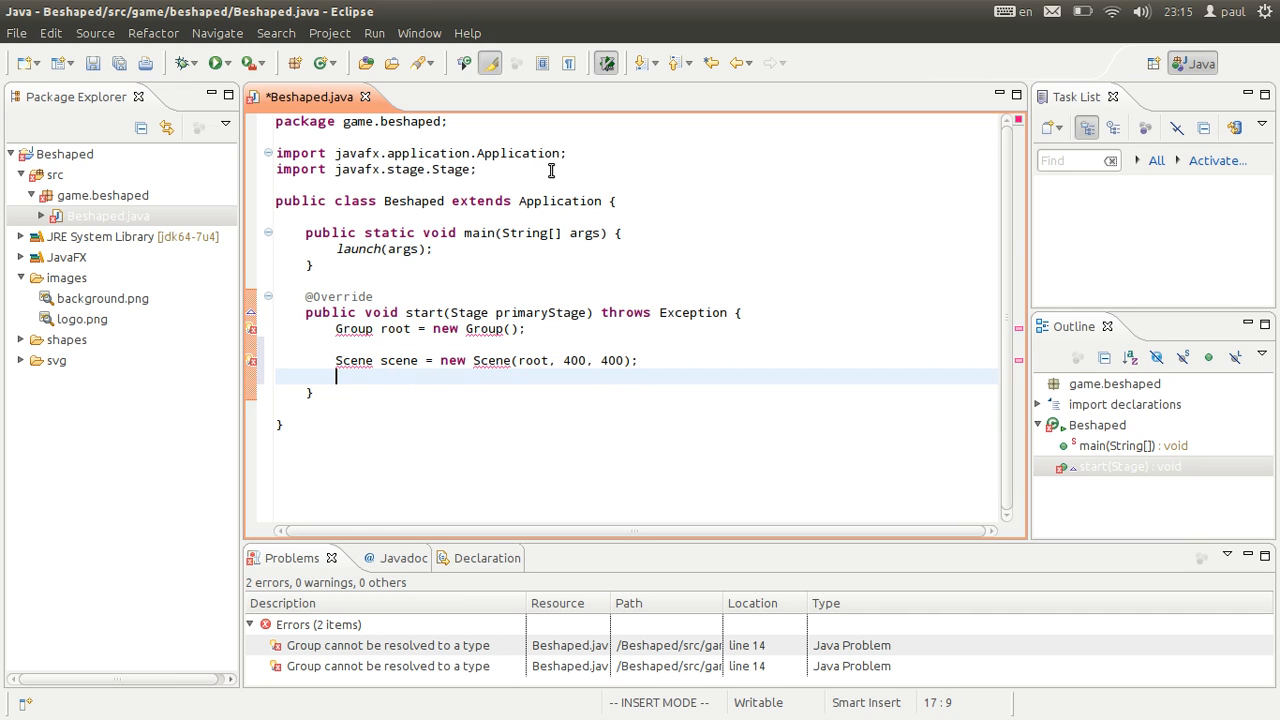
- Set the scene on primaryStage and save the source file
{"action": "type", "text": "st"}
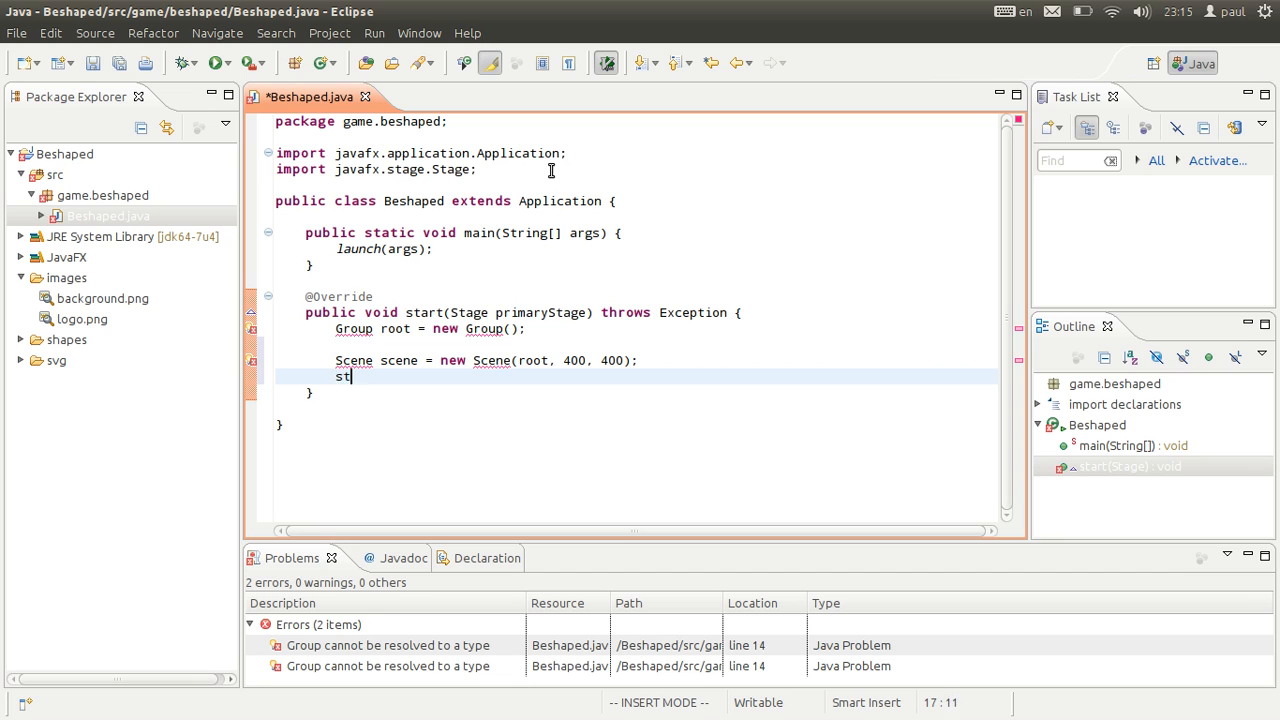
{"action": "type", "text": "primaryStage.ste"}
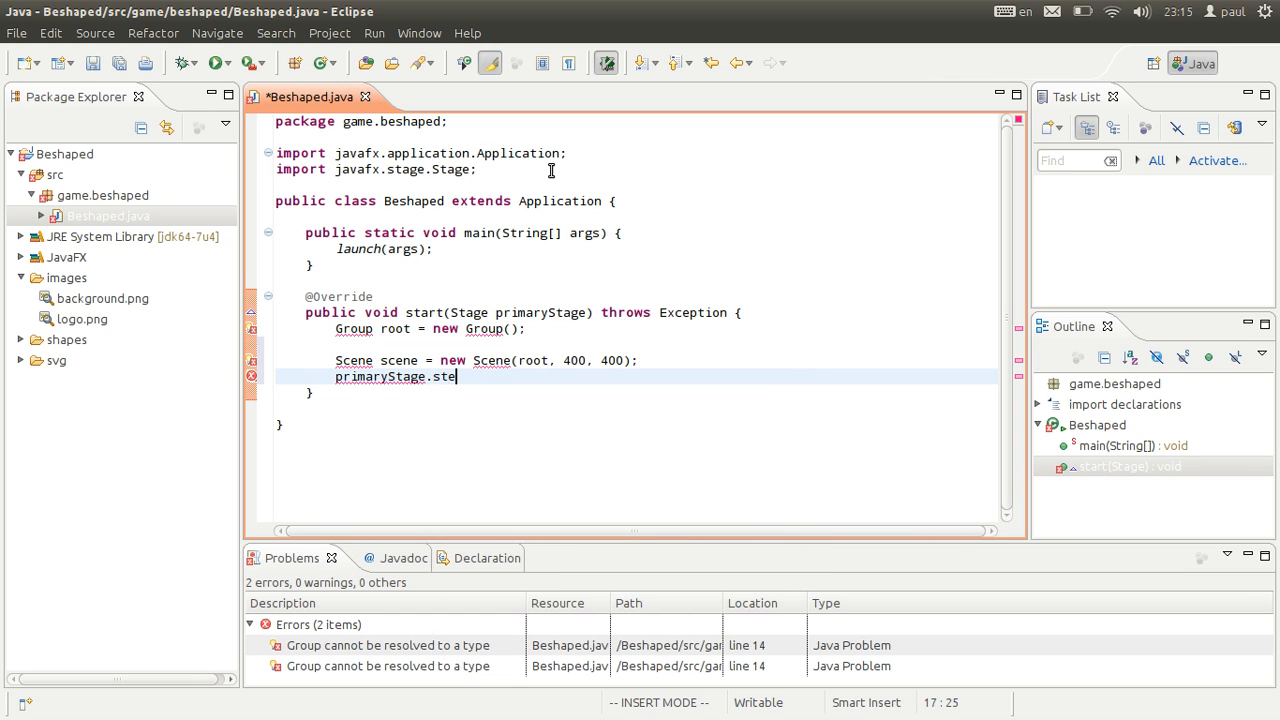
{"action": "type", "text": "t"}
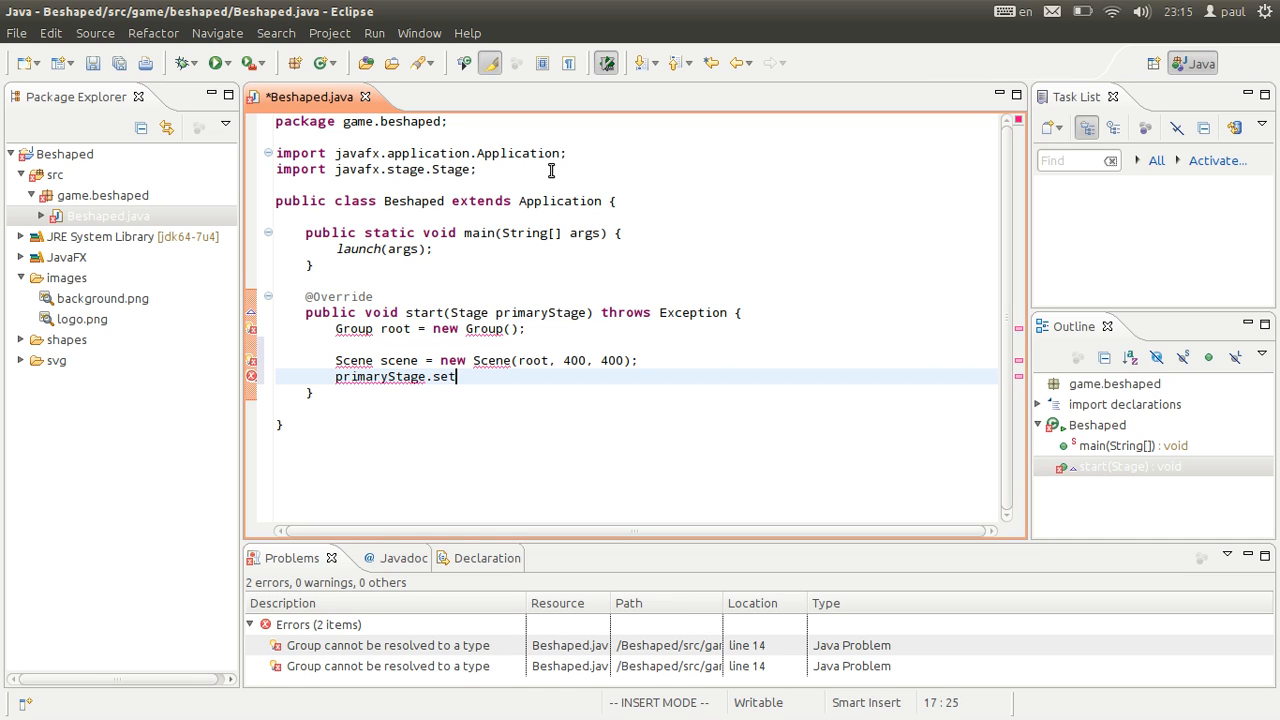
{"action": "type", "text": "Scene"}
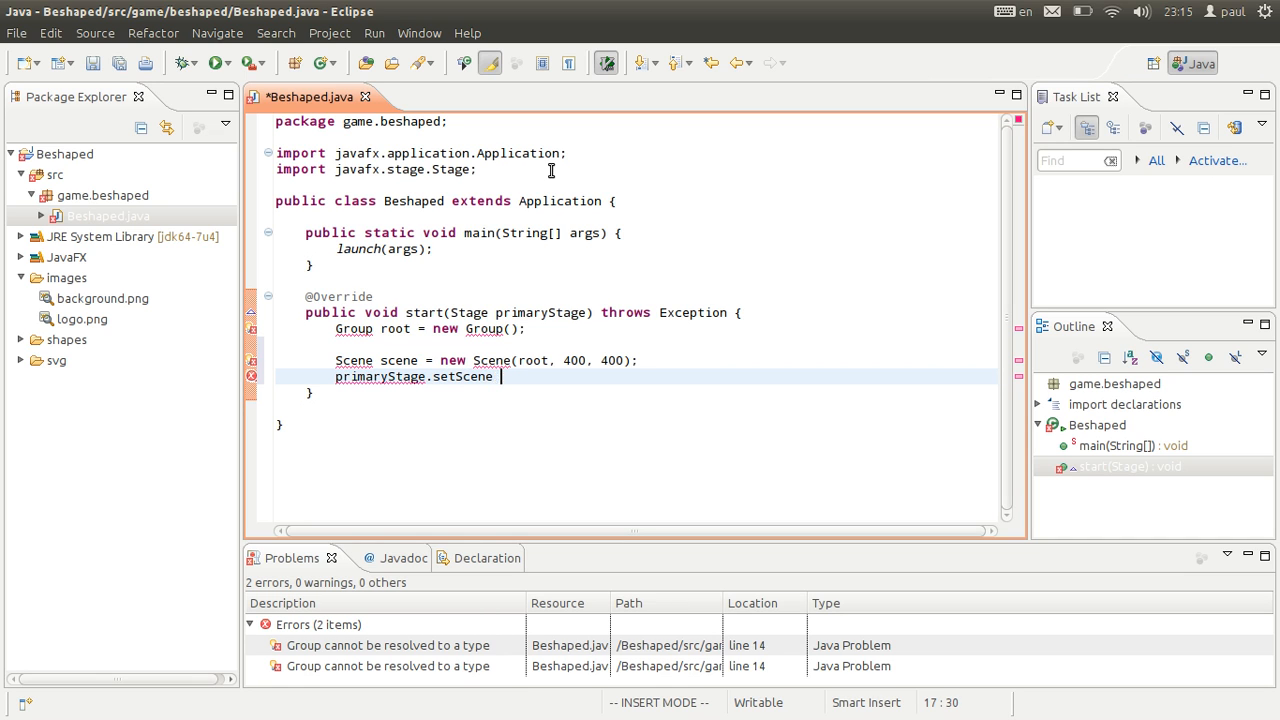
{"action": "type", "text": "(sce)"}
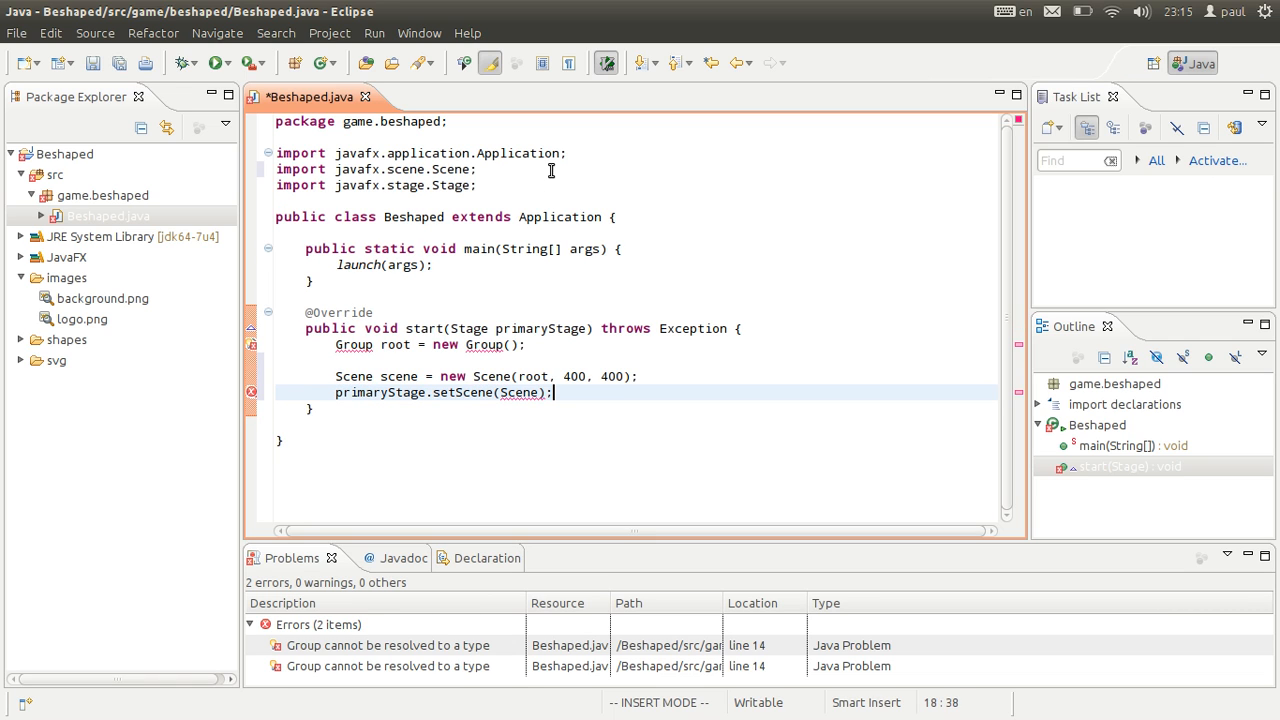
{"action": "key", "text": "Escape"}
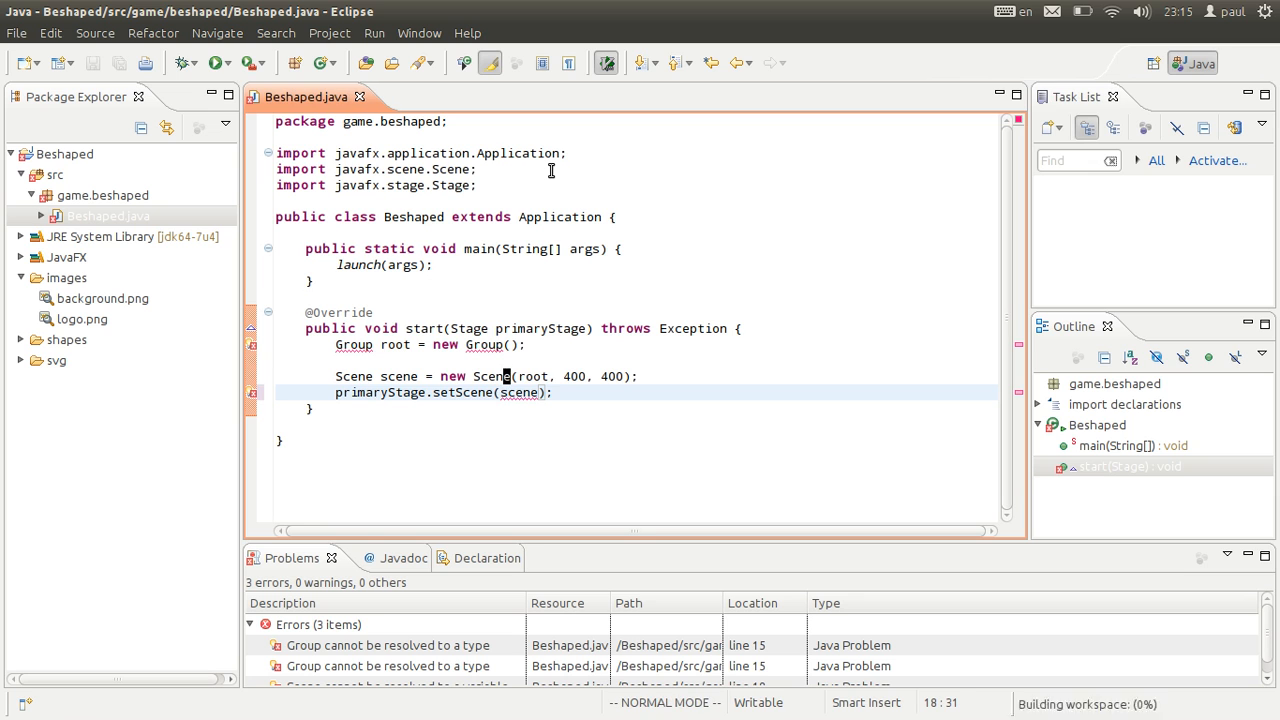
{"action": "type", "text": "primaryStag"}
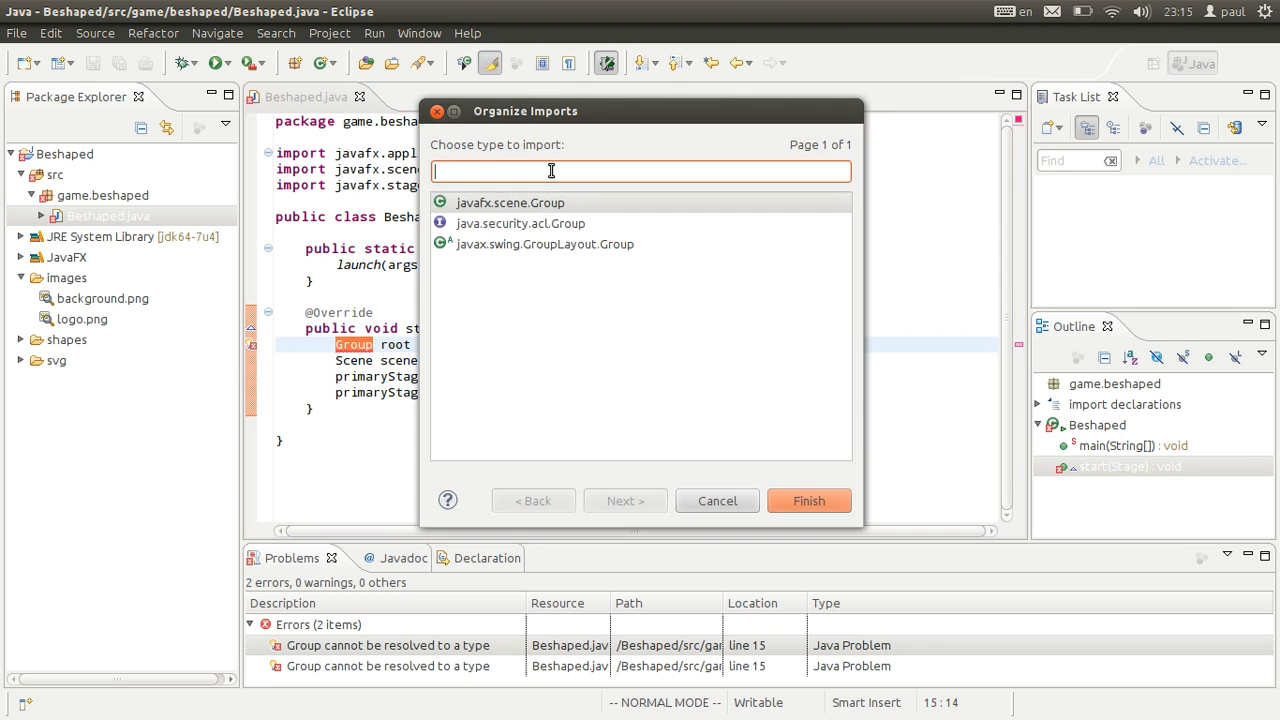
- Choose javafx.scene.Group as the import to add
{"action": "left_click", "coordinate": [809, 500]}
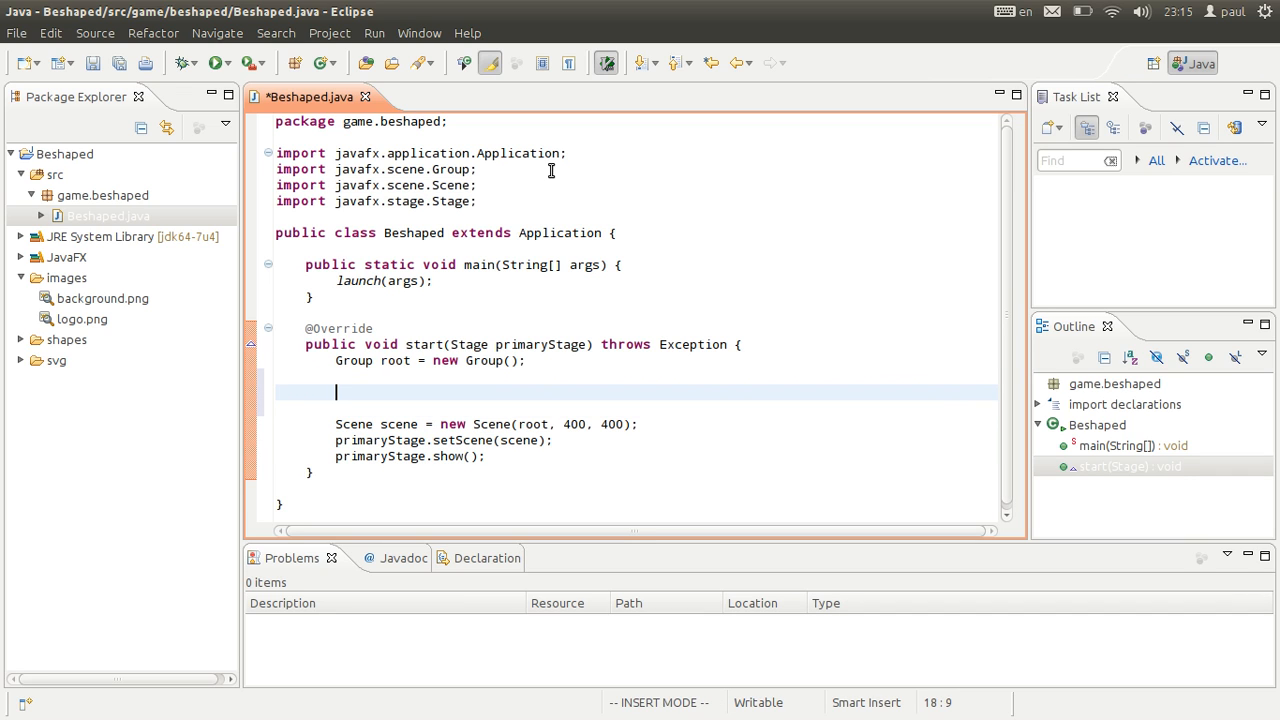
- Add a '// show background' comment and declare an ImageView named background
{"action": "type", "text": "Im"}
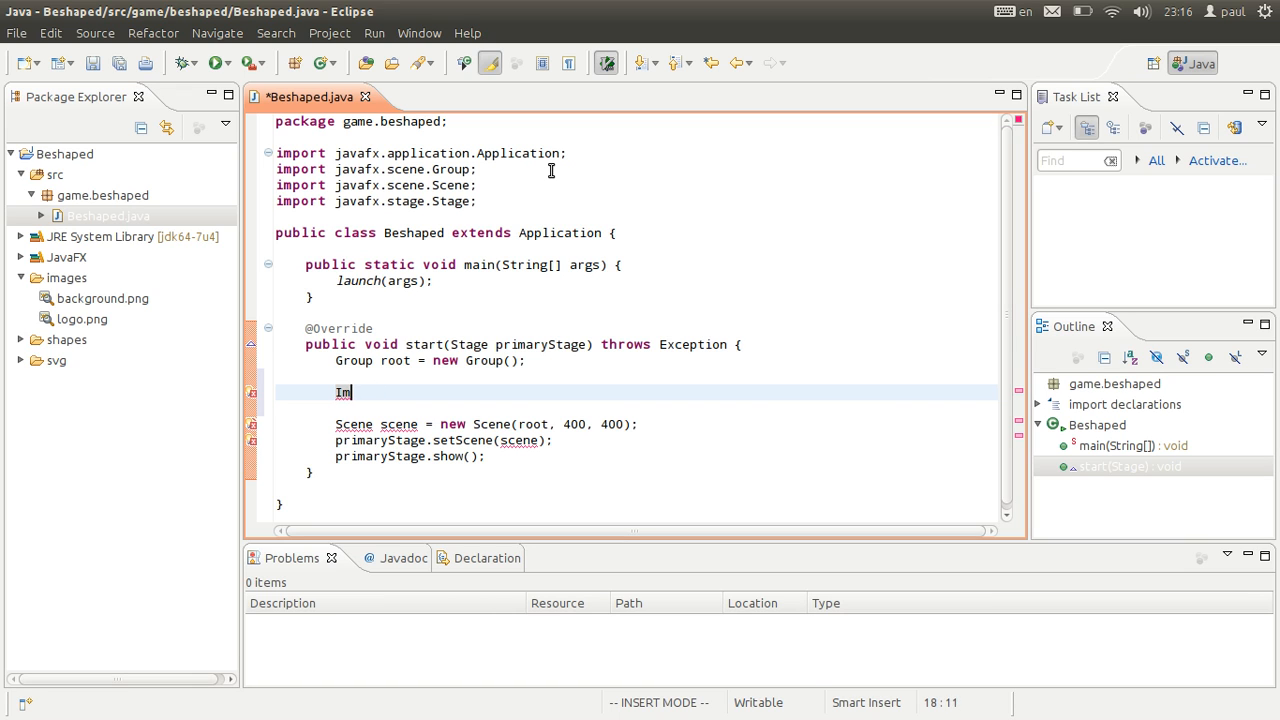
{"action": "type", "text": "// show bac"}
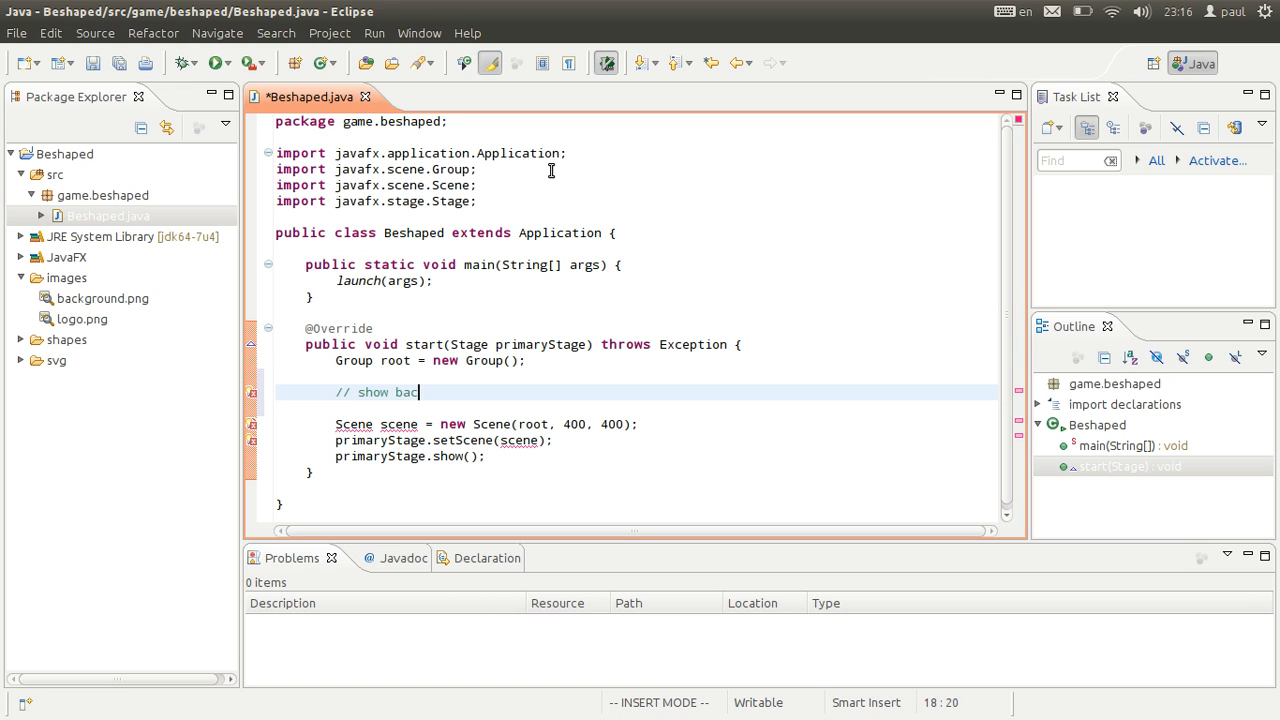
{"action": "type", "text": "kground"}
{"action": "type", "text": "I"}
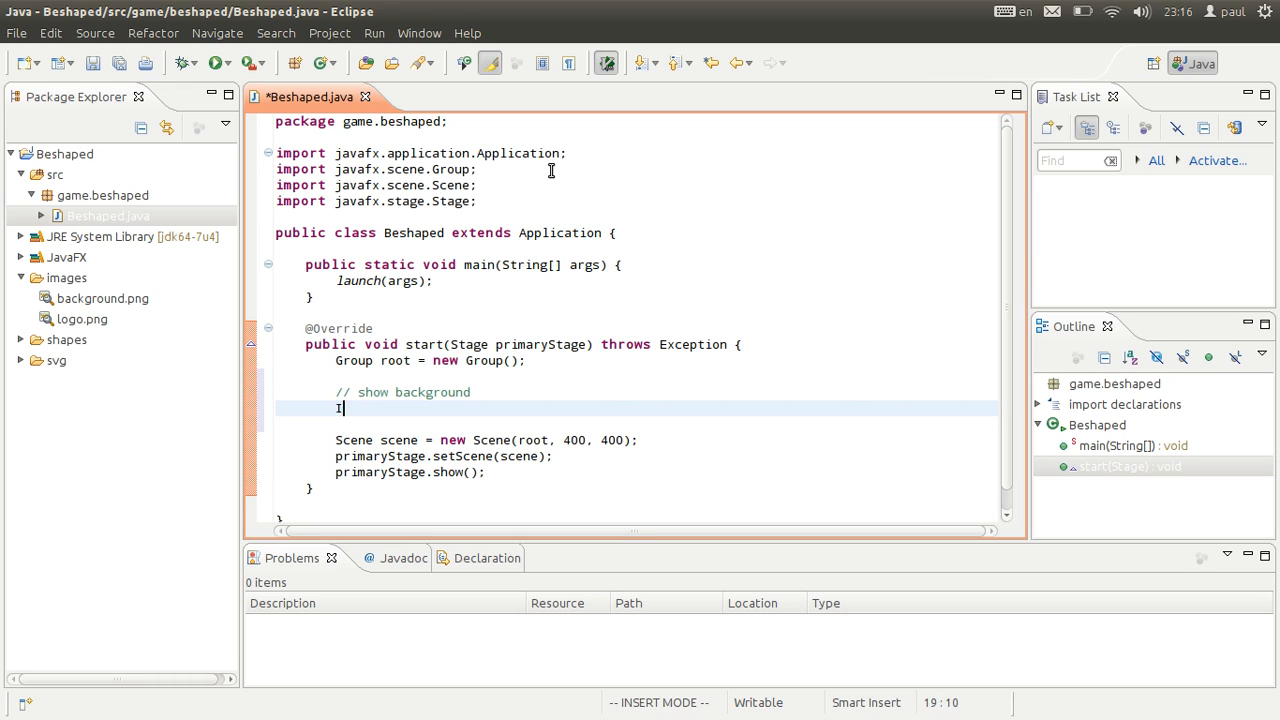
{"action": "type", "text": "mageView"}
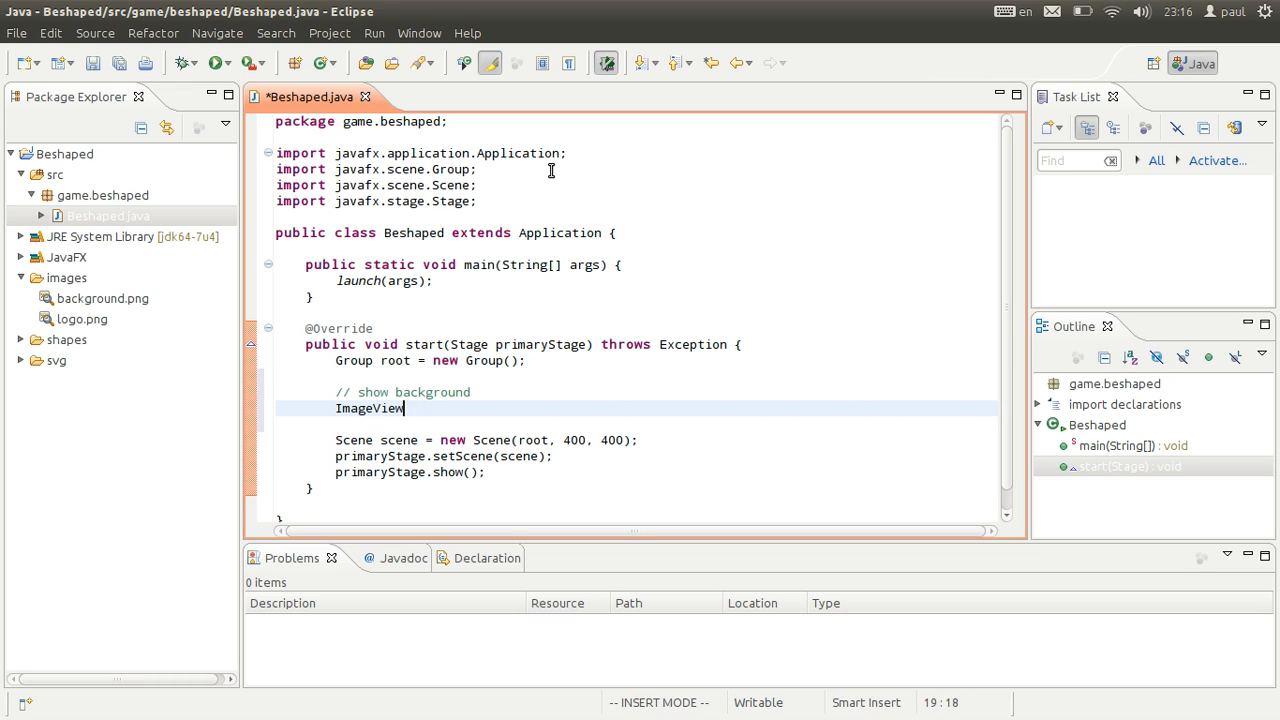
{"action": "type", "text": "b"}
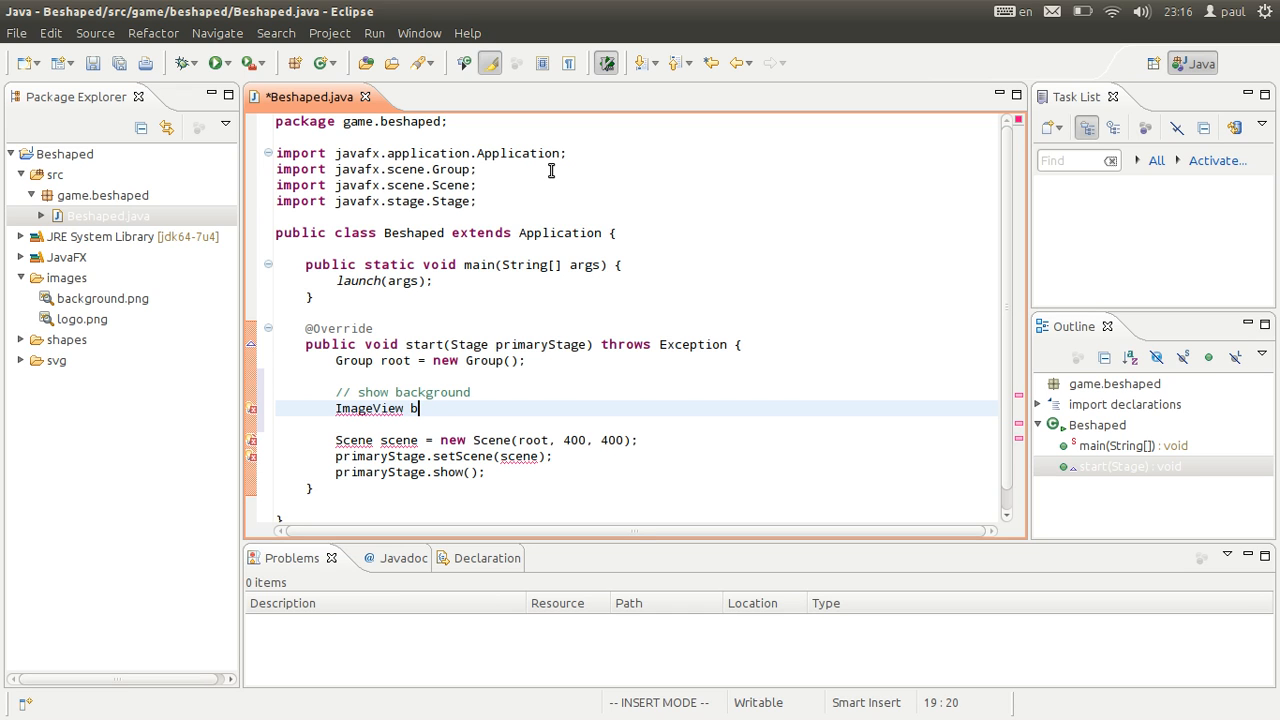
{"action": "type", "text": "ackground ="}
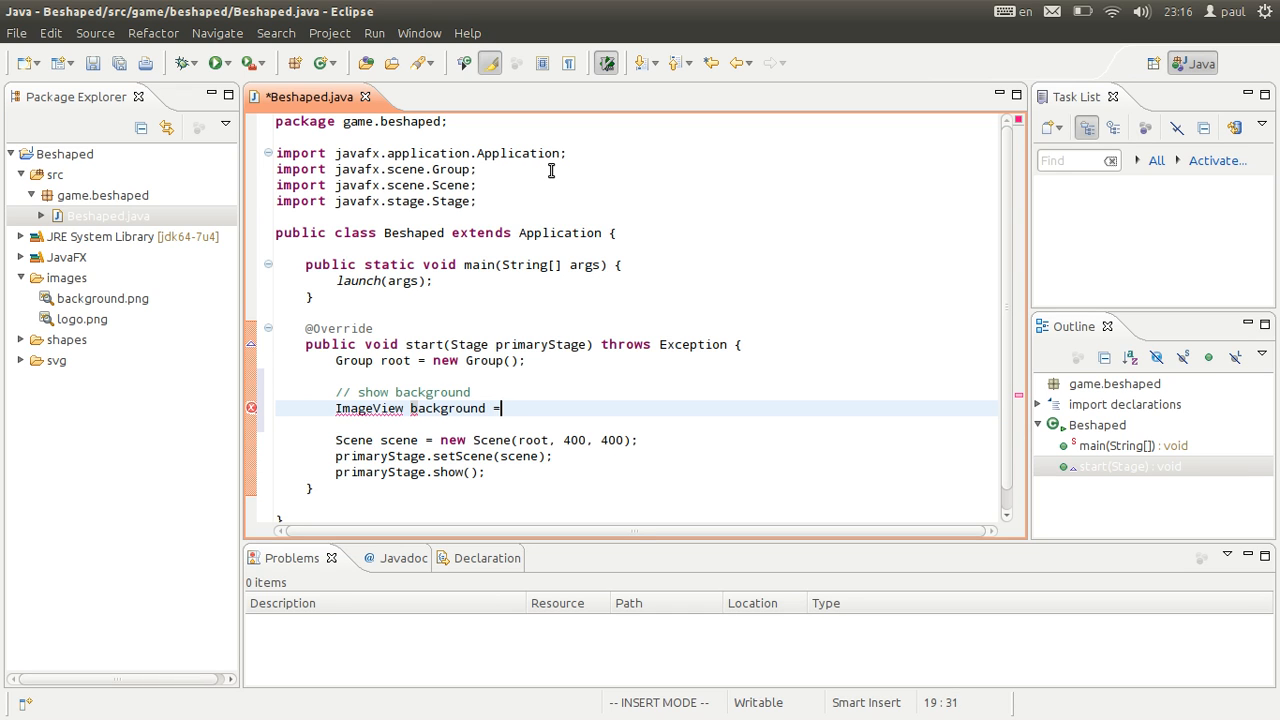
- Load images/background.png into the background view and organize imports (Ctrl+Shift+O)
{"action": "type", "text": "new ImageView(new"}
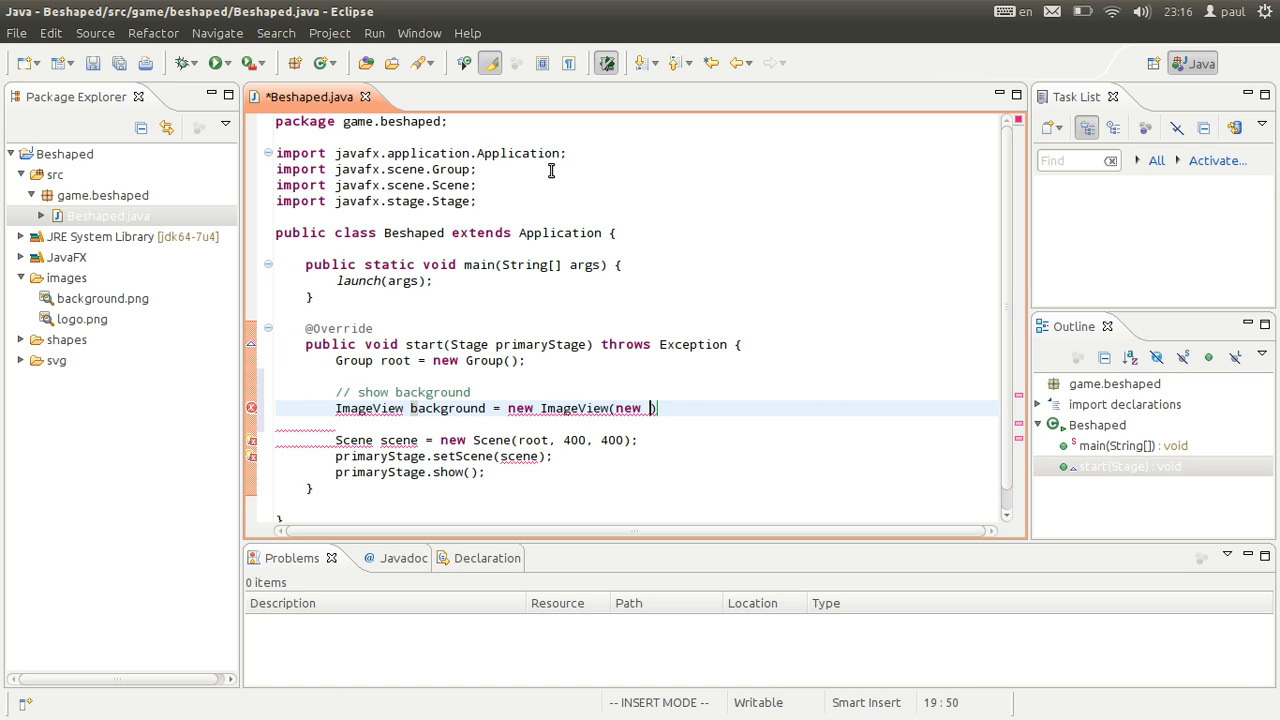
{"action": "type", "text": "Image()"}
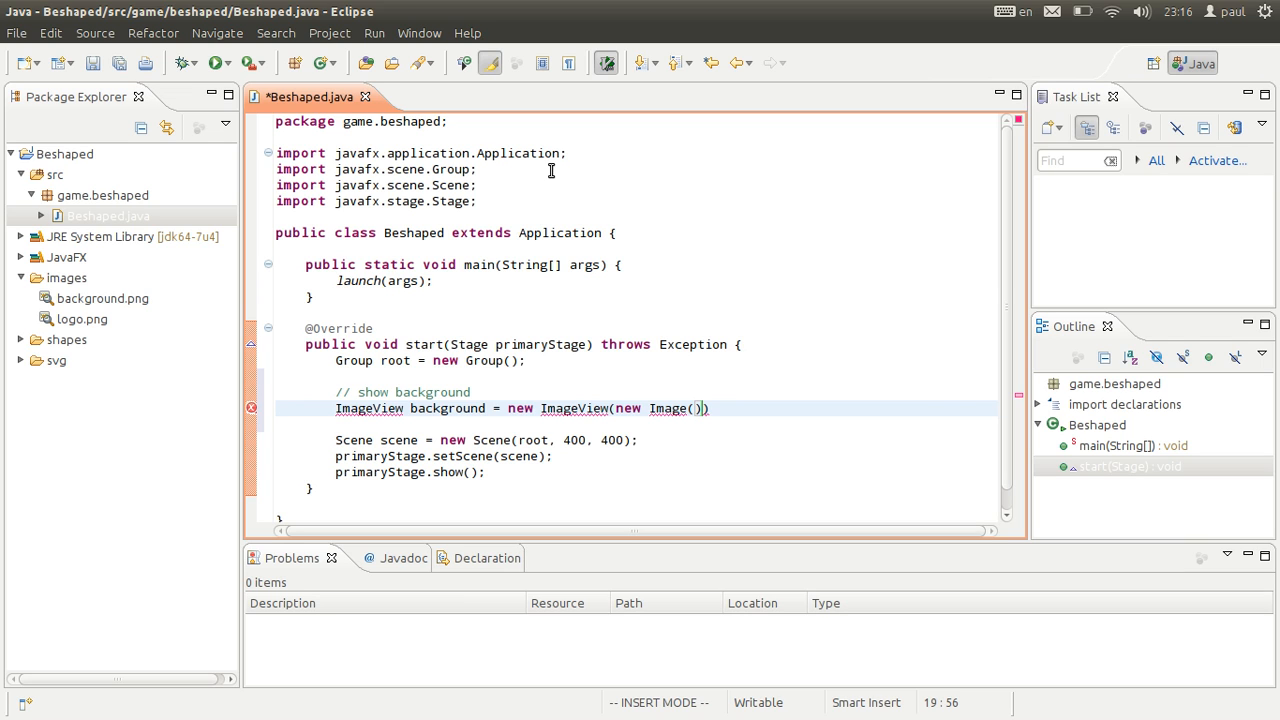
{"action": "type", "text": "\"s"}
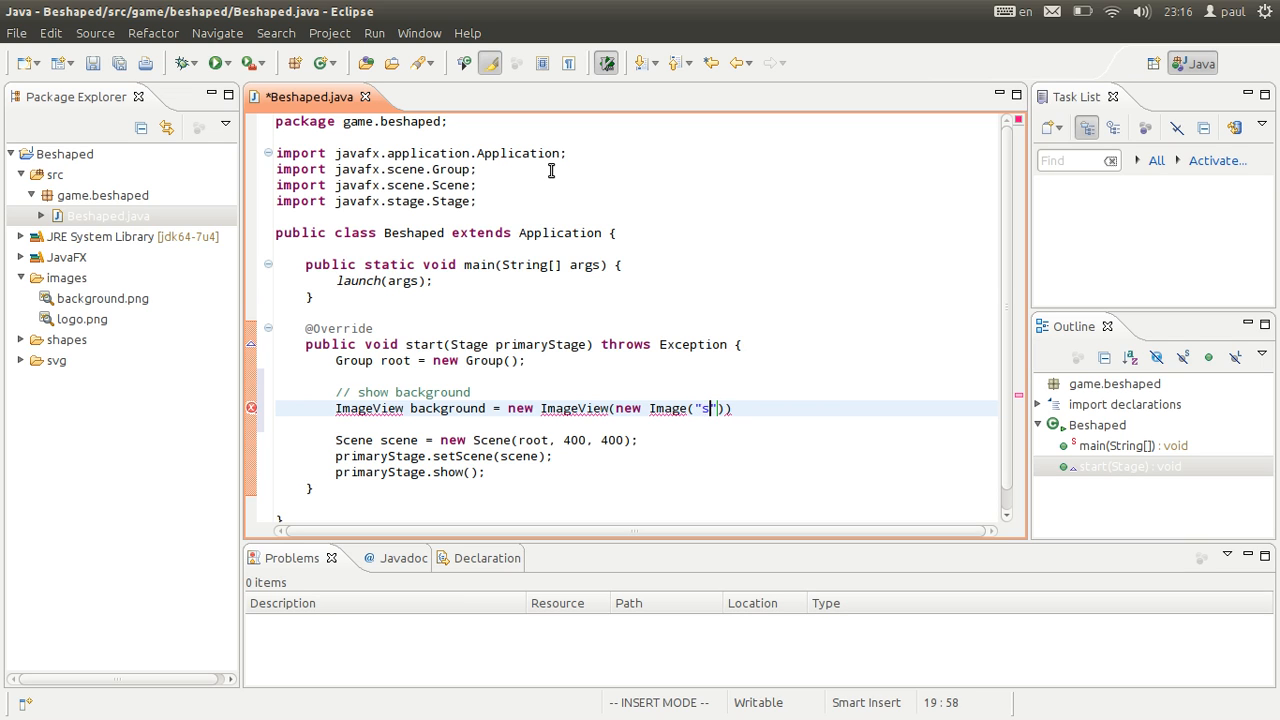
{"action": "type", "text": "images/"}
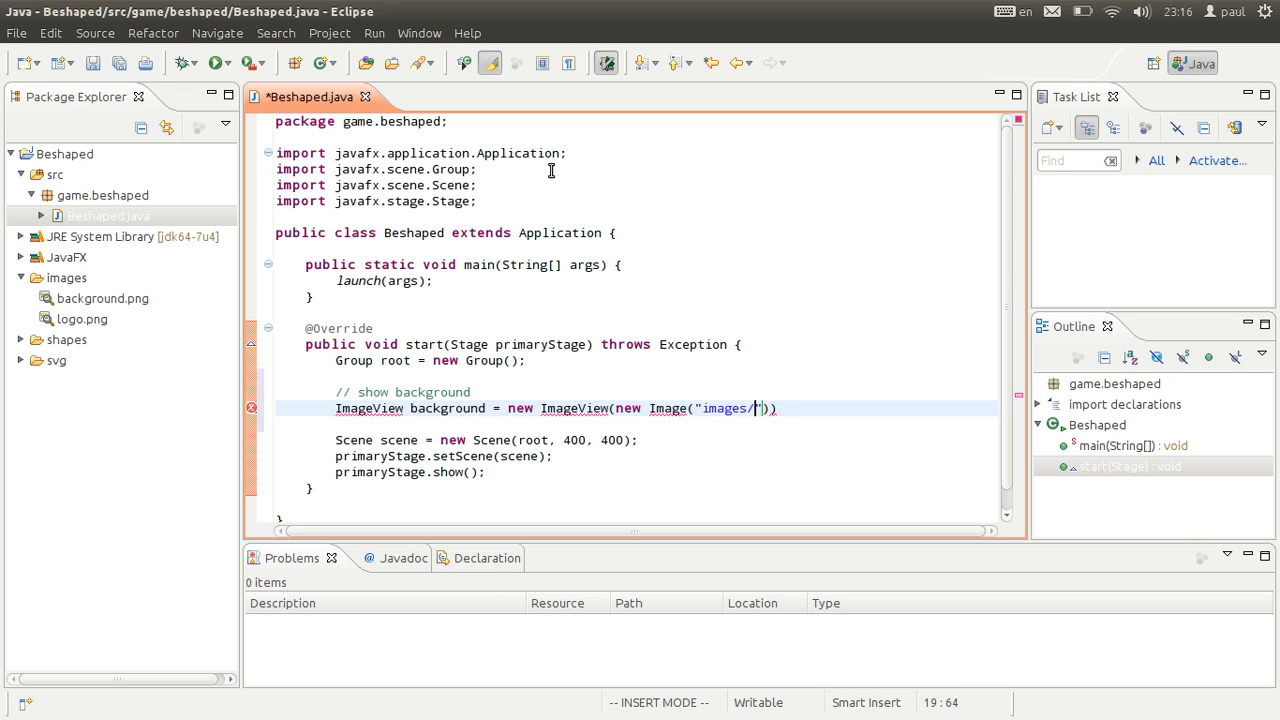
{"action": "type", "text": "background.png"}
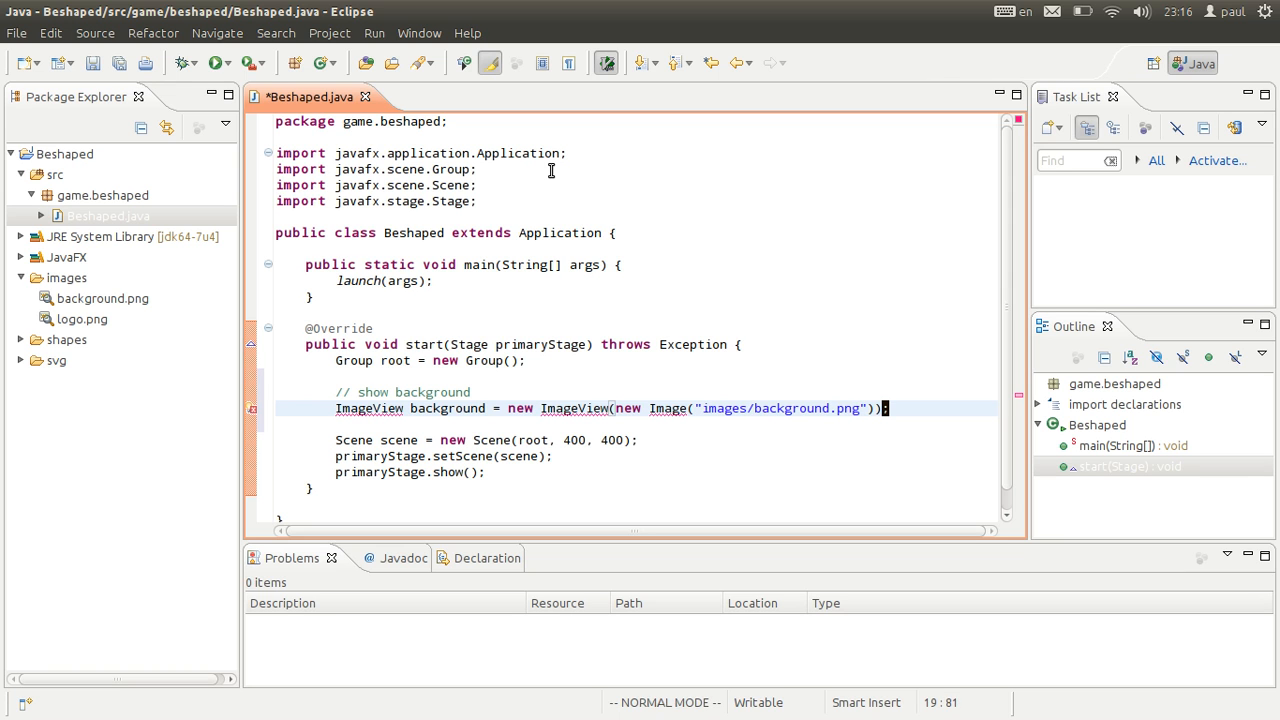
{"action": "key", "text": "ctrl+shift+o"}
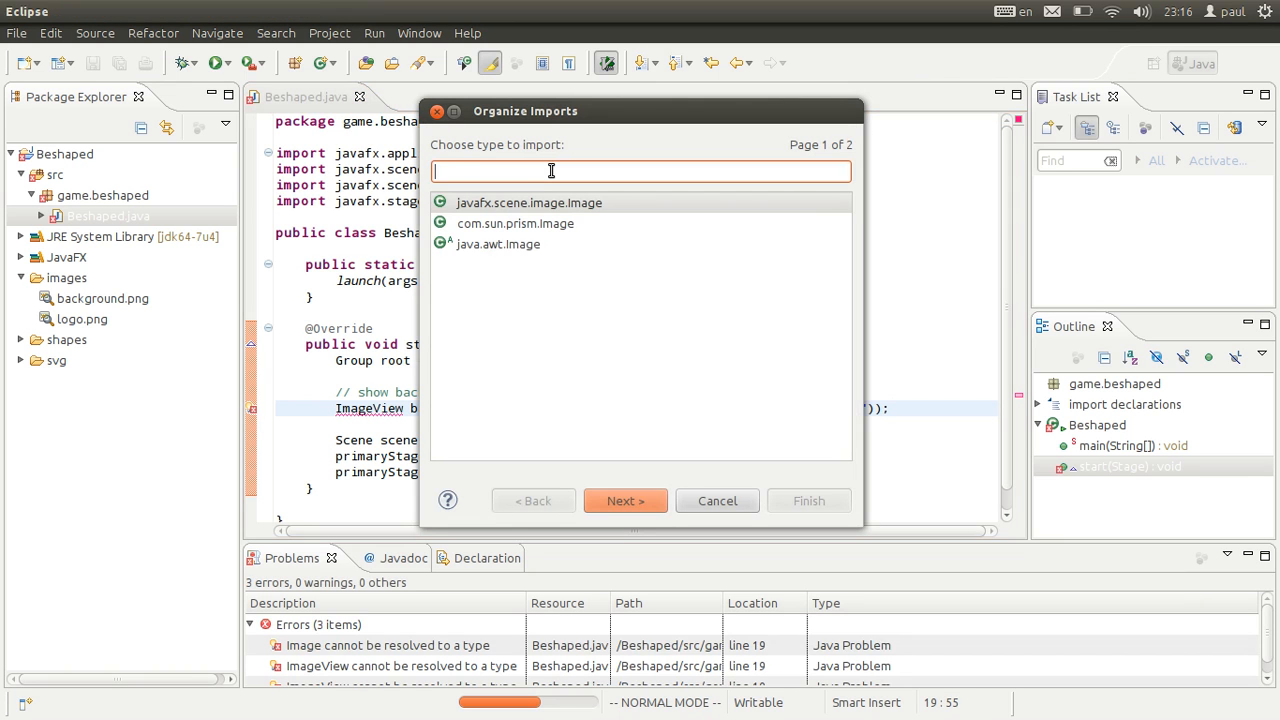
- Import javafx.scene.image.Image and javafx.scene.image.ImageView
{"action": "left_click", "coordinate": [625, 500]}
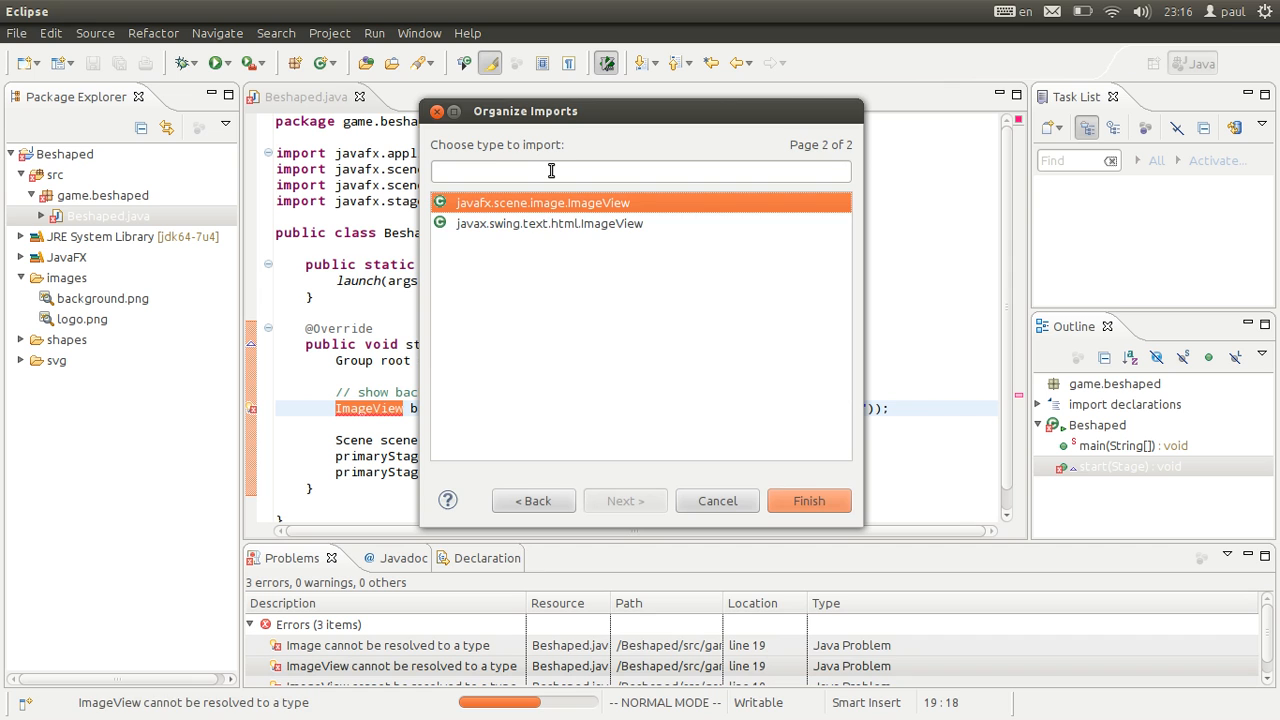
{"action": "left_click", "coordinate": [808, 500]}
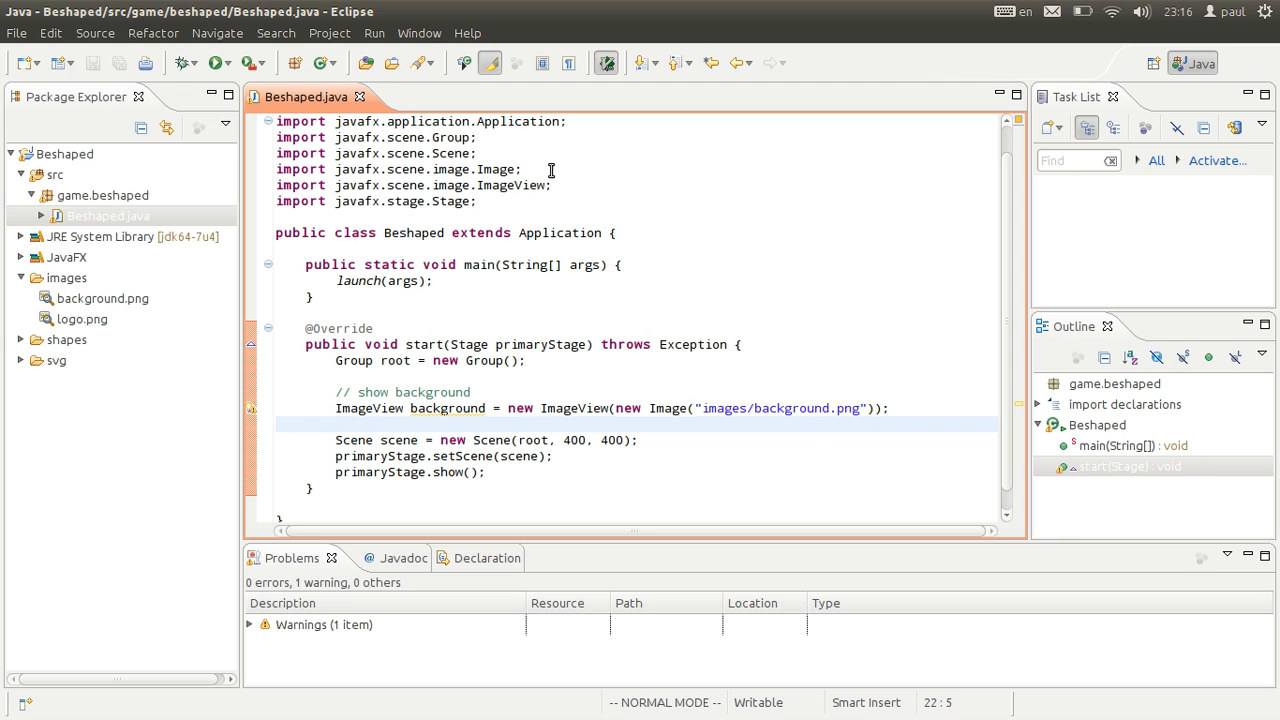
- Add background to root.getChildren() and launch the game
{"action": "type", "text": "root."}
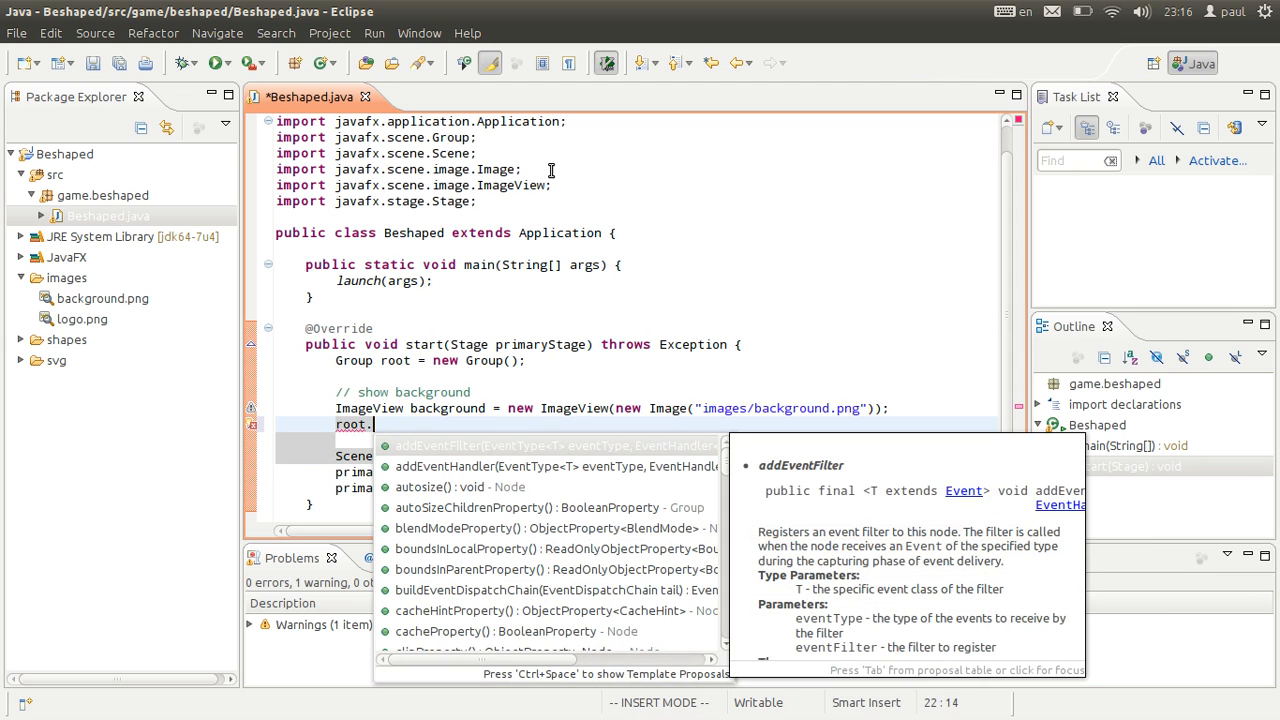
{"action": "type", "text": "getChildren().add(background);"}
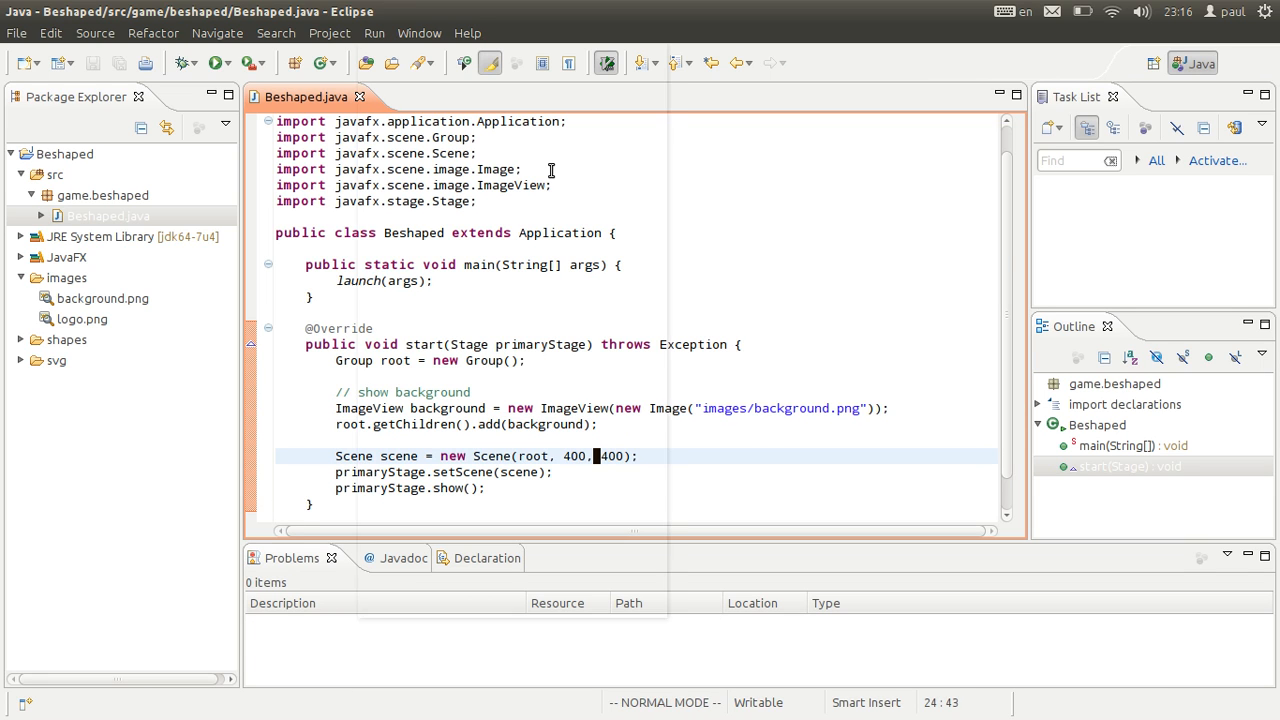
{"action": "left_click", "coordinate": [216, 63]}
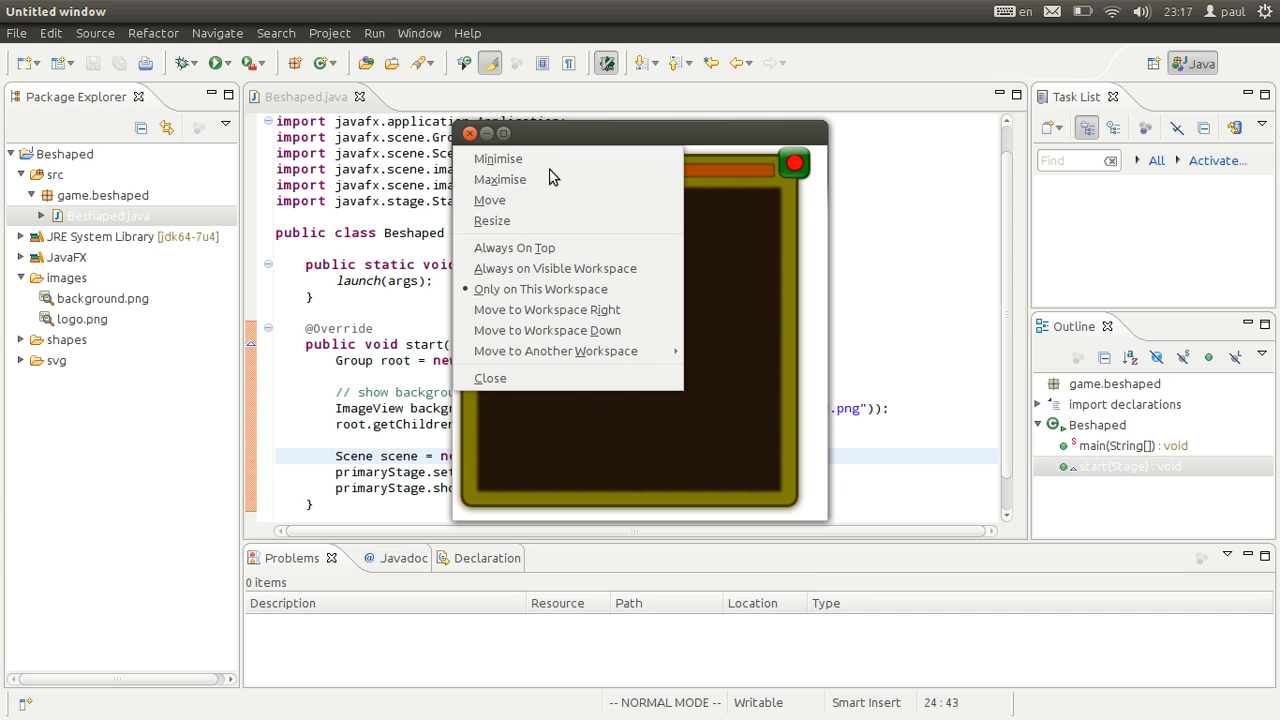
- Run Beshaped to display the board background image in its window
{"action": "left_click", "coordinate": [550, 178]}
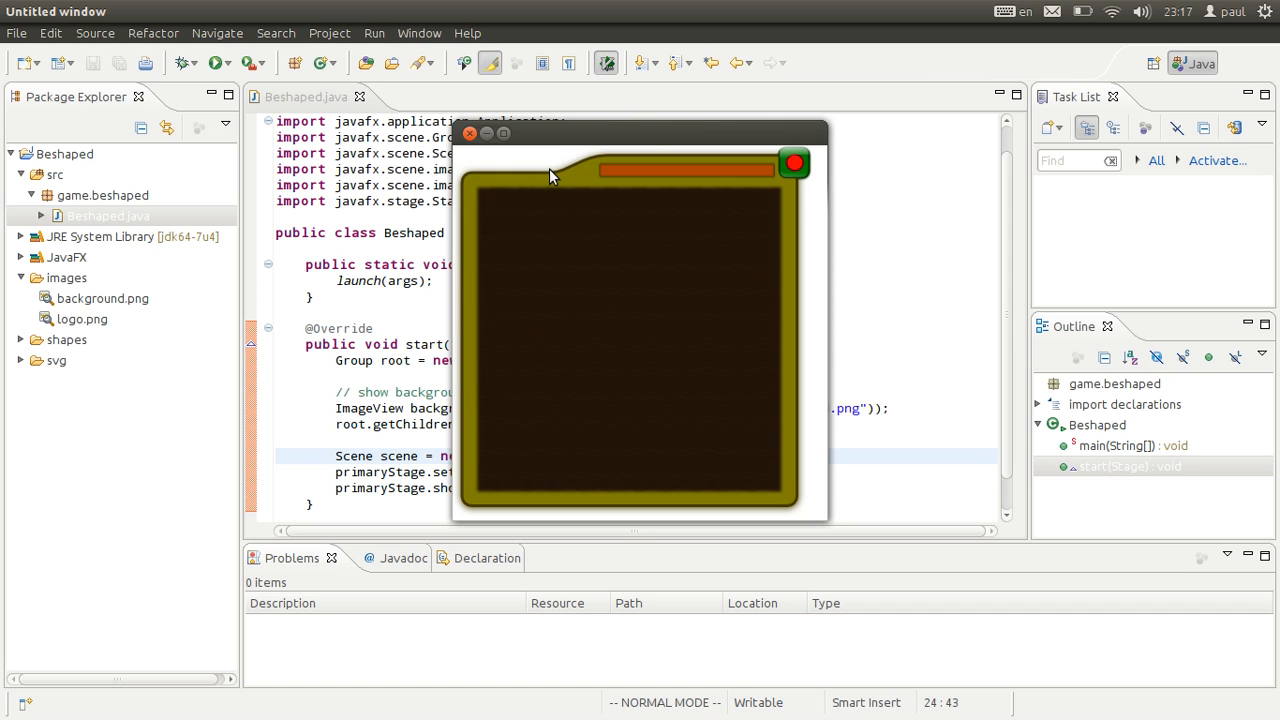
{"action": "mouse_move", "coordinate": [810, 477]}
{"action": "type", "text": ", "}
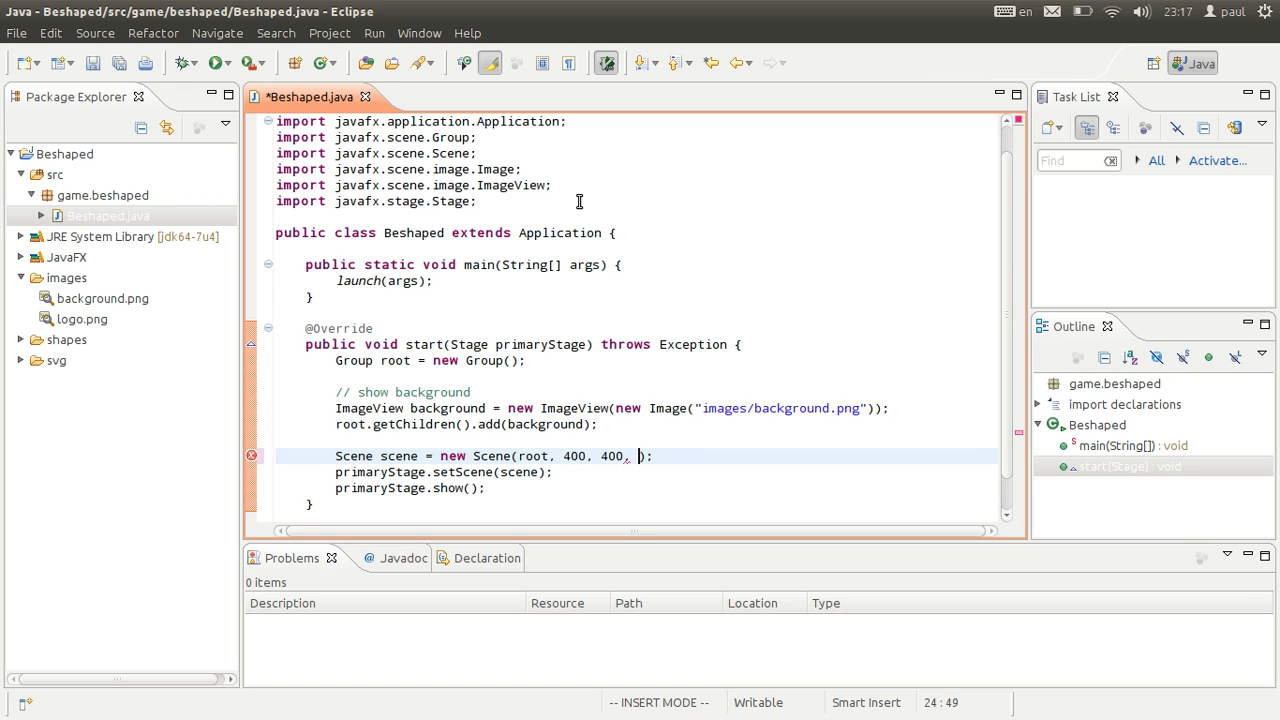
- Give the scene a transparent fill, set StageStyle.TRANSPARENT on primaryStage, and save
{"action": "type", "text": "Colo"}
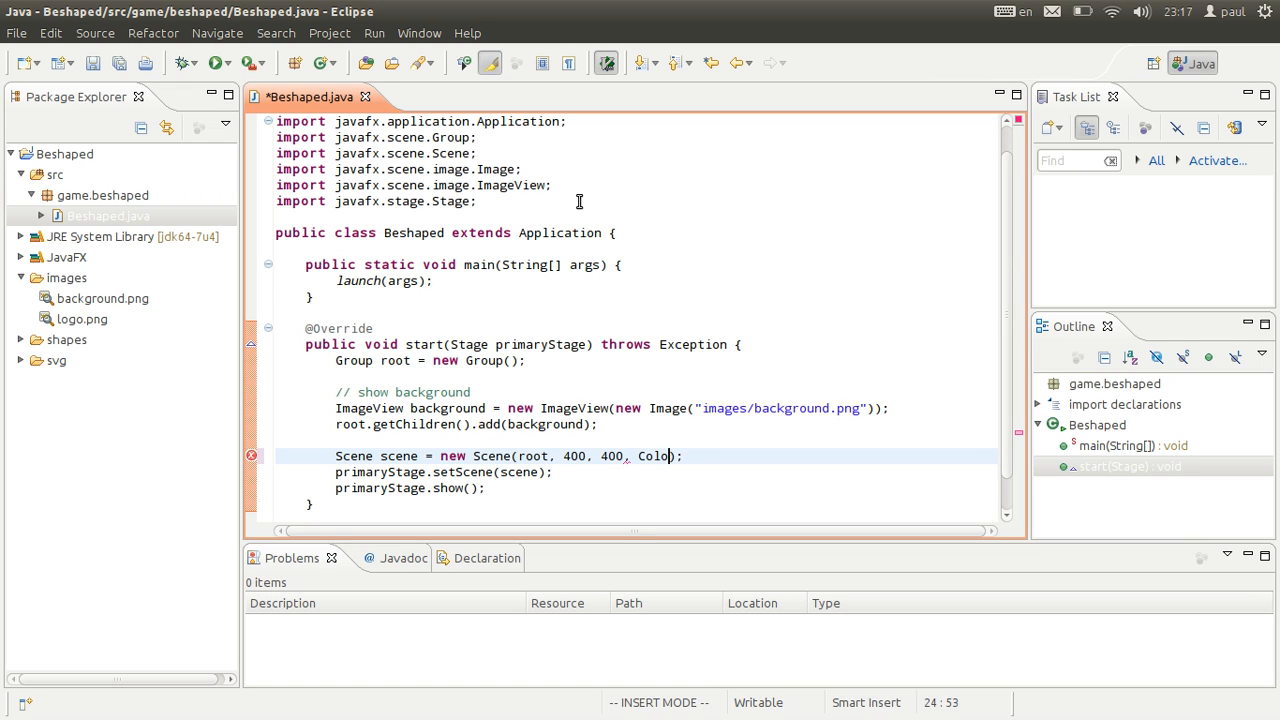
{"action": "type", "text": ".TRANSPARENT"}
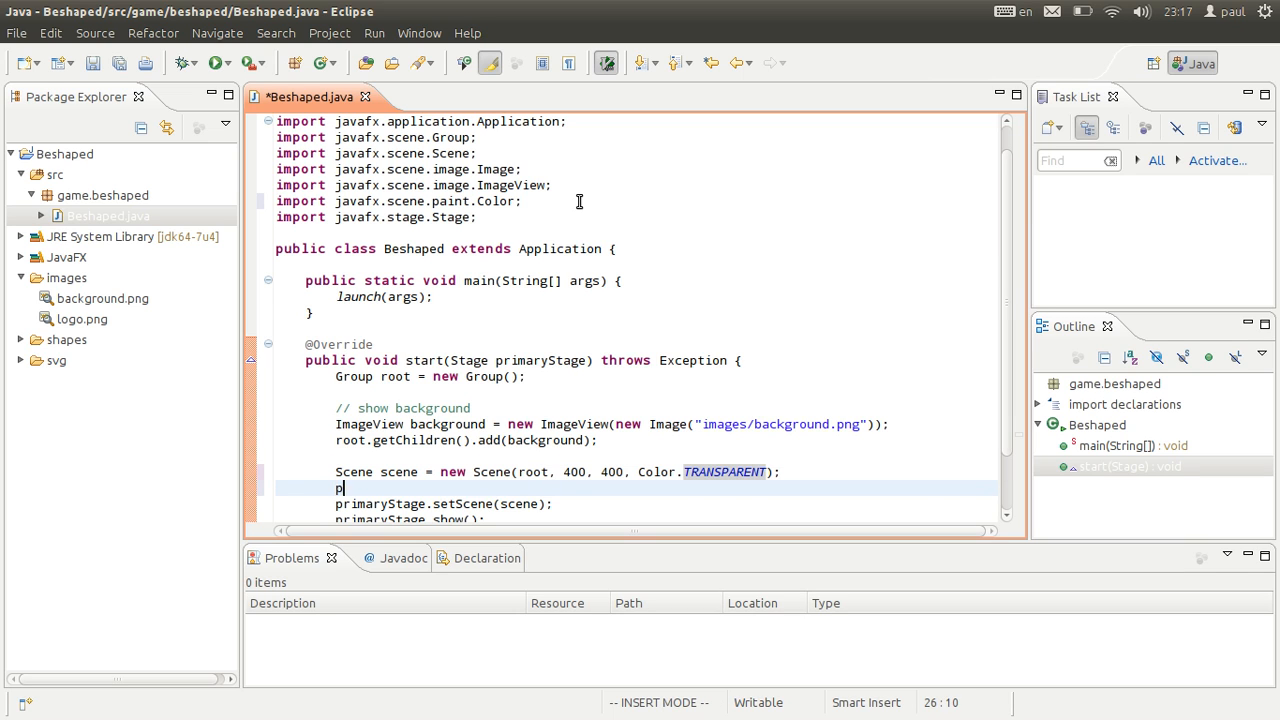
{"action": "type", "text": "primaryStage"}
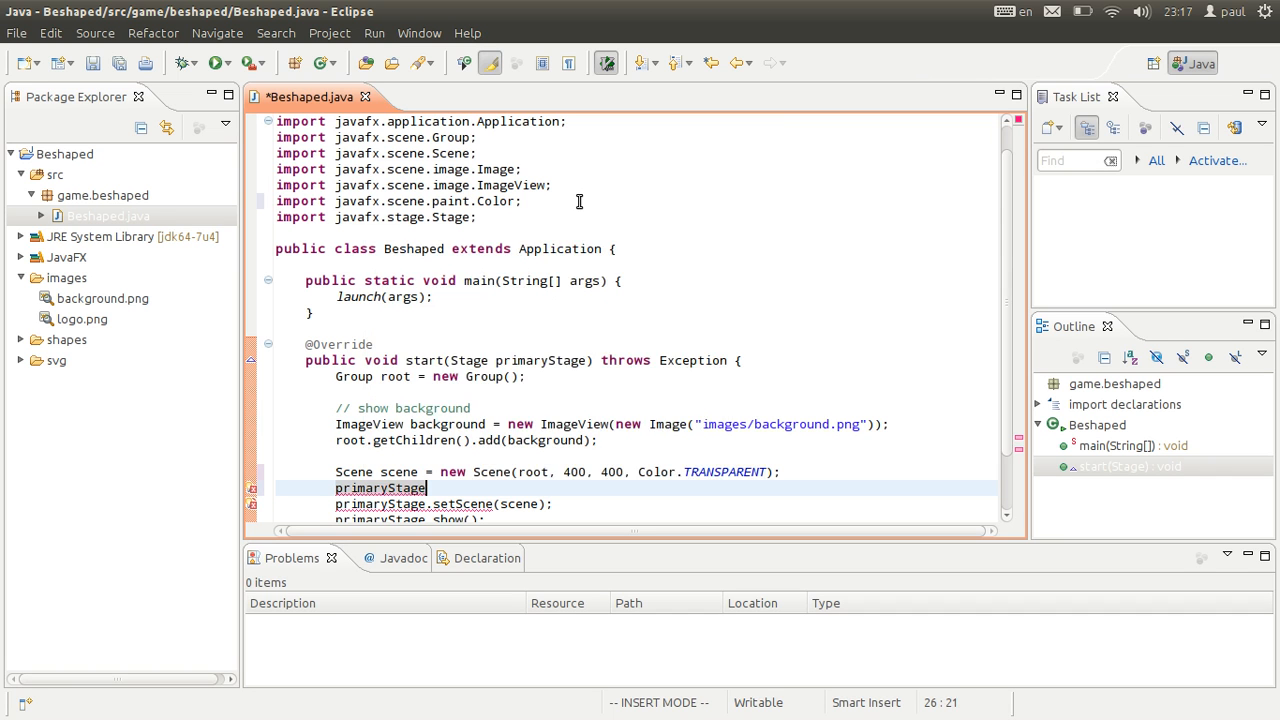
{"action": "type", "text": ".initStyle(StageStyle.TRANSPARENT"}
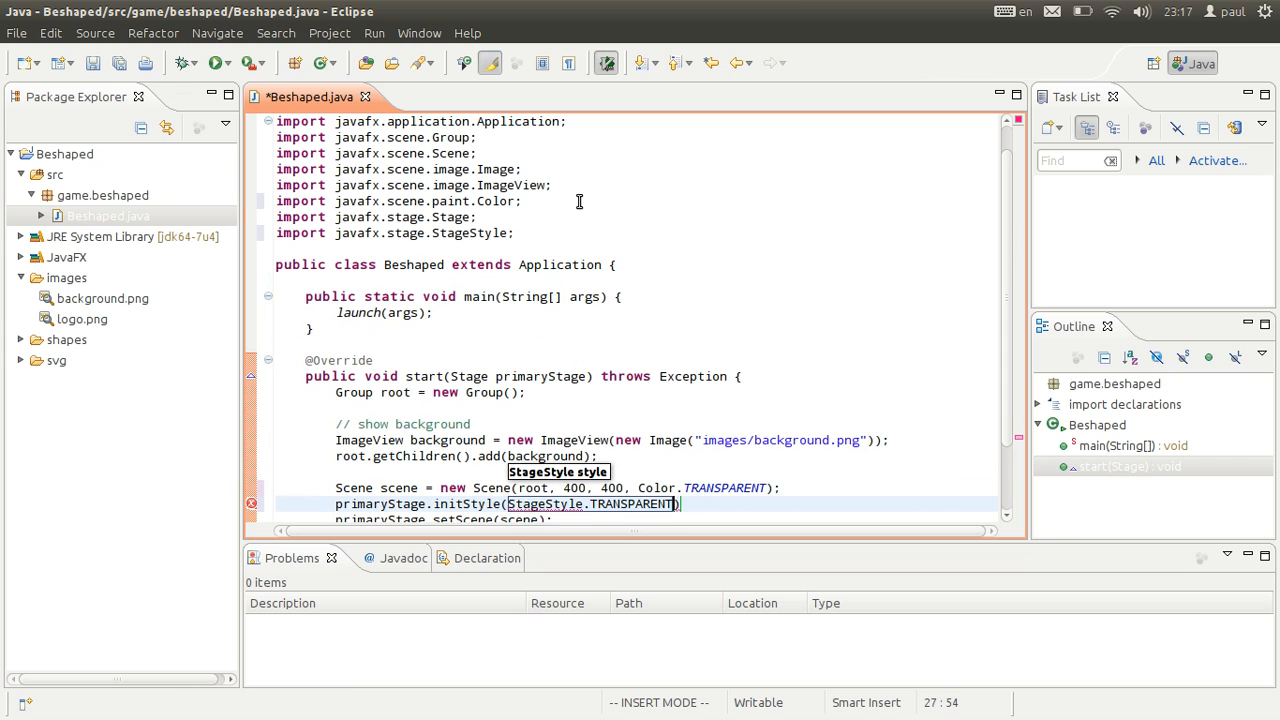
{"action": "type", "text": ":w"}
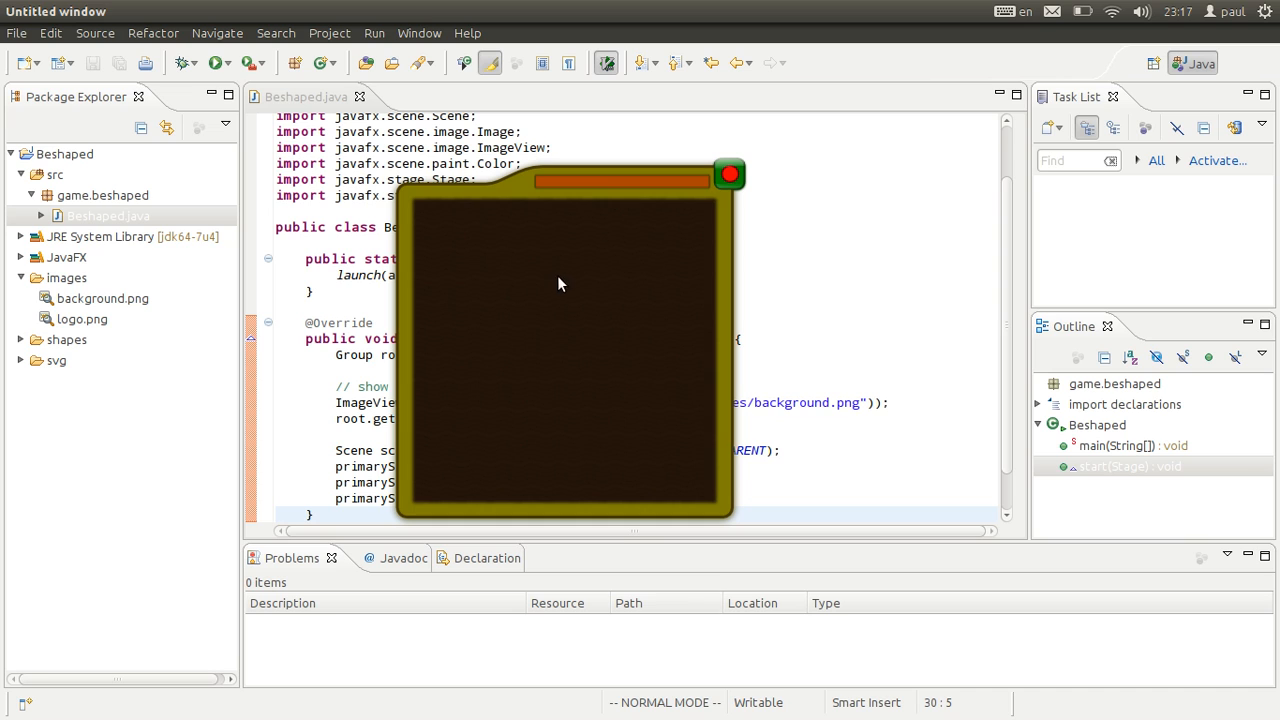
{"action": "mouse_move", "coordinate": [583, 371]}
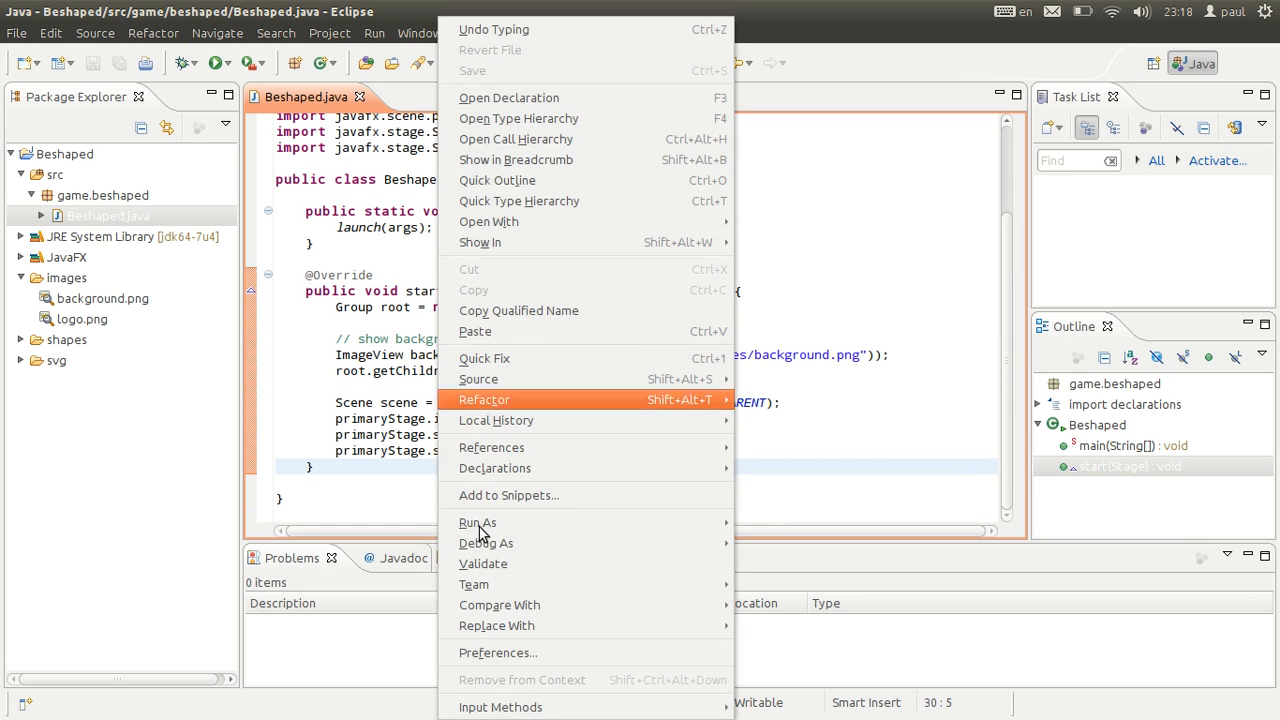
{"action": "mouse_move", "coordinate": [477, 522]}
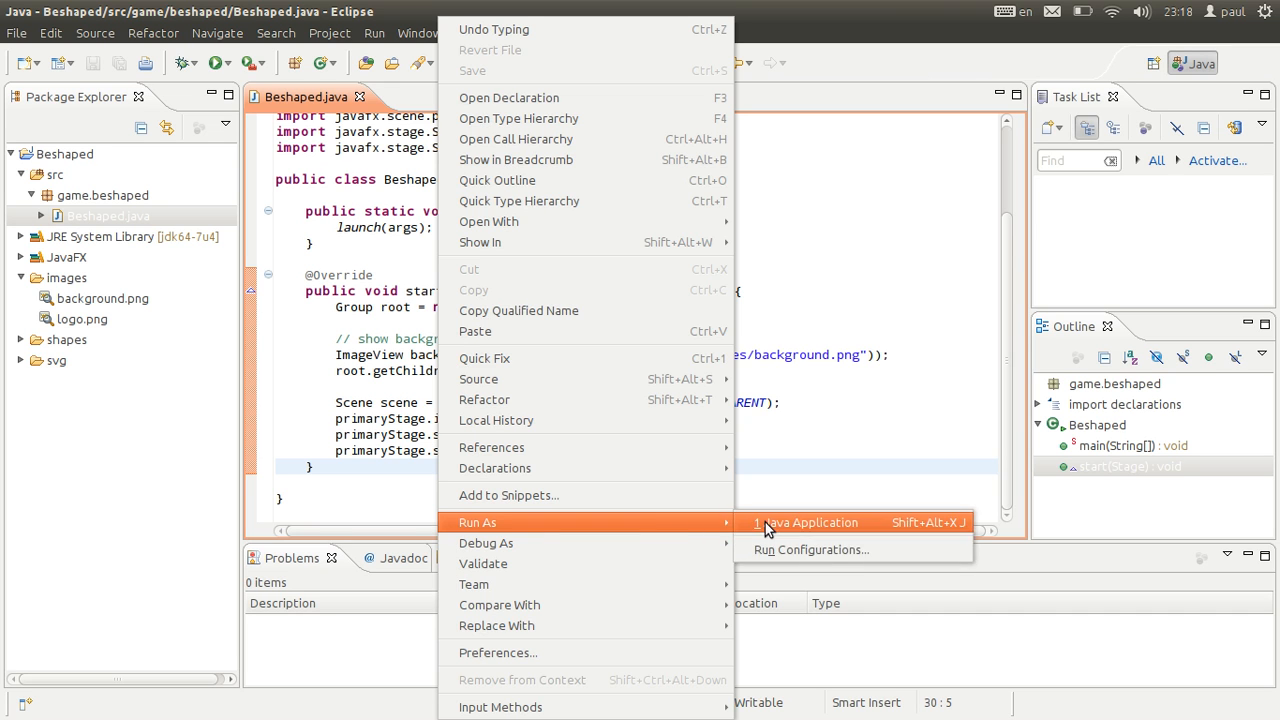
- Relaunch Beshaped via Run As > Java Application and Run > Run
{"action": "left_click", "coordinate": [806, 522]}
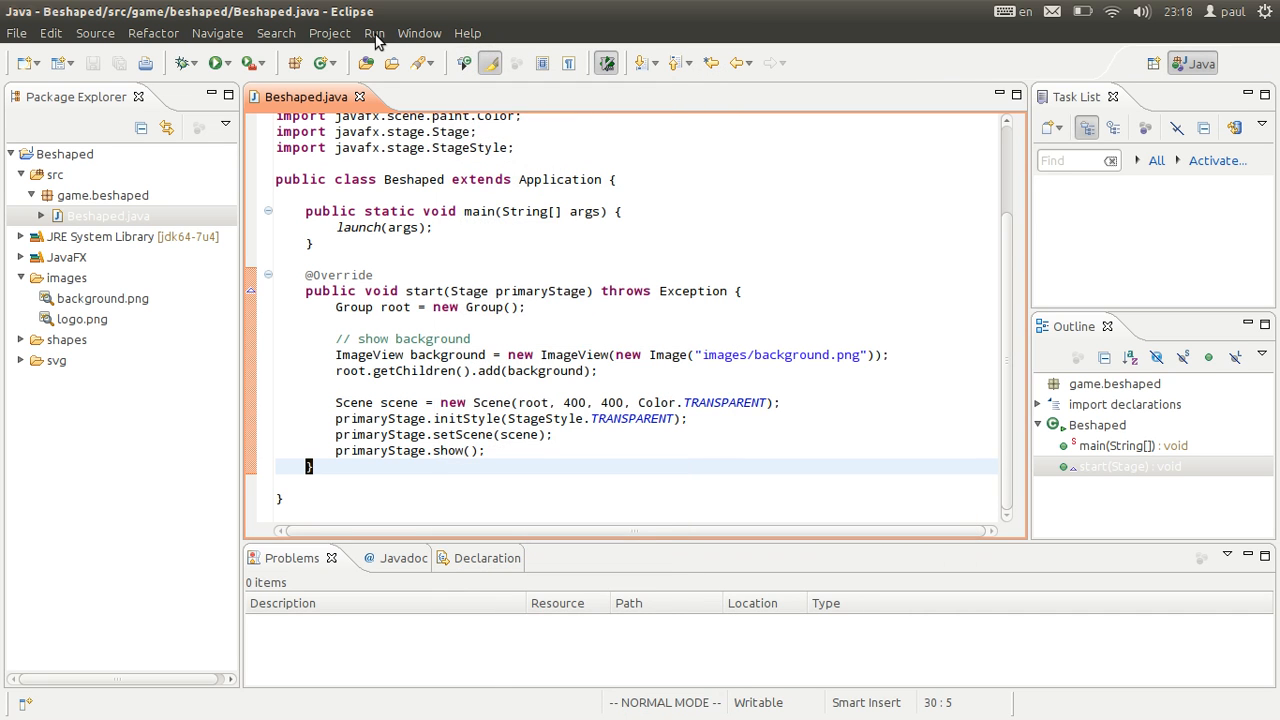
{"action": "left_click", "coordinate": [374, 33]}
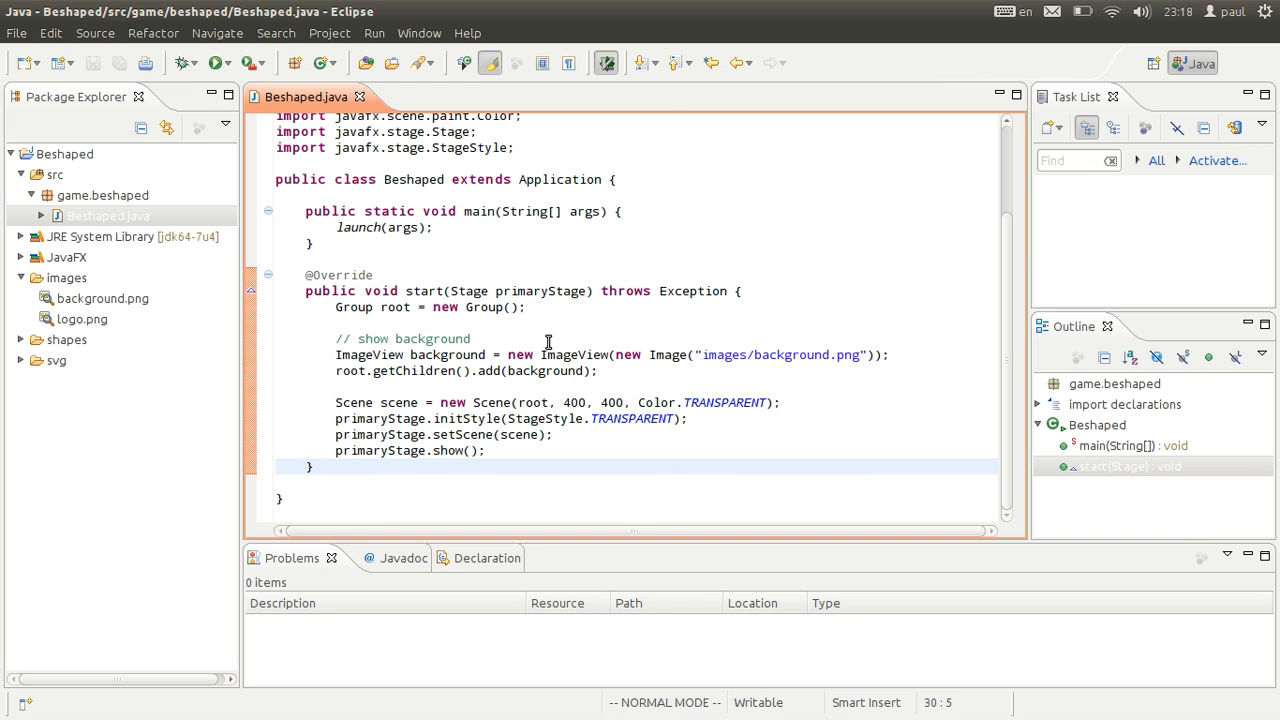
{"action": "left_click", "coordinate": [374, 33]}
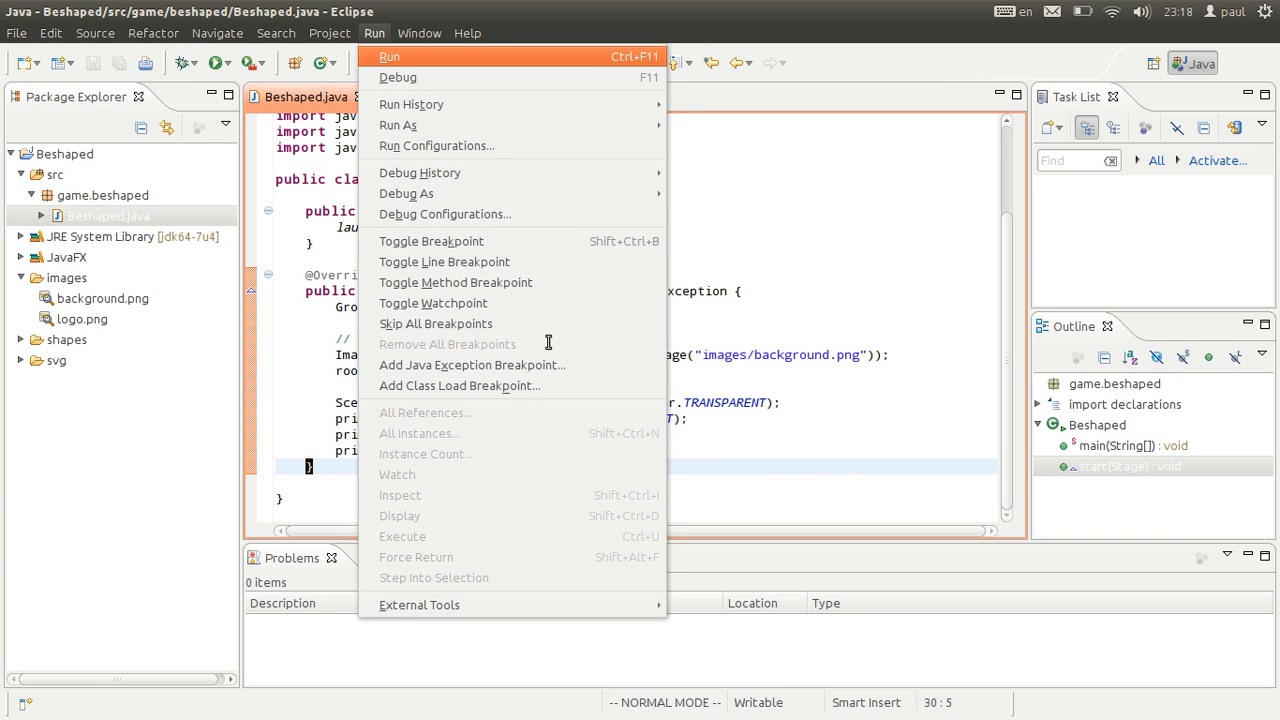
{"action": "left_click", "coordinate": [389, 56]}
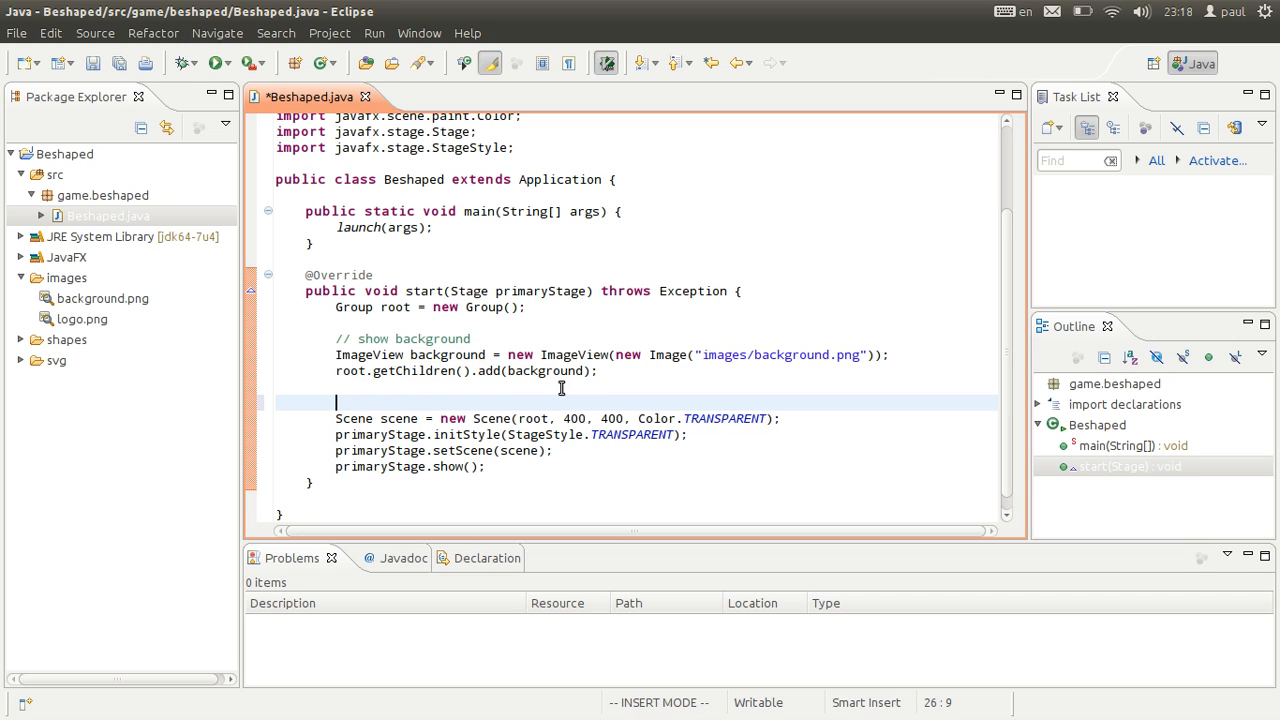
- Add a '// add logo' ImageView named logo loading images/logo.png, then run
{"action": "type", "text": "// add lo"}
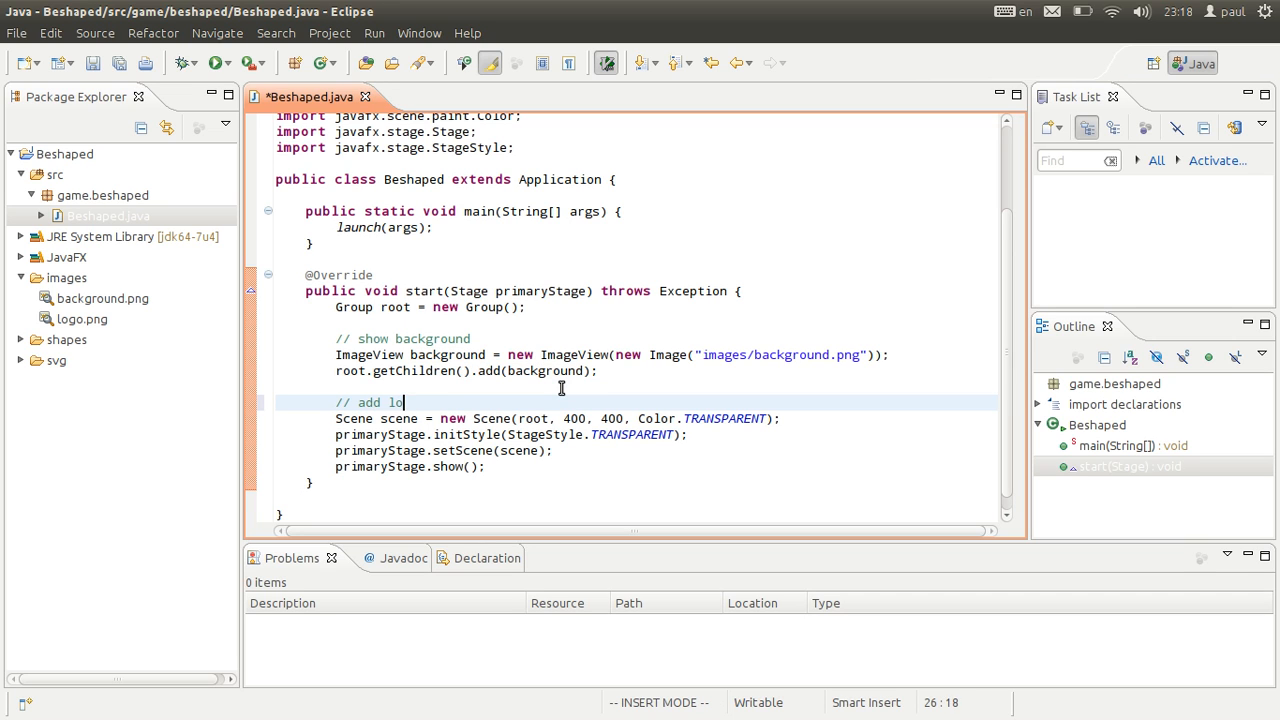
{"action": "type", "text": "go"}
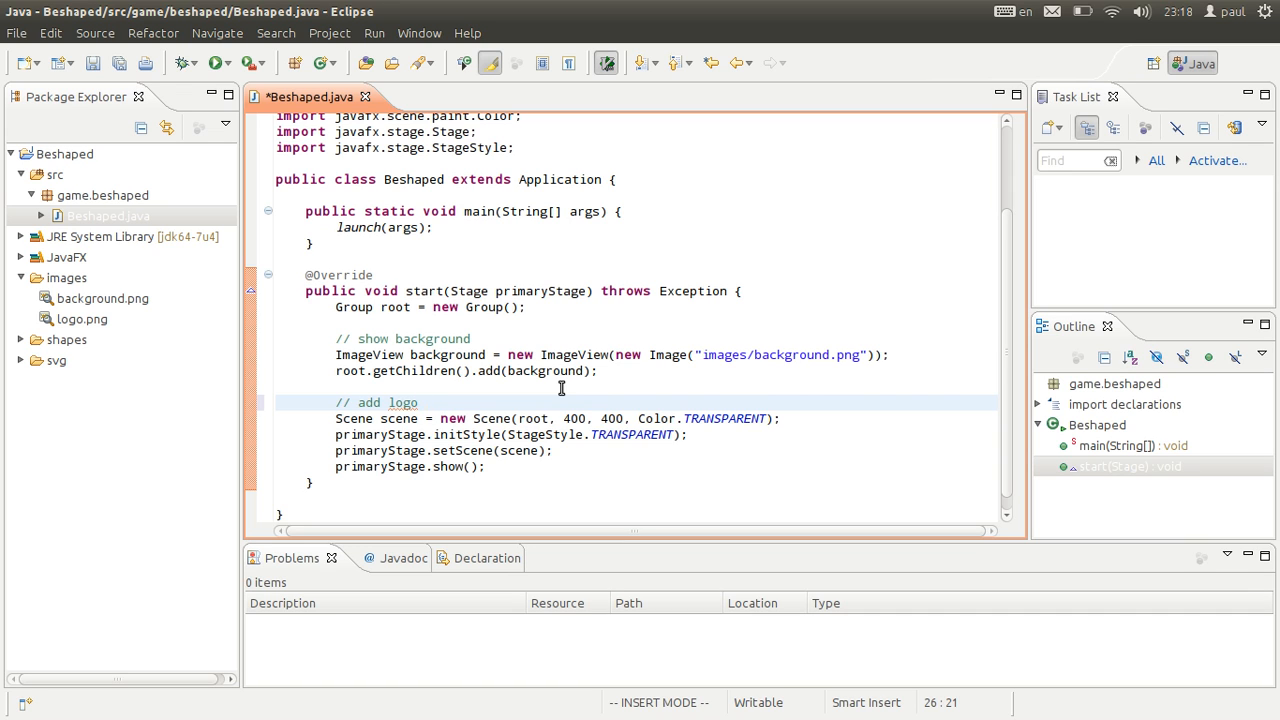
{"action": "type", "text": "I"}
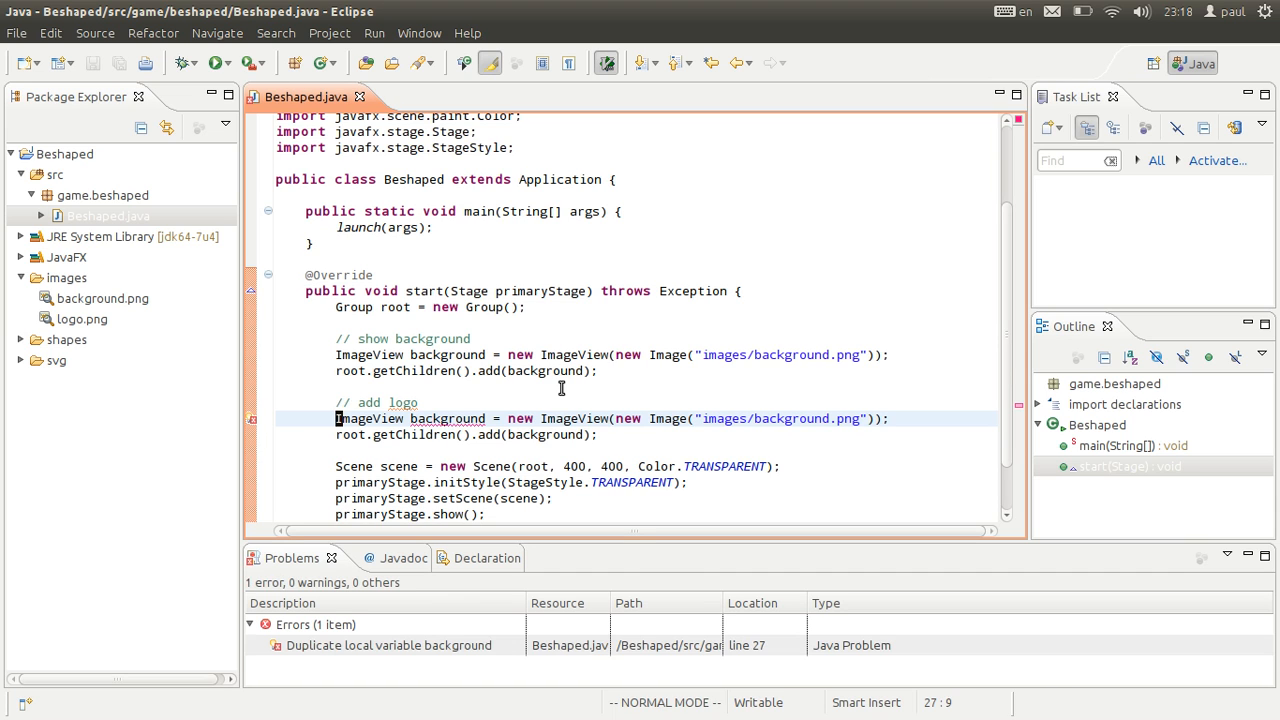
{"action": "double_click", "coordinate": [447, 418]}
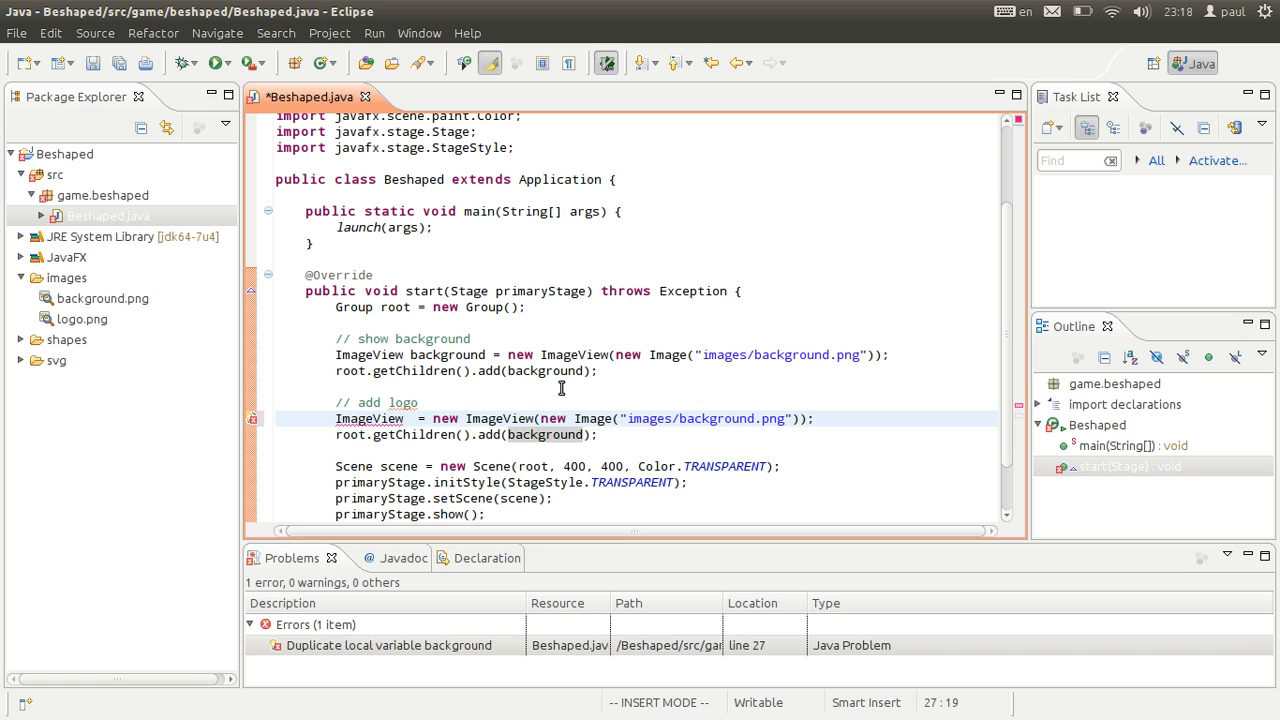
{"action": "type", "text": "log[]"}
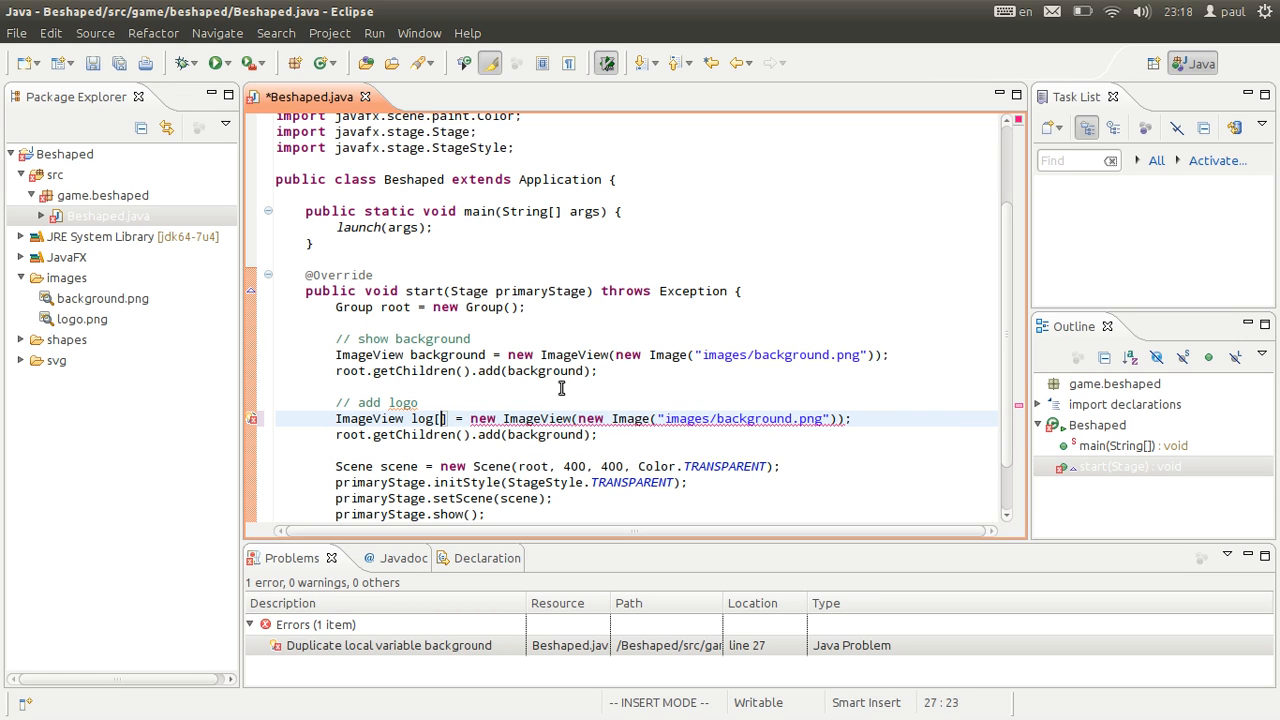
{"action": "key", "text": "BackSpace"}
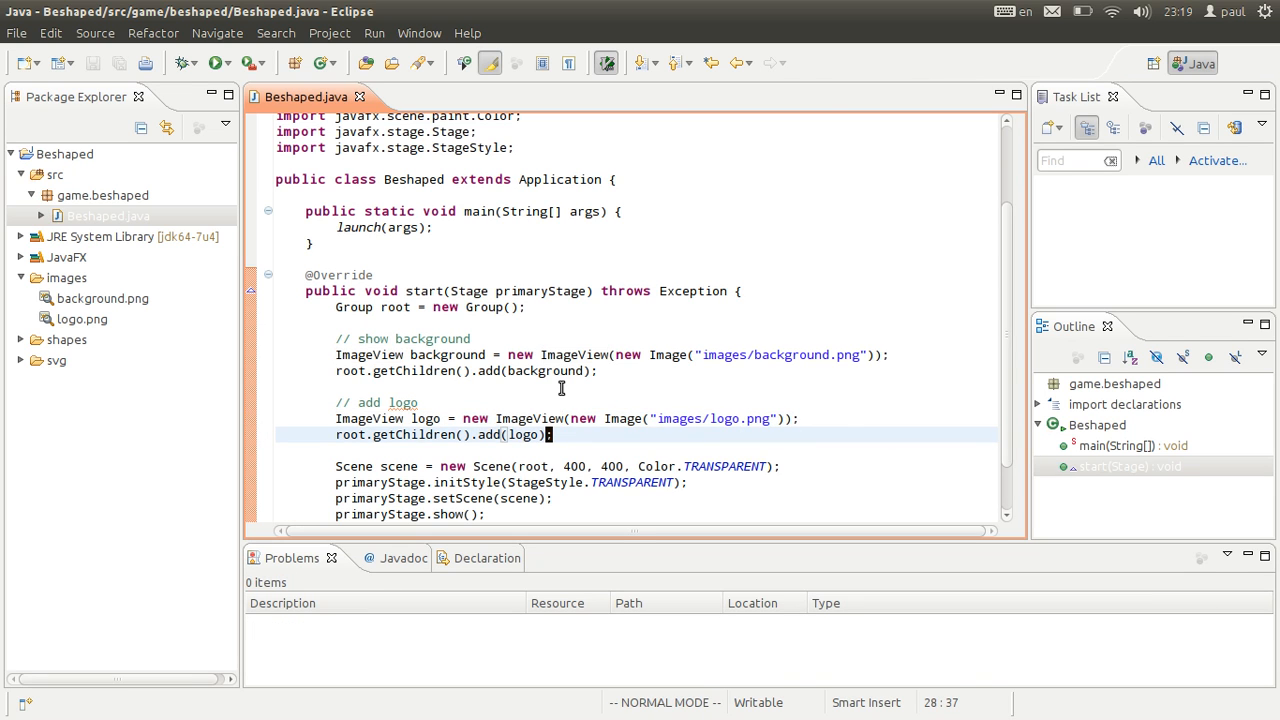
{"action": "left_click", "coordinate": [216, 63]}
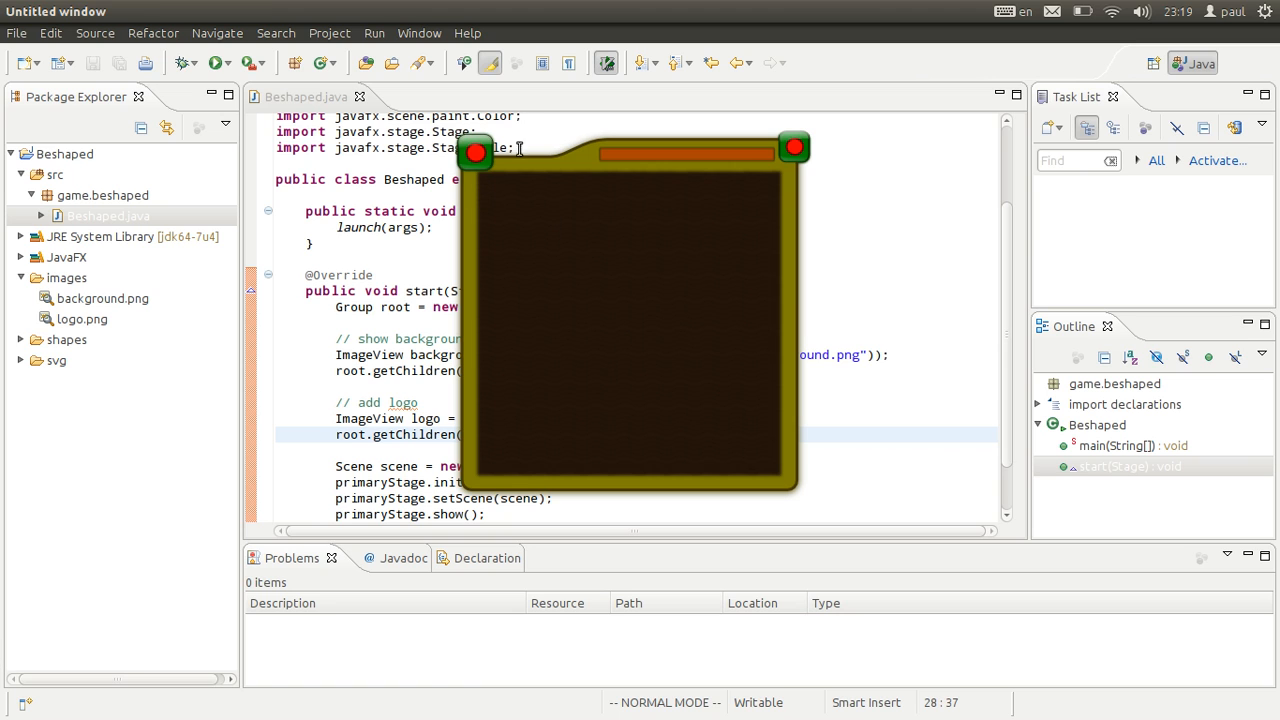
- Drag the game window slightly down and left to inspect the logo
{"action": "left_click_drag", "start_coordinate": [635, 152], "coordinate": [615, 185]}
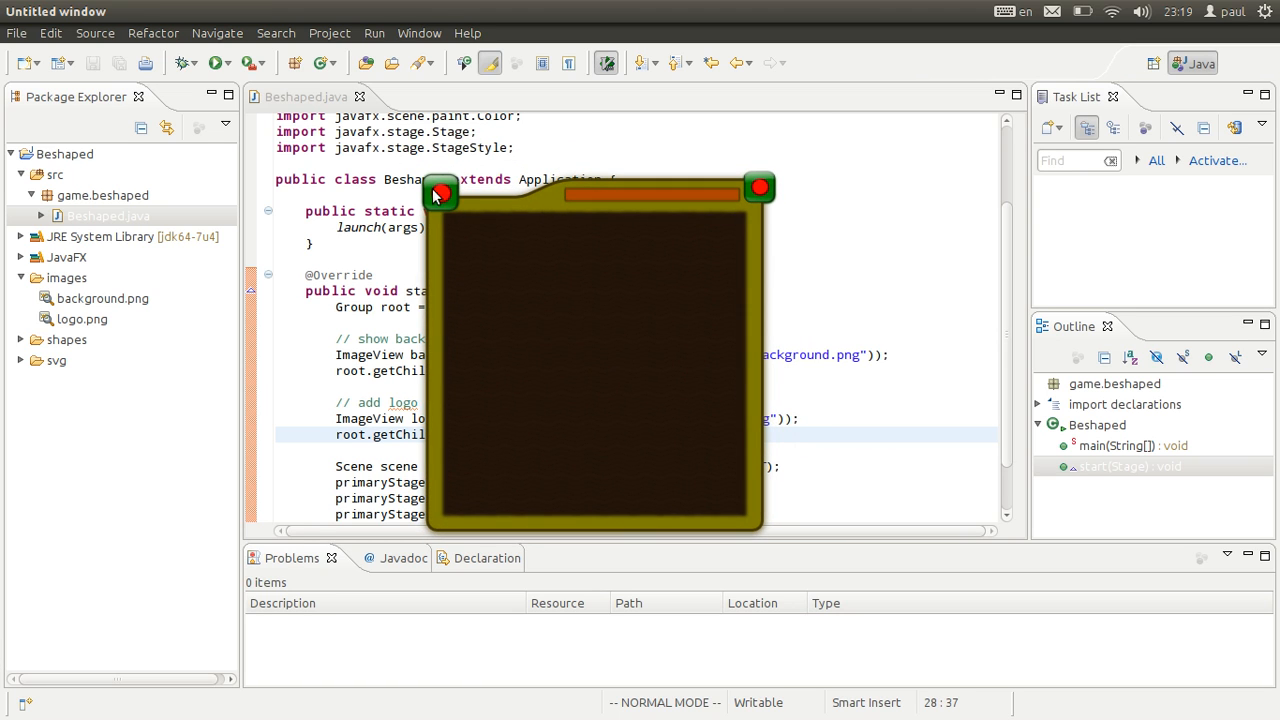
{"action": "mouse_move", "coordinate": [452, 207]}
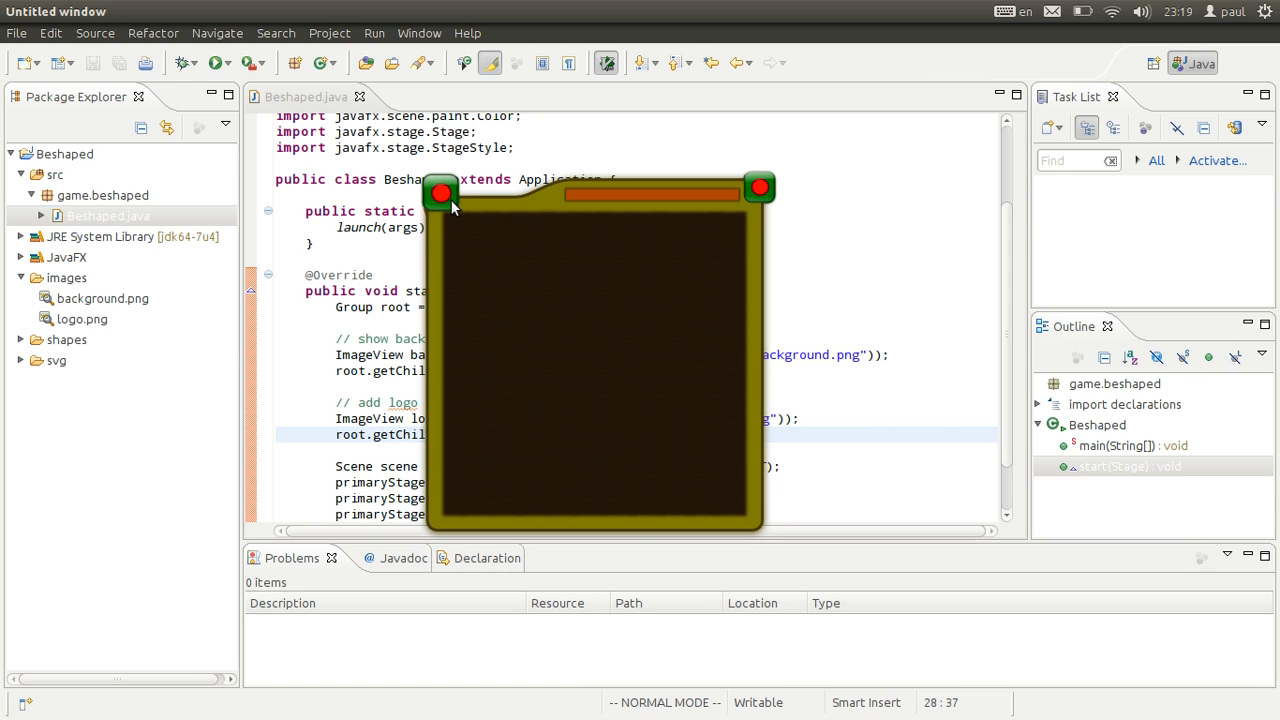
{"action": "mouse_move", "coordinate": [438, 196]}
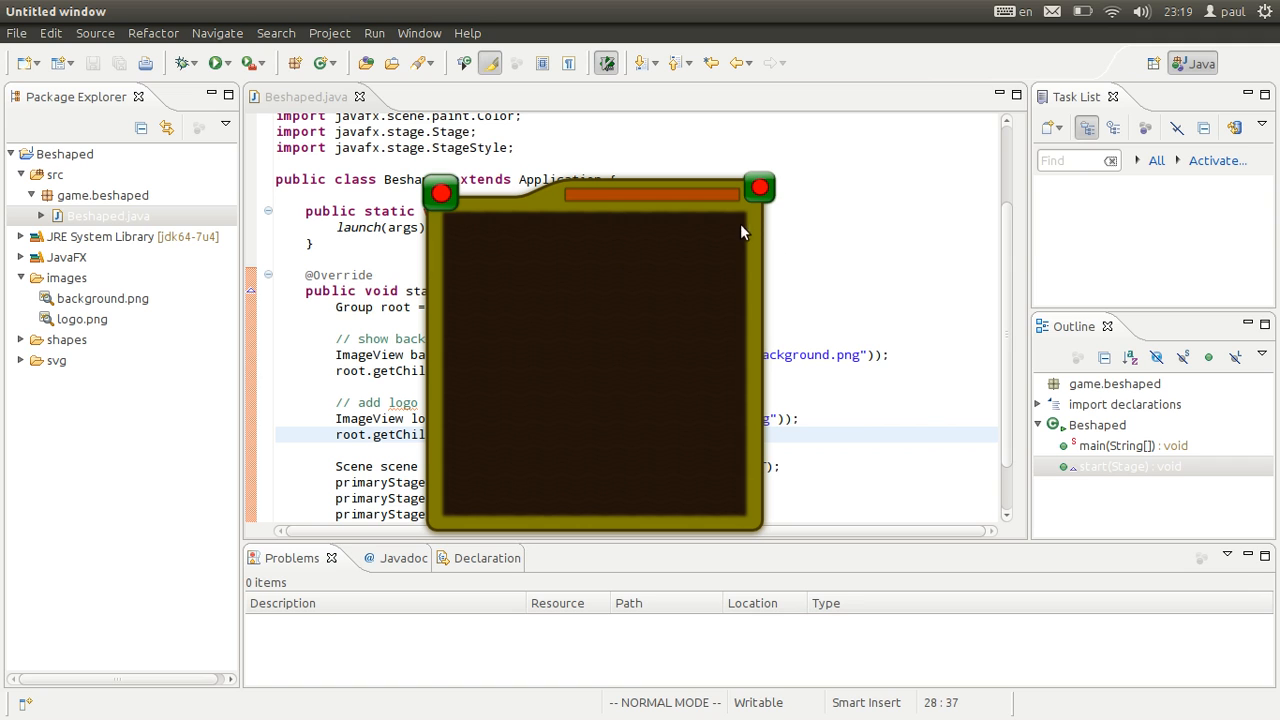
{"action": "mouse_move", "coordinate": [705, 282]}
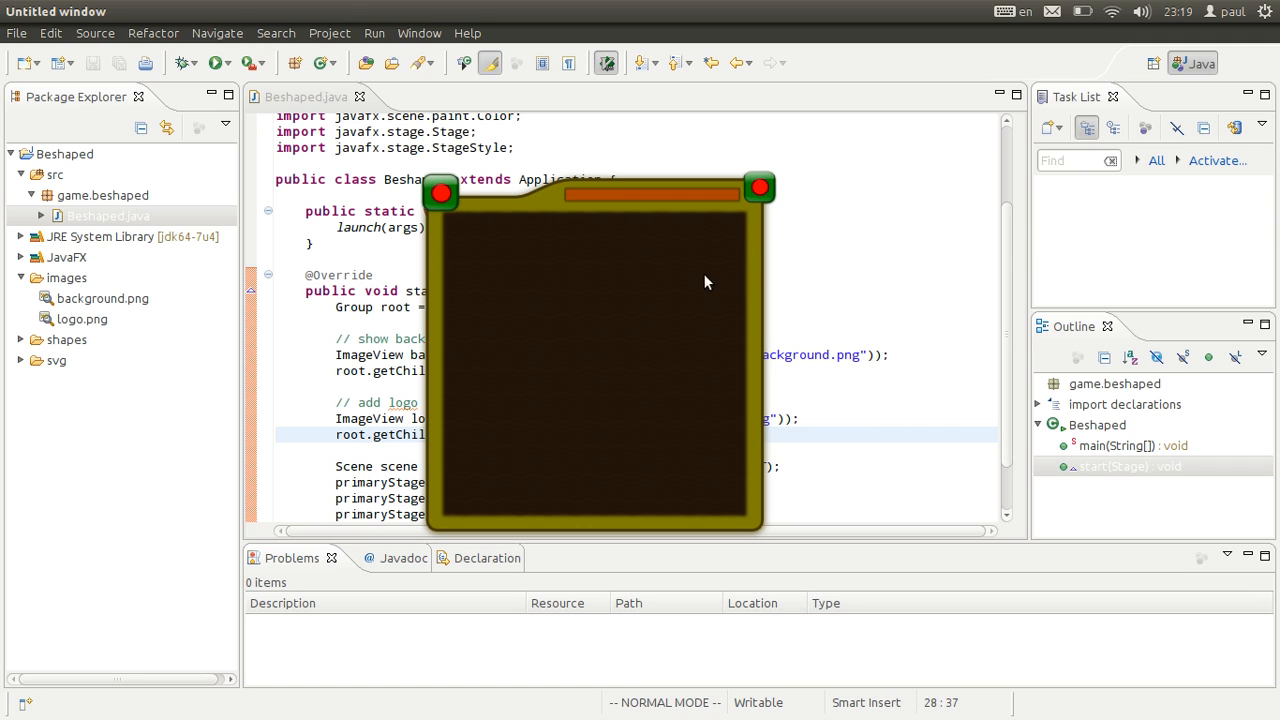
{"action": "mouse_move", "coordinate": [612, 263]}
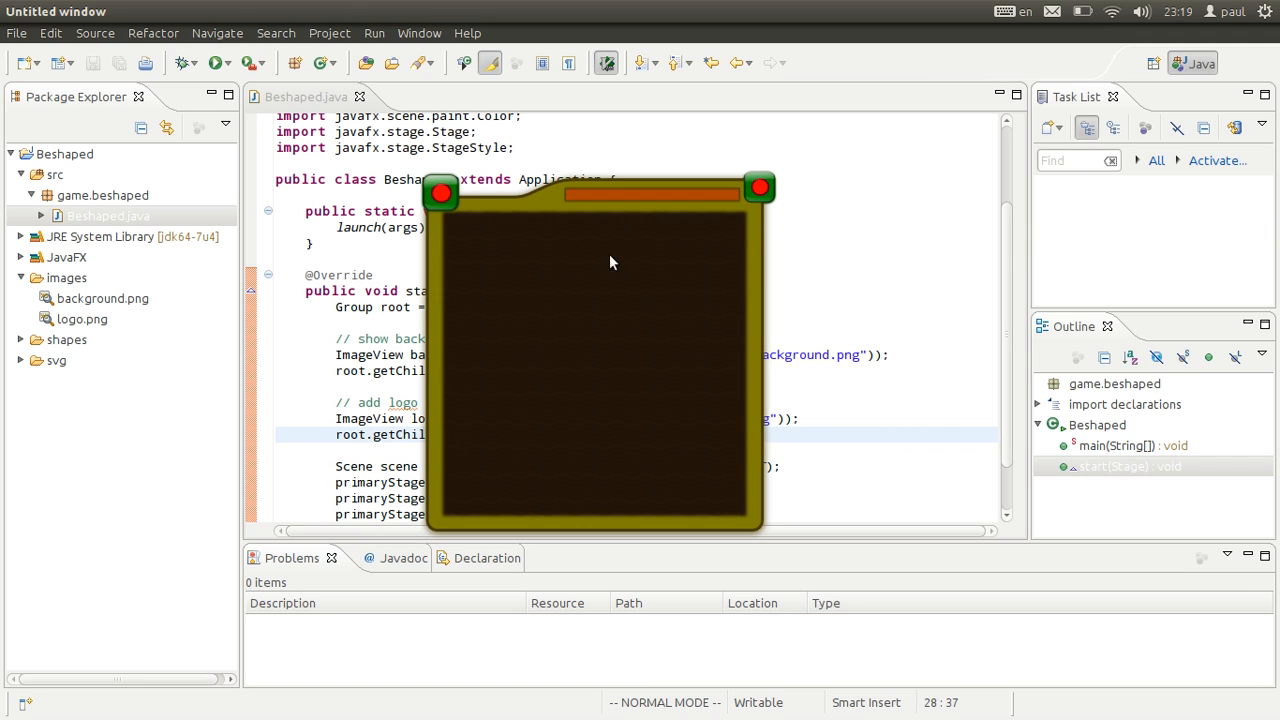
{"action": "mouse_move", "coordinate": [558, 305]}
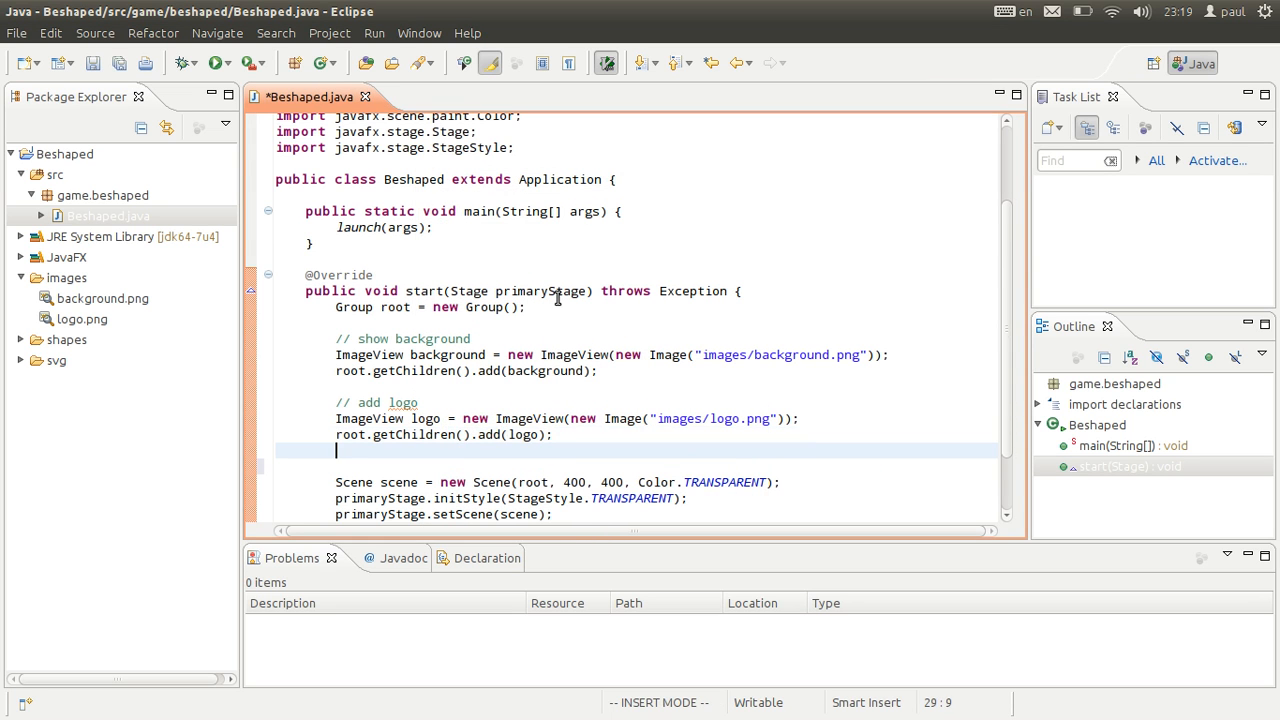
- Move the logo to the board's top-right with setTranslateX(345) and a setTranslateY call
{"action": "type", "text": "logo.setT"}
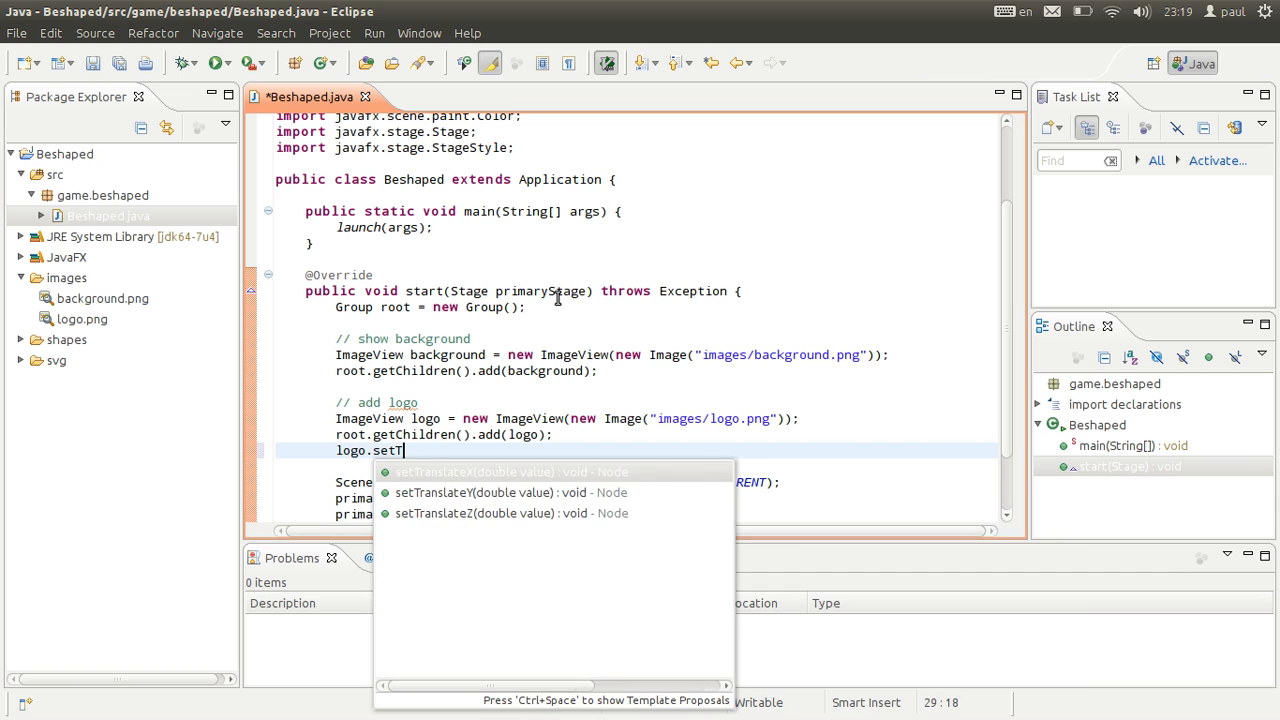
{"action": "type", "text": "ra"}
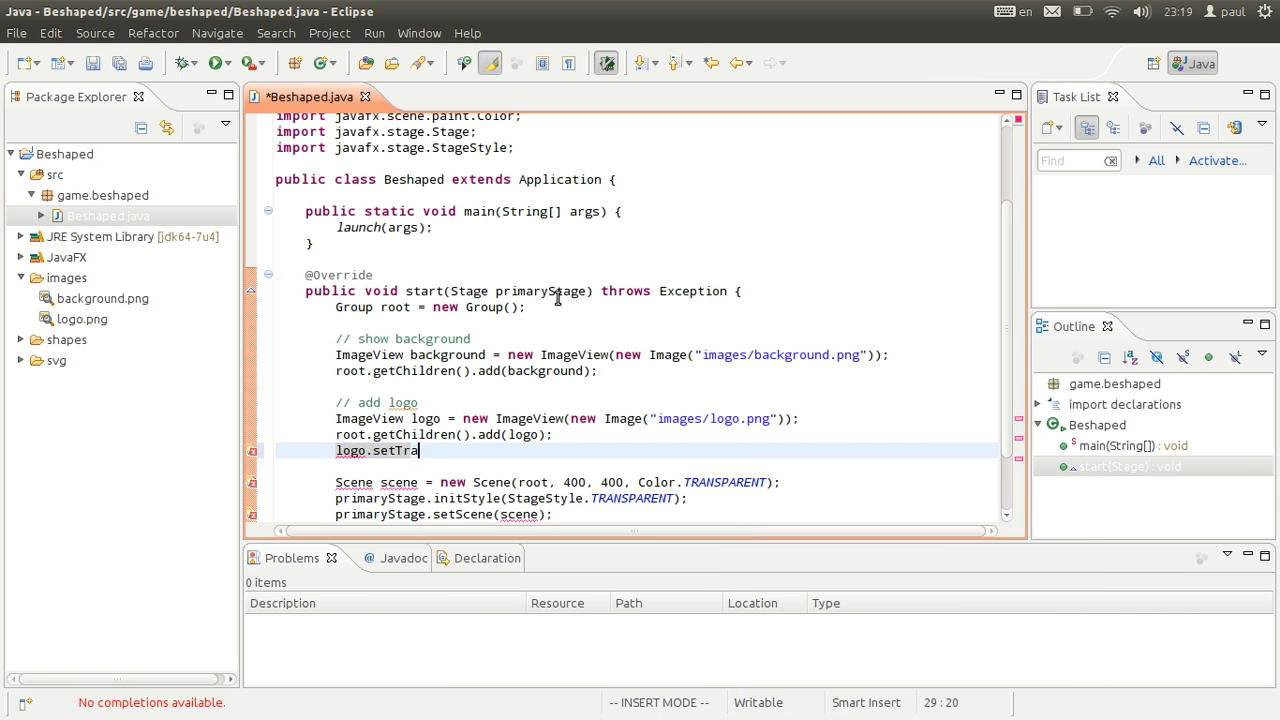
{"action": "type", "text": "nslateX(value"}
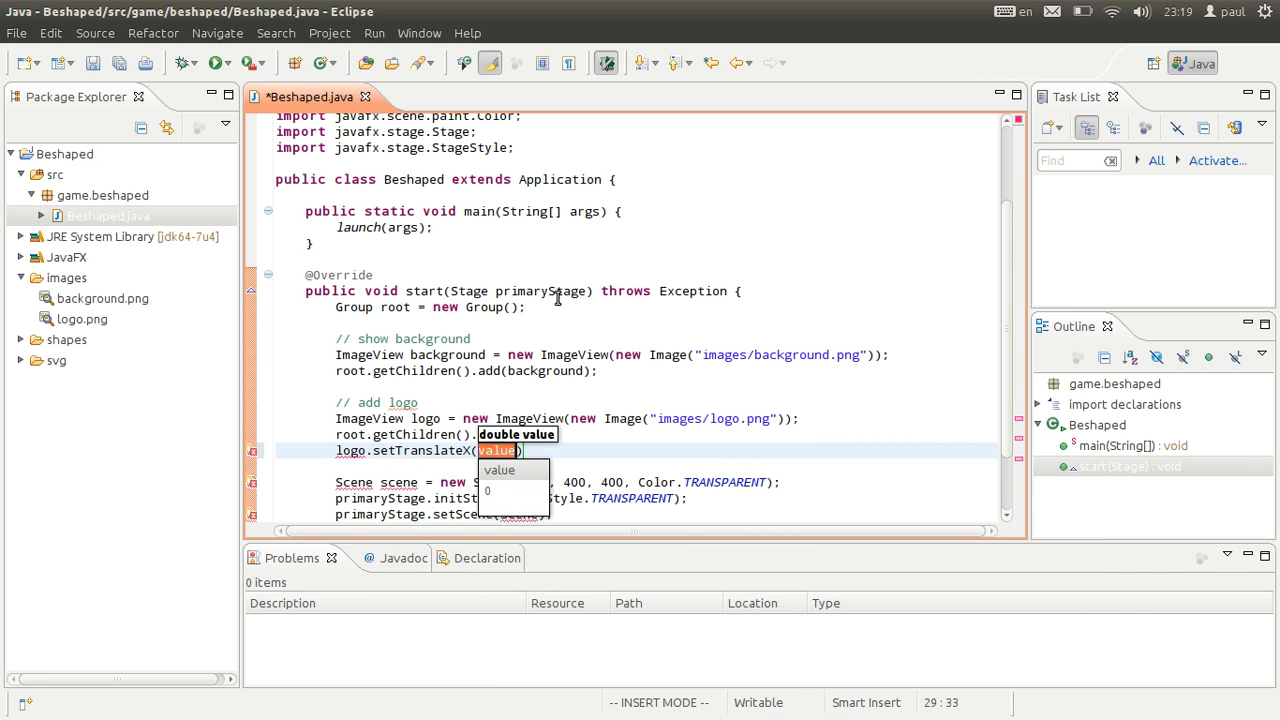
{"action": "type", "text": "35"}
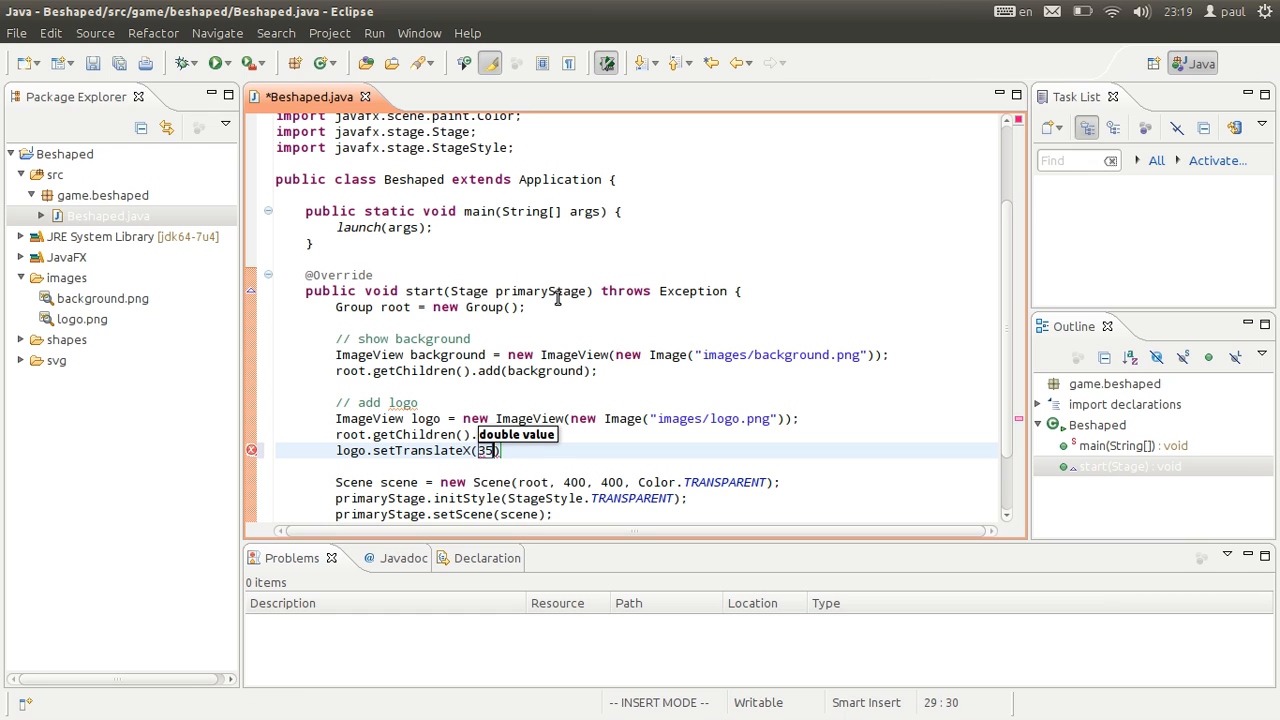
{"action": "type", "text": "340"}
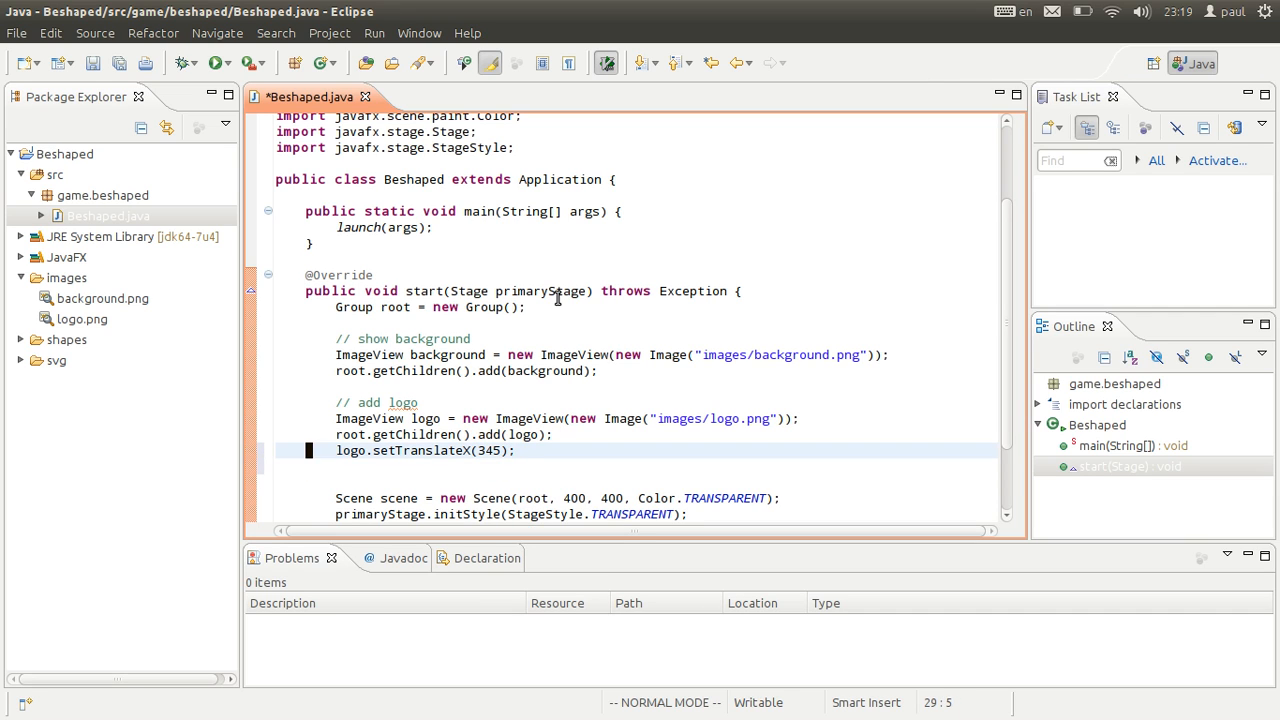
{"action": "type", "text": "logo.setTranslateY(345);"}
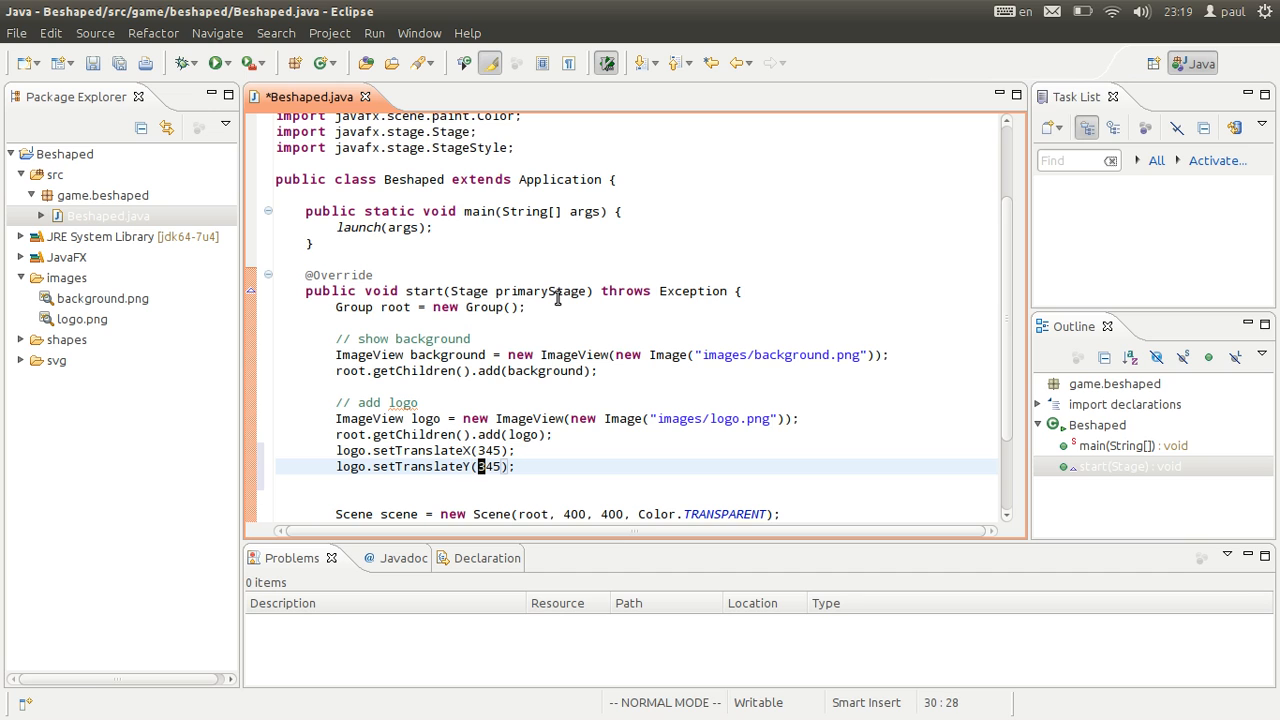
{"action": "type", "text": "-5"}
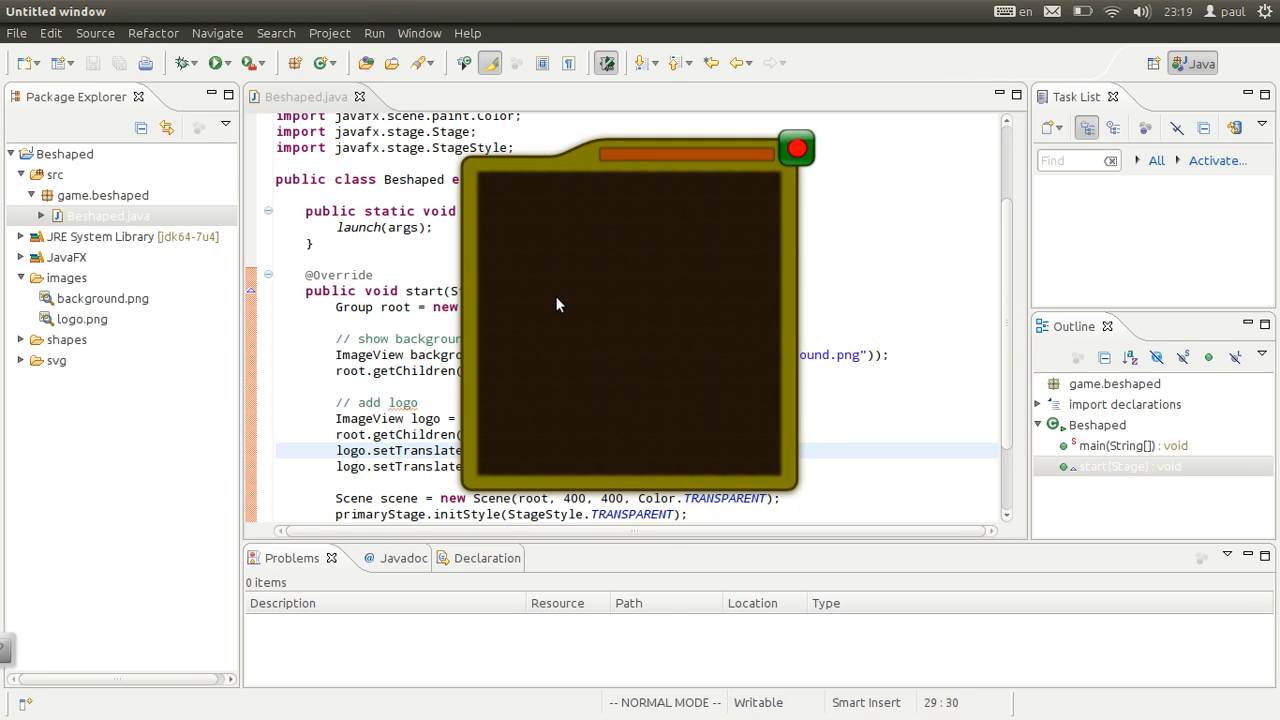
{"action": "mouse_move", "coordinate": [732, 285]}
{"action": "type", "text": "l"}
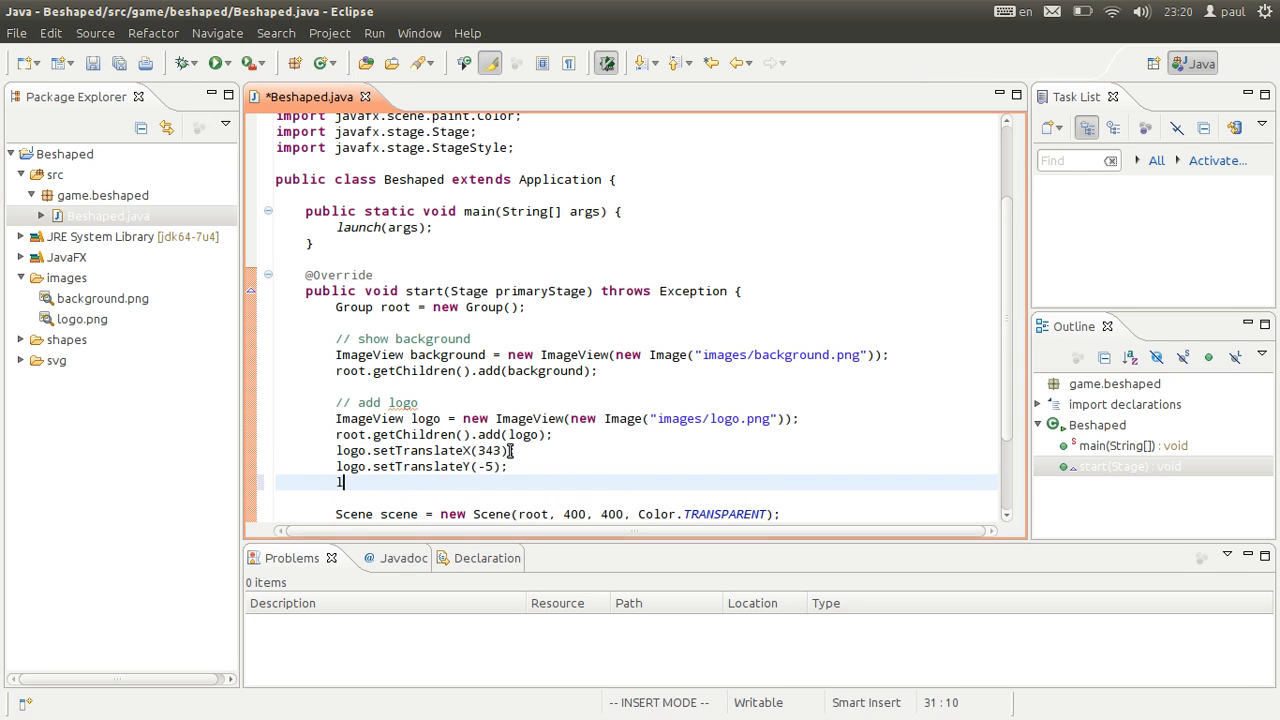
- Attach a setOnMouseClicked EventHandler<MouseEvent> to the logo
{"action": "type", "text": "ogo.set"}
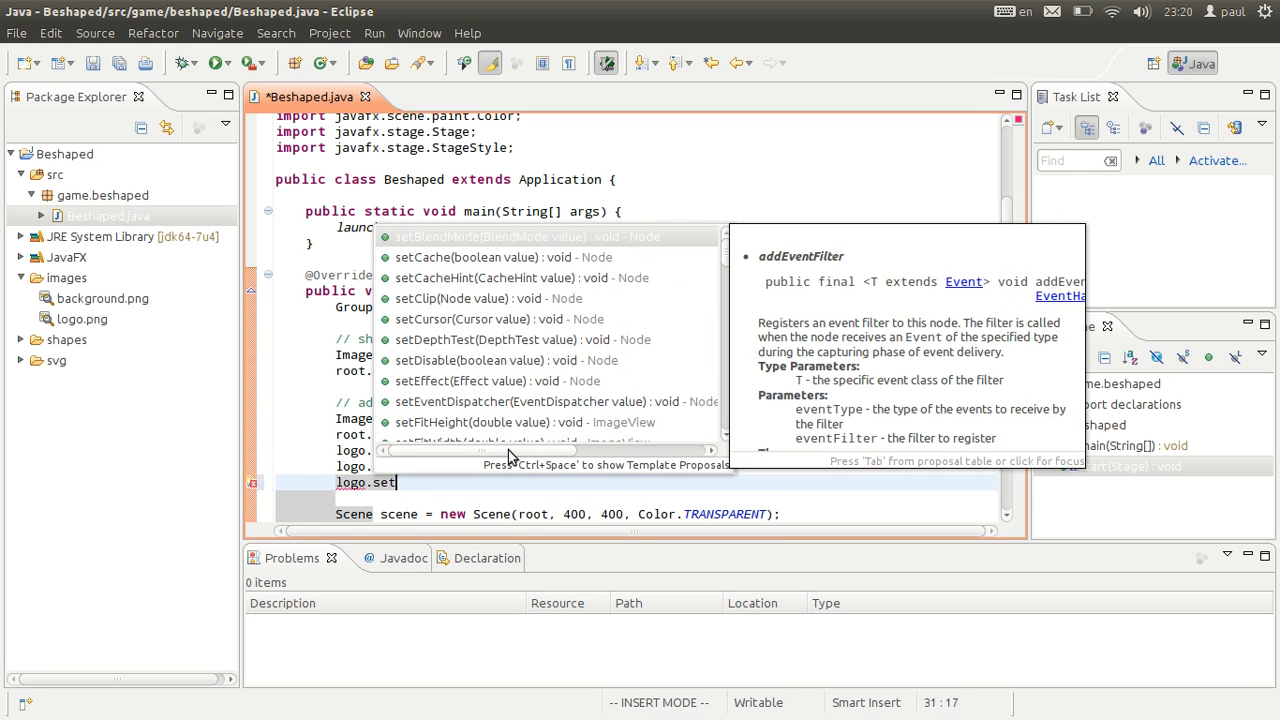
{"action": "type", "text": "OnMouse"}
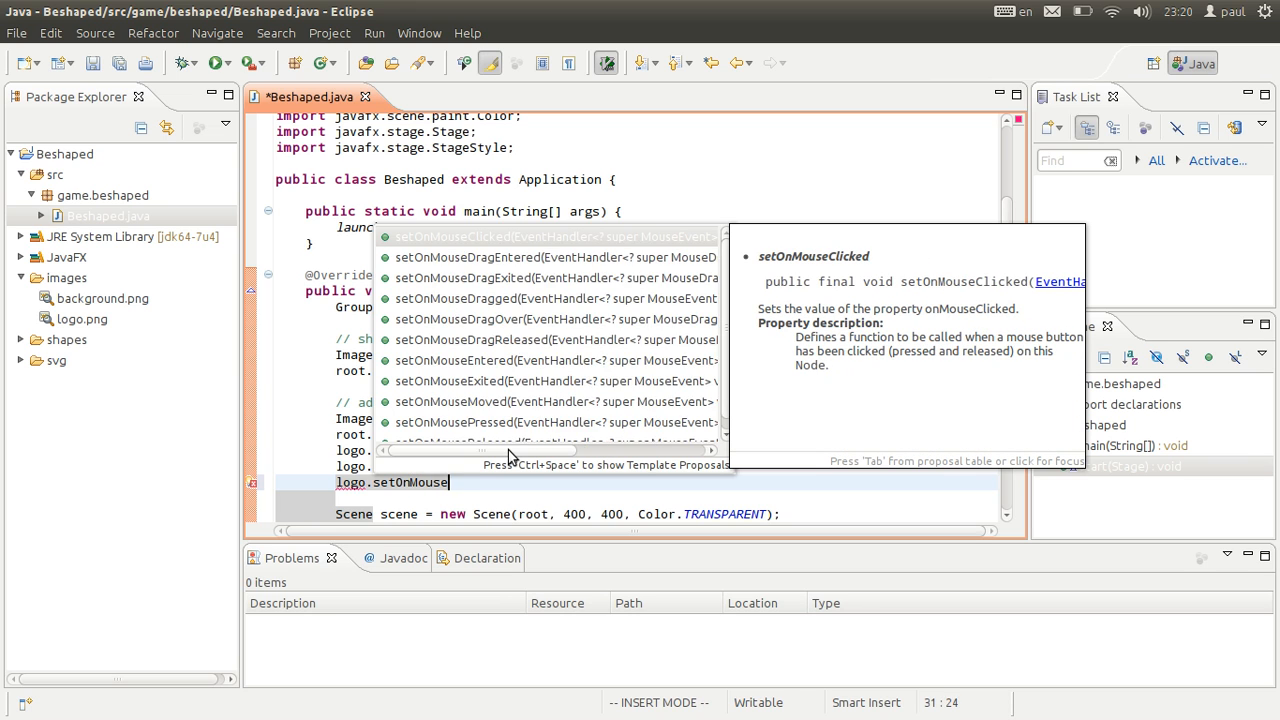
{"action": "left_click", "coordinate": [453, 237]}
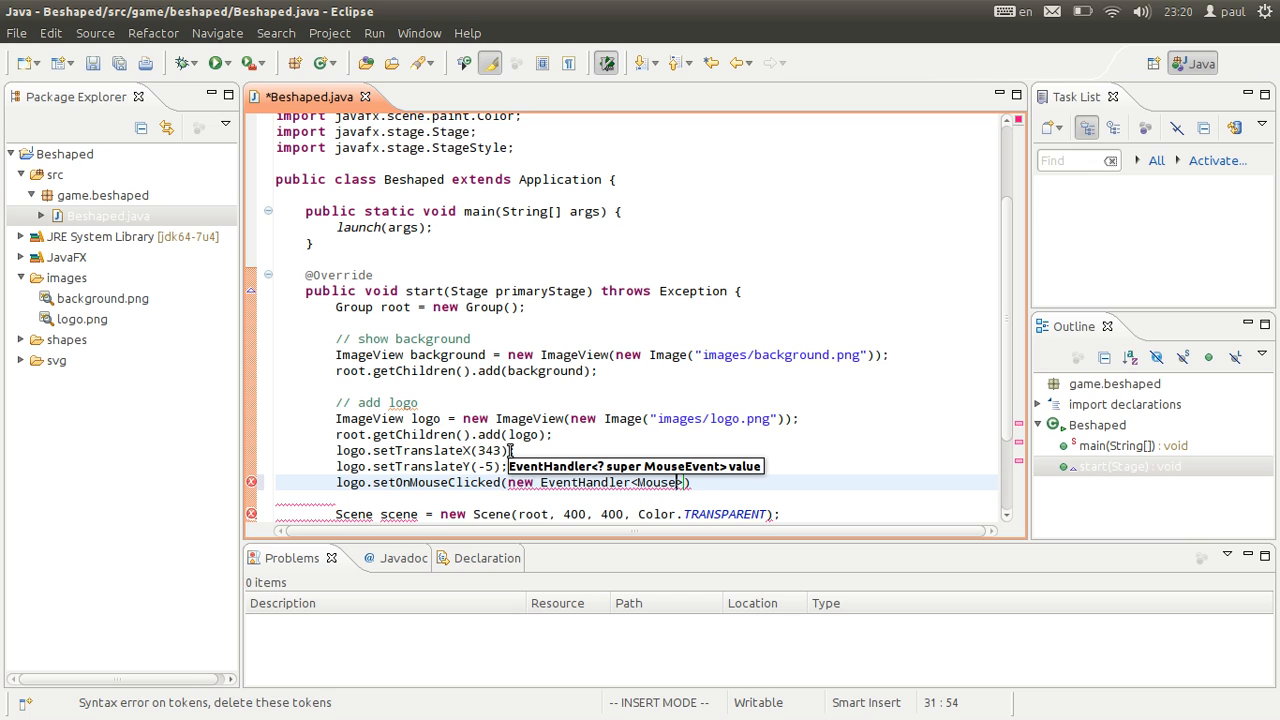
{"action": "type", "text": "()"}
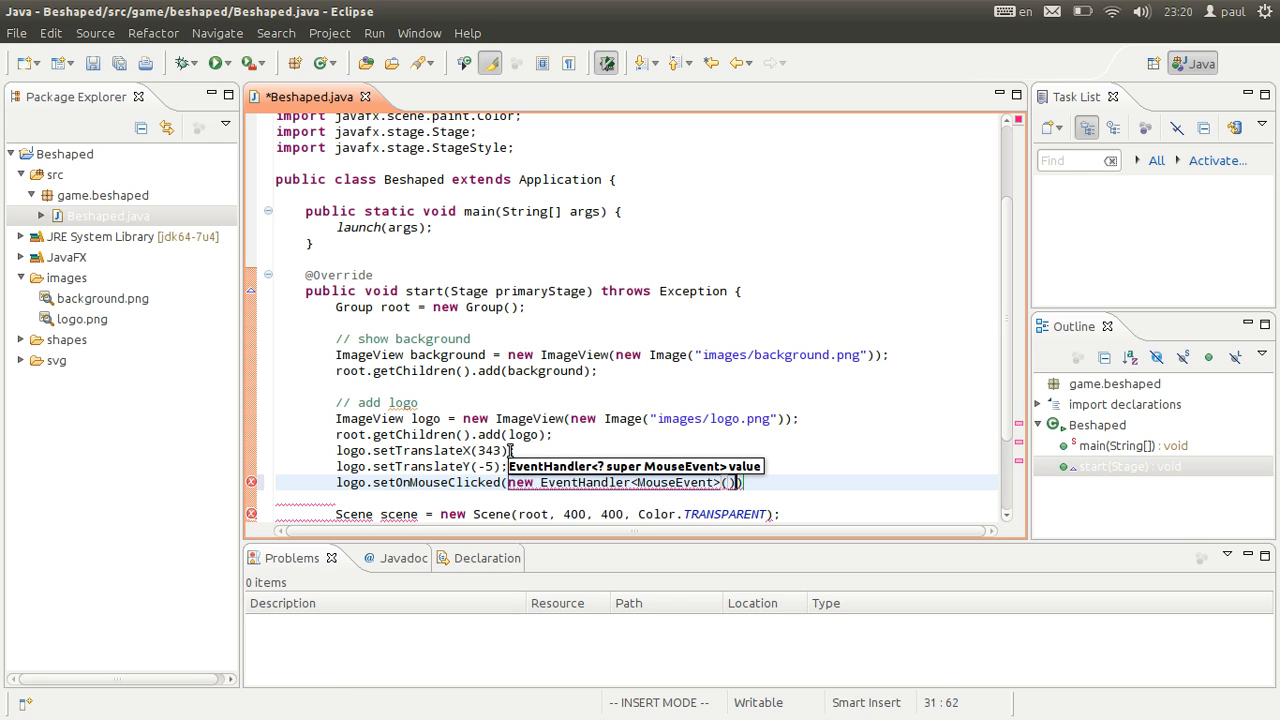
{"action": "type", "text": "{}"}
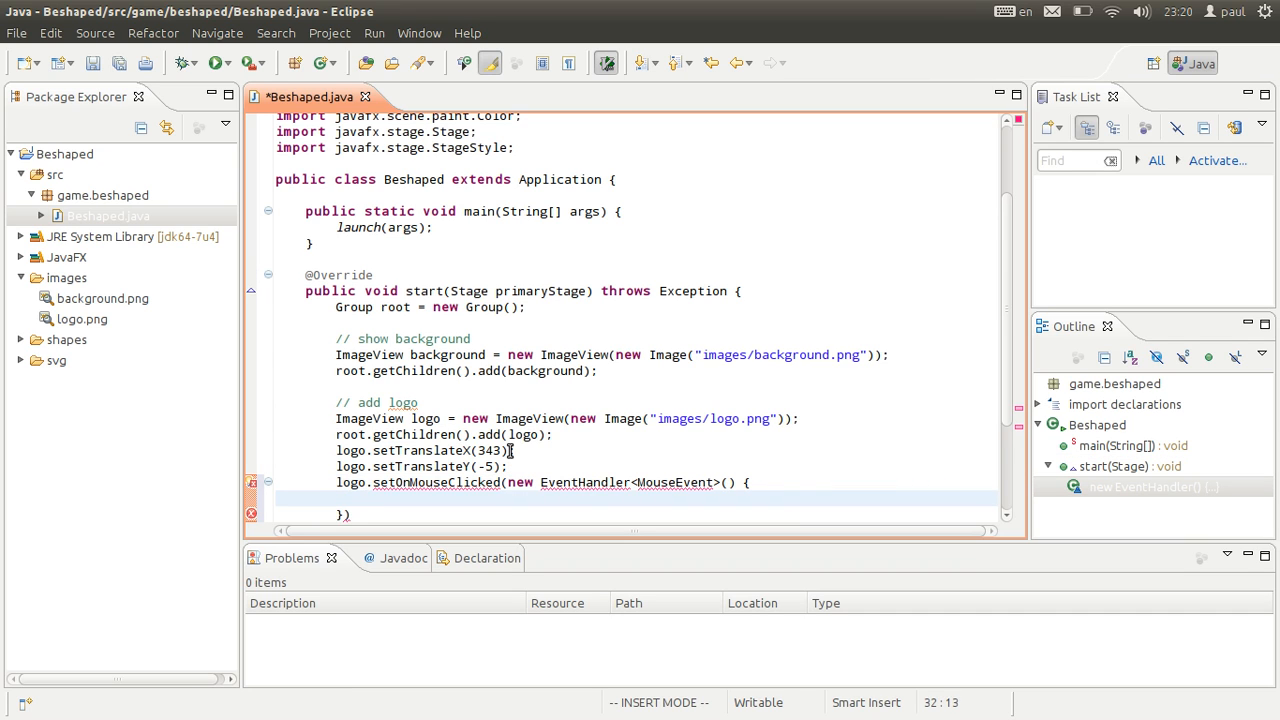
- Implement the handler's handle() method to call System.exit(0)
{"action": "key", "text": "Escape"}
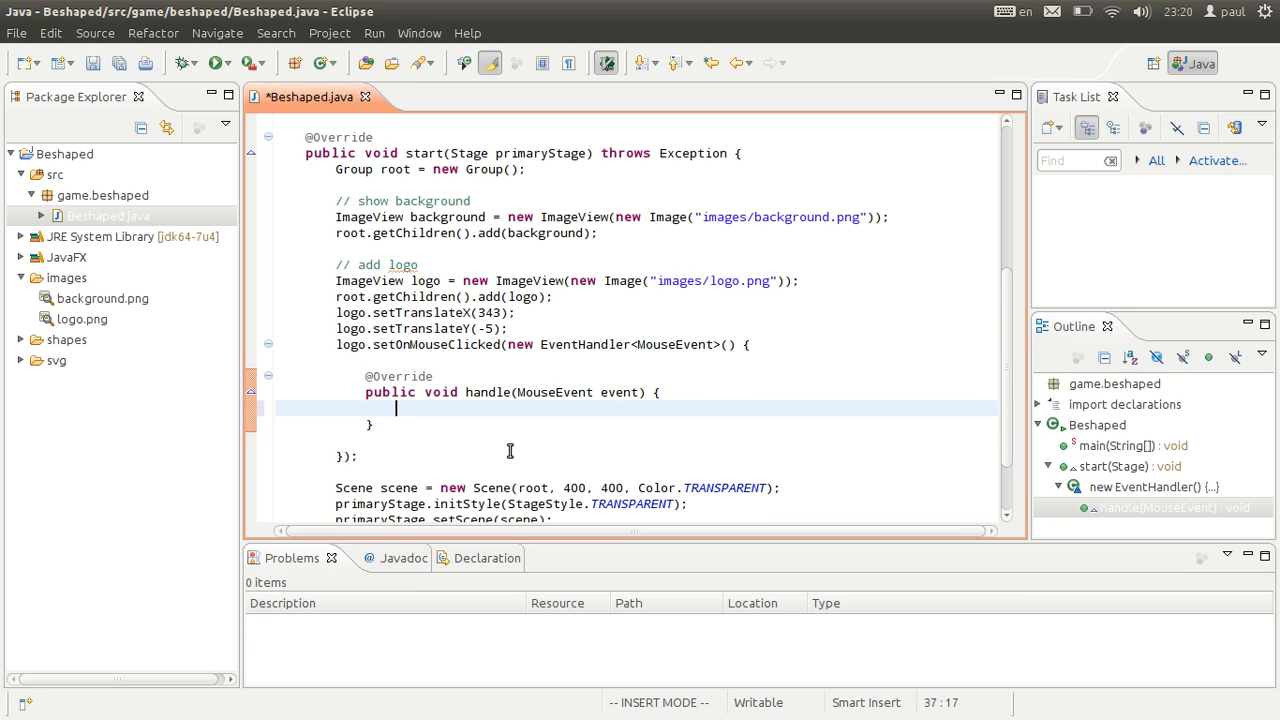
{"action": "type", "text": "Systm"}
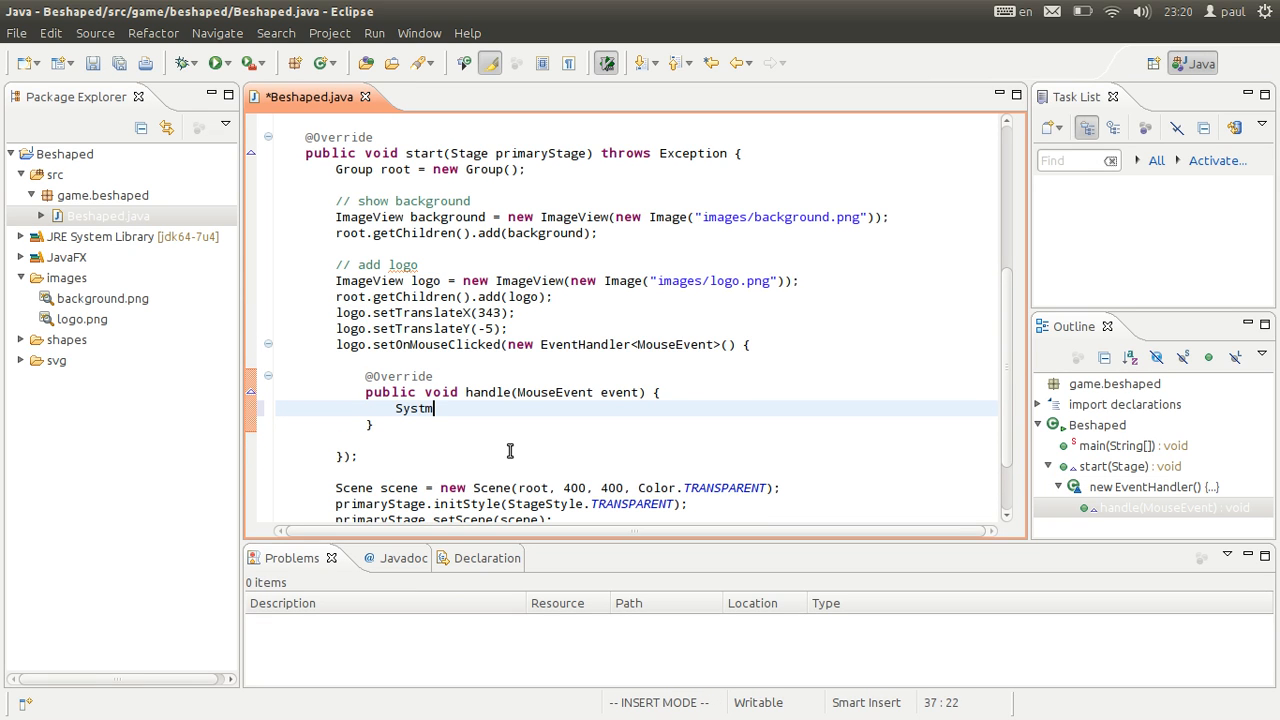
{"action": "type", "text": "e."}
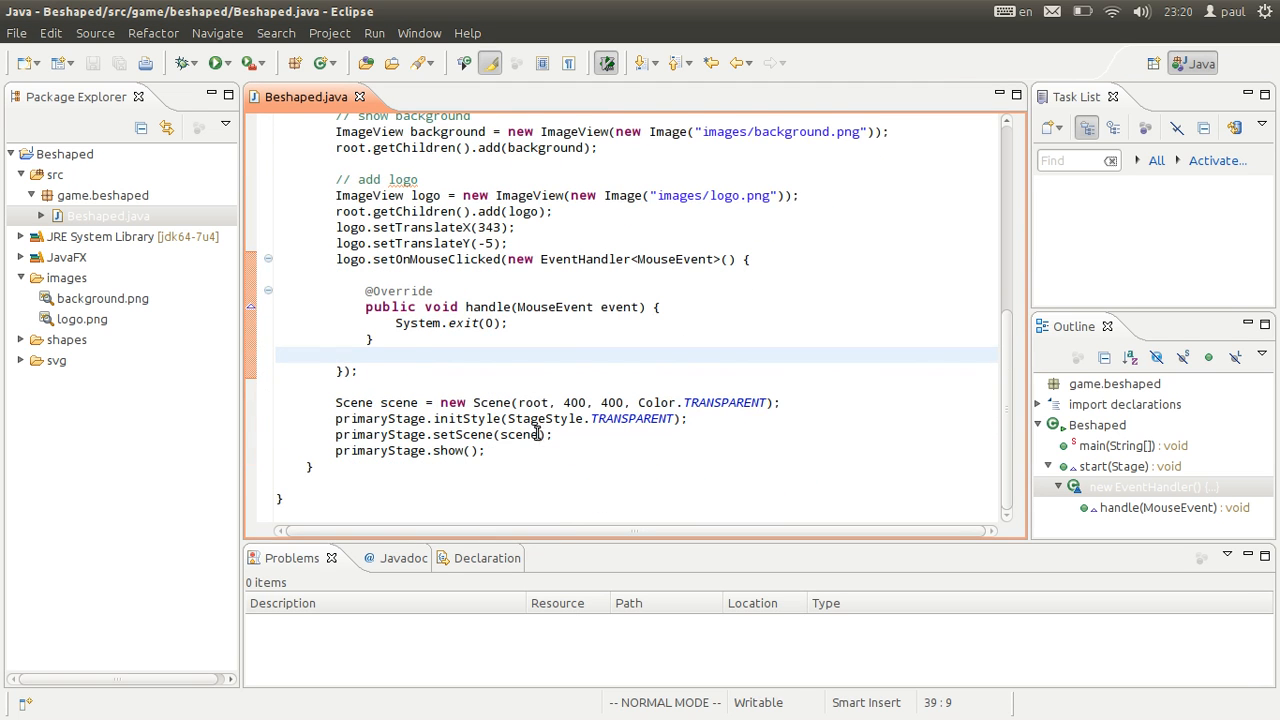
{"action": "scroll", "scroll_direction": "up", "scroll_amount": 3}
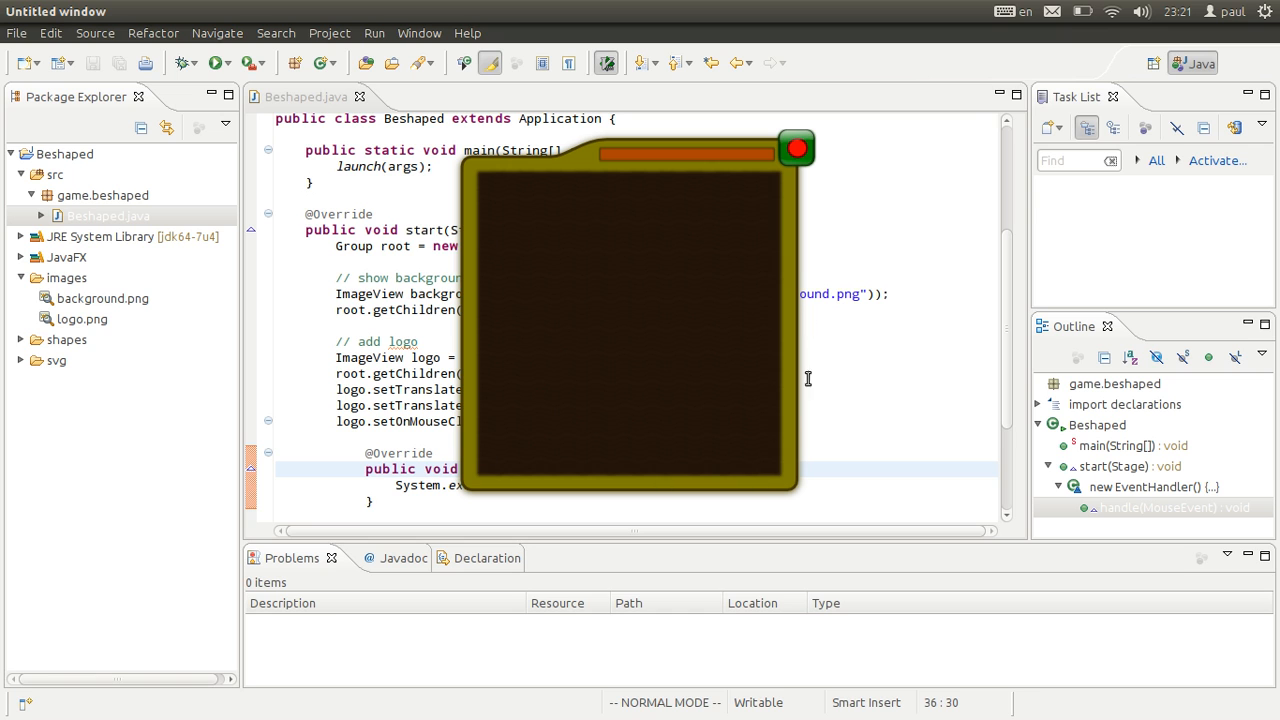
{"action": "mouse_move", "coordinate": [530, 276]}
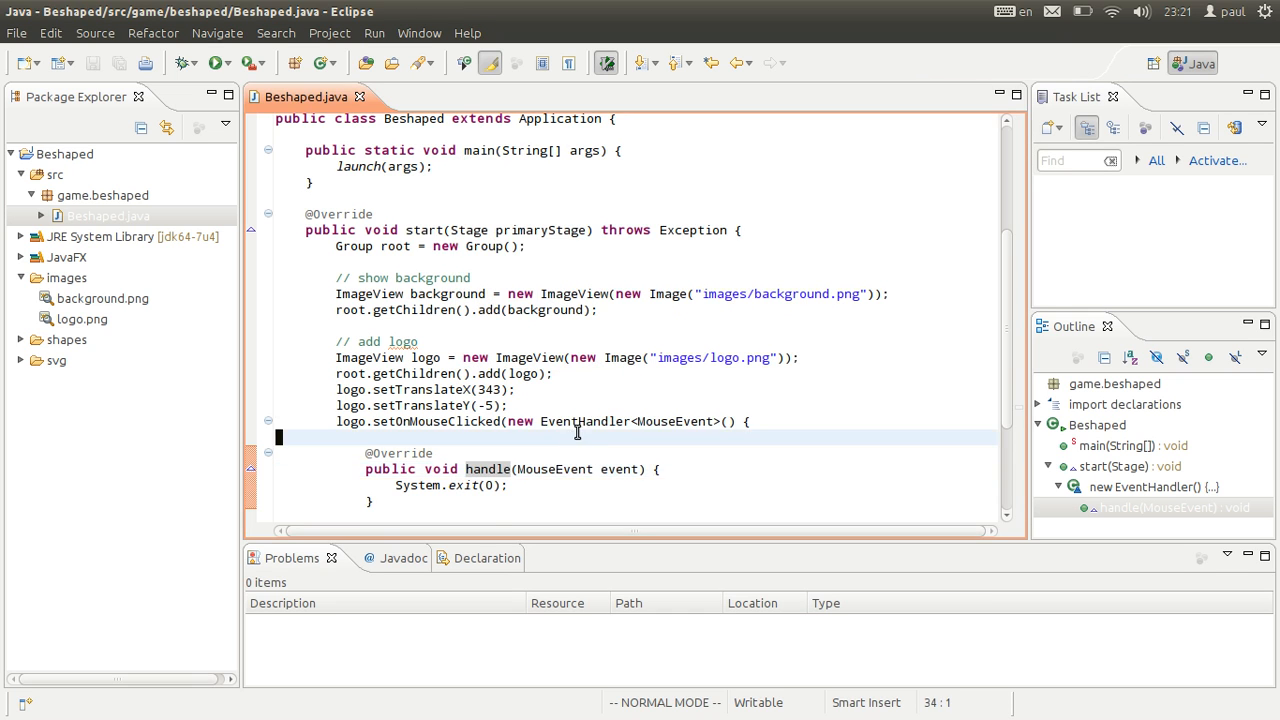
- Expand the shapes folder in Package Explorer to see the coloured shape images
{"action": "scroll", "scroll_direction": "down", "scroll_amount": 3}
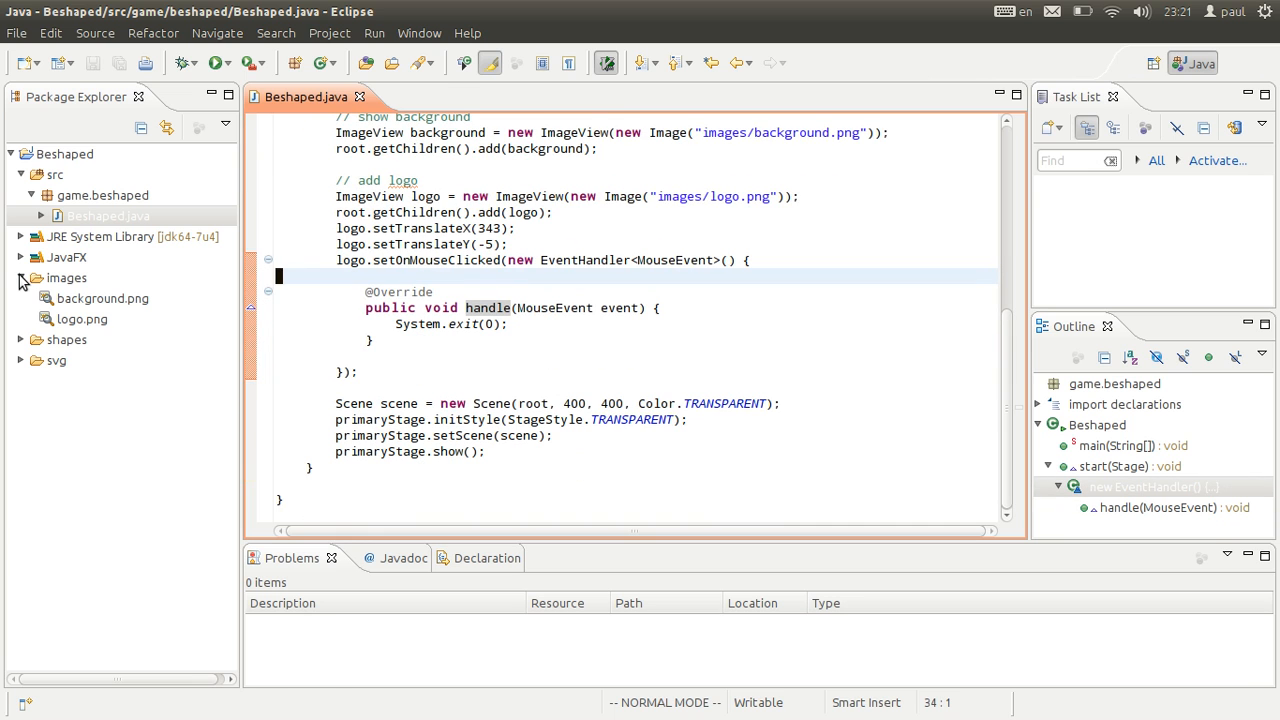
{"action": "left_click", "coordinate": [20, 298]}
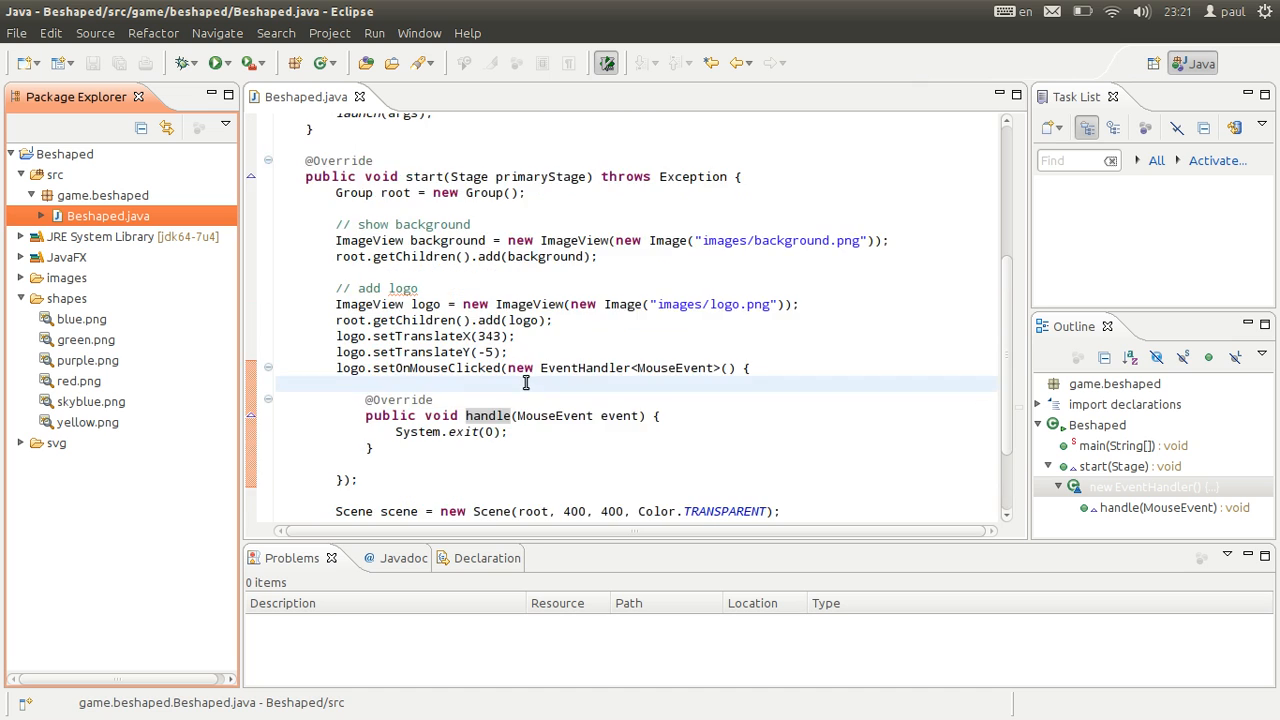
{"action": "scroll", "scroll_direction": "down", "scroll_amount": 3}
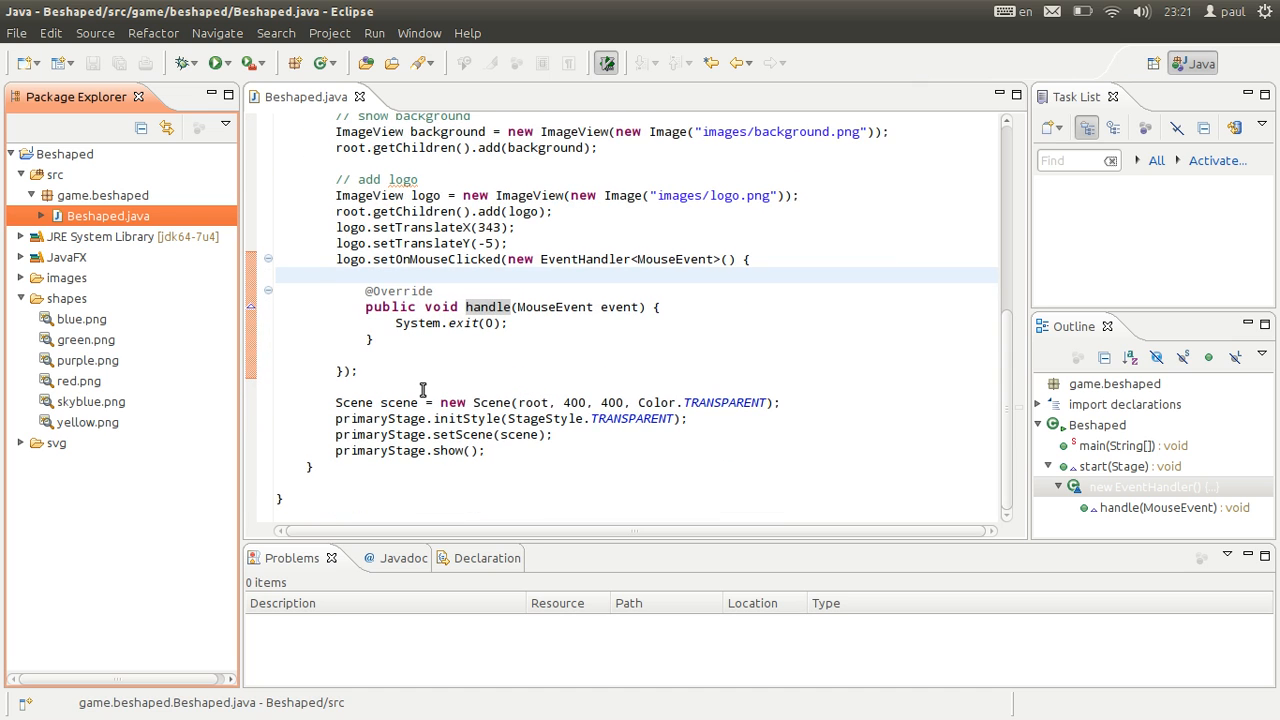
- Add a '// load all the images' comment above the Scene setup and begin an Image[] declaration
{"action": "left_click", "coordinate": [480, 388]}
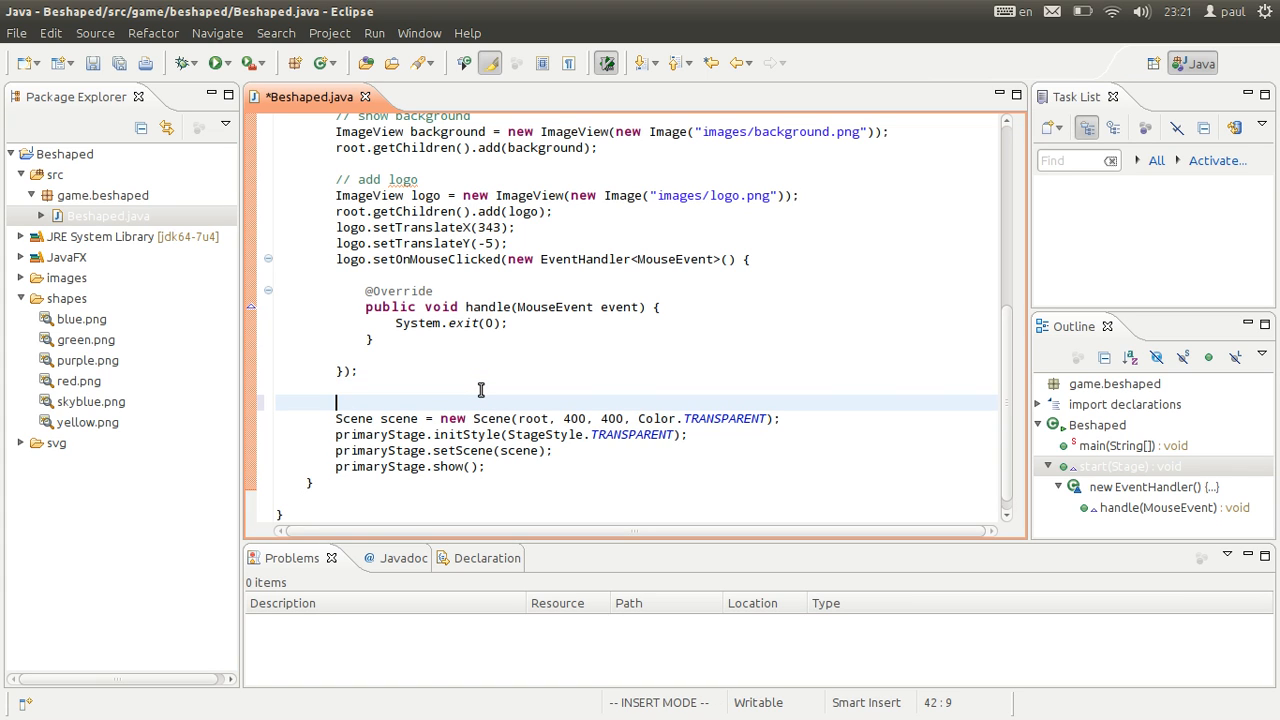
{"action": "type", "text": "// l"}
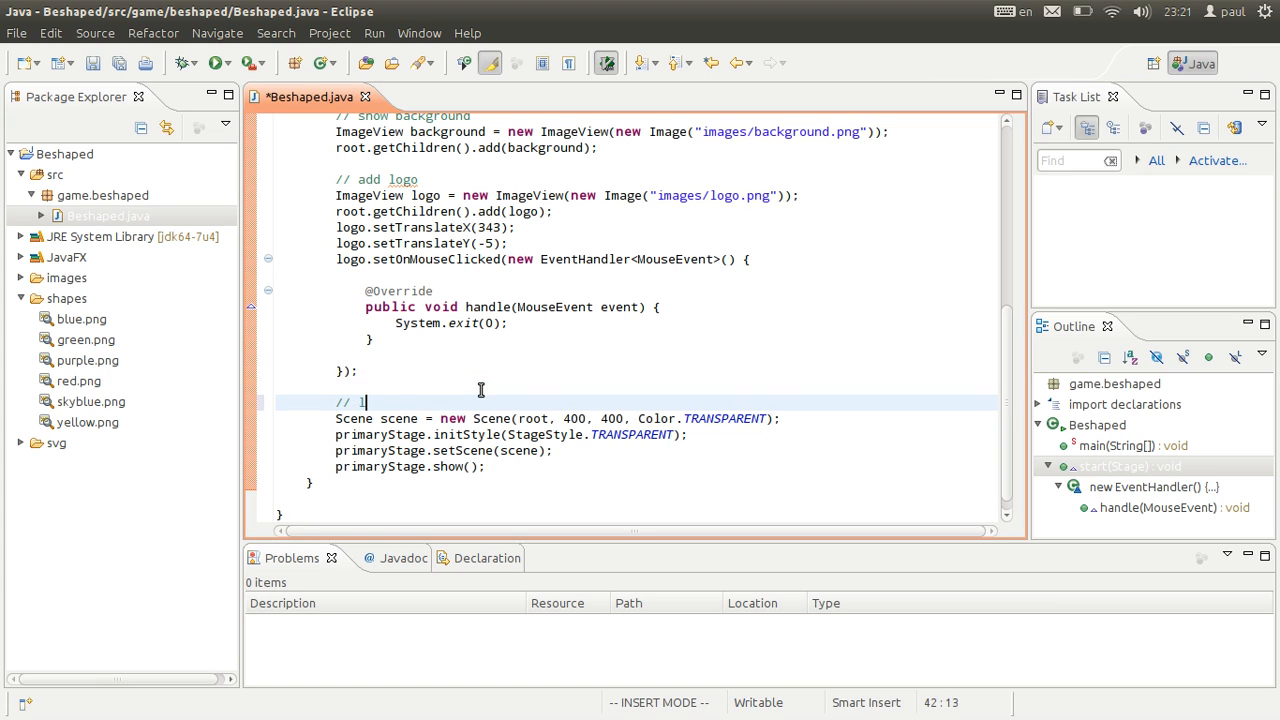
{"action": "type", "text": "oad all the images"}
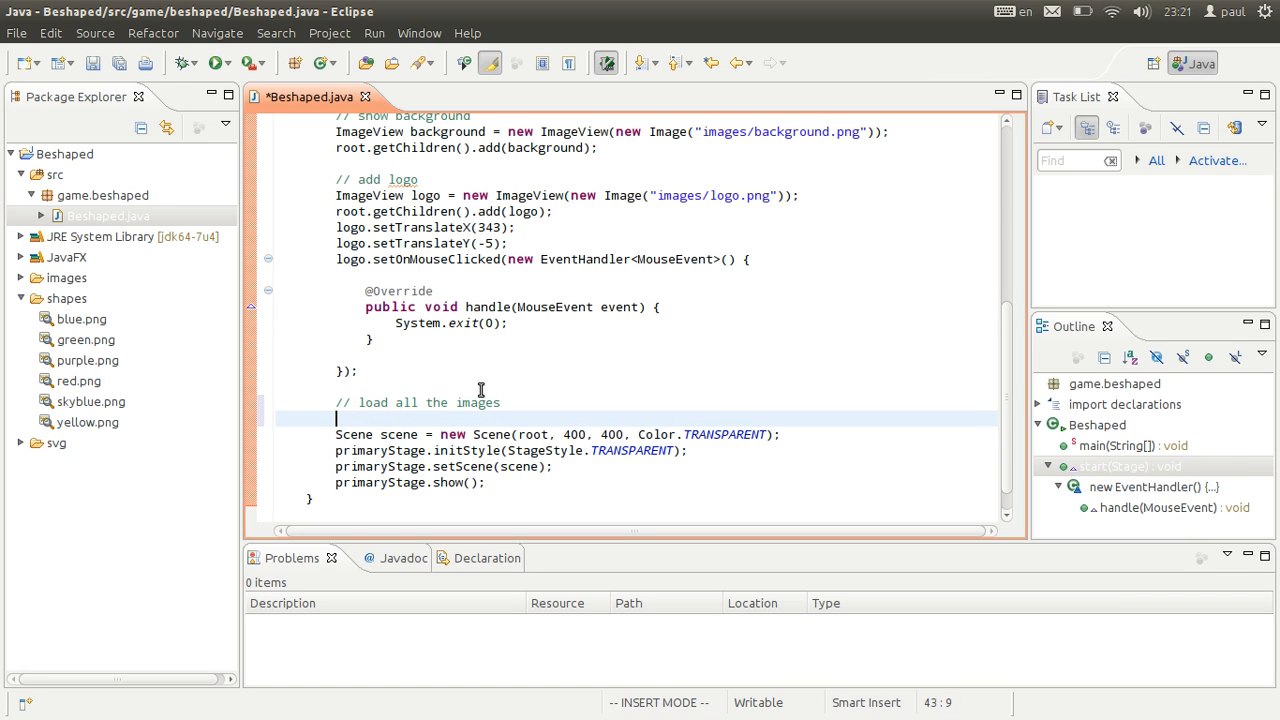
{"action": "type", "text": "Image"}
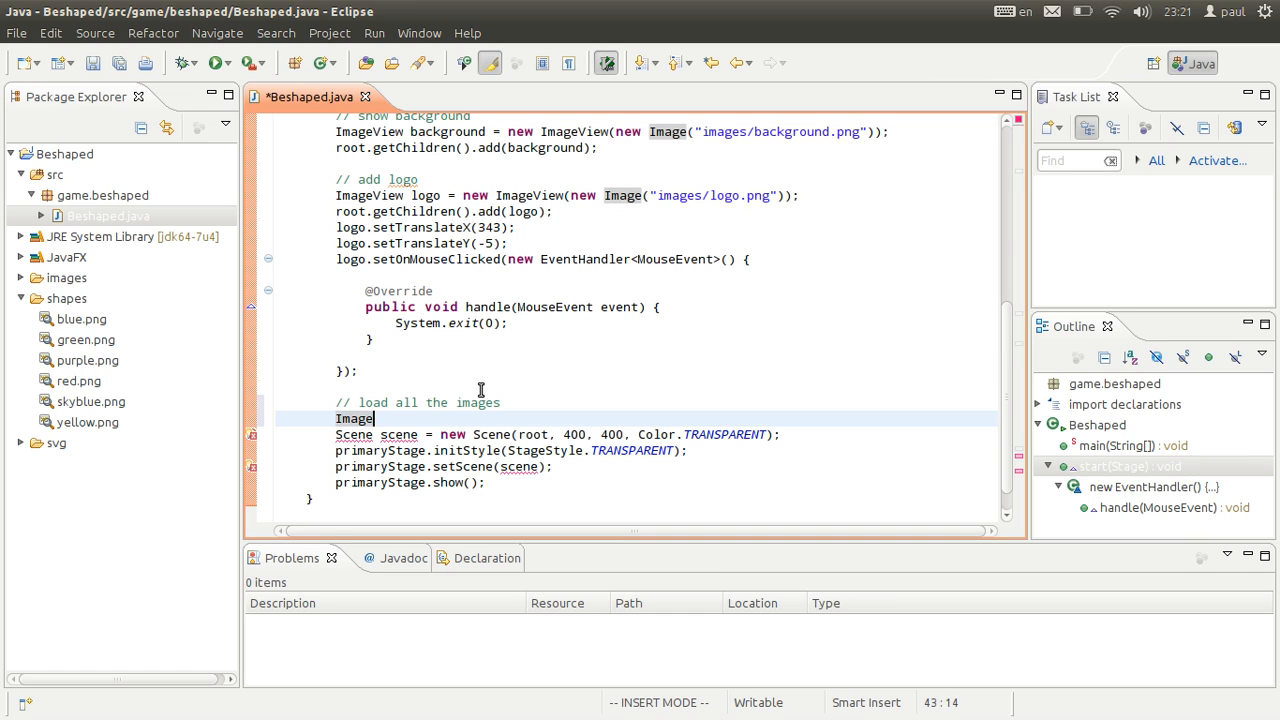
{"action": "type", "text": "[]"}
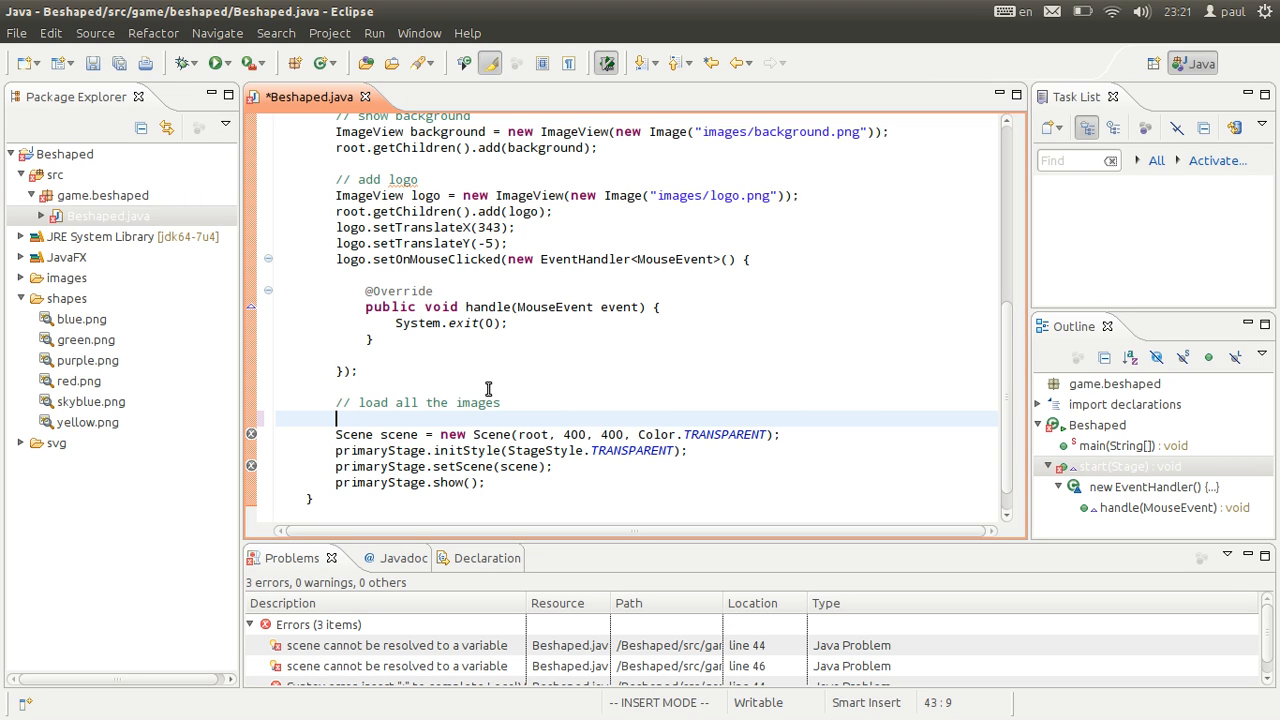
- Create File dir = new File("shapes") and fill String[] shapes with dir.list()
{"action": "type", "text": "F"}
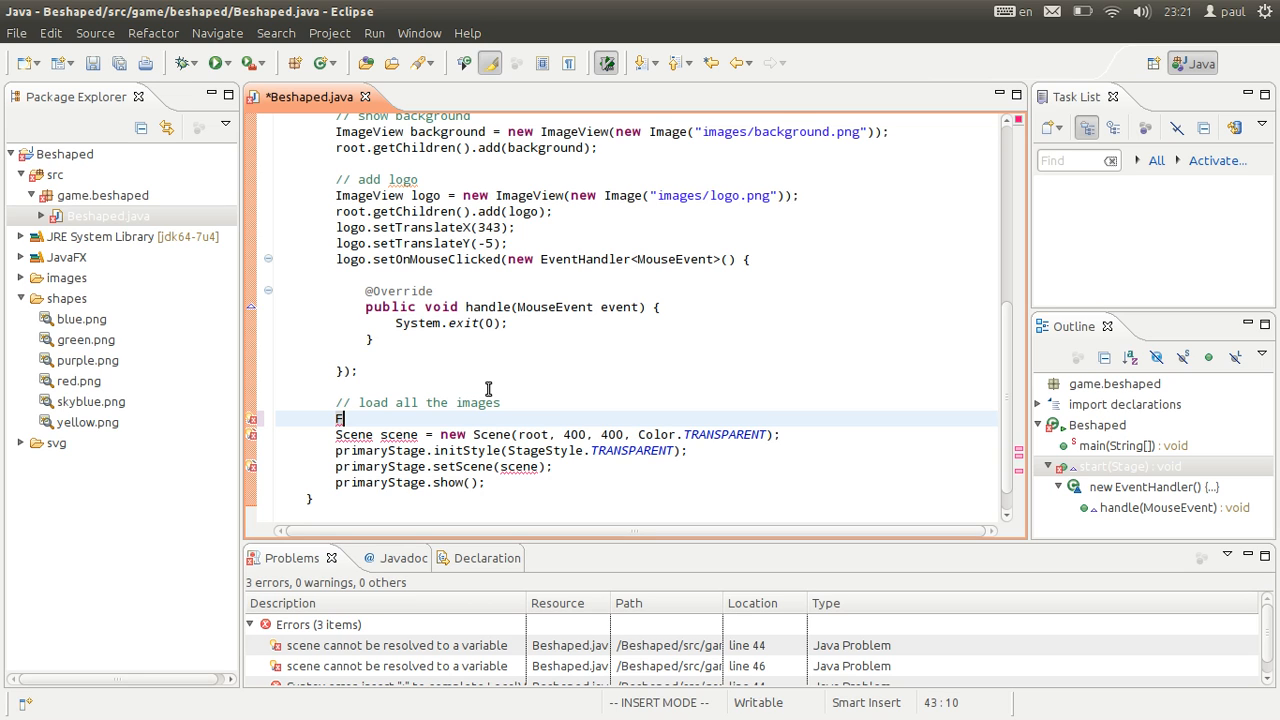
{"action": "type", "text": "File dir ="}
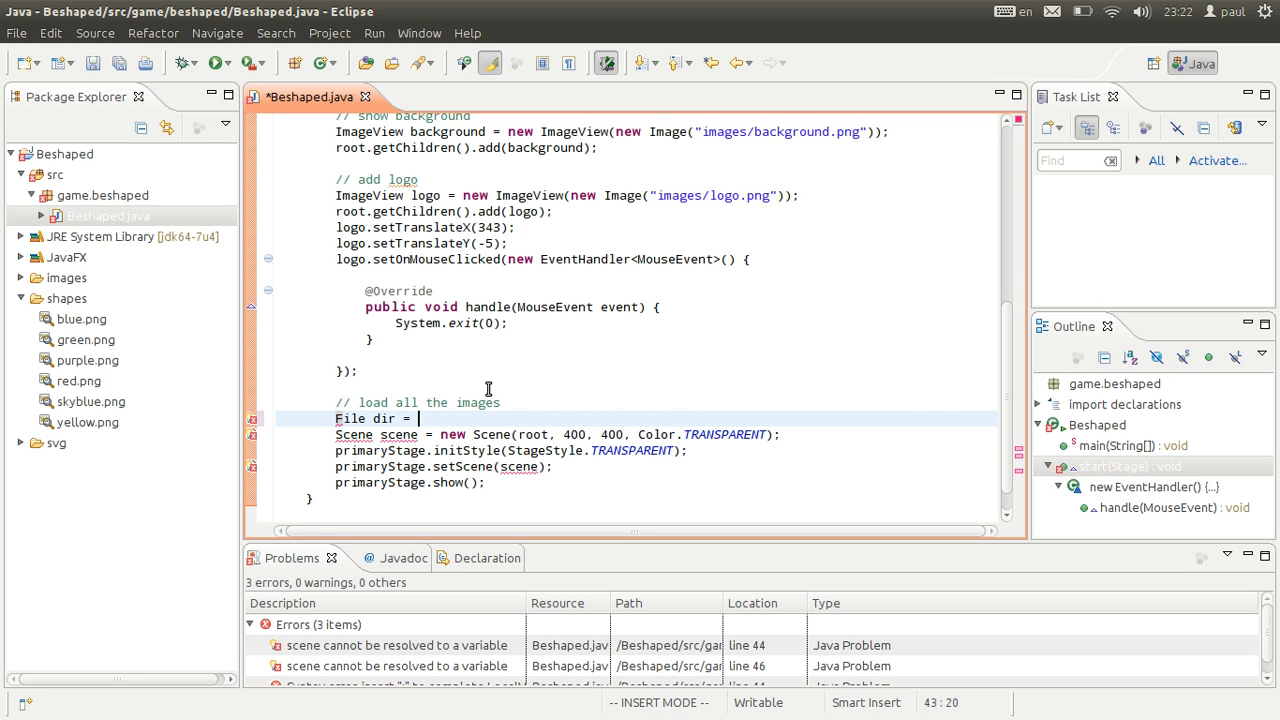
{"action": "type", "text": "new File();"}
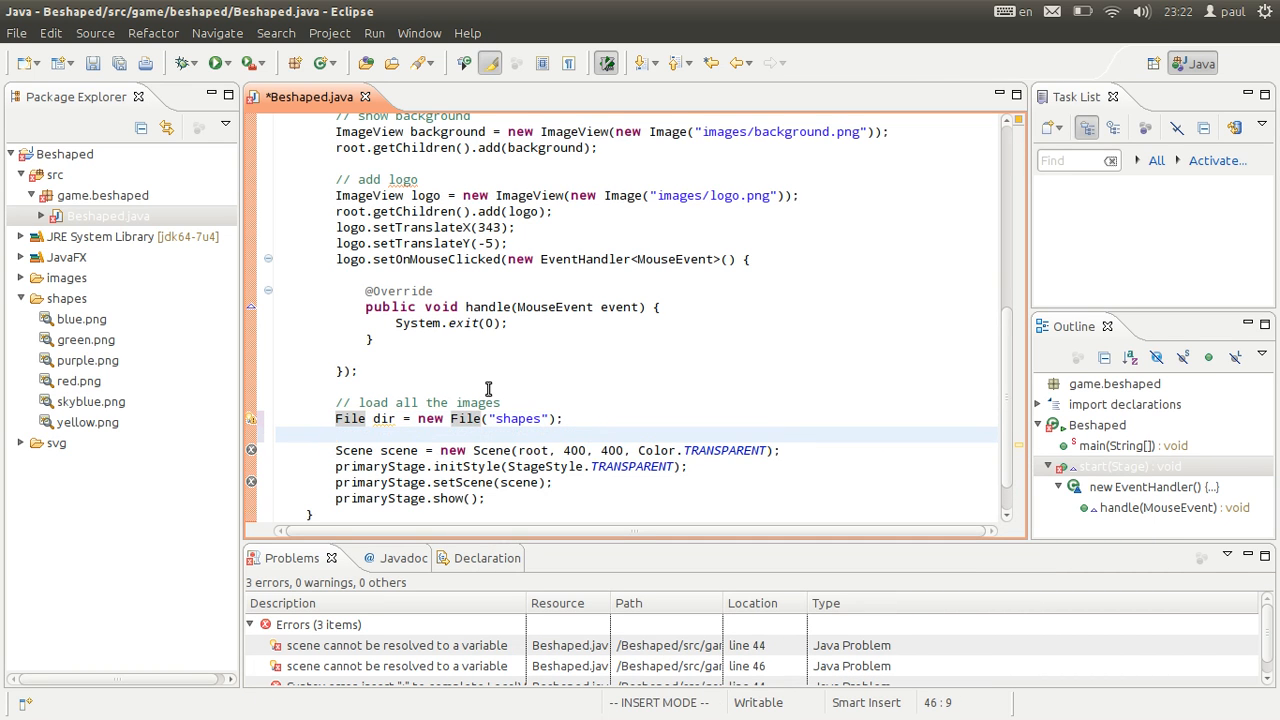
{"action": "type", "text": "String[]"}
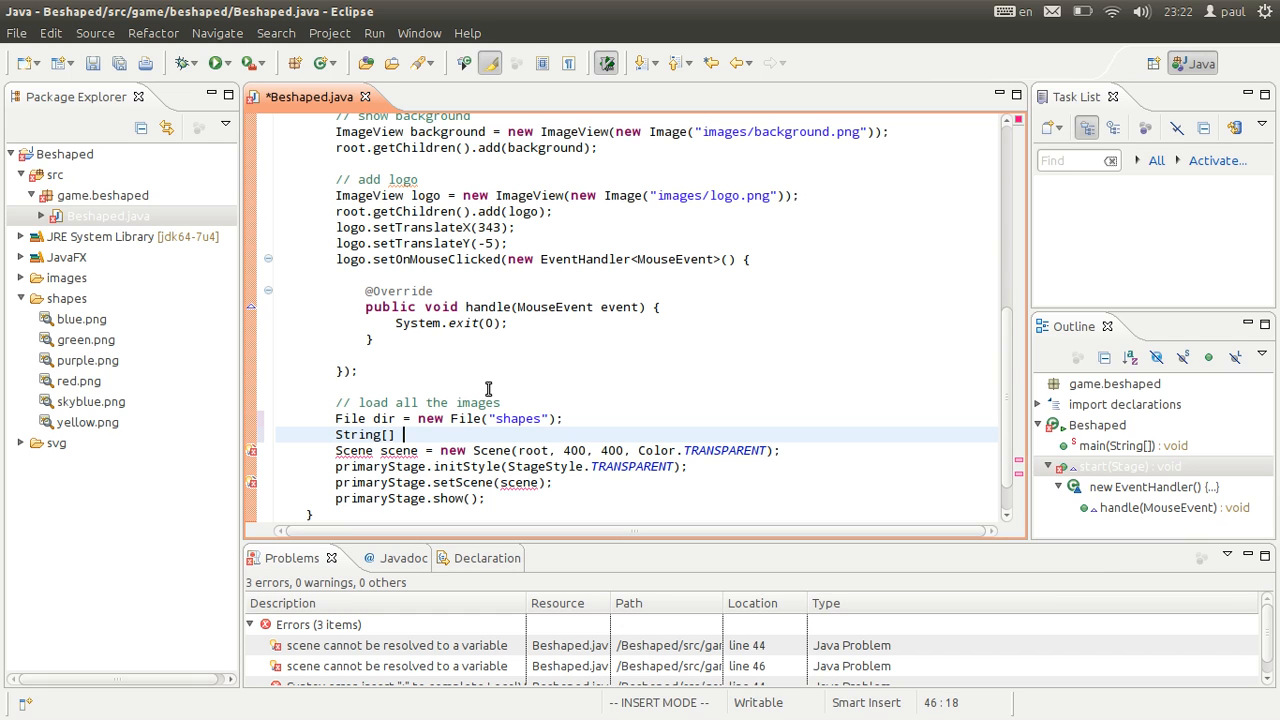
{"action": "type", "text": "shapes = new"}
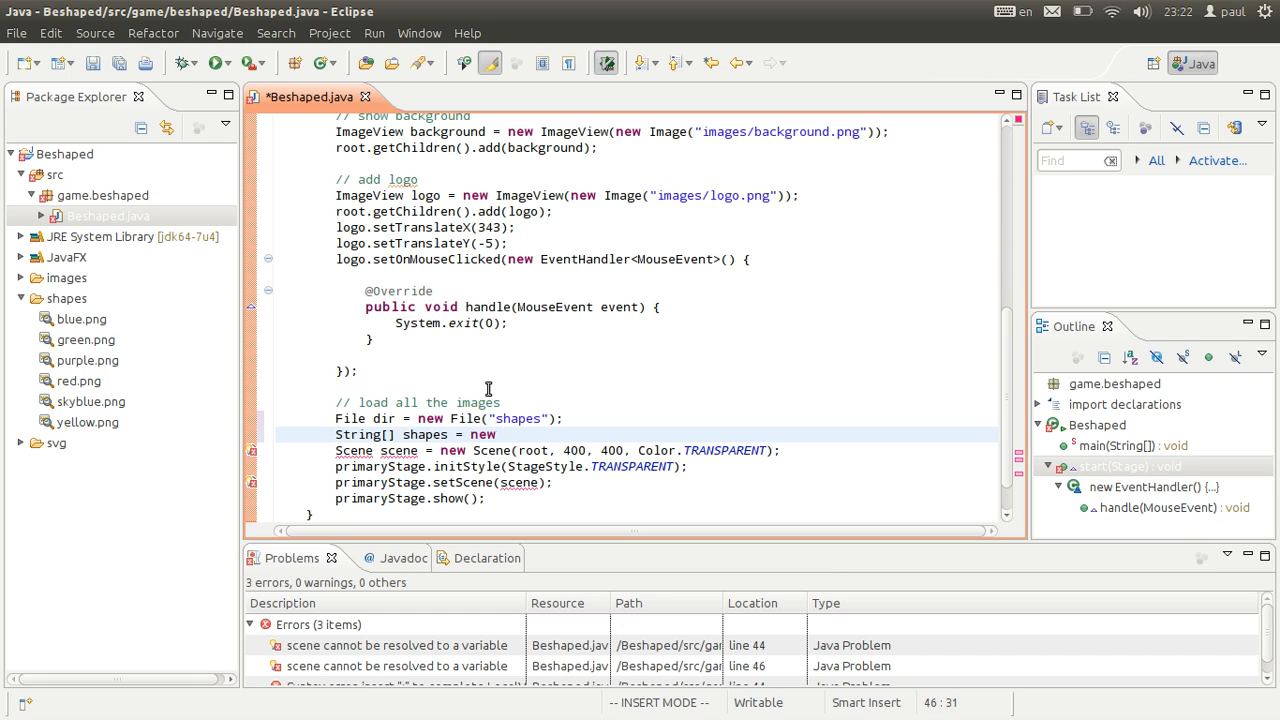
{"action": "type", "text": "dir.li"}
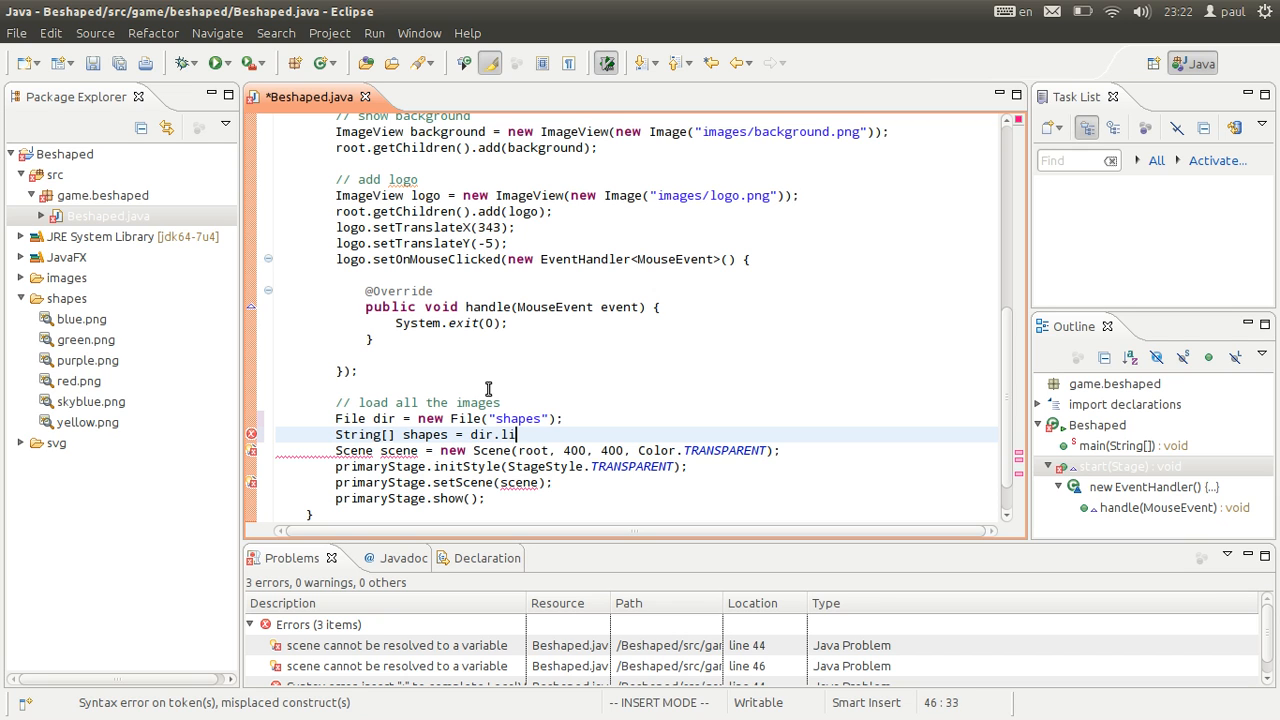
{"action": "type", "text": "st();"}
{"action": "type", "text": "for (int i=0; i<shapes.length; "}
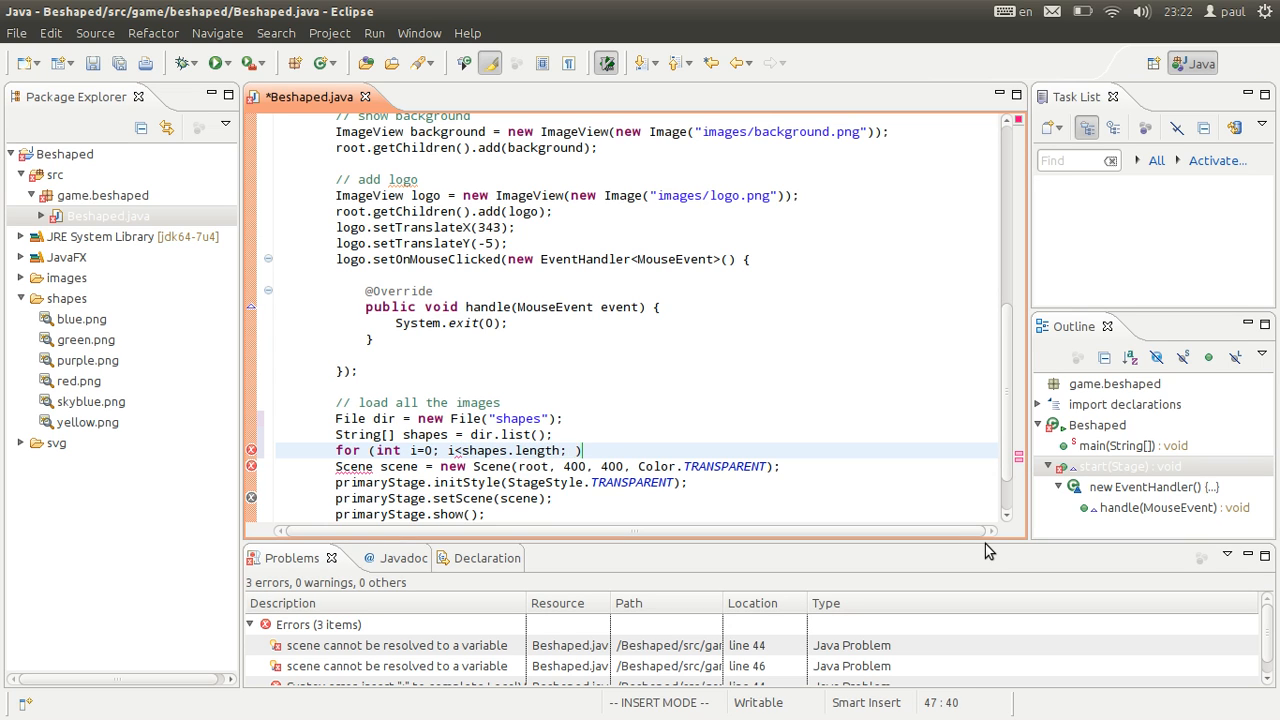
- Start a for loop over the shapes assigning images[i] = new Image()
{"action": "type", "text": "i++)"}
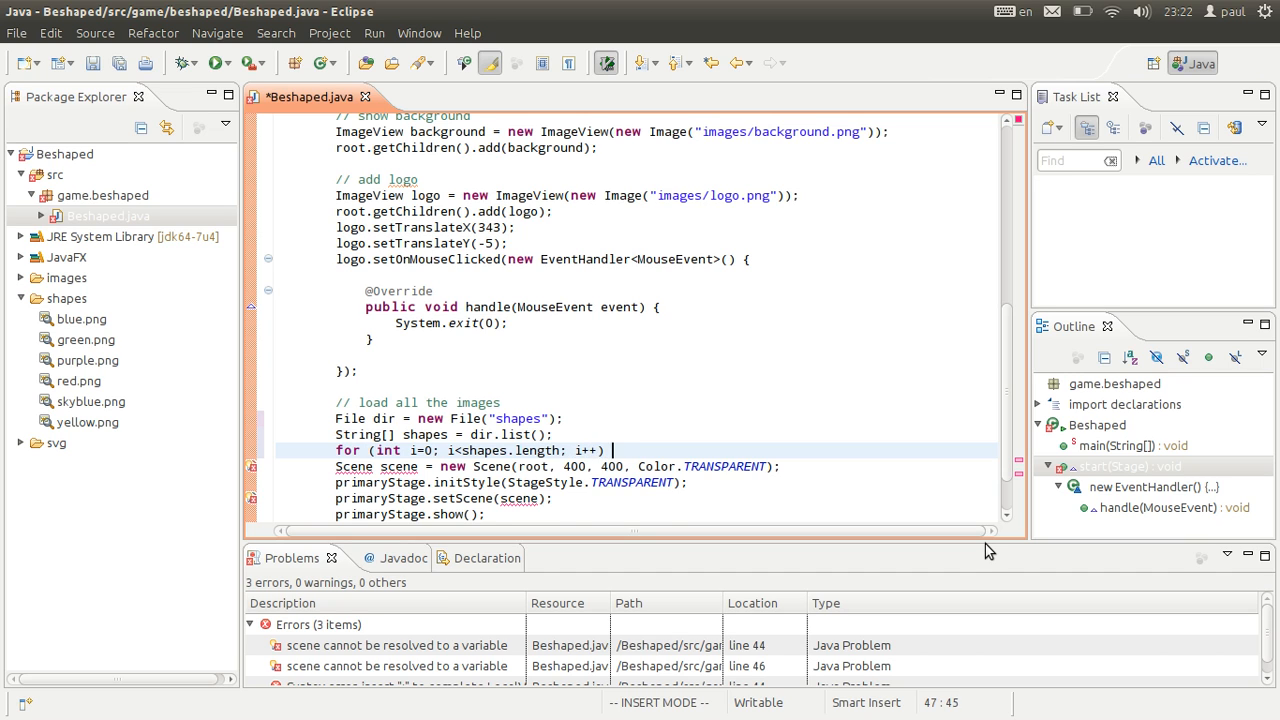
{"action": "type", "text": "{"}
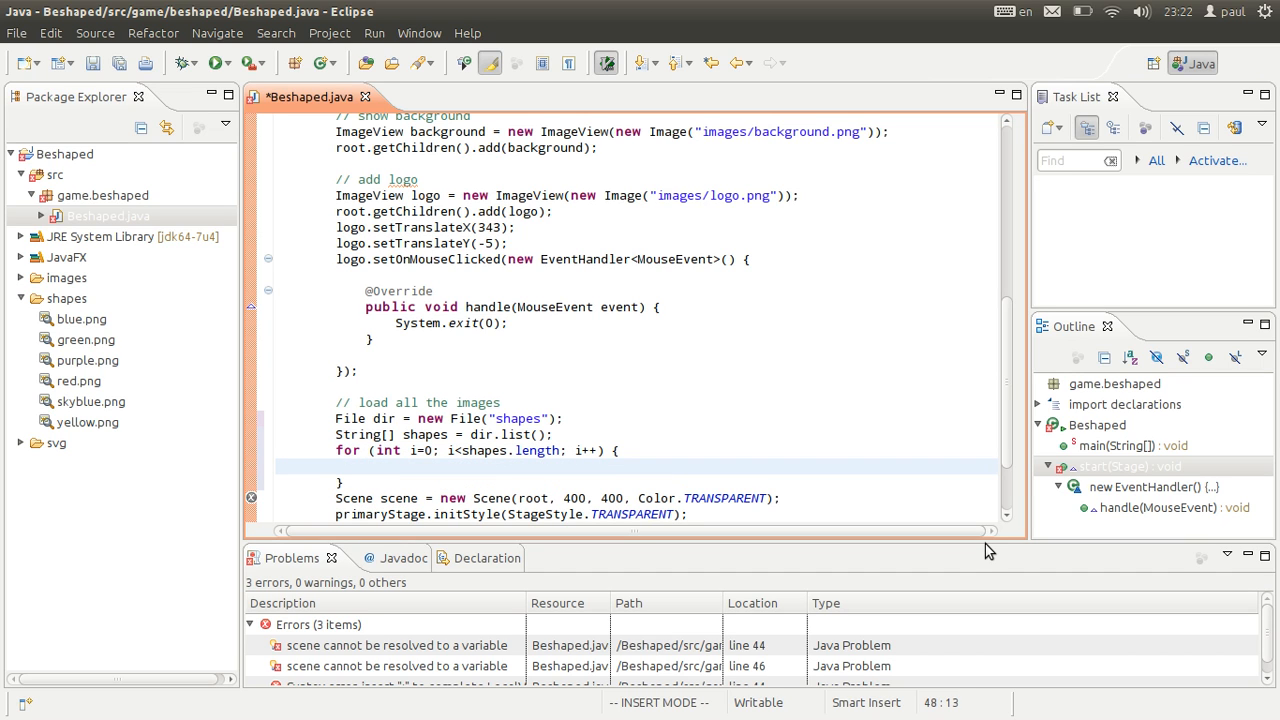
{"action": "type", "text": "image"}
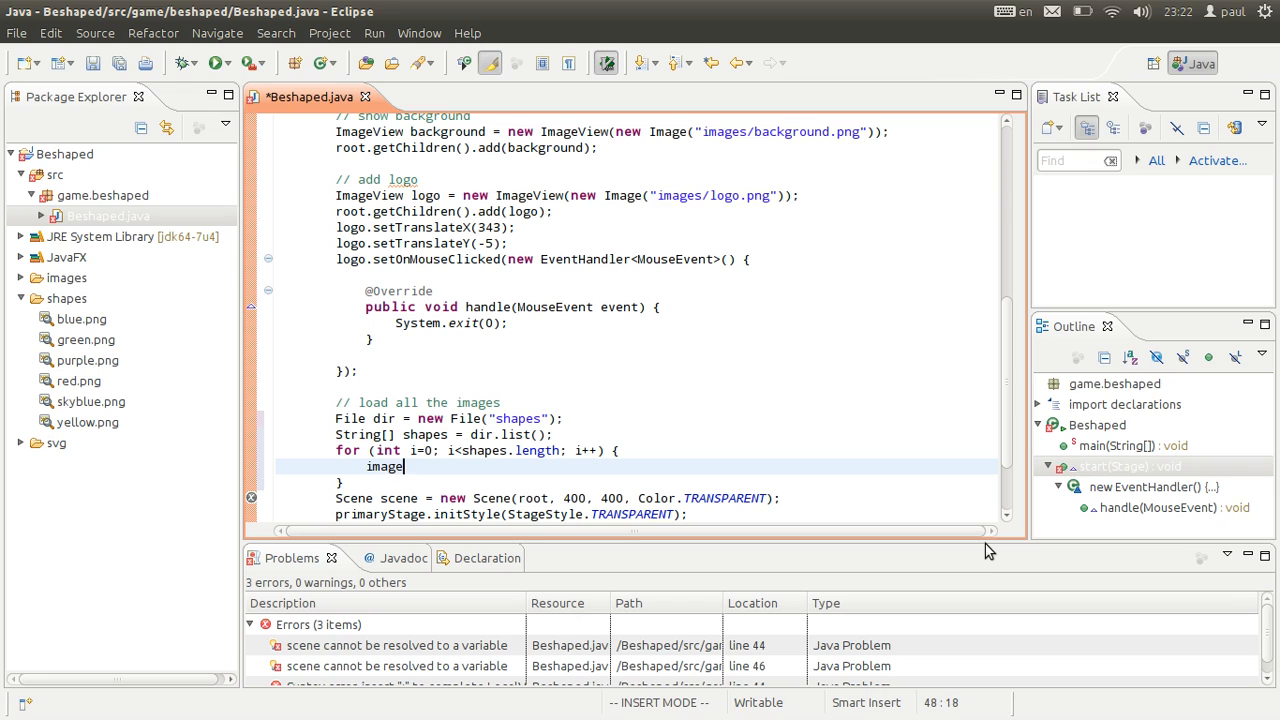
{"action": "type", "text": "s[i] = new"}
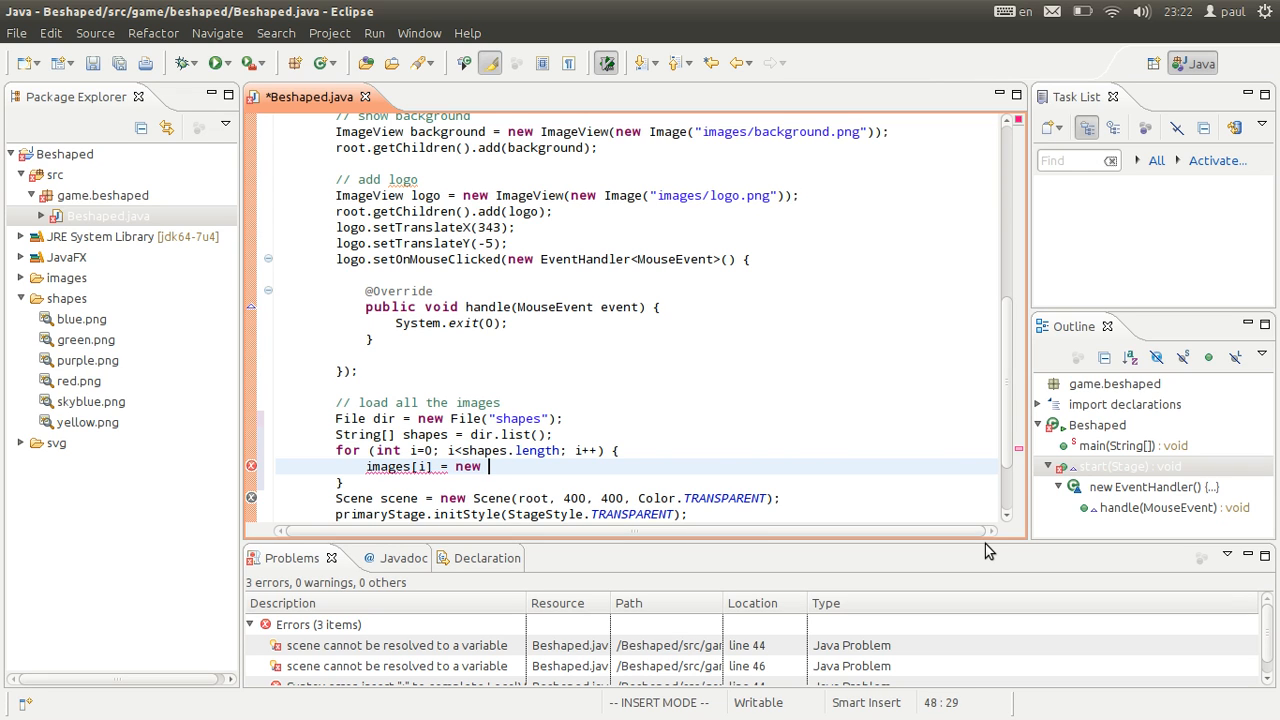
{"action": "type", "text": "Image();"}
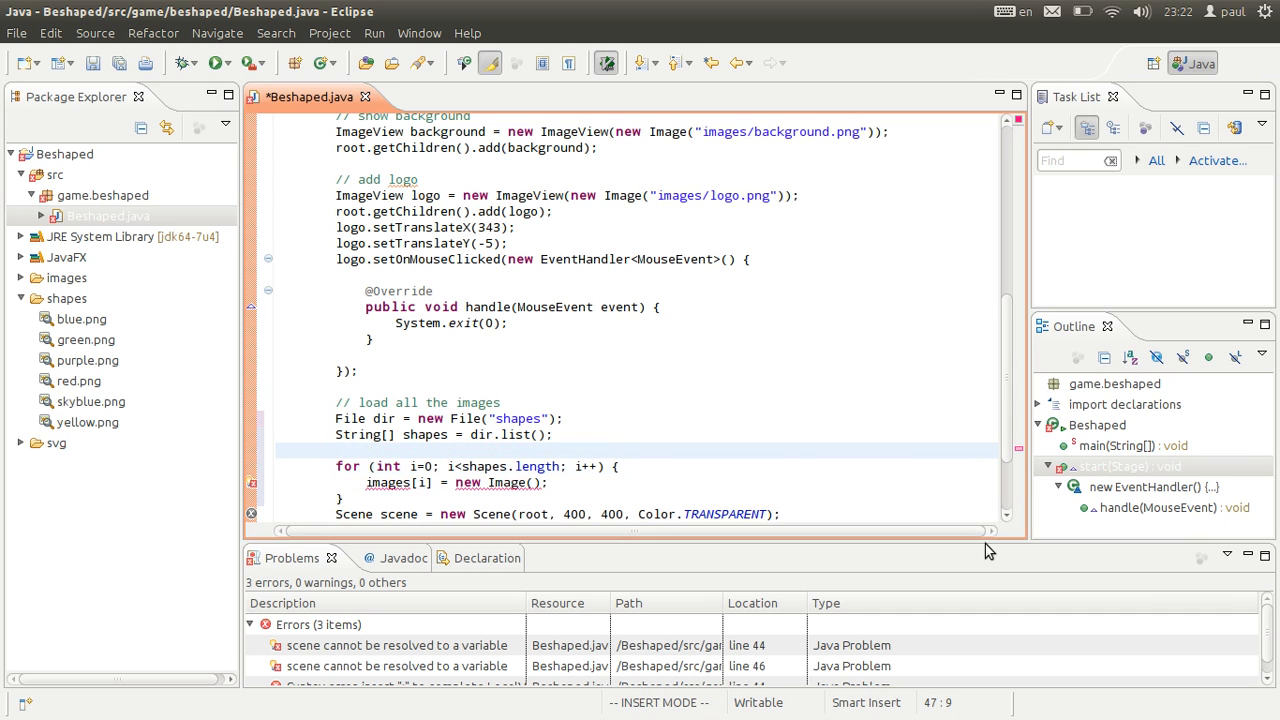
- Initialize images as new Image[shapes.length] and load each from "shapes/"+shapes[i]
{"action": "type", "text": "Image[] imag"}
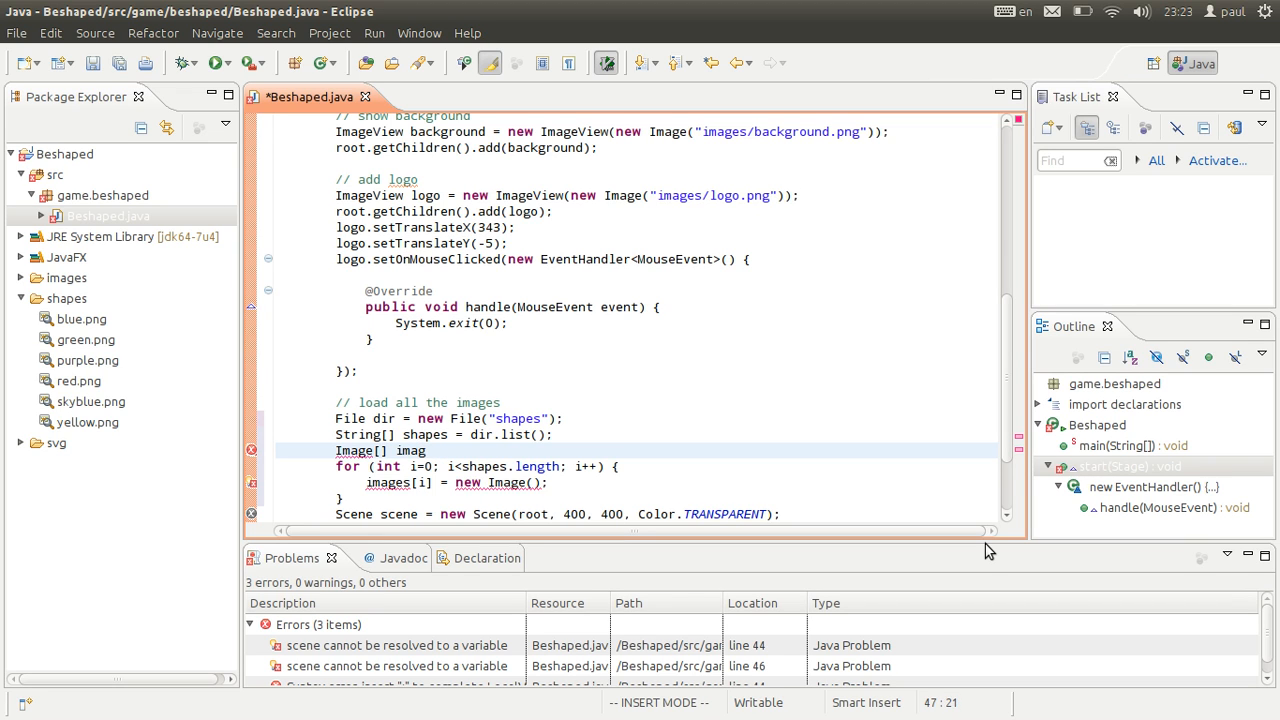
{"action": "type", "text": "es"}
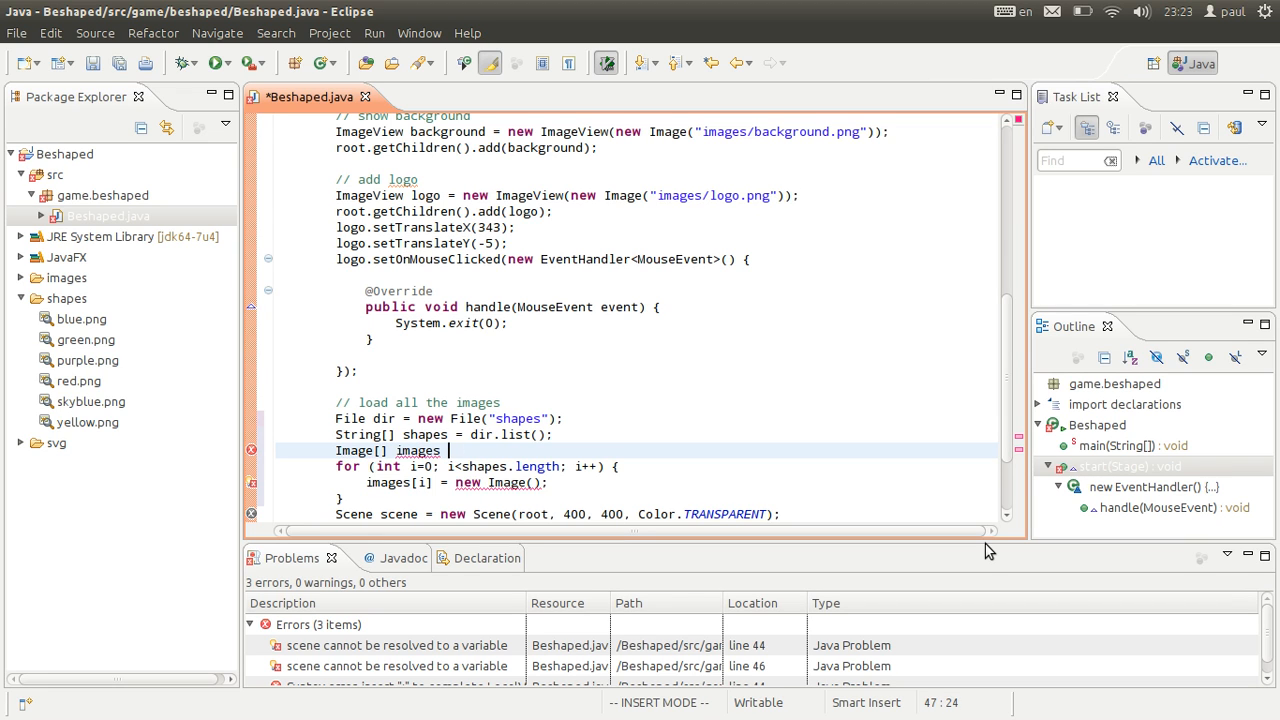
{"action": "type", "text": "="}
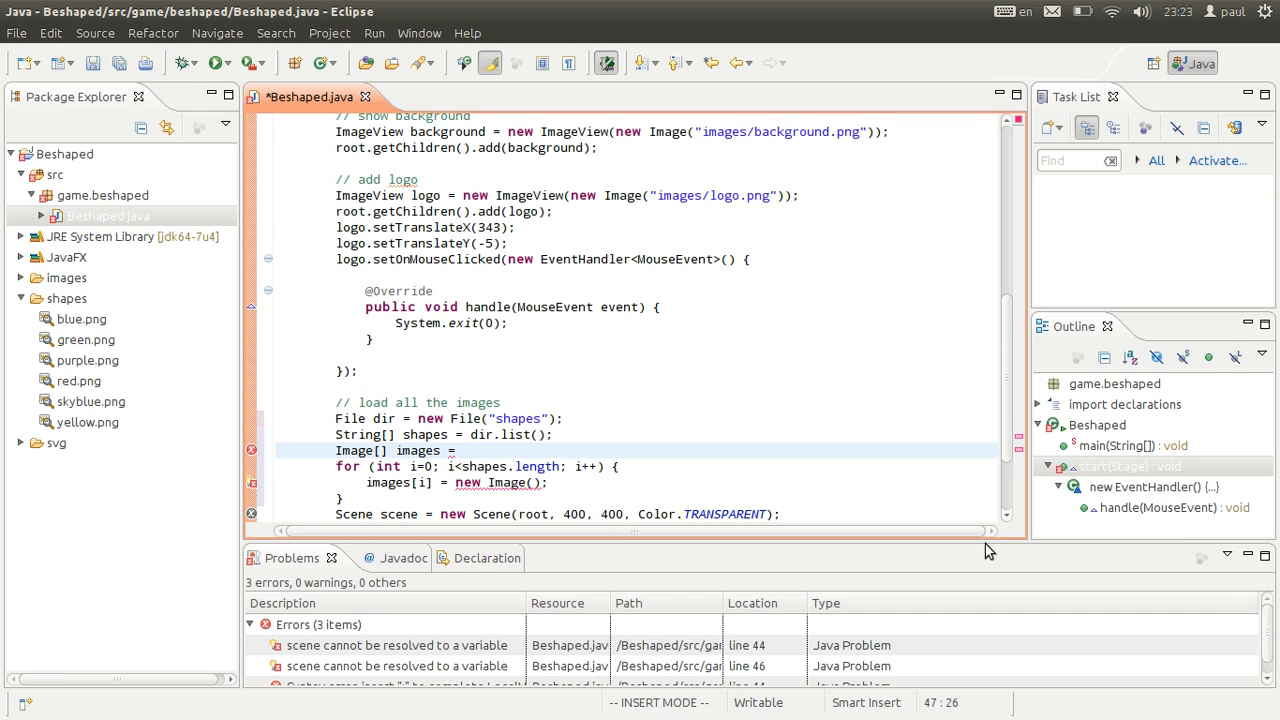
{"action": "type", "text": "new"}
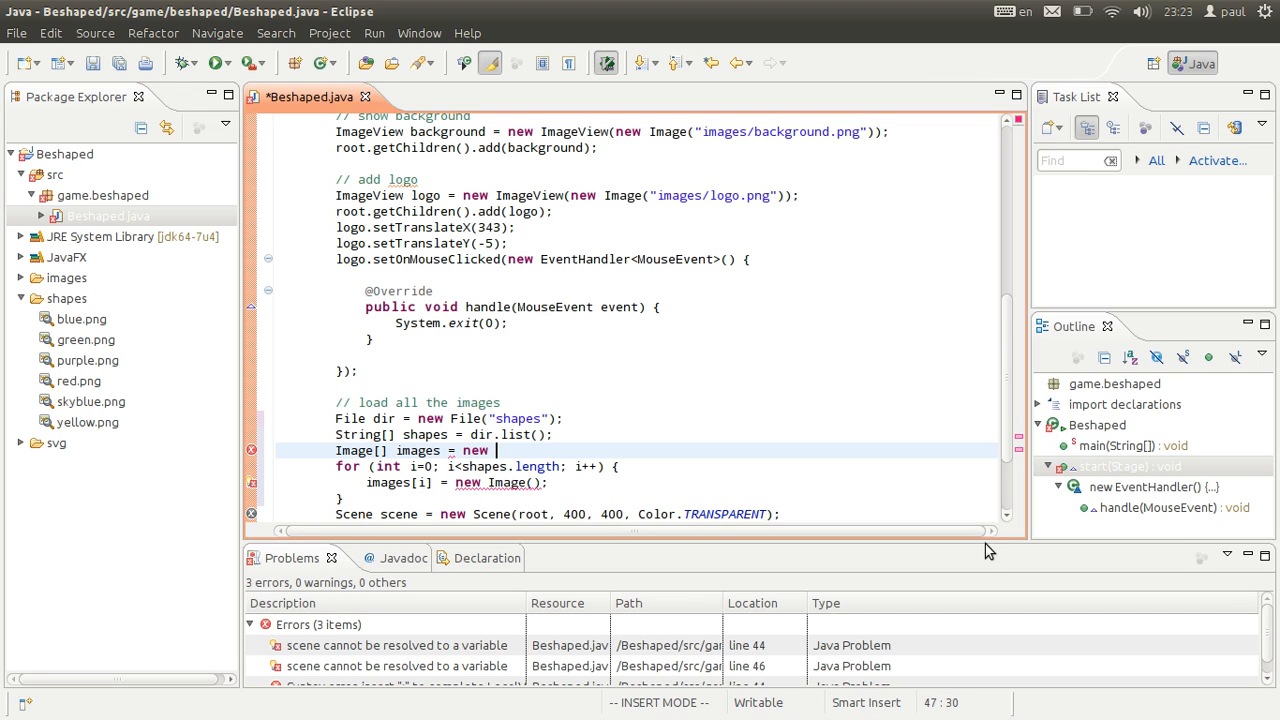
{"action": "type", "text": "Image[]"}
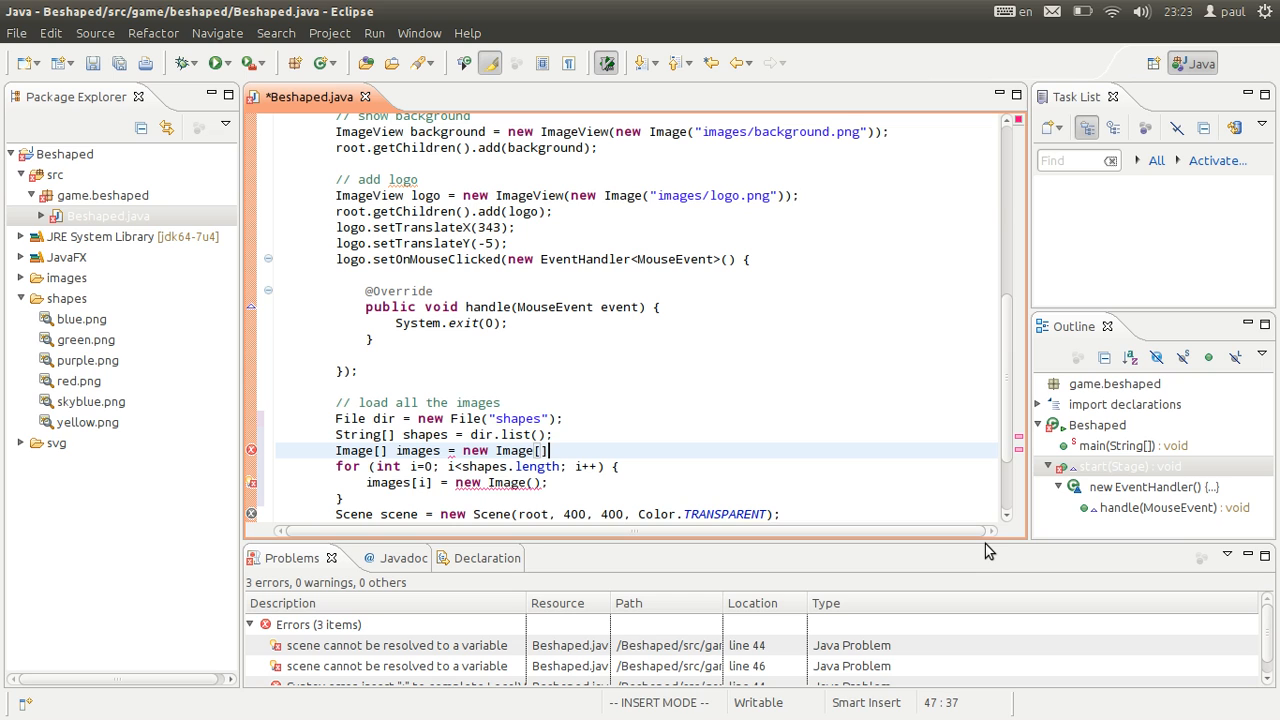
{"action": "type", "text": "shapes.l"}
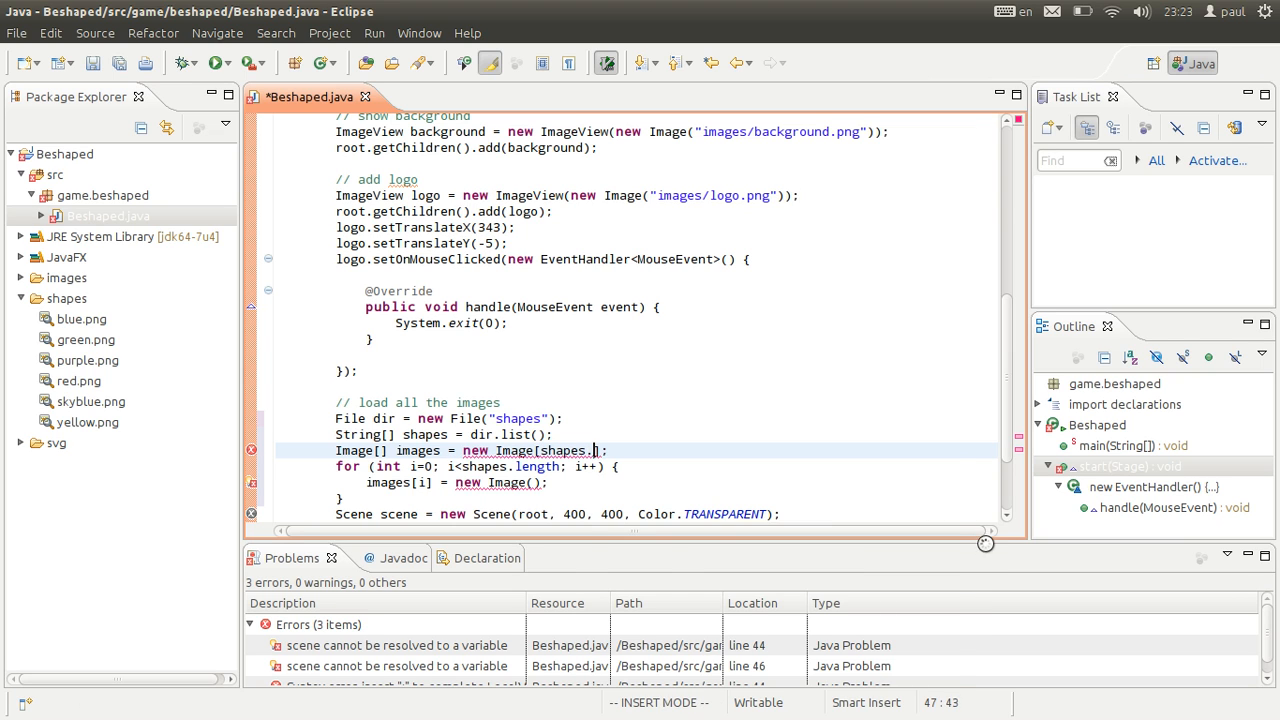
{"action": "type", "text": "lenght"}
{"action": "left_click", "coordinate": [667, 482]}
{"action": "type", "text": "\"shapes"}
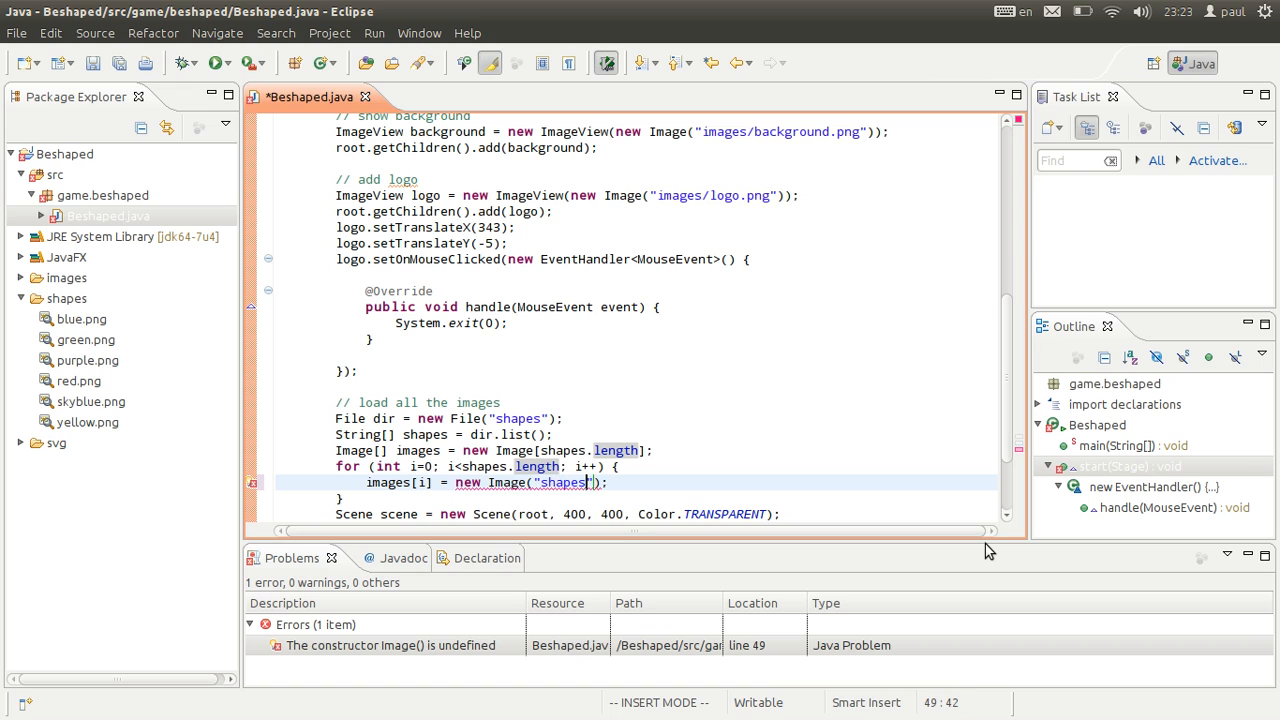
{"action": "type", "text": "/"}
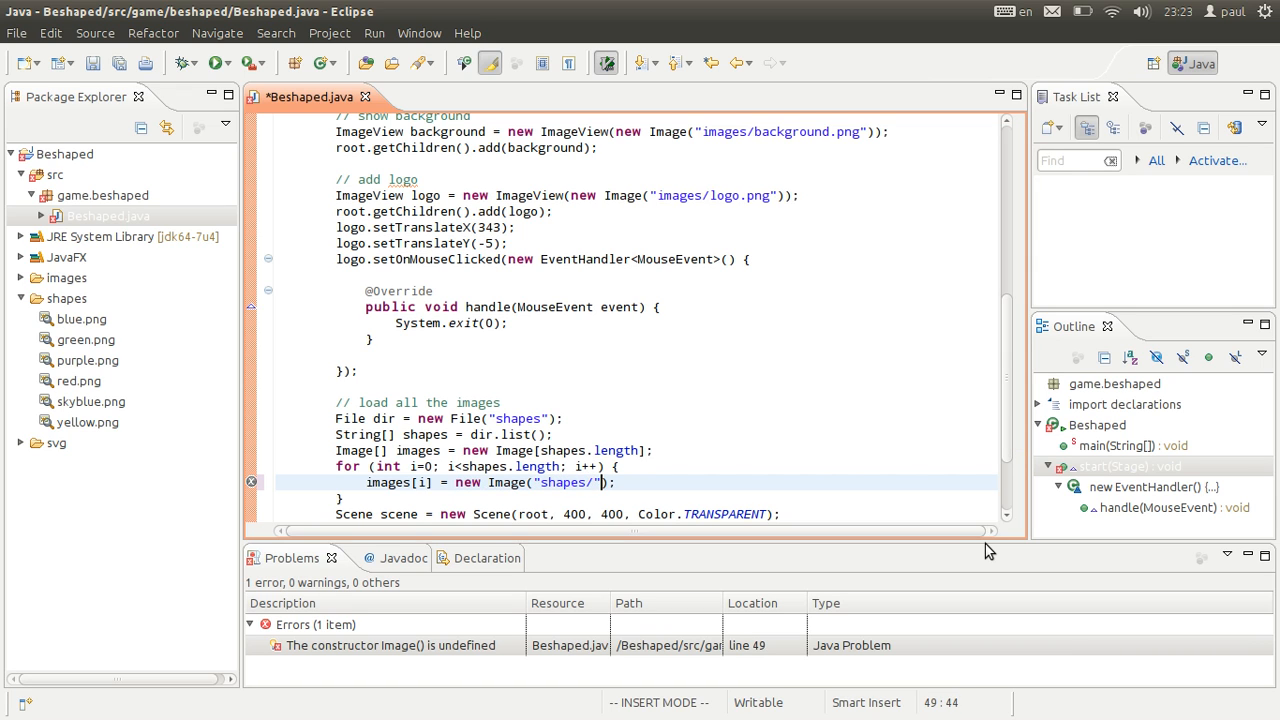
{"action": "type", "text": "+shapes[i]"}
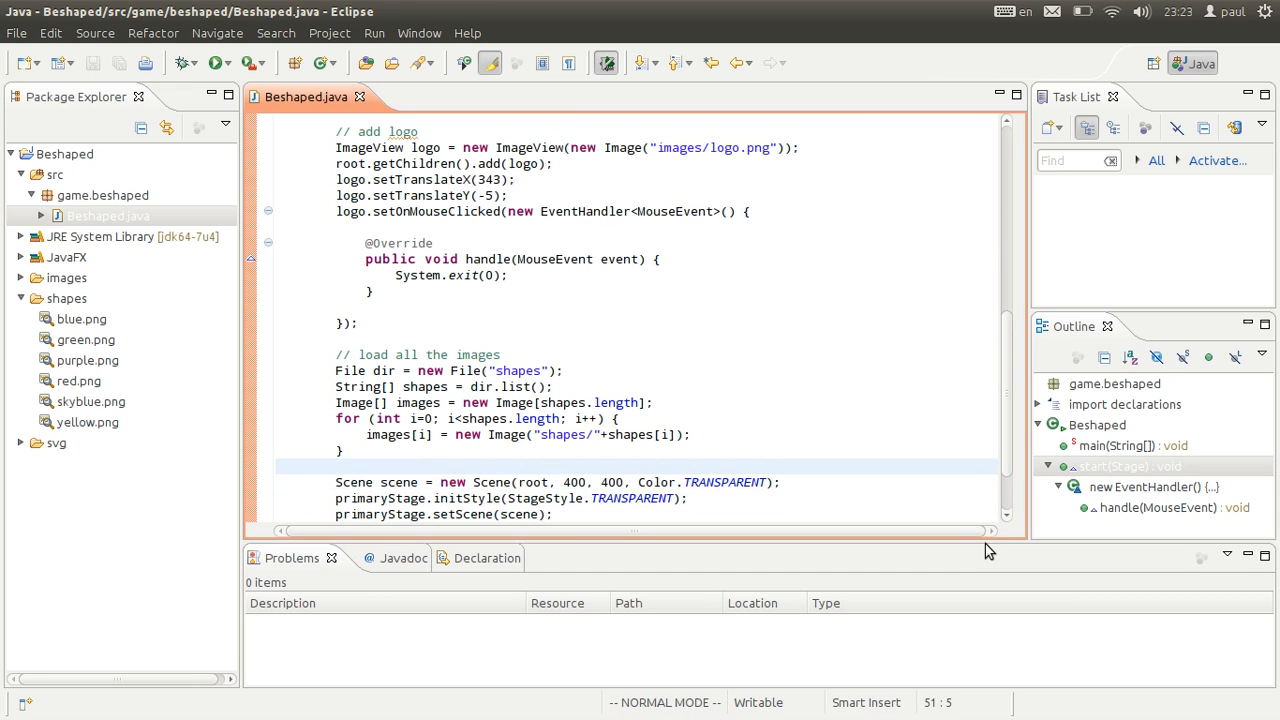
{"action": "left_click", "coordinate": [308, 466]}
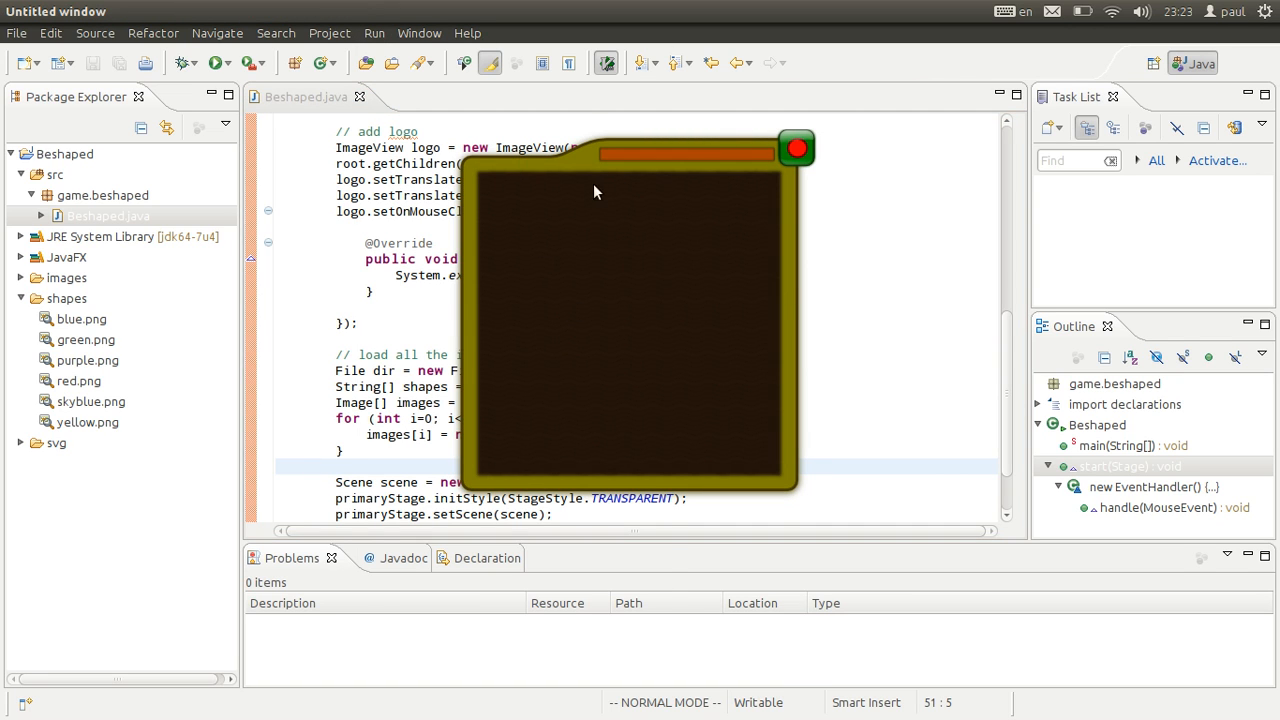
{"action": "mouse_move", "coordinate": [490, 202]}
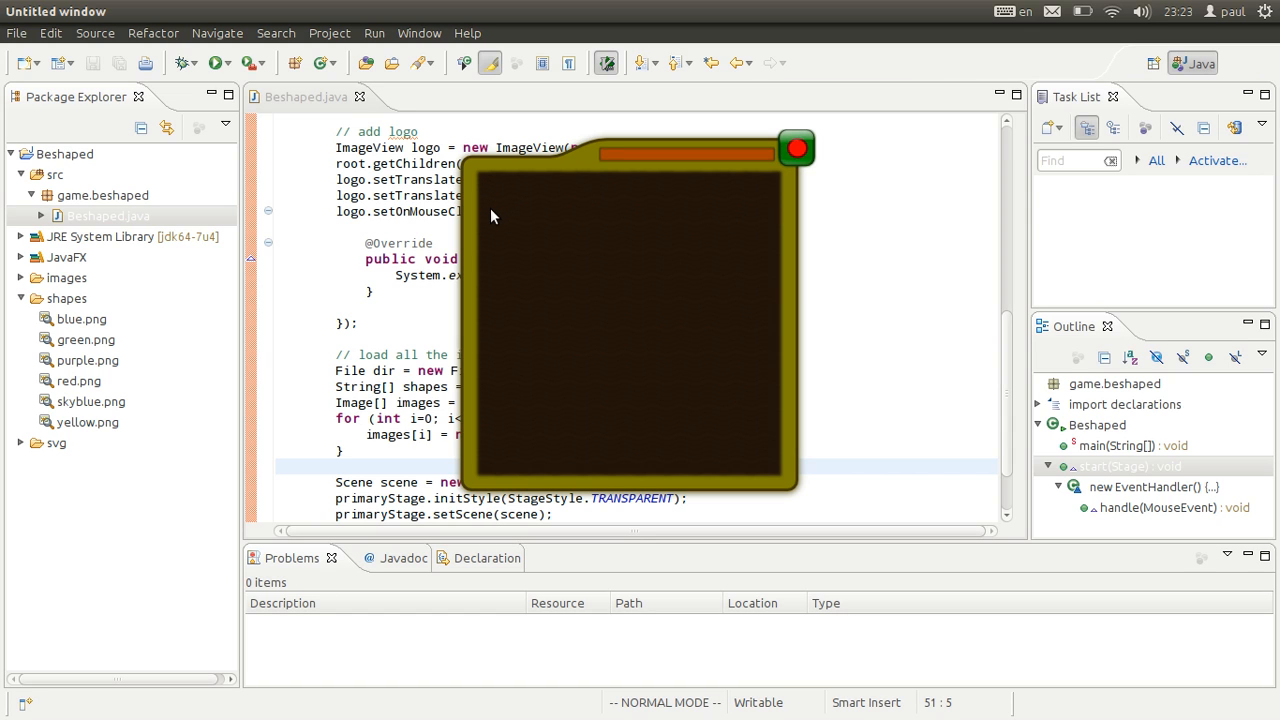
{"action": "mouse_move", "coordinate": [484, 199]}
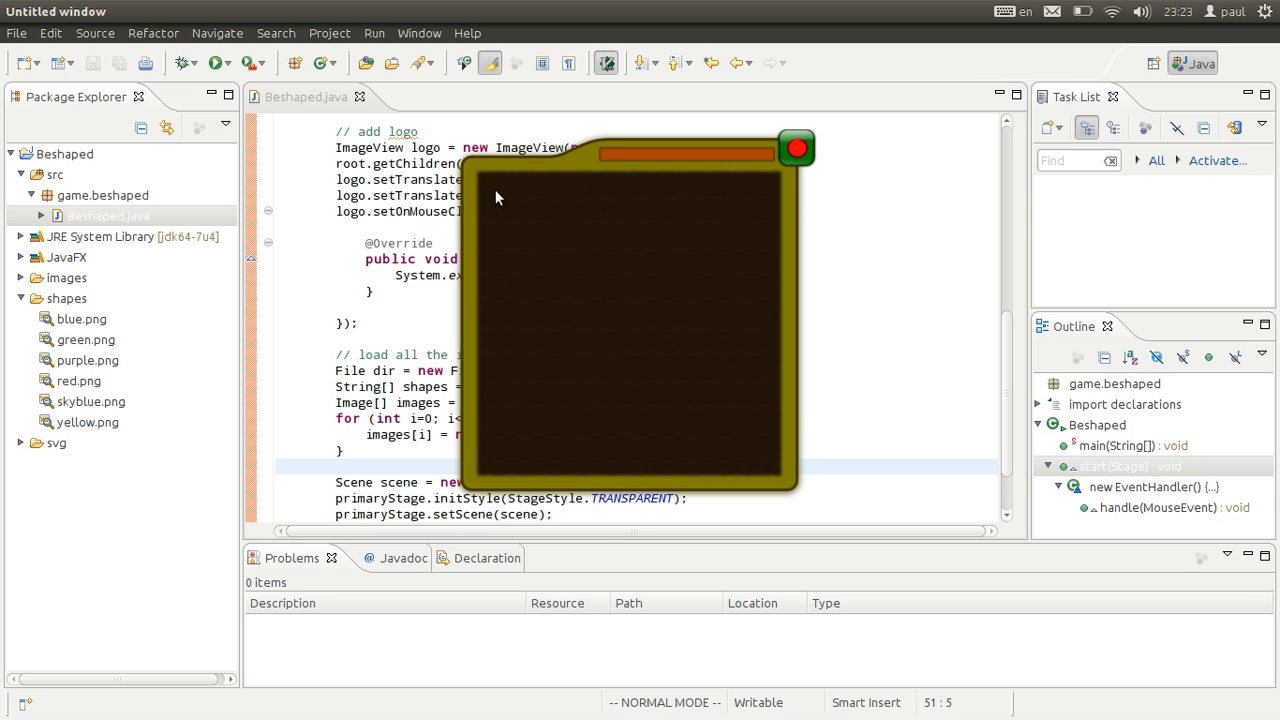
{"action": "mouse_move", "coordinate": [530, 426]}
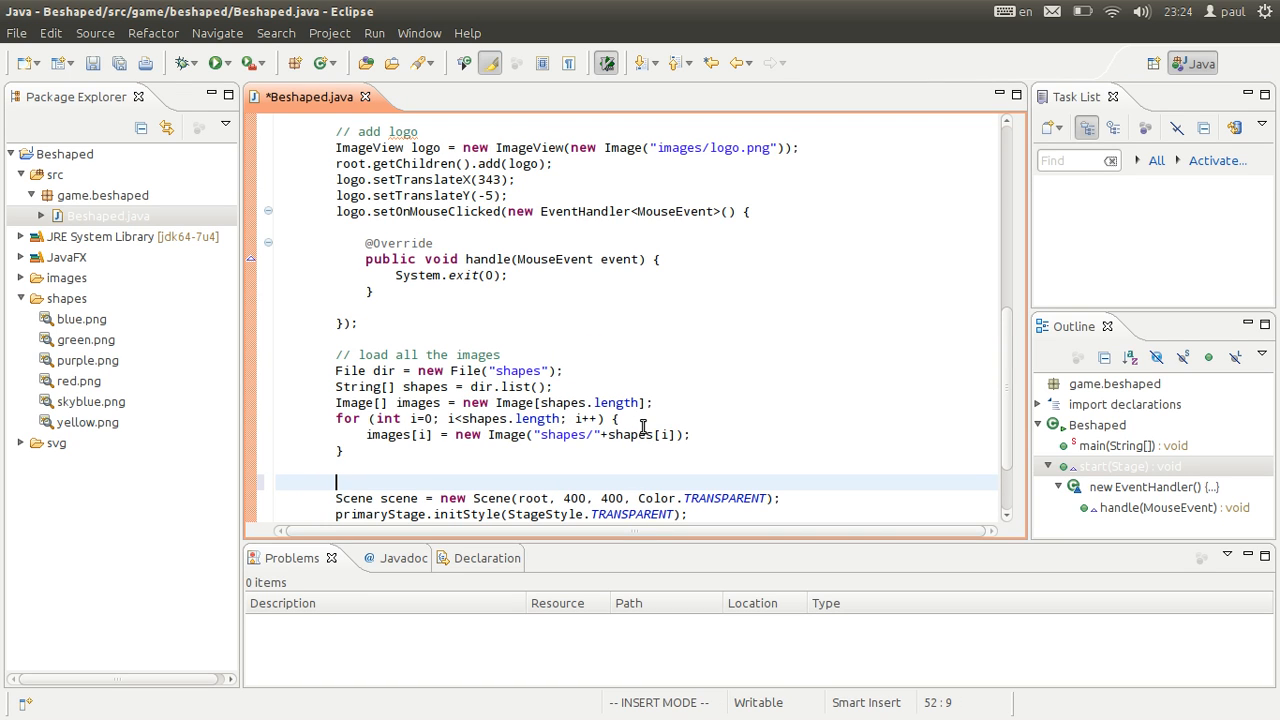
- Declare int row = 6, column = 6 and an ImageView[row][column] cells grid
{"action": "type", "text": "Im"}
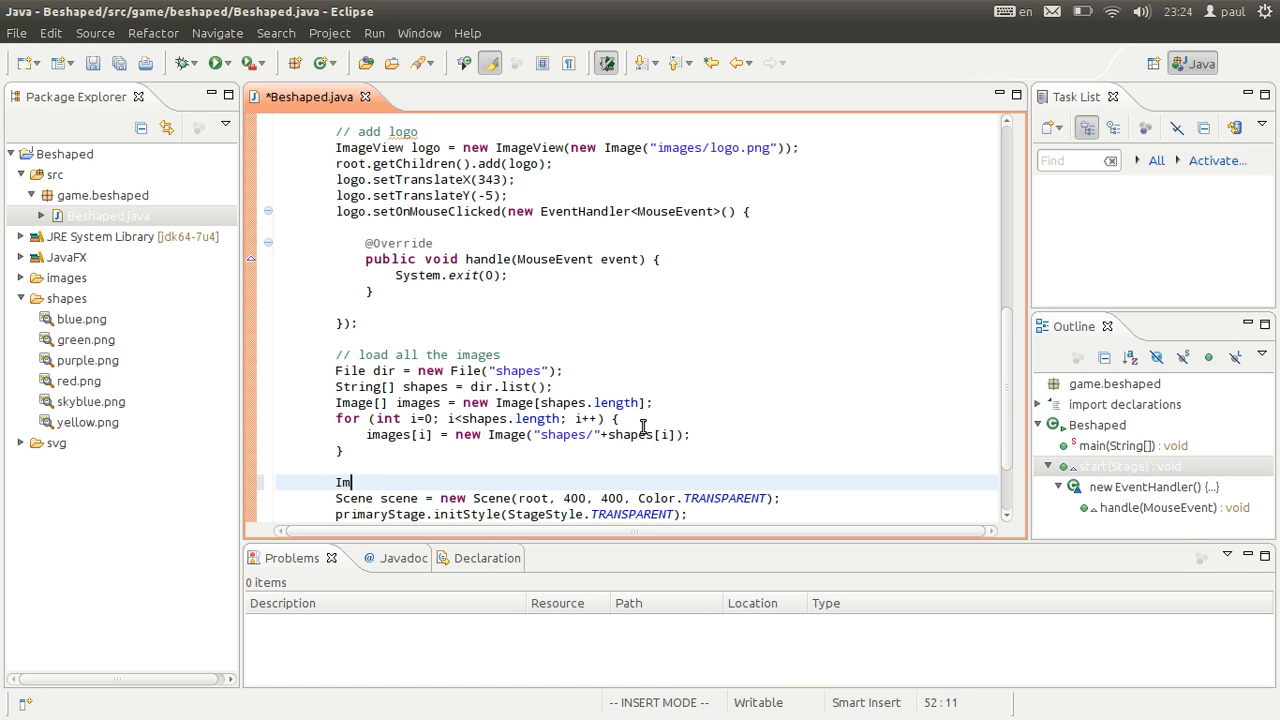
{"action": "type", "text": "ageViewe"}
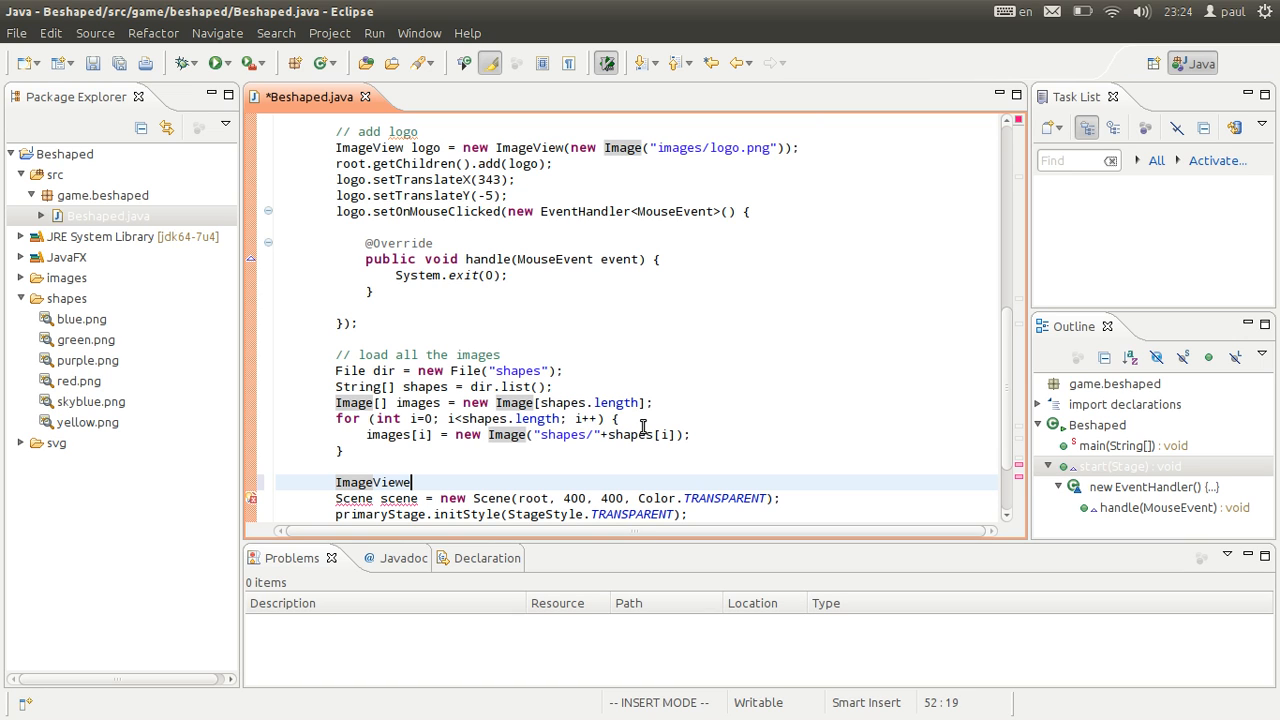
{"action": "type", "text": "[][]"}
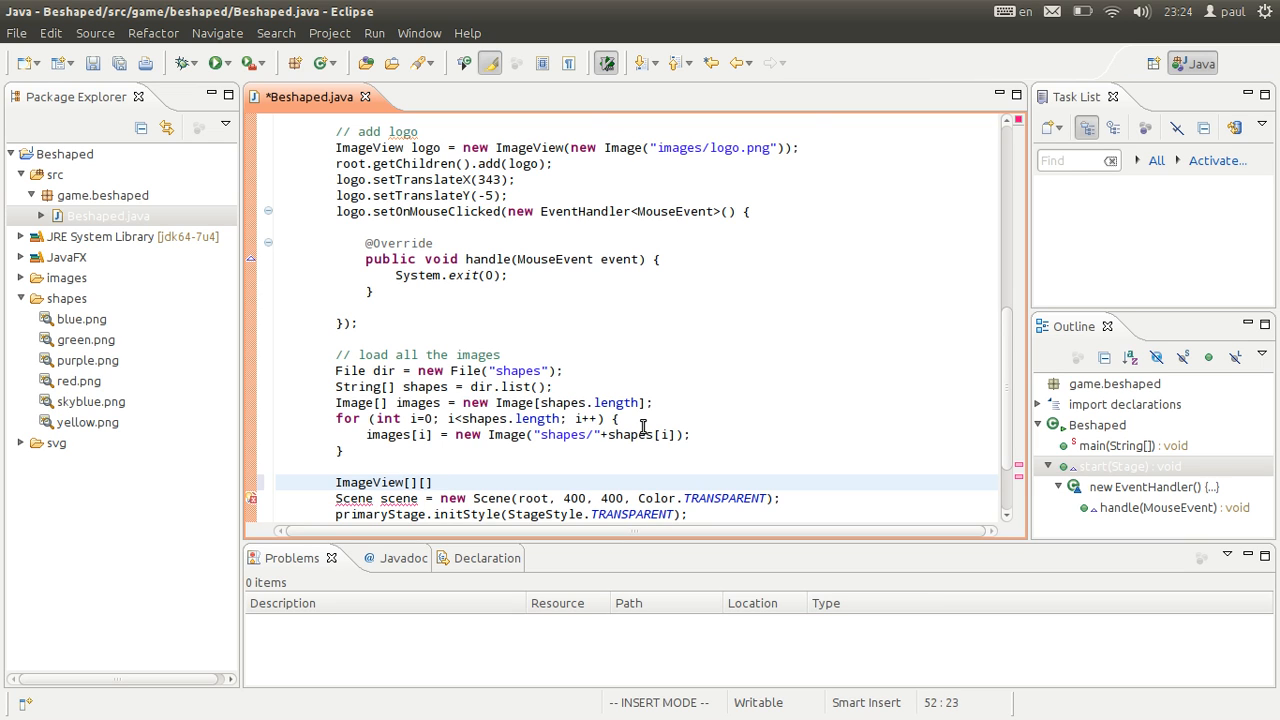
{"action": "type", "text": "cells = new"}
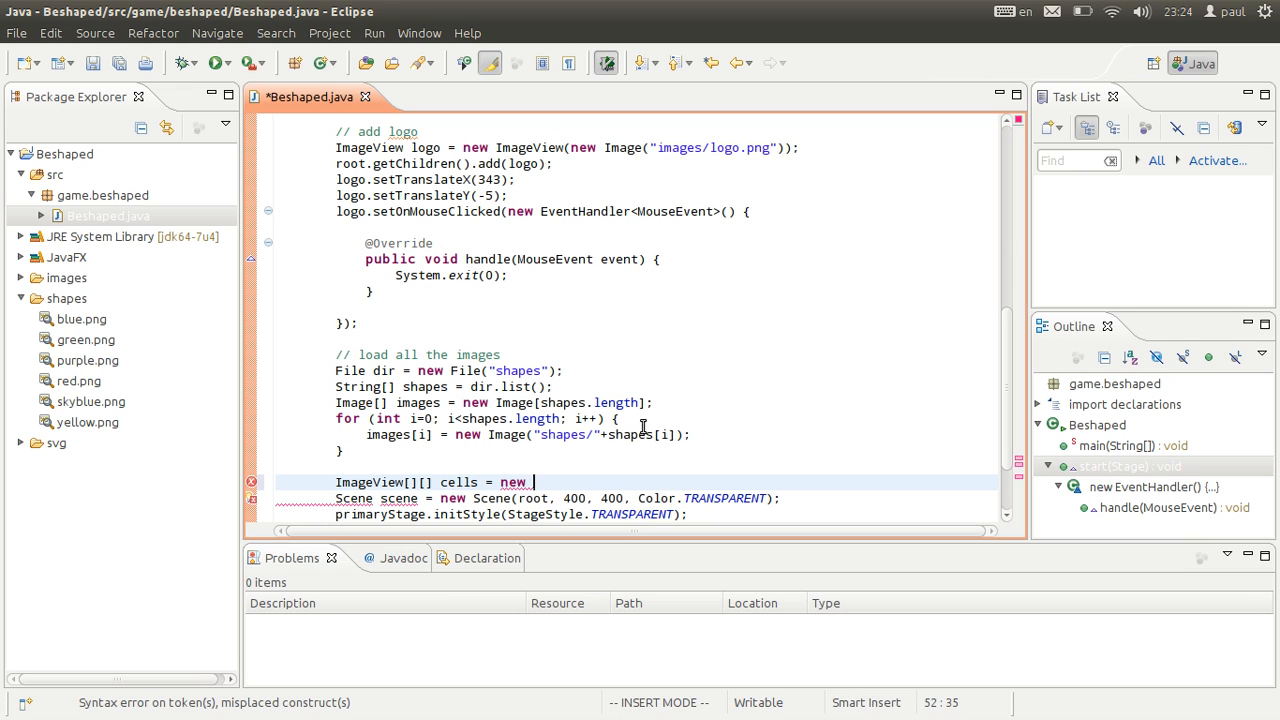
{"action": "type", "text": "ImageView("}
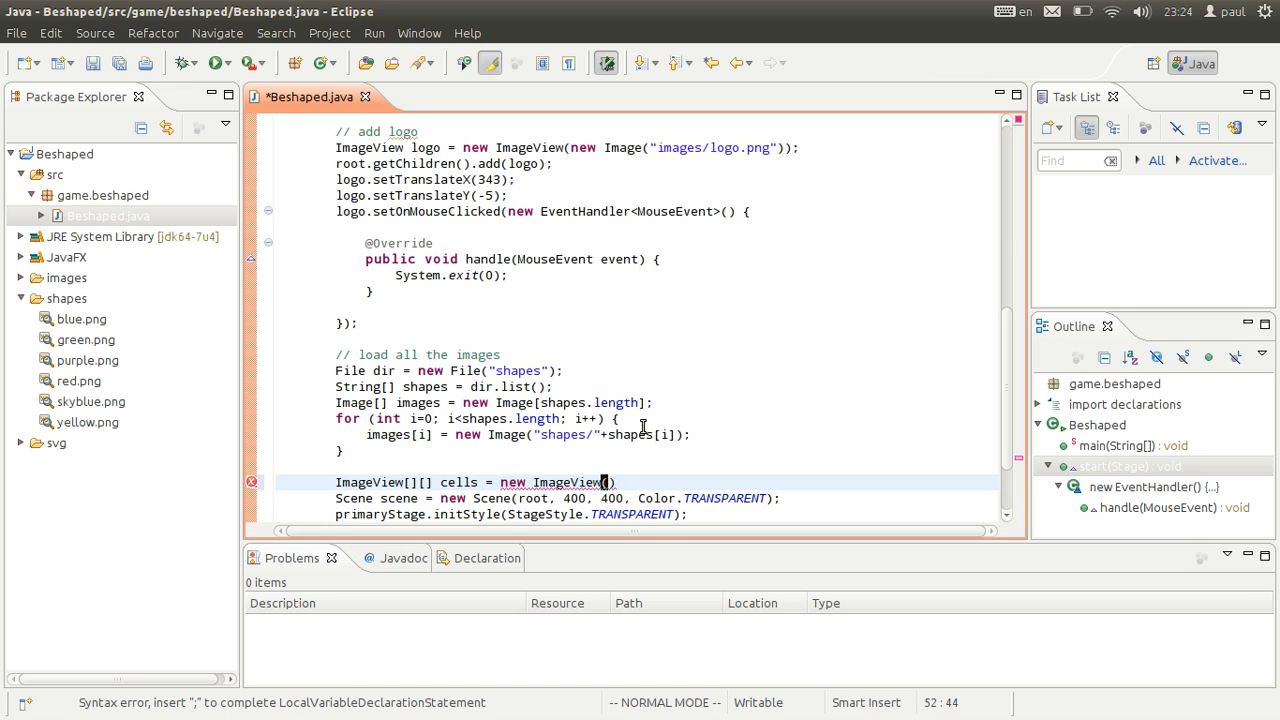
{"action": "type", "text": "["}
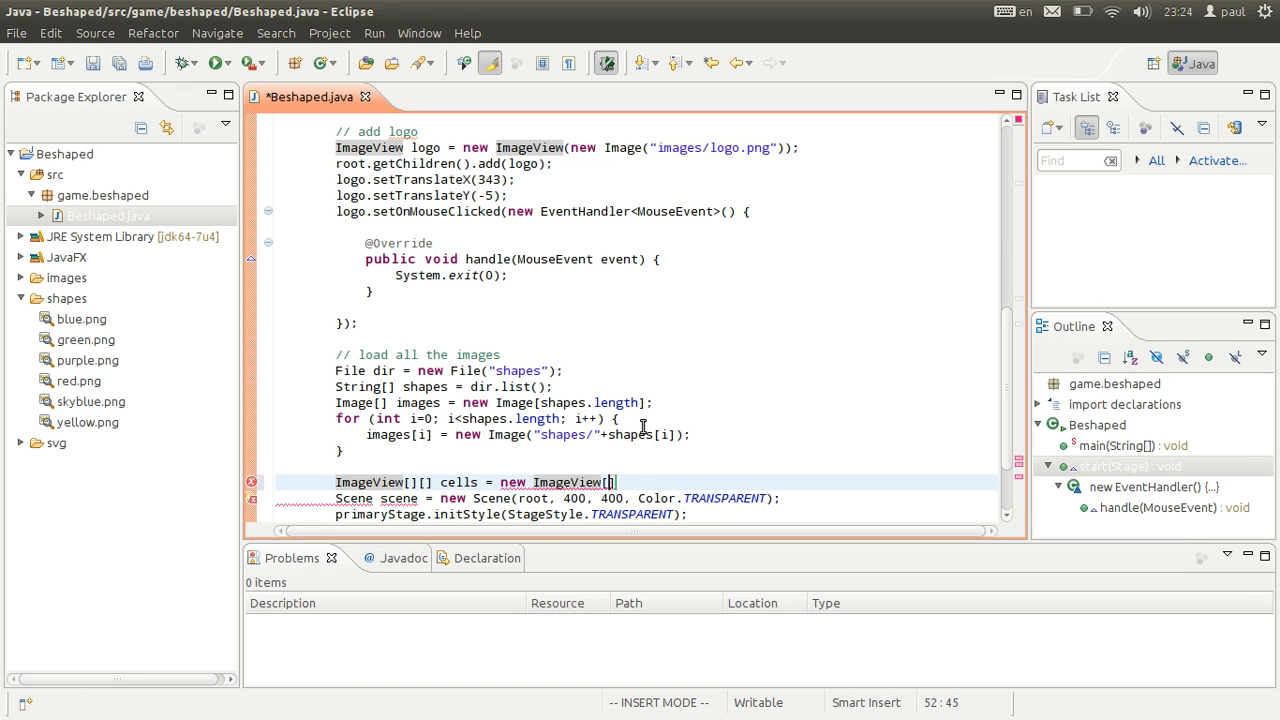
{"action": "type", "text": "row][c"}
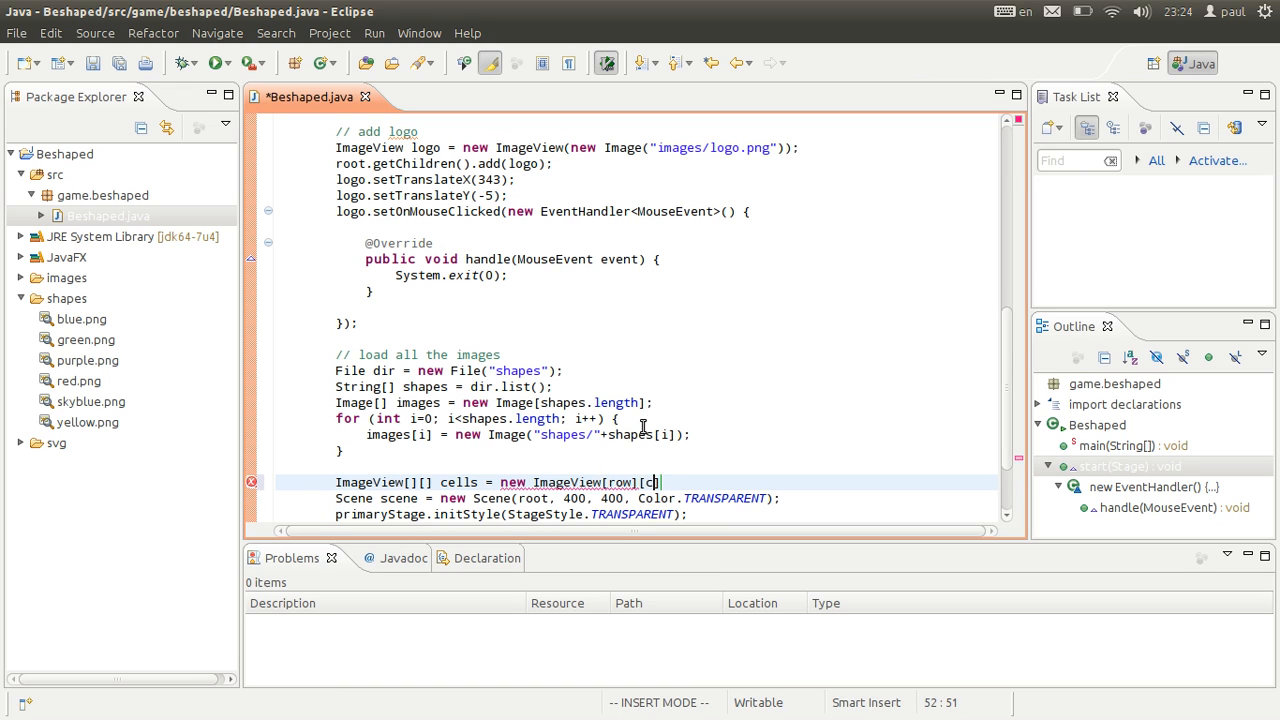
{"action": "type", "text": "olumn]"}
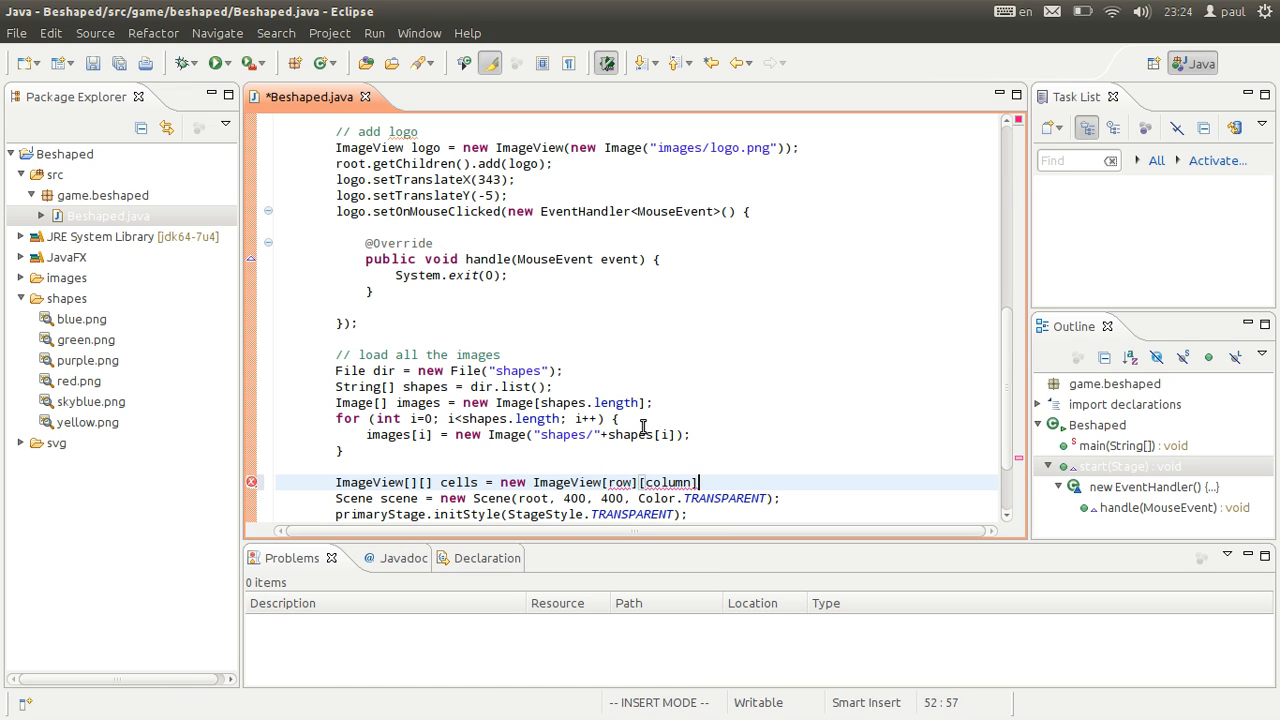
{"action": "type", "text": "int"}
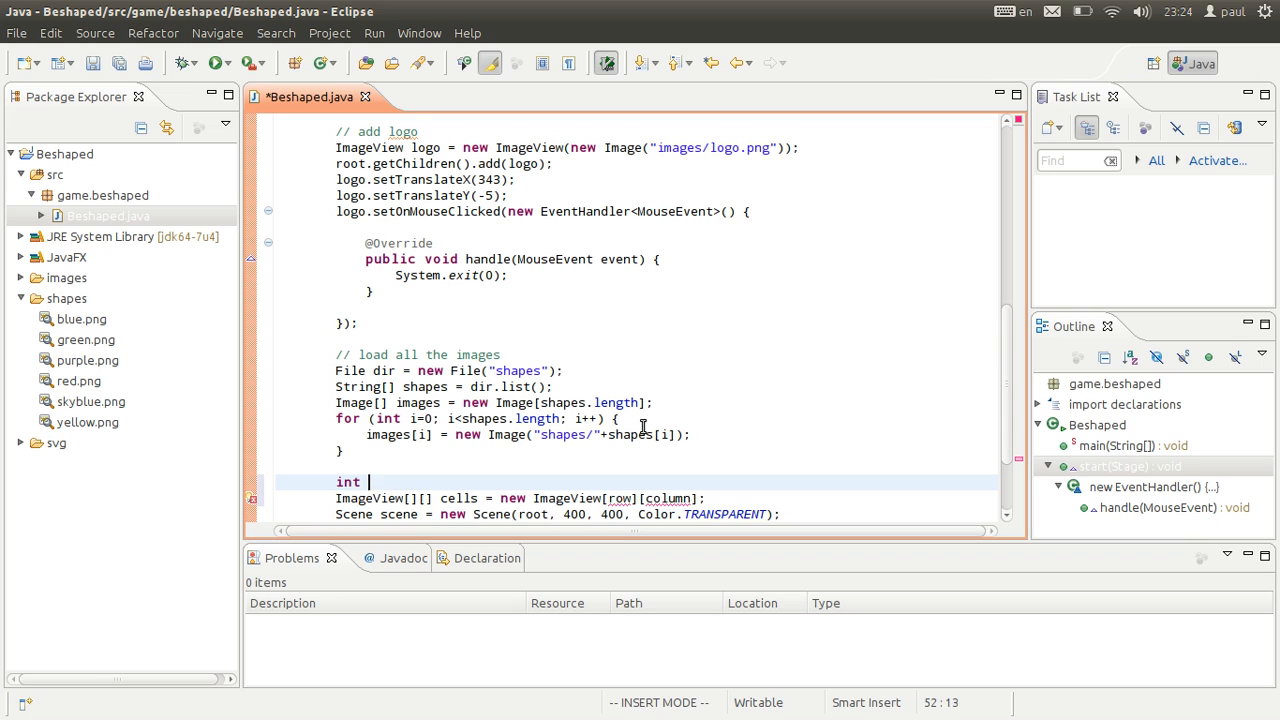
{"action": "type", "text": "row = 6,"}
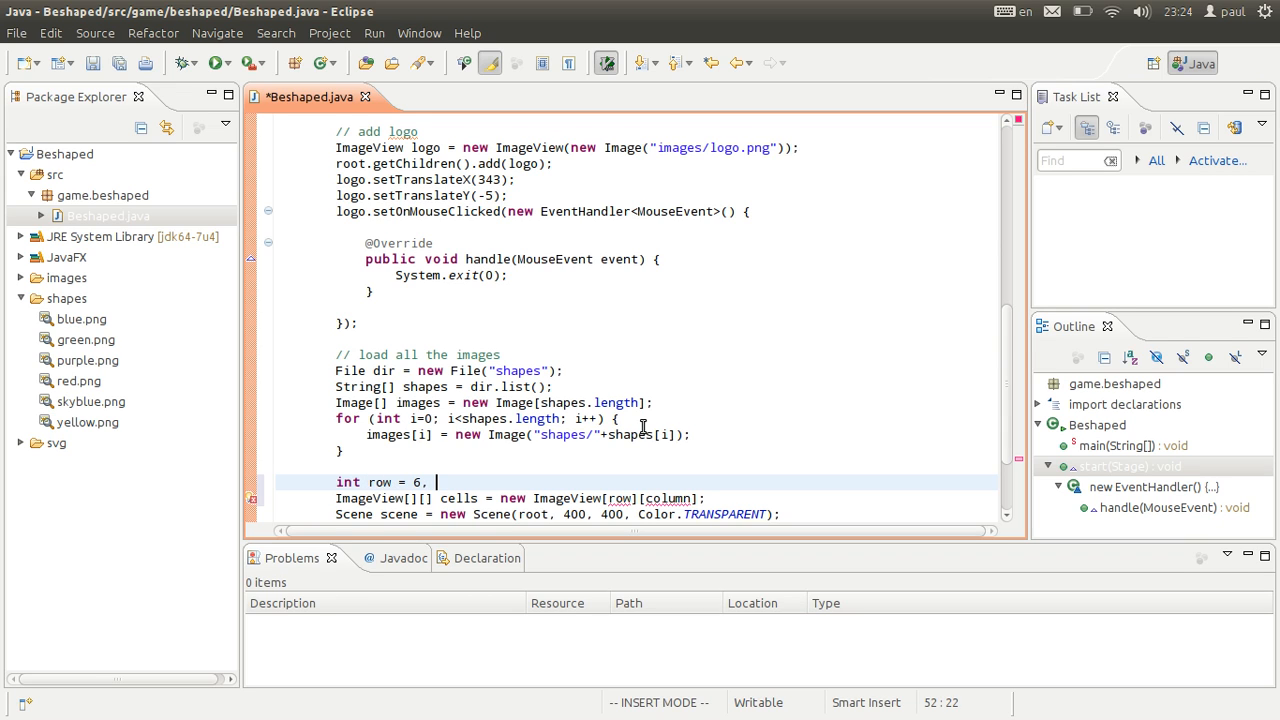
{"action": "type", "text": "column = 6;"}
{"action": "type", "text": "for (int "}
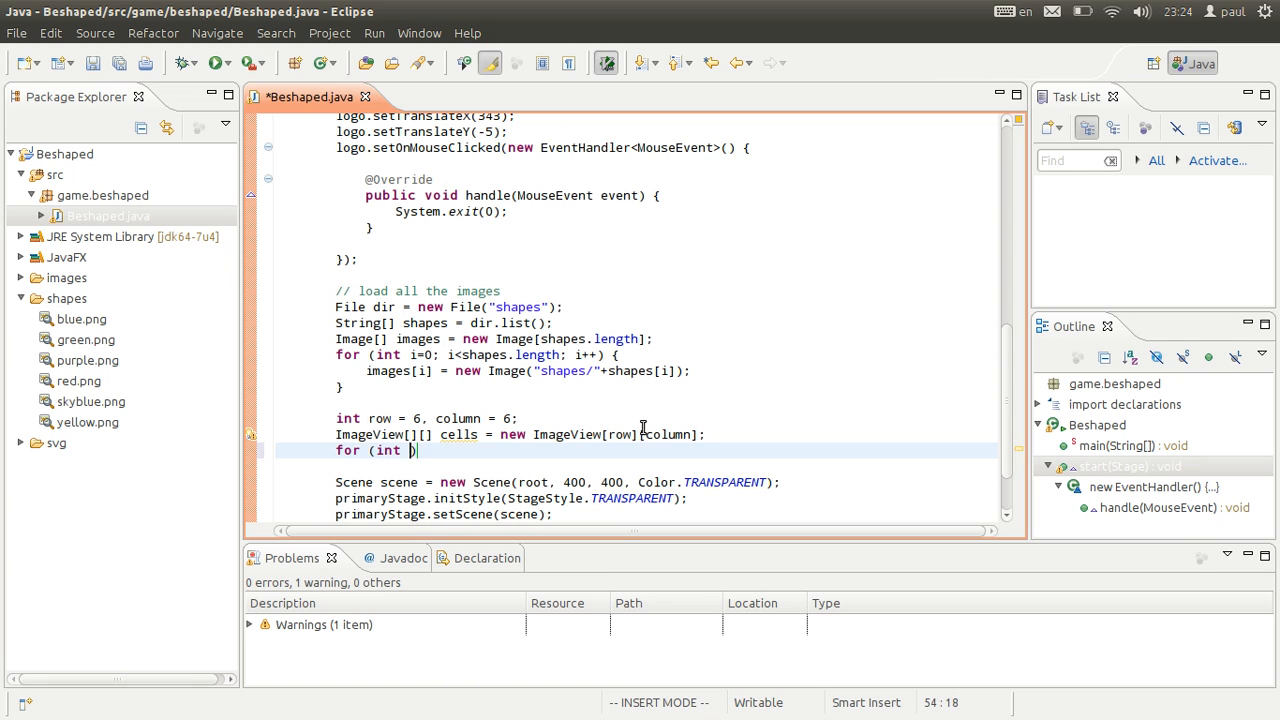
- Write nested row and column for loops starting cells[r][c] = new ImageView
{"action": "type", "text": "r=0; r<"}
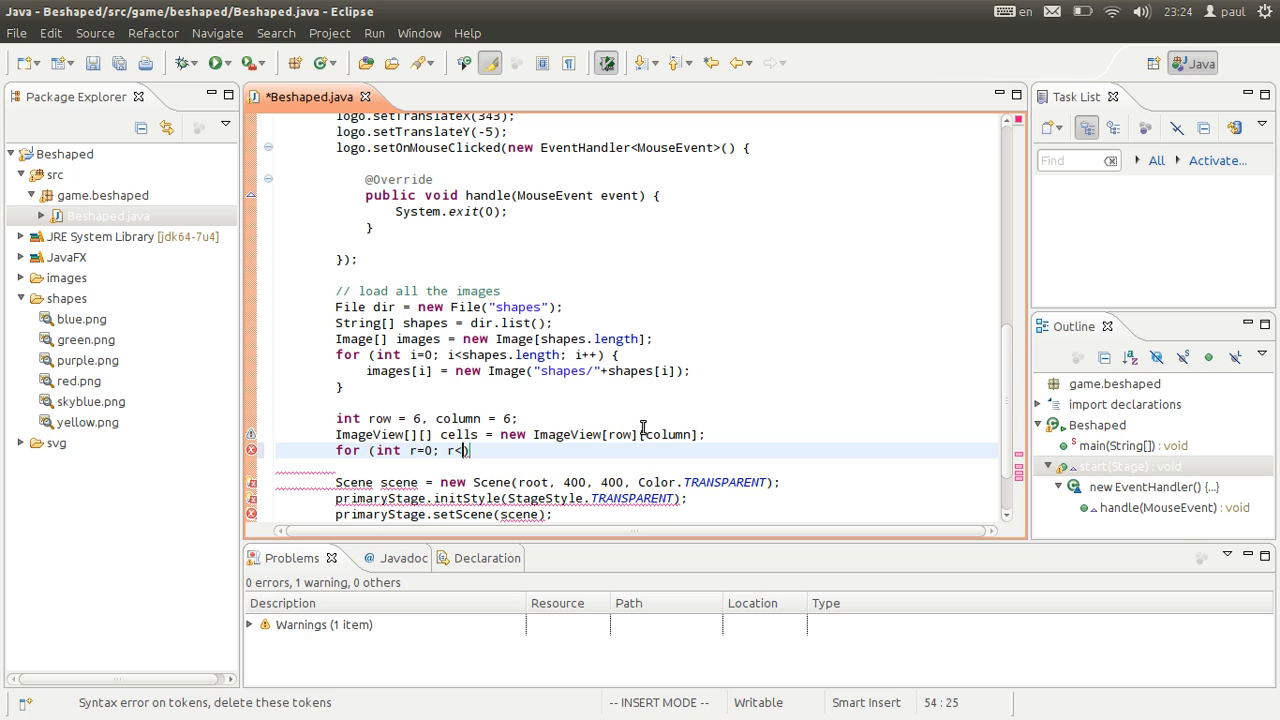
{"action": "type", "text": "row; r++"}
{"action": "type", "text": "f"}
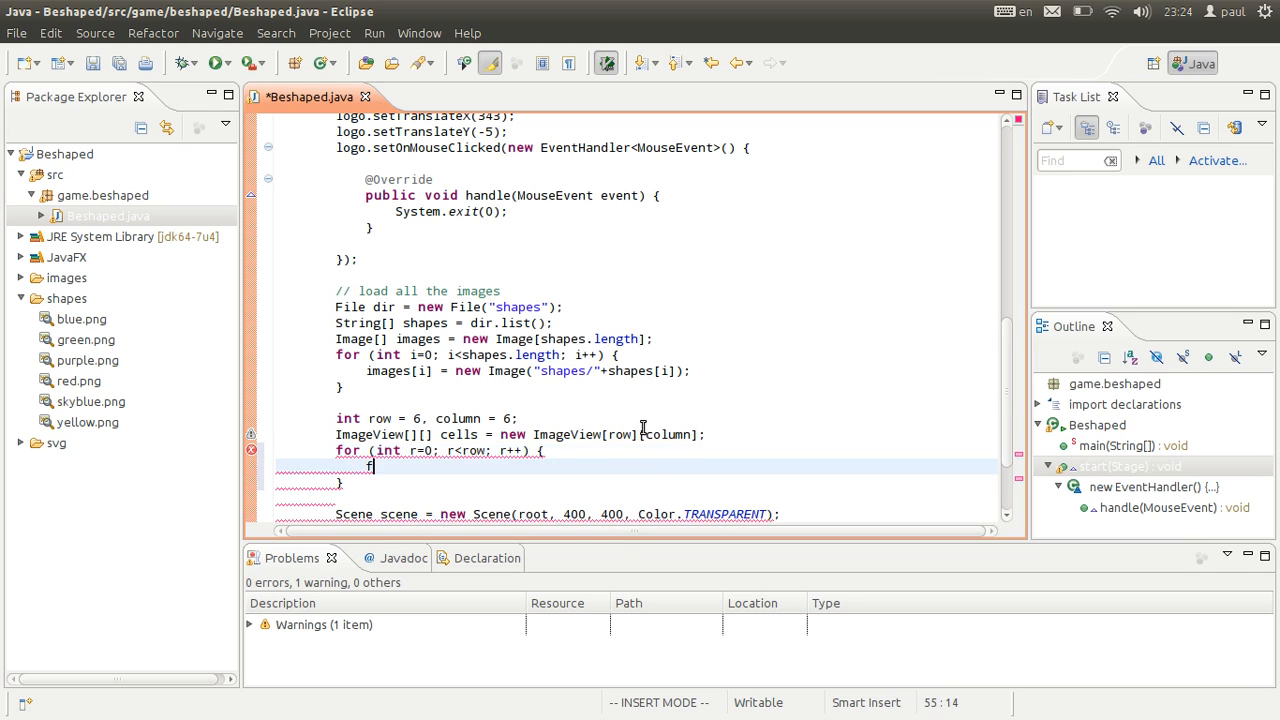
{"action": "type", "text": "or (int c=0;"}
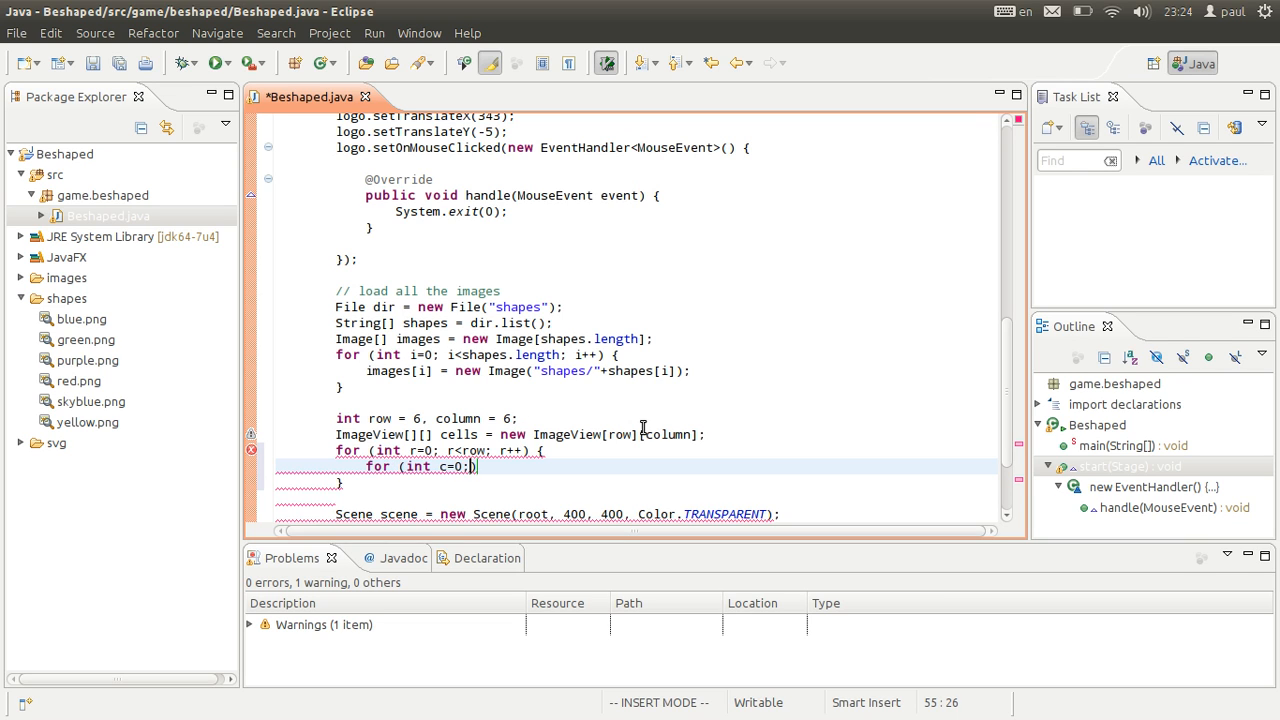
{"action": "type", "text": "c<column; c++"}
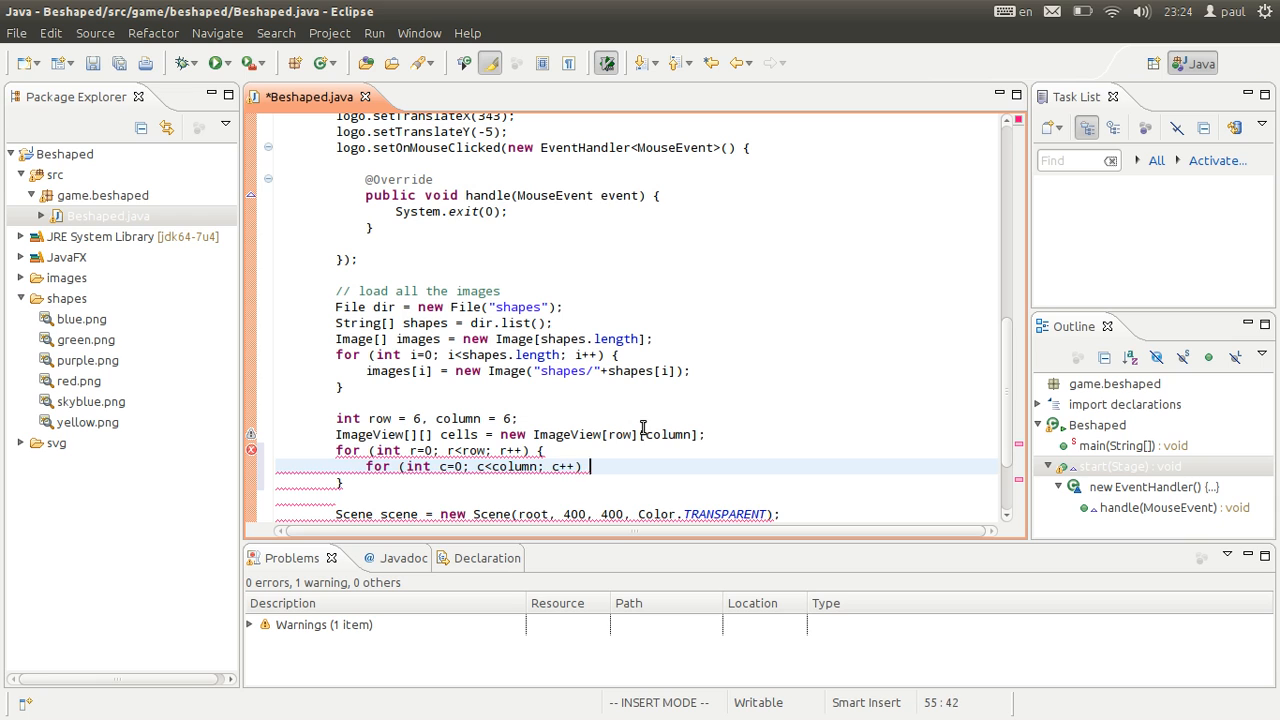
{"action": "type", "text": "cells[r][c] = new ImageView"}
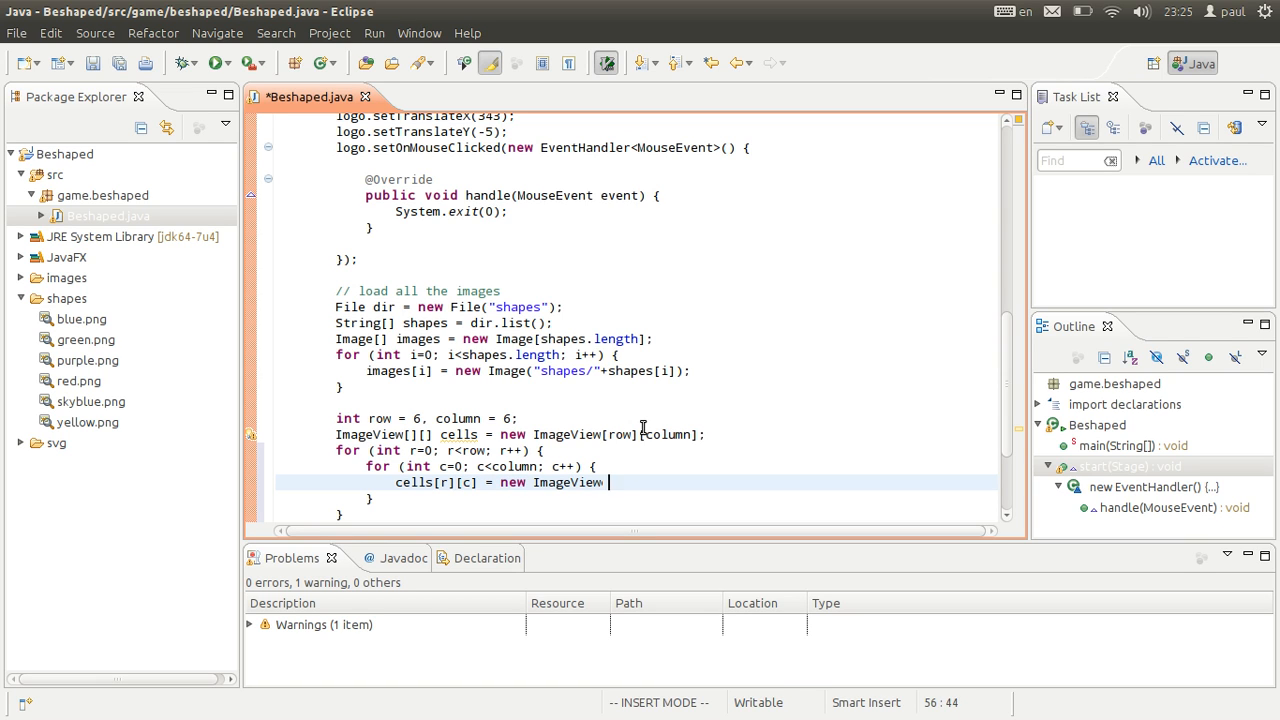
- Declare Image randomImage = images[randomIndex] and pass it to new ImageView in the inner loop
{"action": "type", "text": "();"}
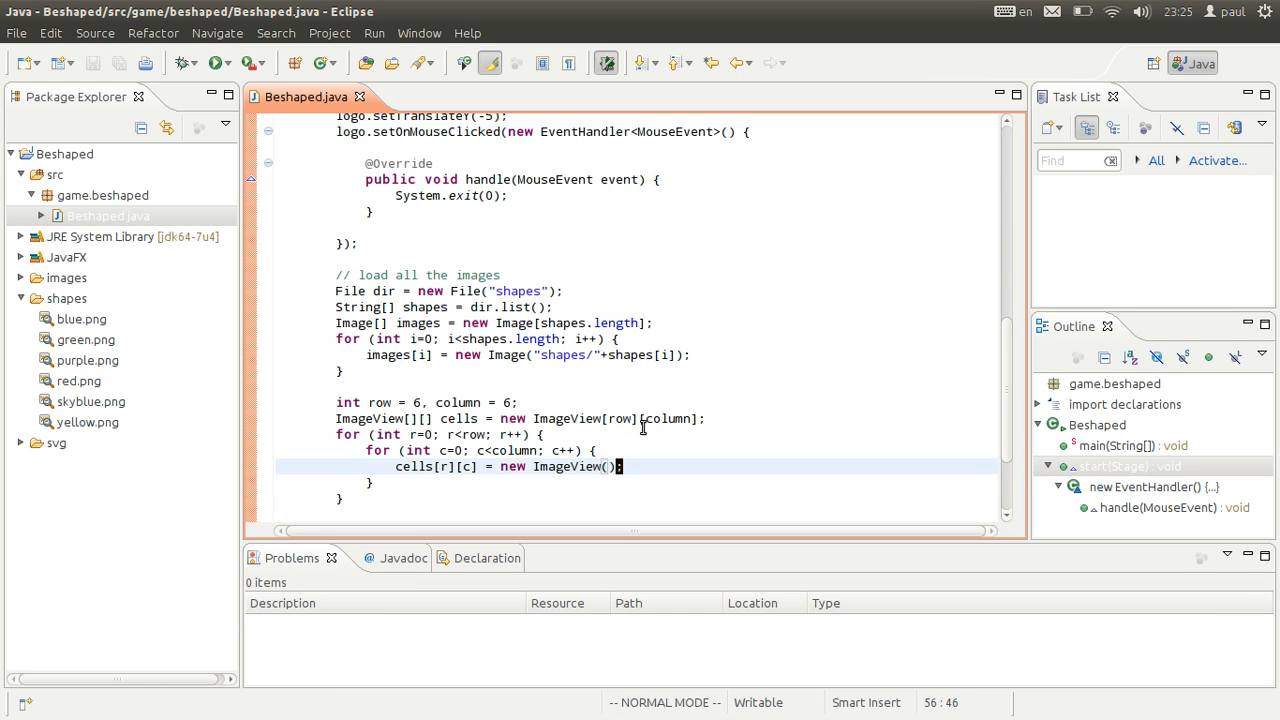
{"action": "type", "text": "rna"}
{"action": "type", "text": "I"}
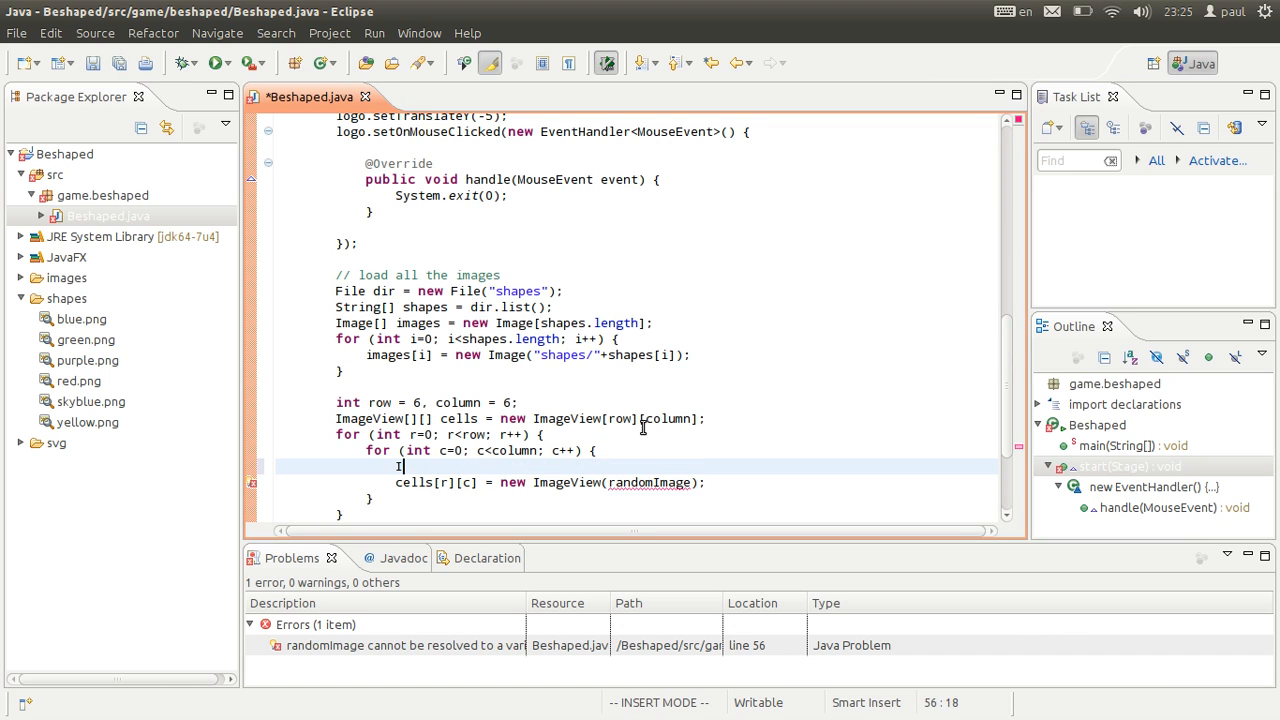
{"action": "type", "text": "mage rna"}
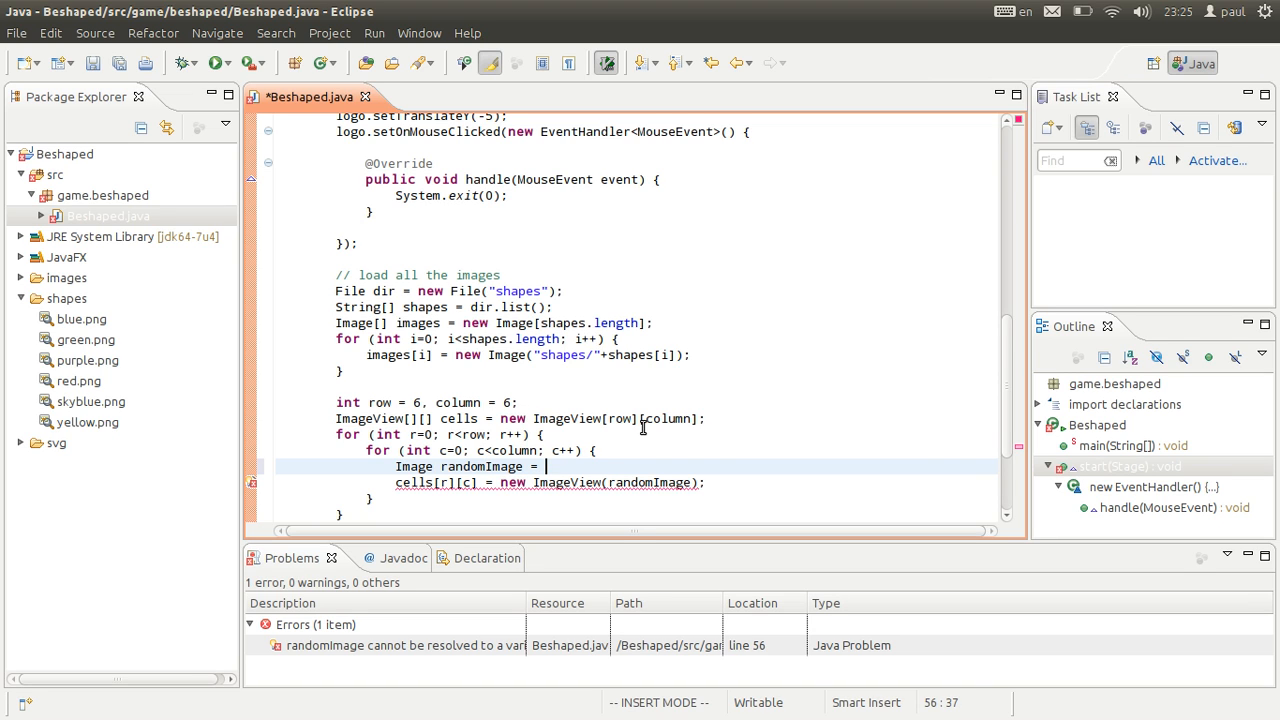
{"action": "type", "text": "i"}
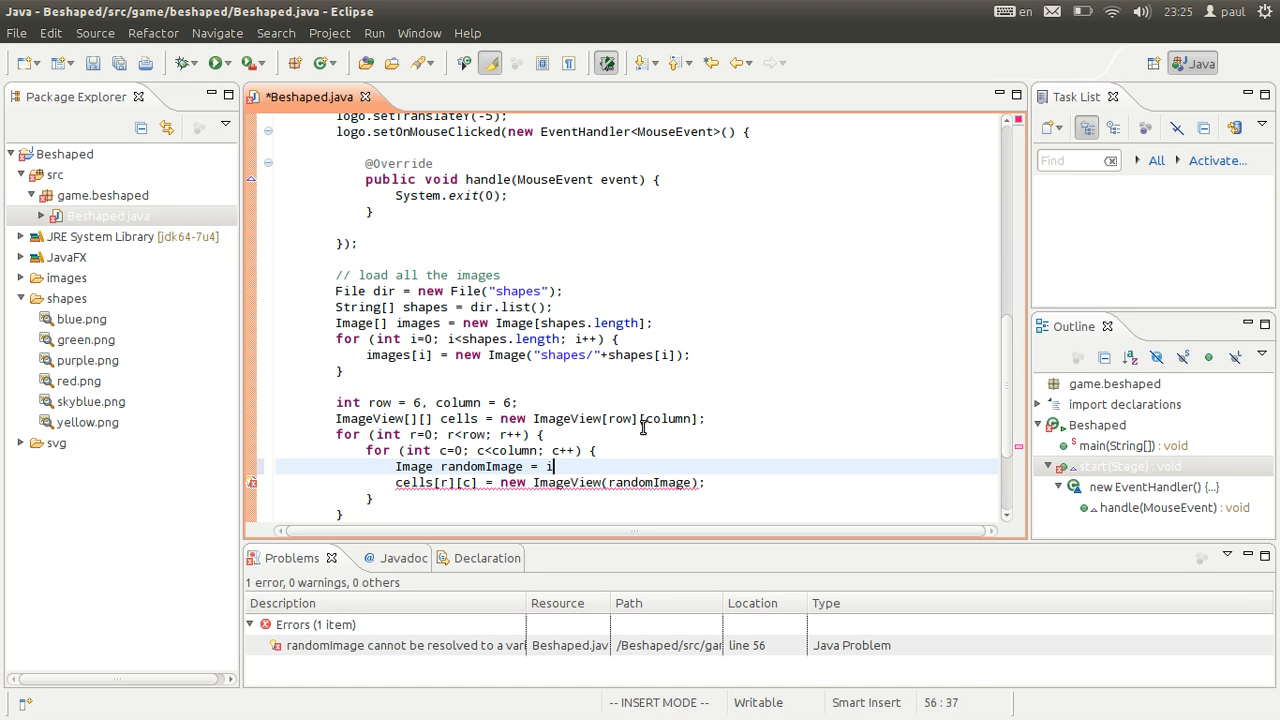
{"action": "type", "text": "mages[];"}
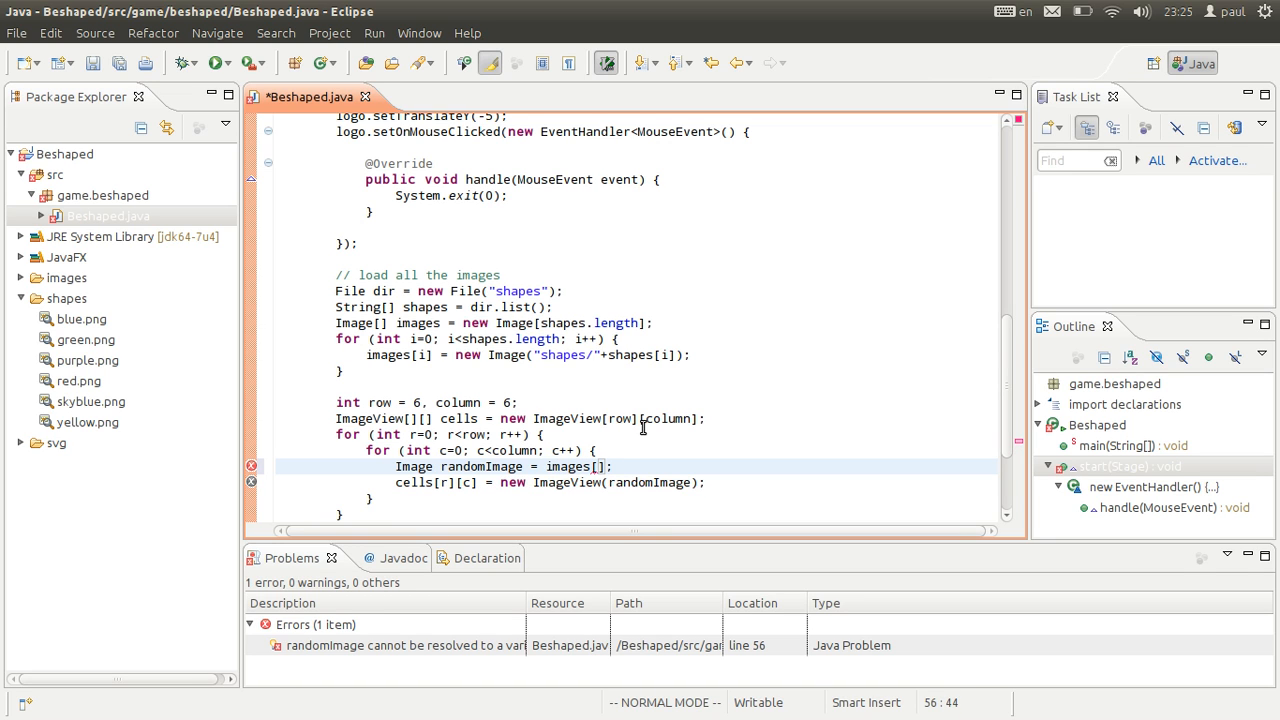
{"action": "type", "text": "randomIndex"}
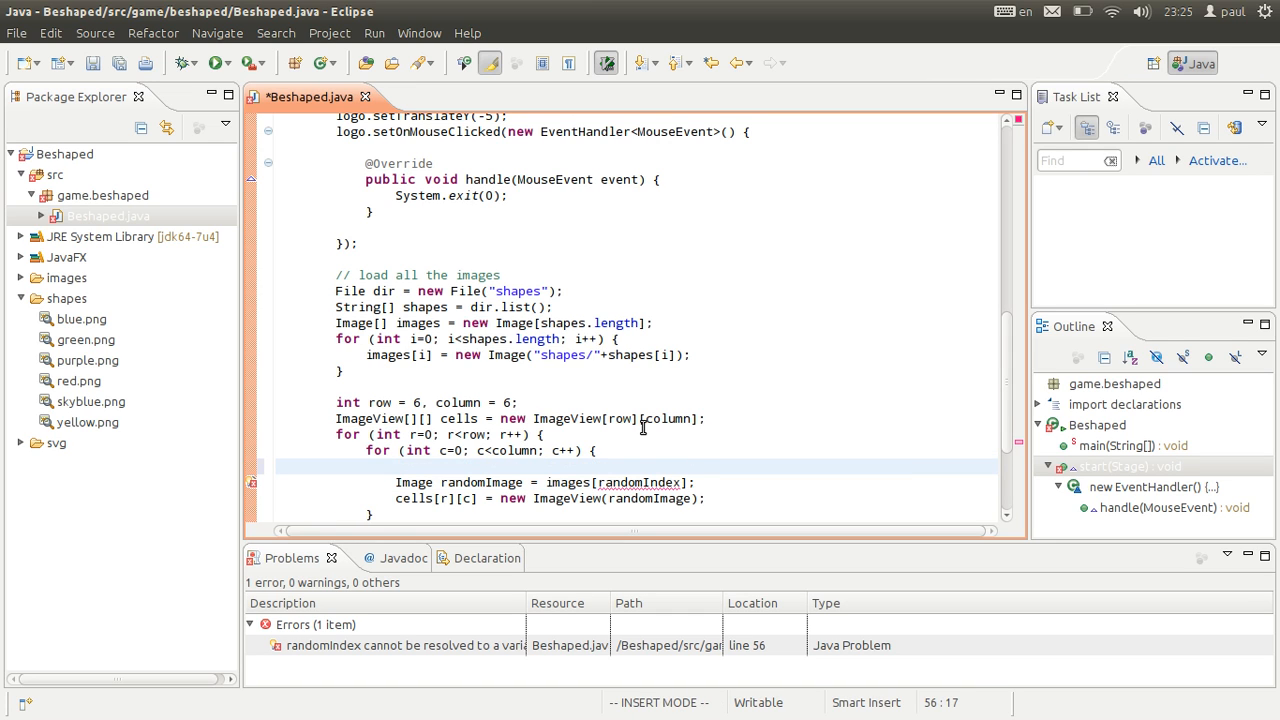
- Create a Random random = new Random() generator before the loops
{"action": "type", "text": "Rado"}
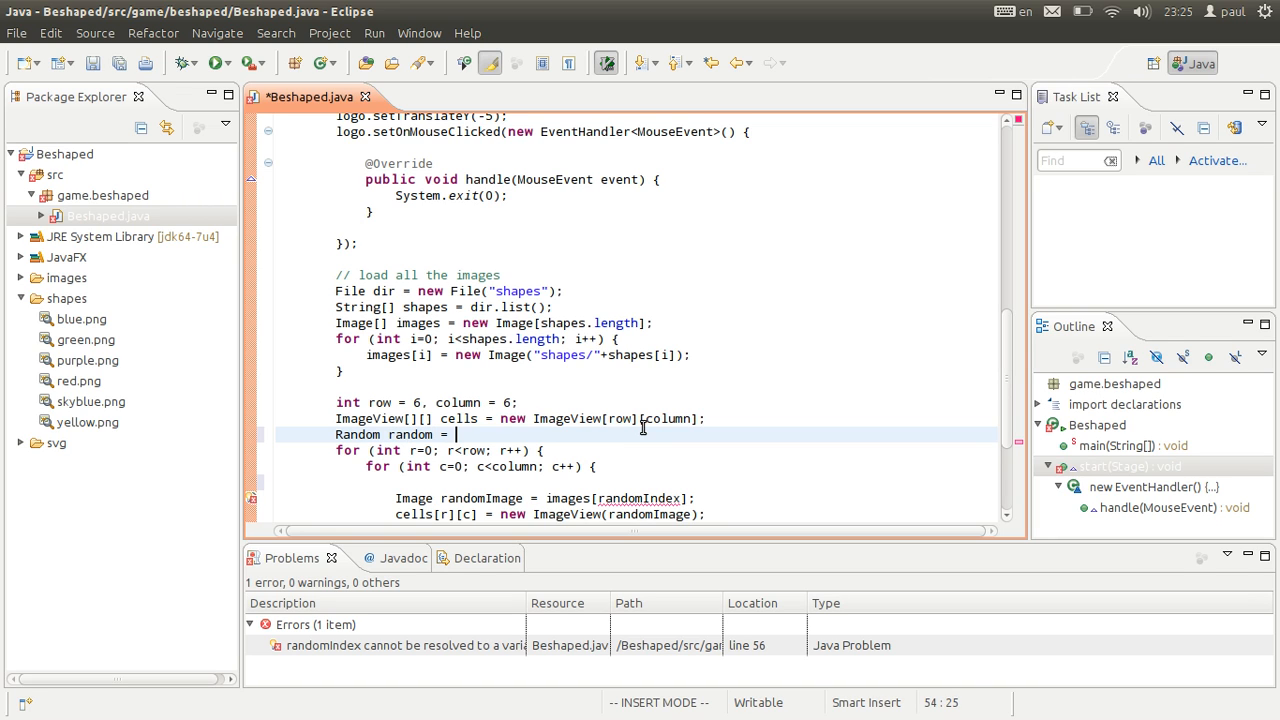
{"action": "type", "text": "Random();"}
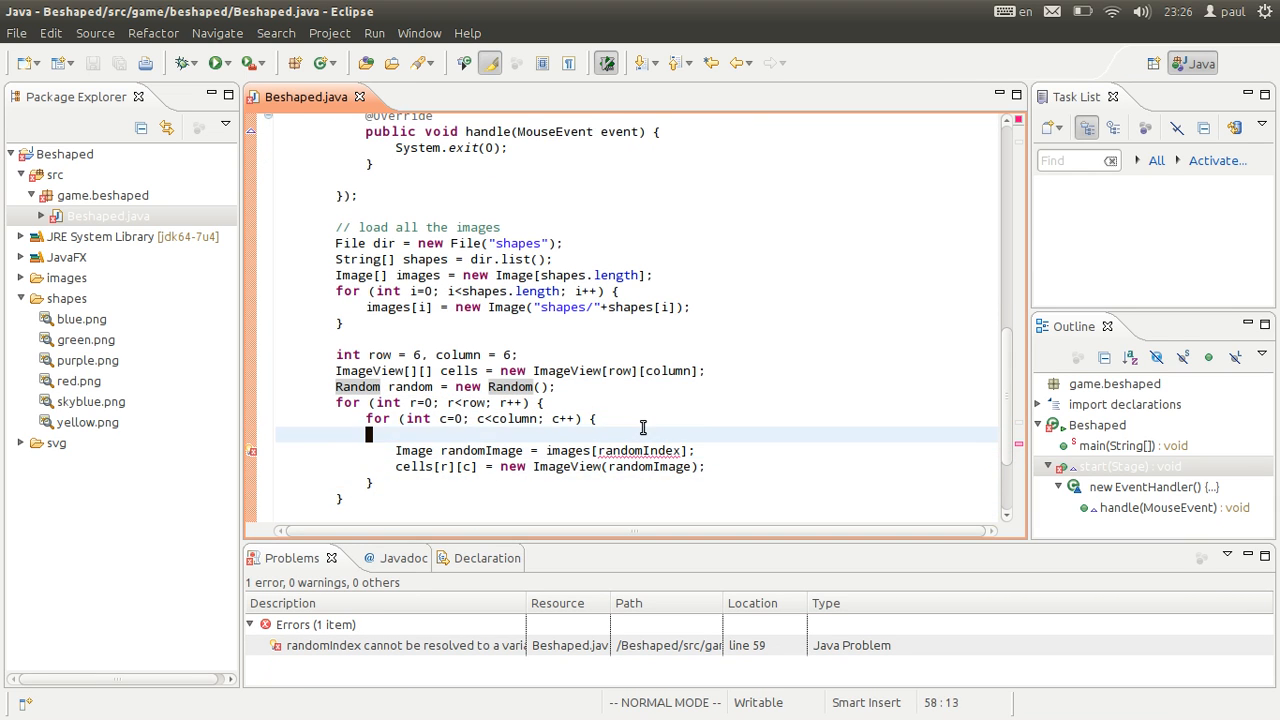
{"action": "type", "text": "r"}
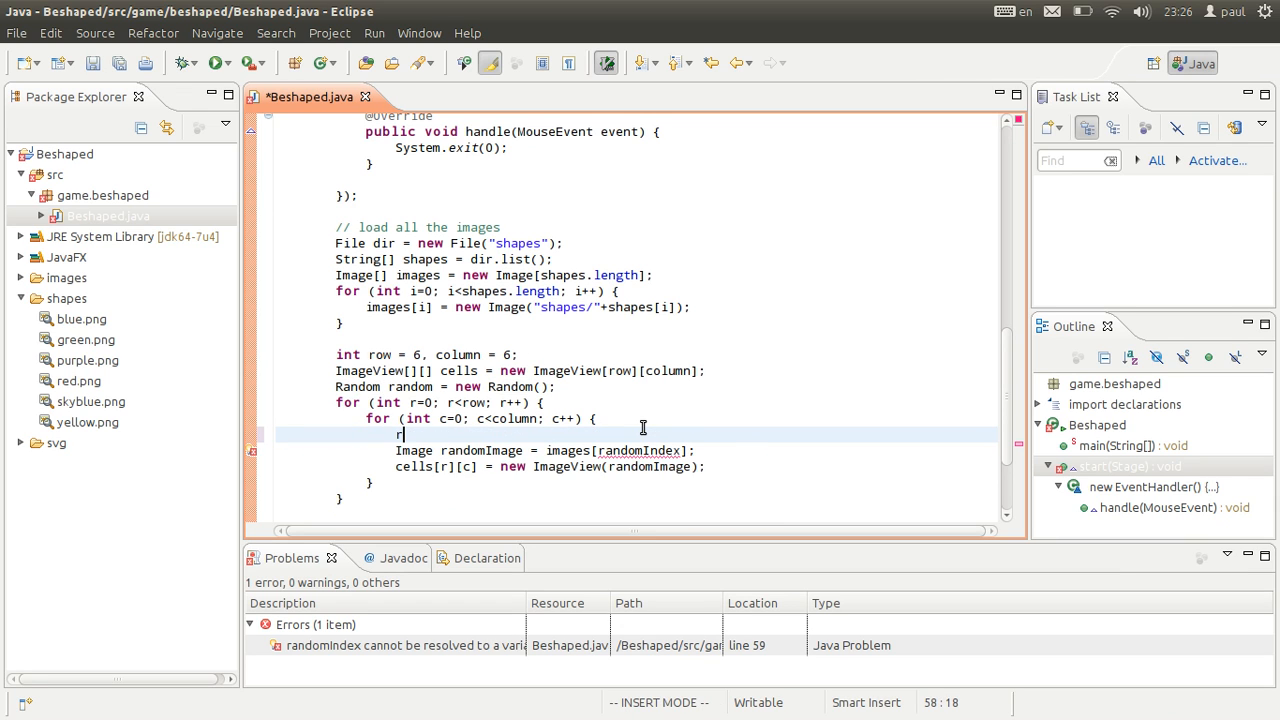
- Define int randomIndex = random.nextInt(images.length) inside the nested loop
{"action": "type", "text": "int"}
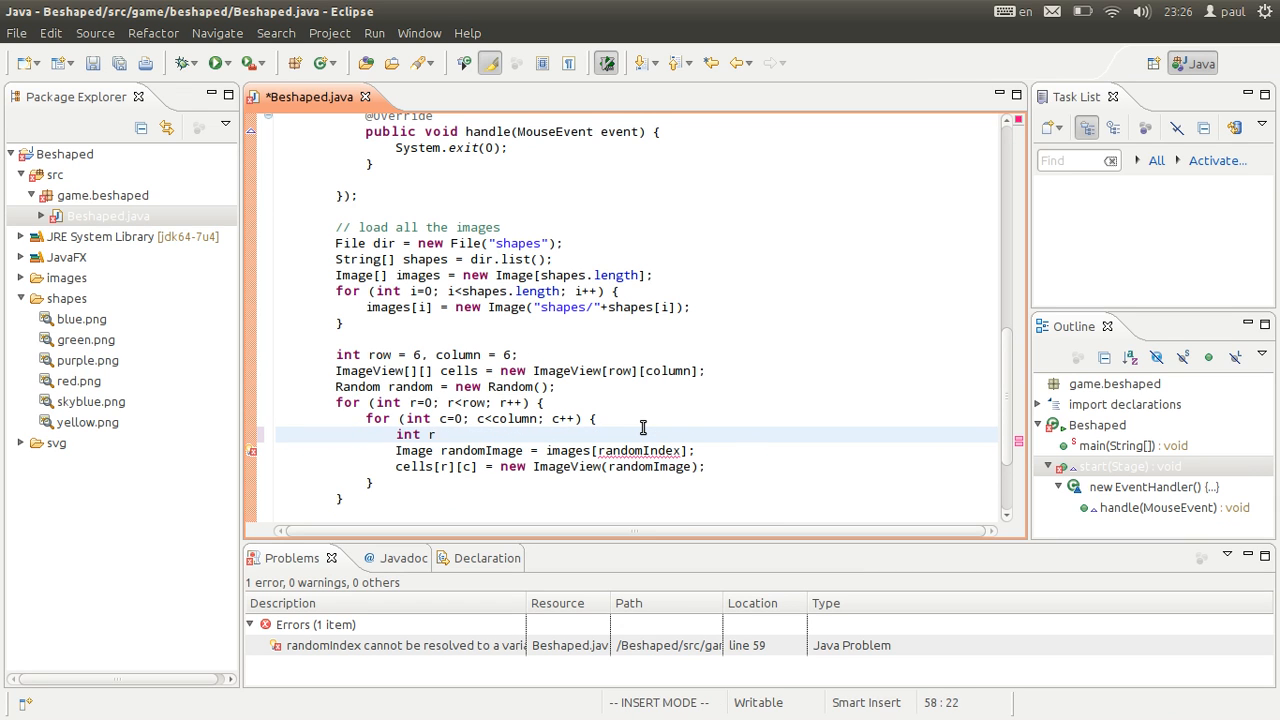
{"action": "type", "text": "randomIndex ="}
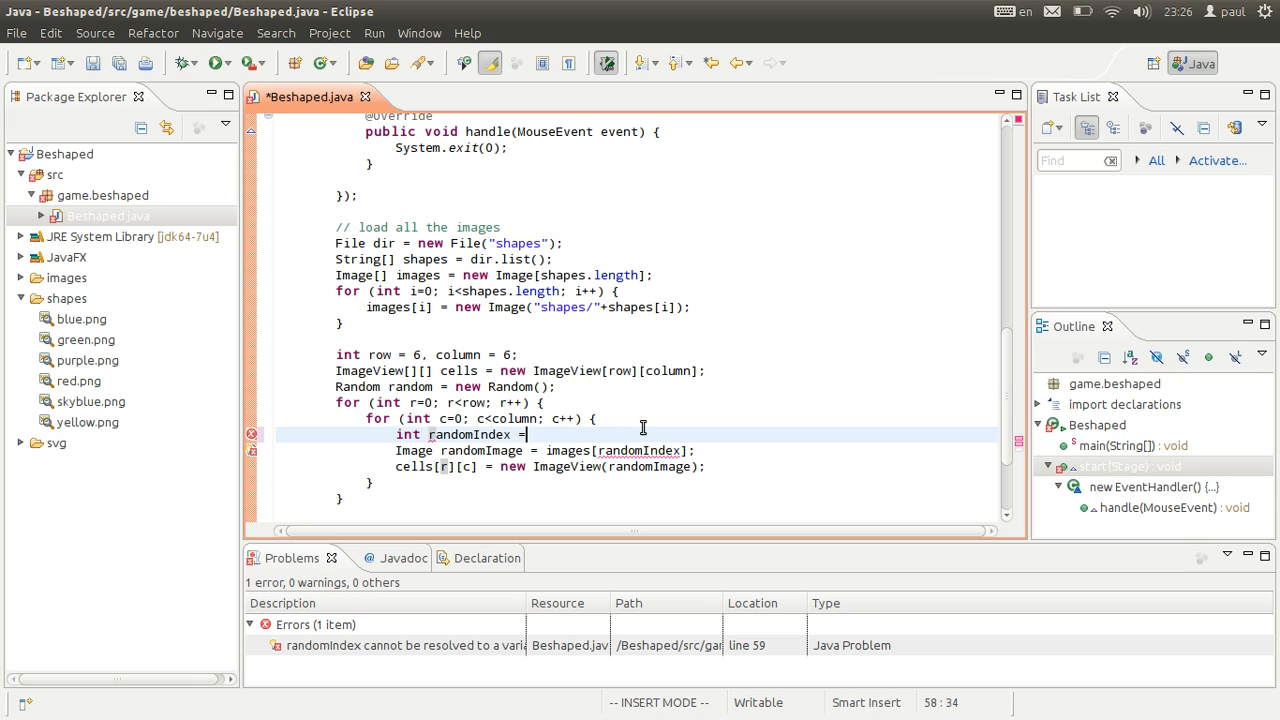
{"action": "type", "text": "random"}
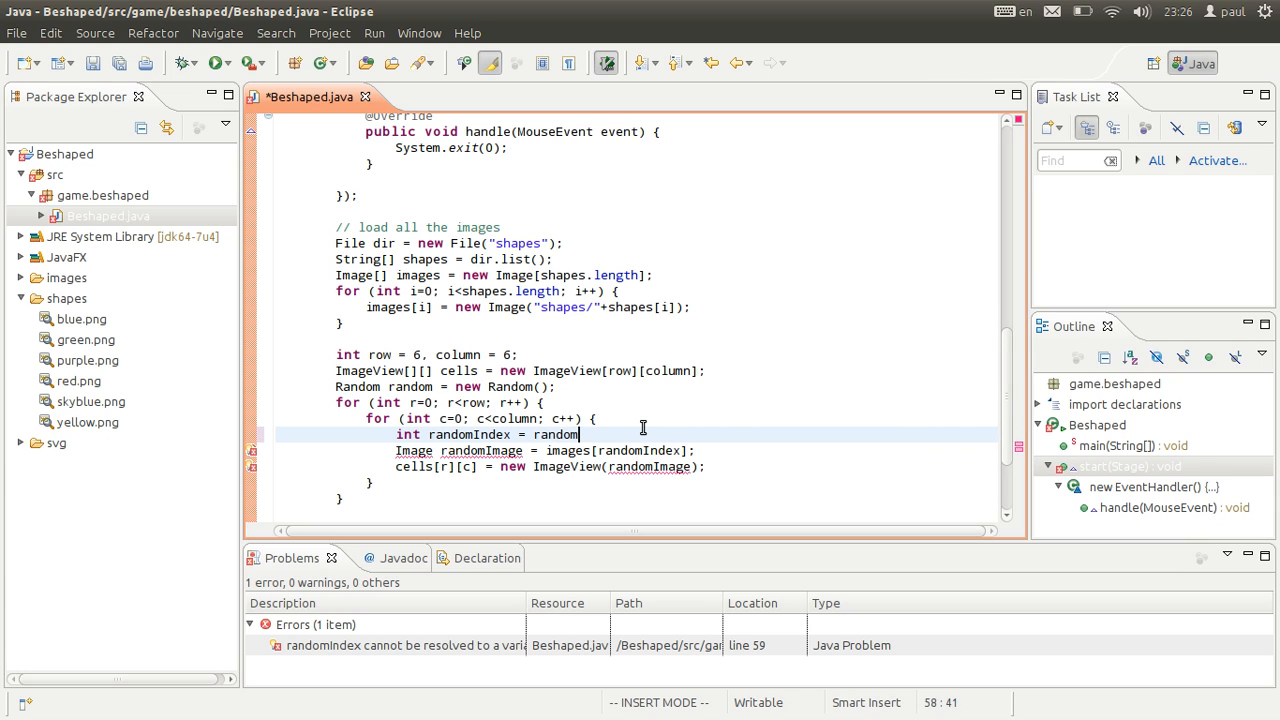
{"action": "type", "text": ".nextInt"}
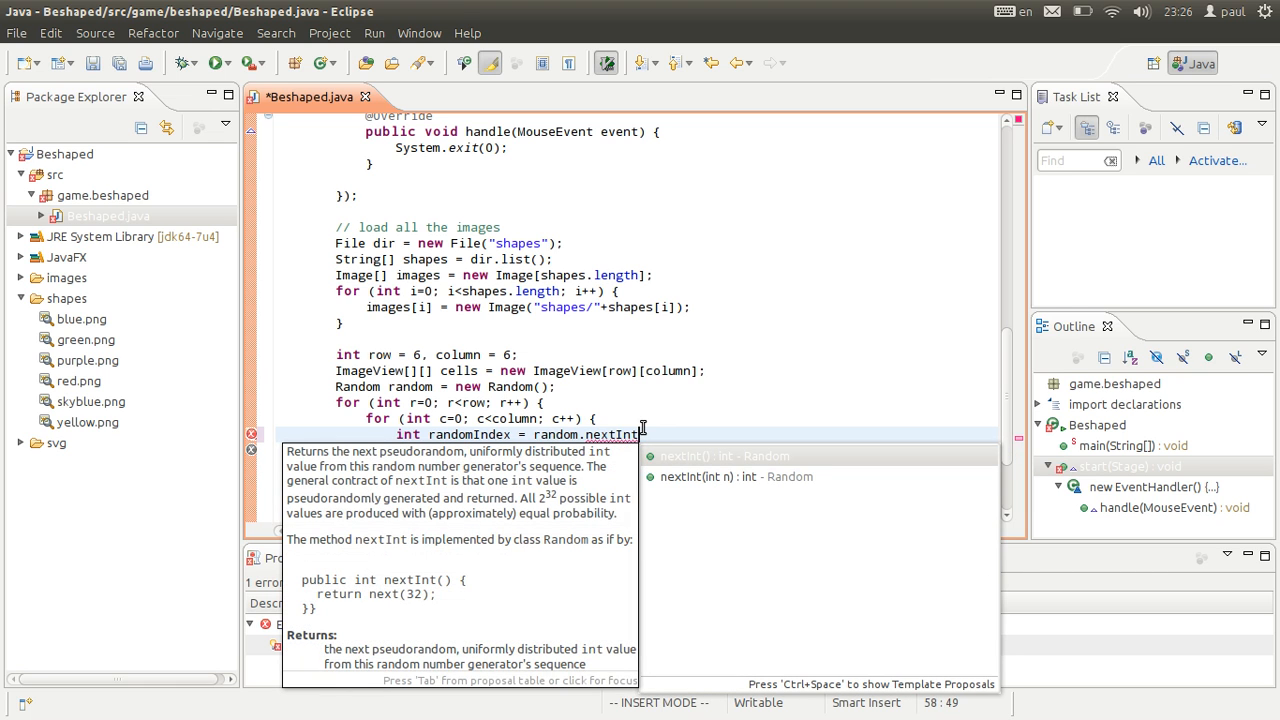
{"action": "mouse_move", "coordinate": [708, 488]}
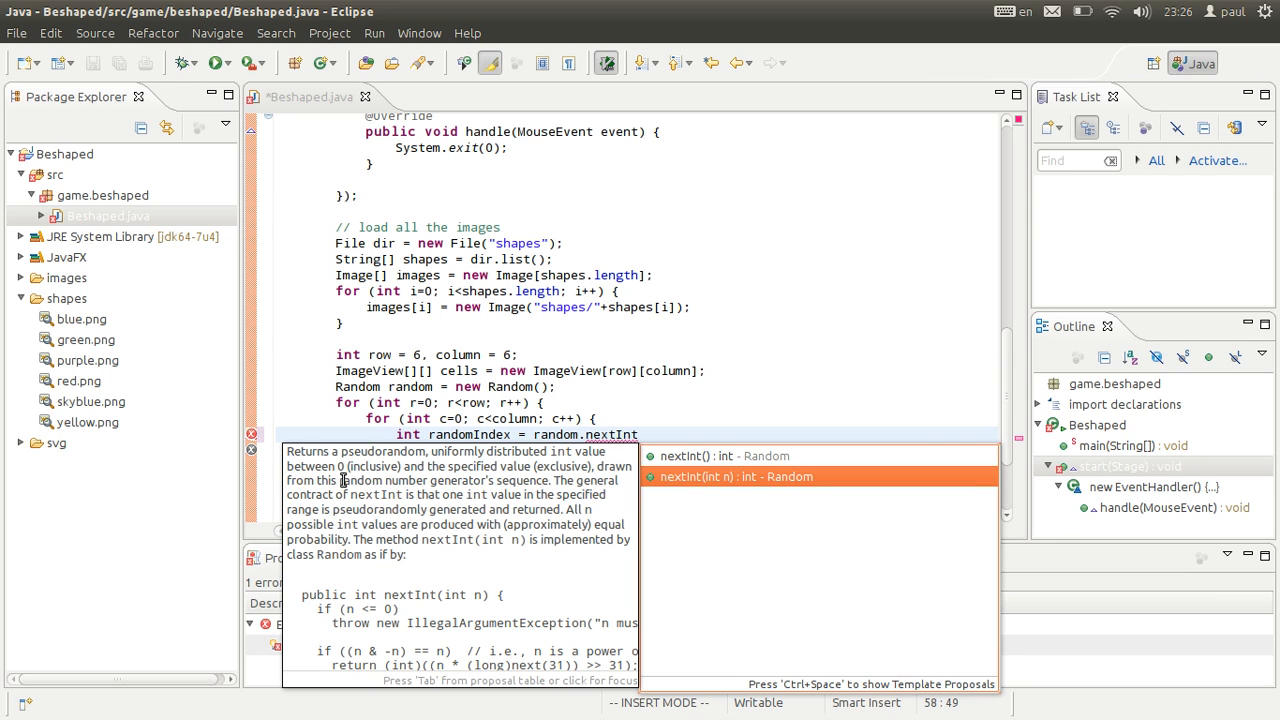
{"action": "mouse_move", "coordinate": [517, 542]}
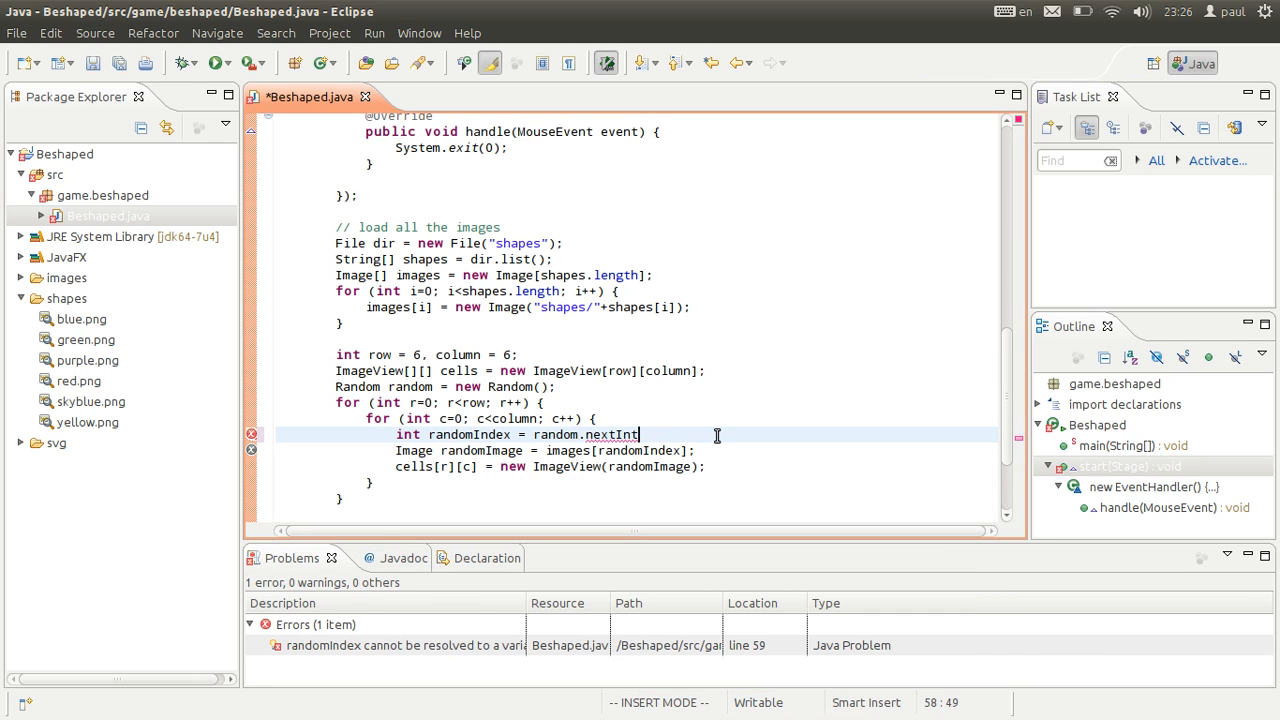
{"action": "type", "text": "()"}
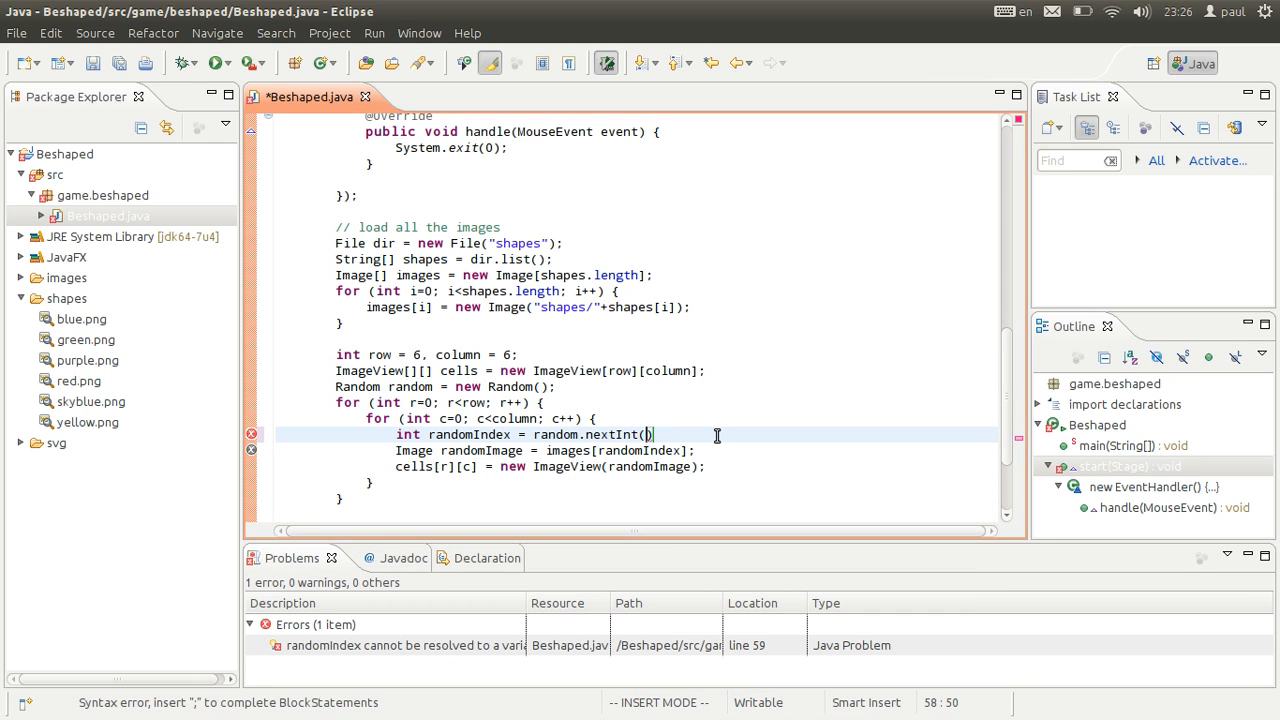
{"action": "type", "text": "images.length"}
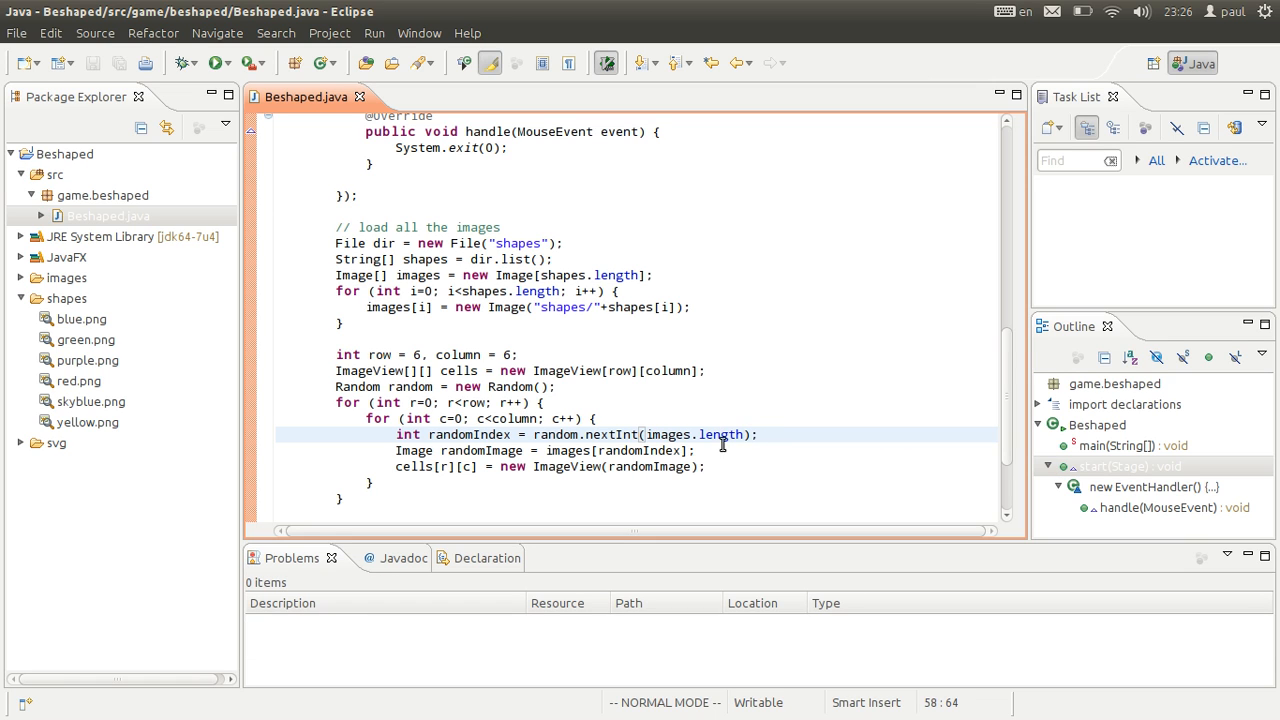
- Add cells[r][c] to root.getChildren() inside the inner loop
{"action": "scroll", "scroll_direction": "down", "scroll_amount": 3}
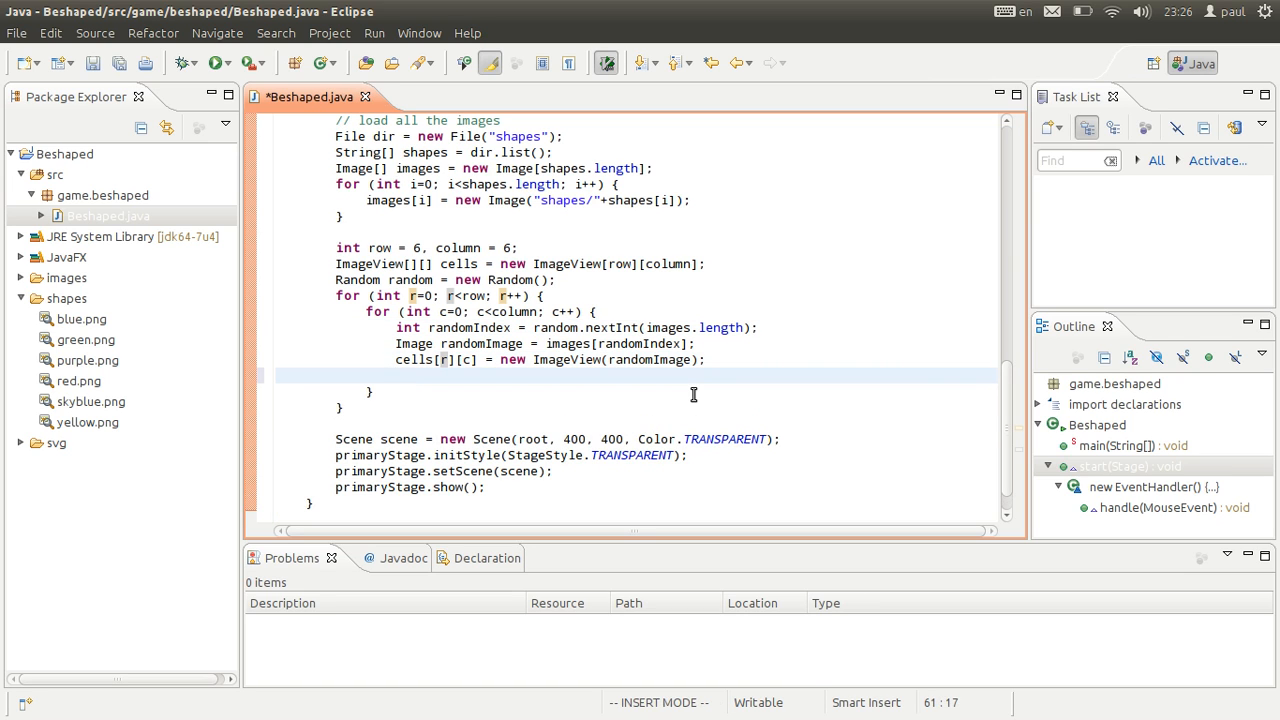
{"action": "type", "text": "root.getChildren()."}
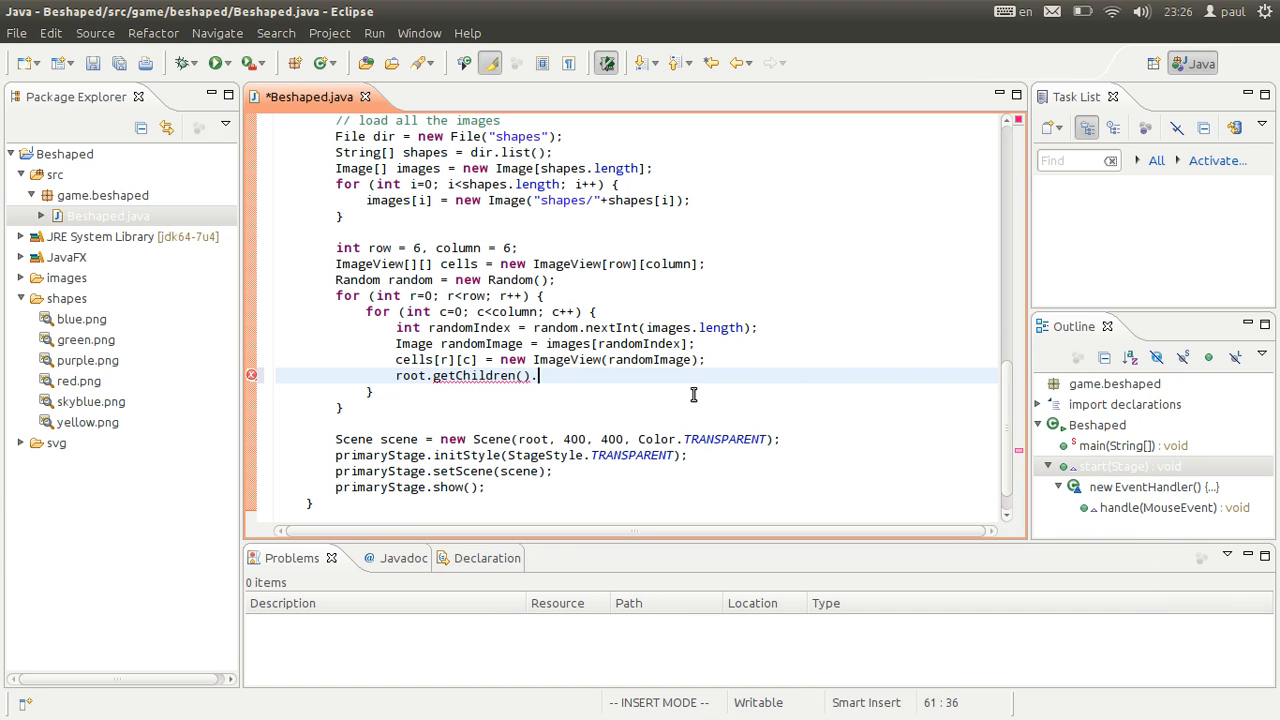
{"action": "type", "text": "add(cells"}
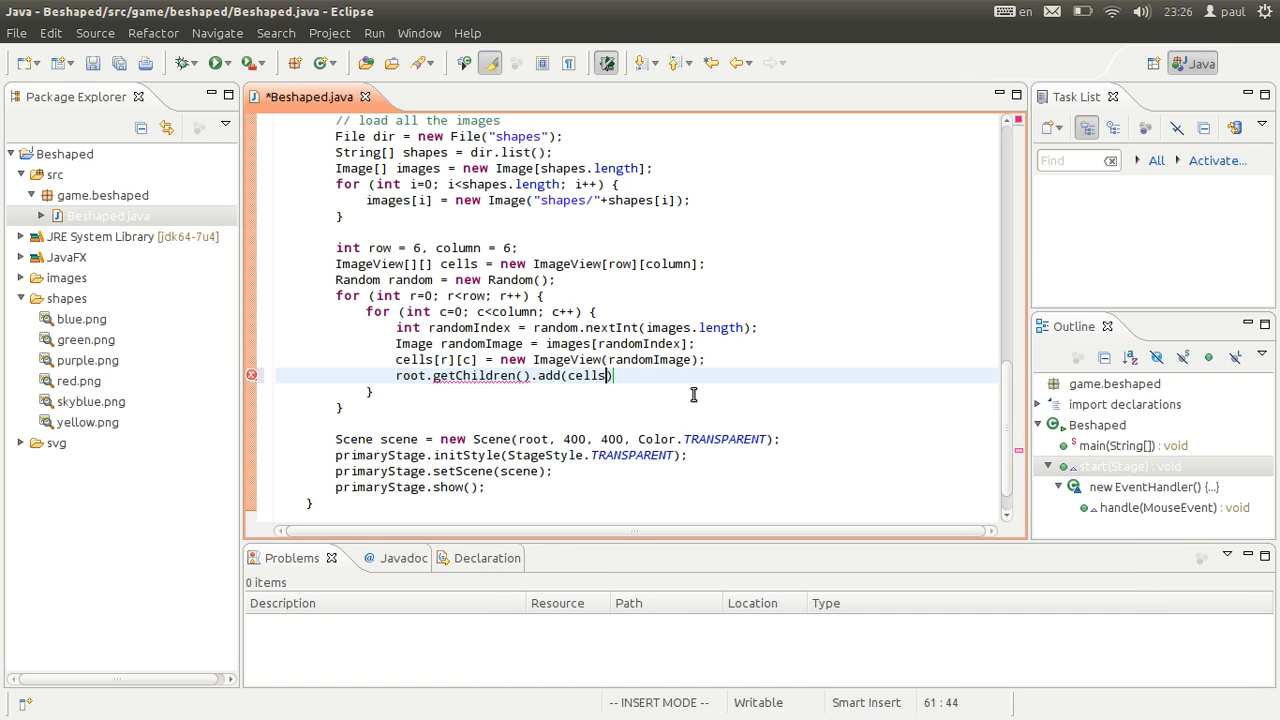
{"action": "type", "text": "[r][c])"}
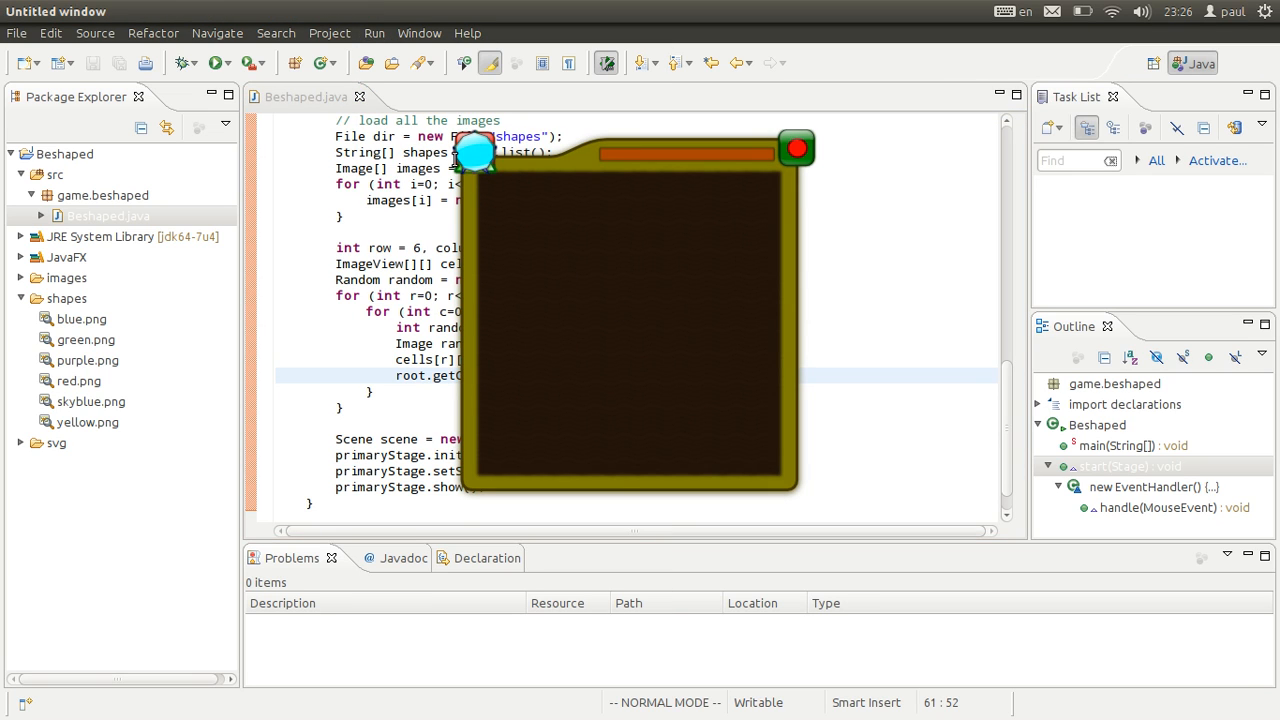
{"action": "mouse_move", "coordinate": [490, 195]}
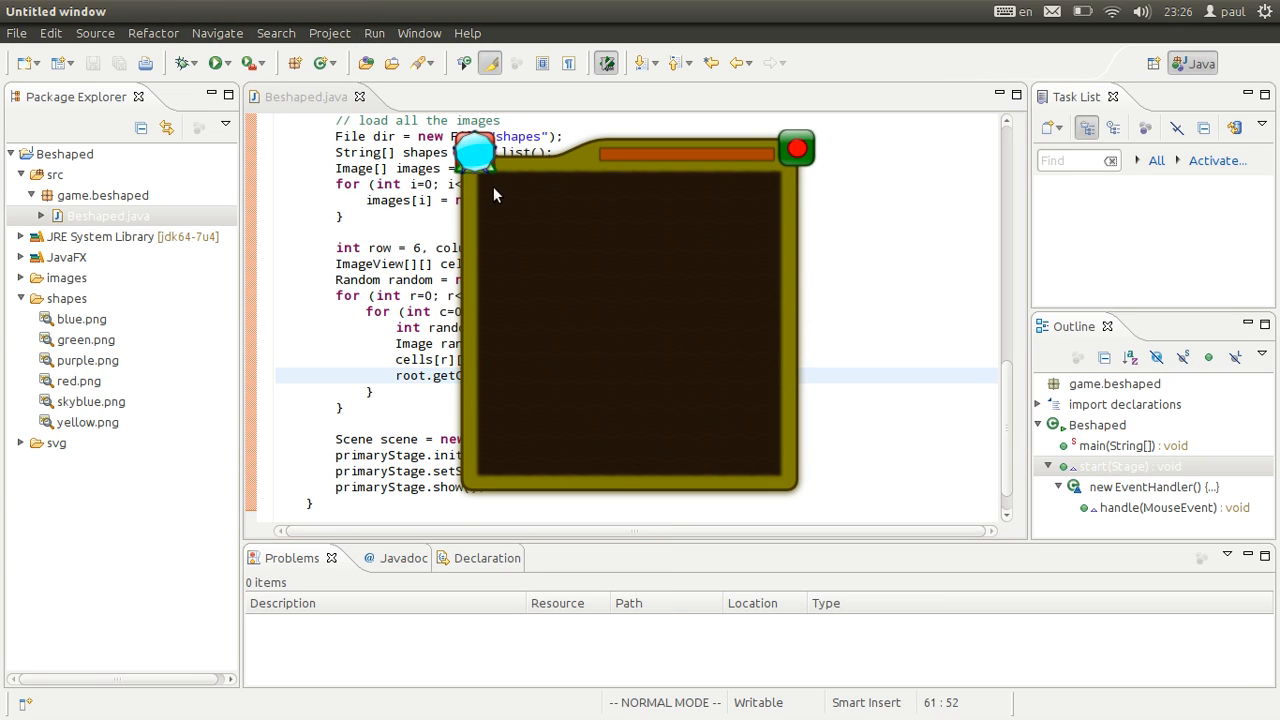
{"action": "mouse_move", "coordinate": [621, 266]}
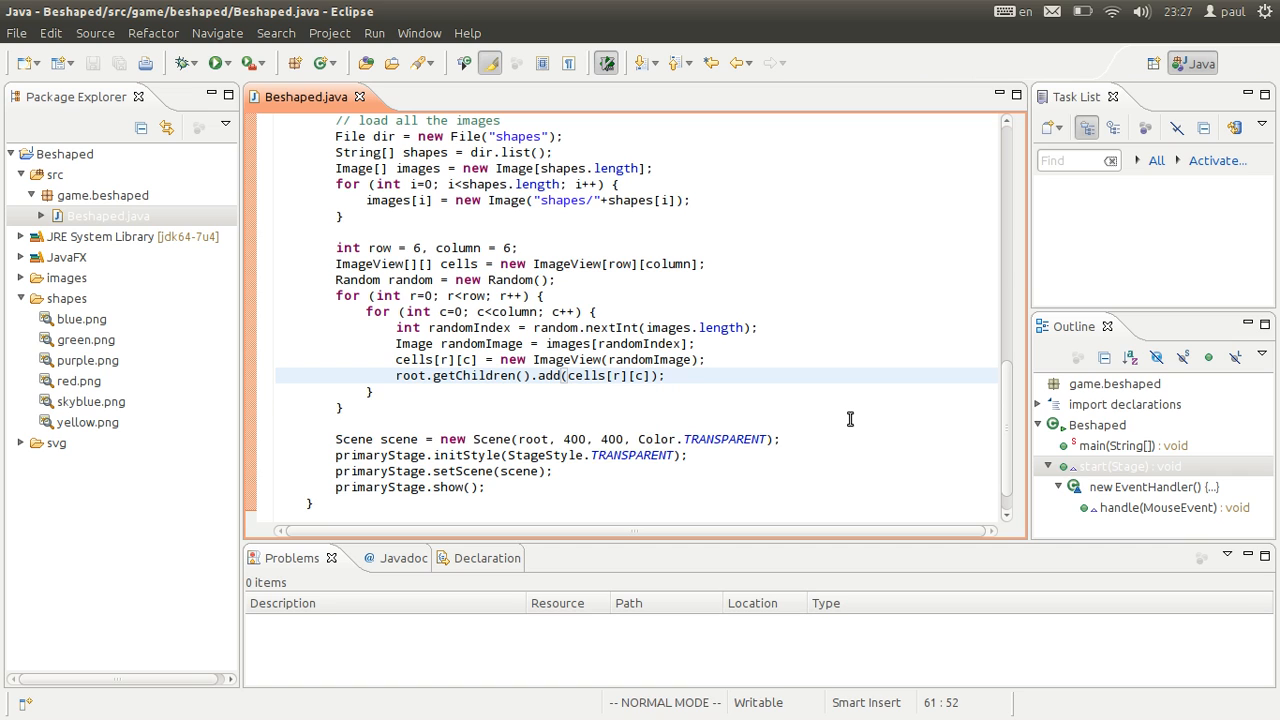
- Add 50-pixel setTranslateX and setTranslateY offsets to each cell and run the game
{"action": "type", "text": "cells[r][c"}
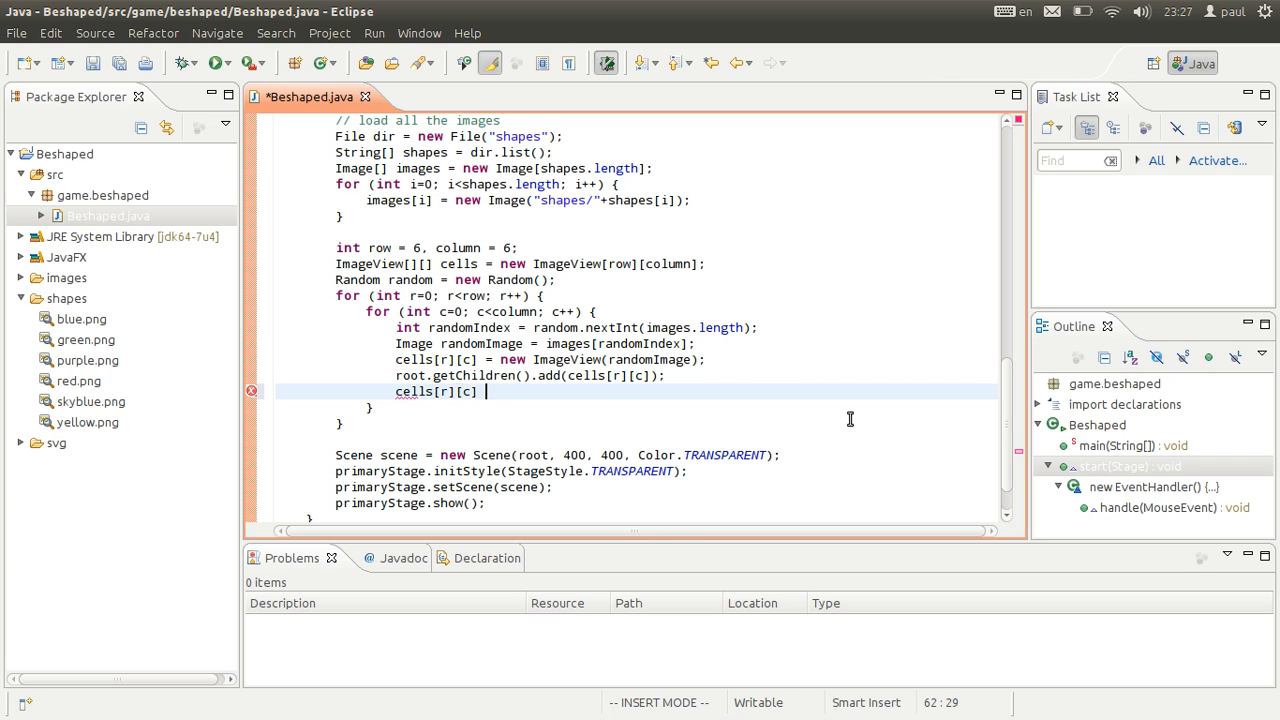
{"action": "type", "text": ".setTr"}
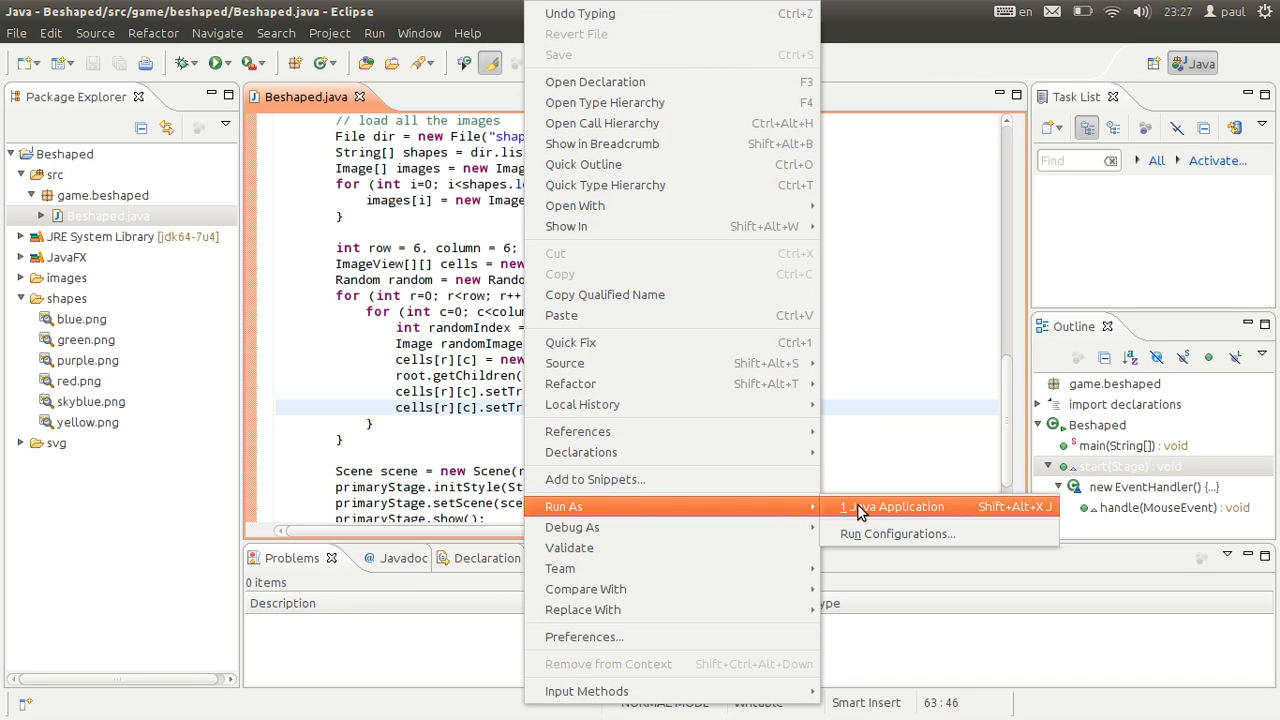
{"action": "left_click", "coordinate": [898, 506]}
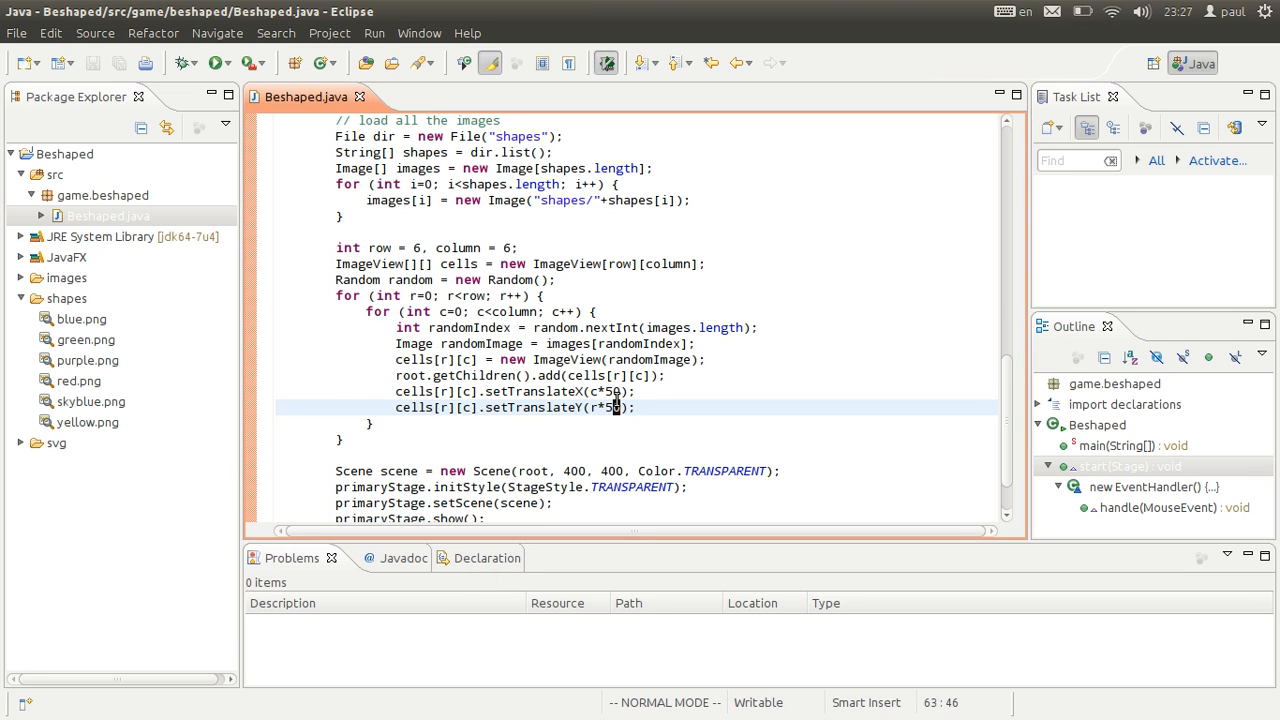
- Change the horizontal offset to c*50+40 and relaunch to view the 6x6 shape grid
{"action": "left_click", "coordinate": [793, 391]}
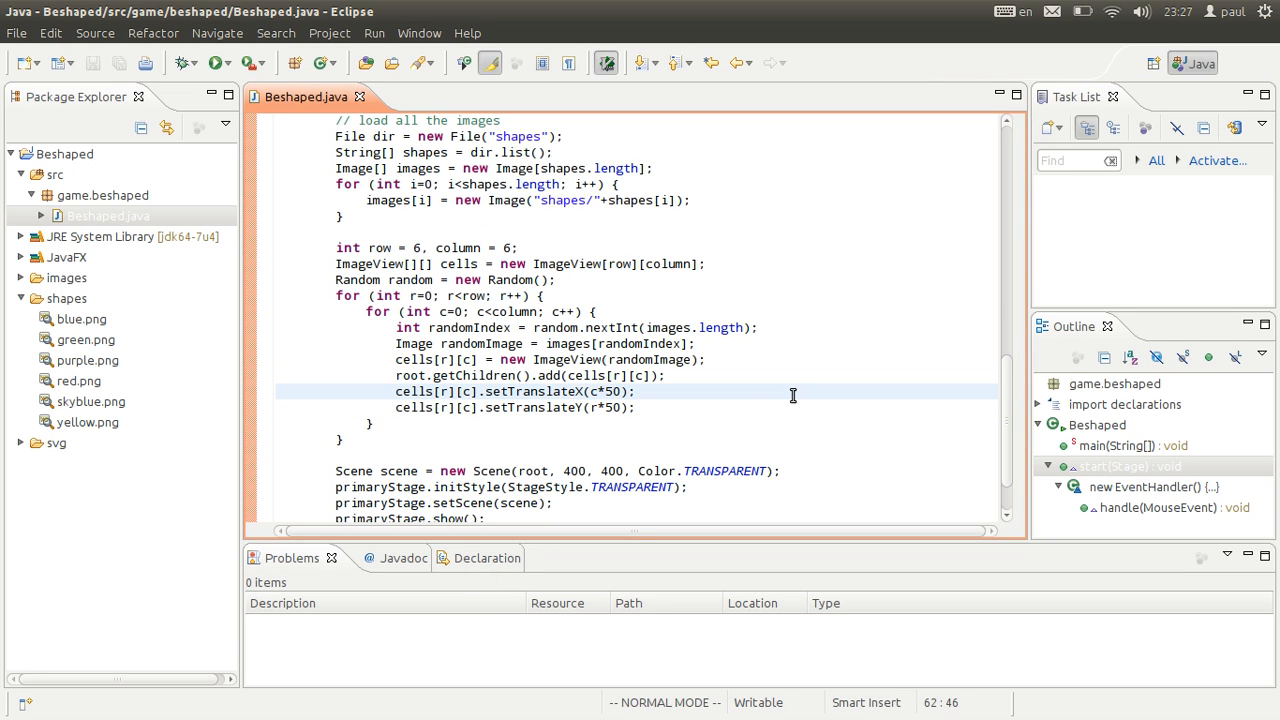
{"action": "type", "text": "+"}
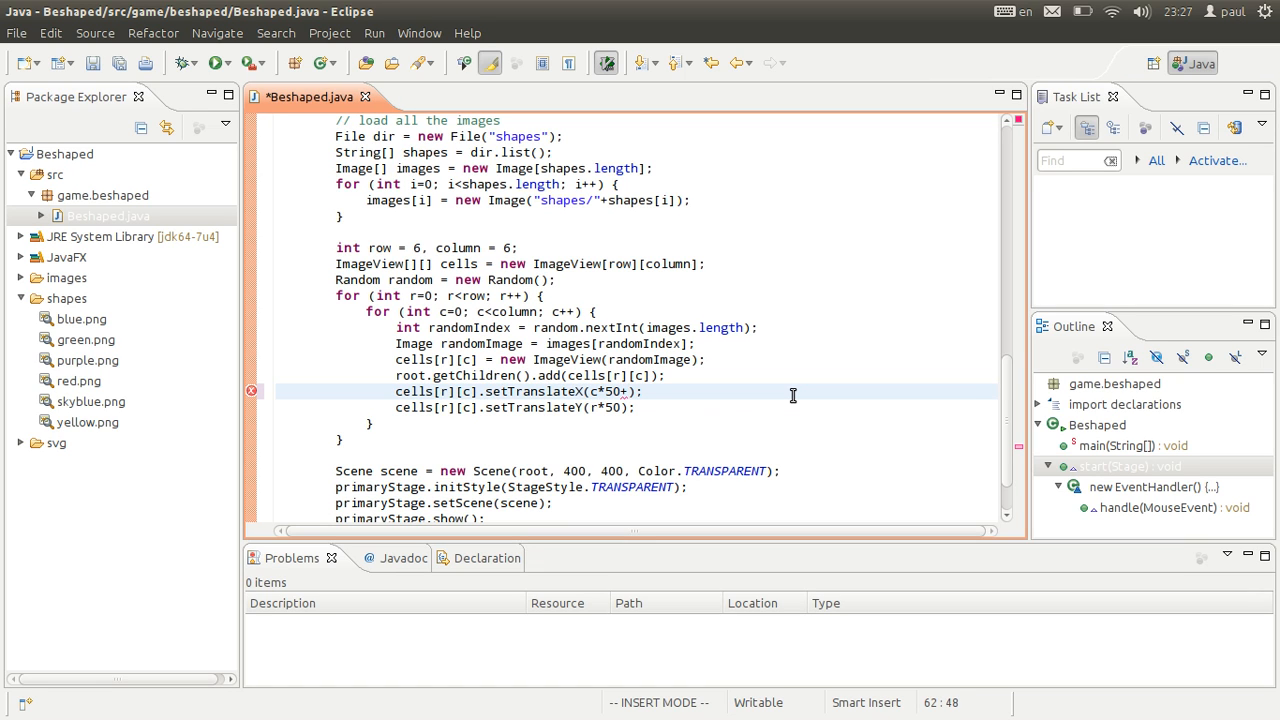
{"action": "type", "text": "40"}
{"action": "left_click", "coordinate": [637, 407]}
{"action": "type", "text": "+40"}
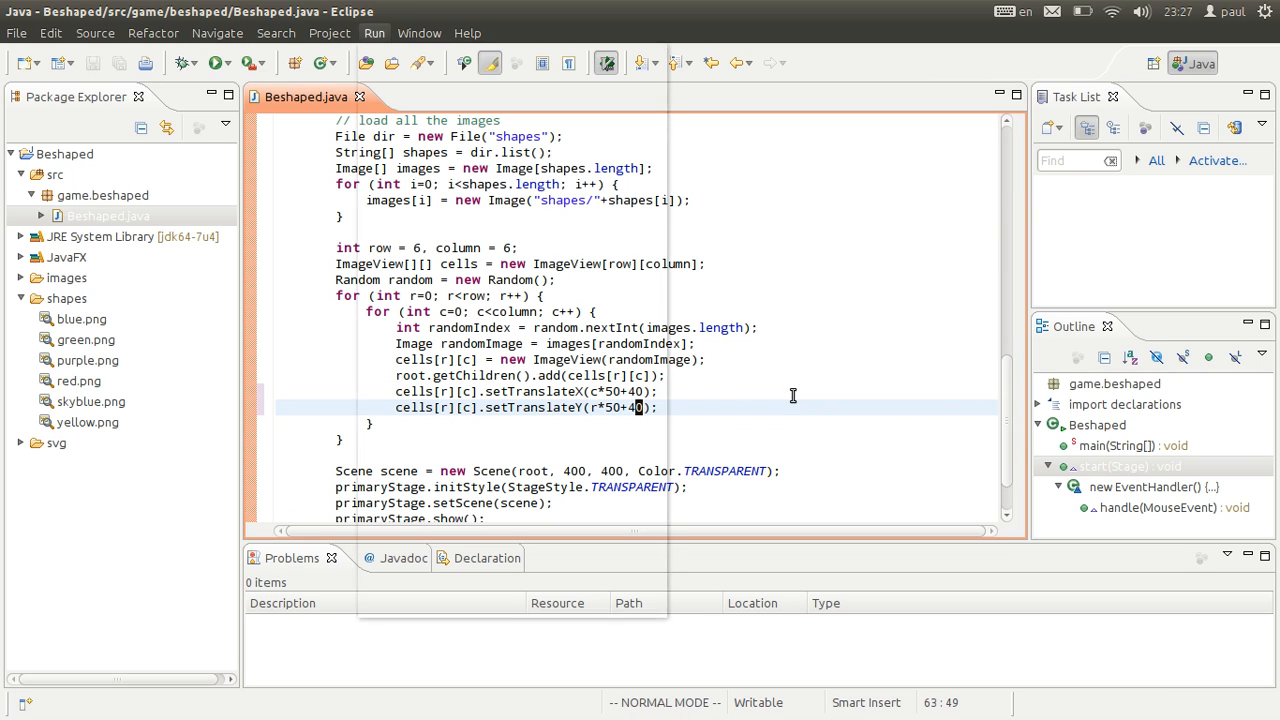
{"action": "left_click", "coordinate": [216, 63]}
{"action": "type", "text": "5"}
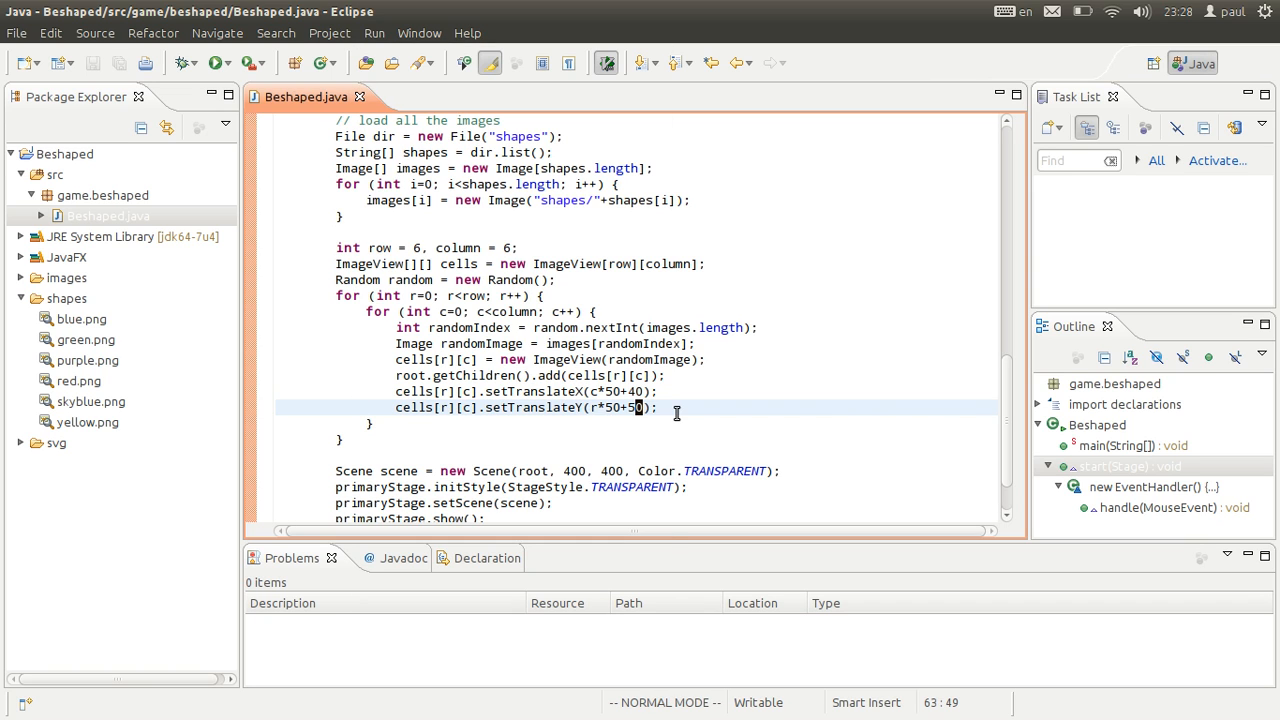
{"action": "left_click", "coordinate": [216, 63]}
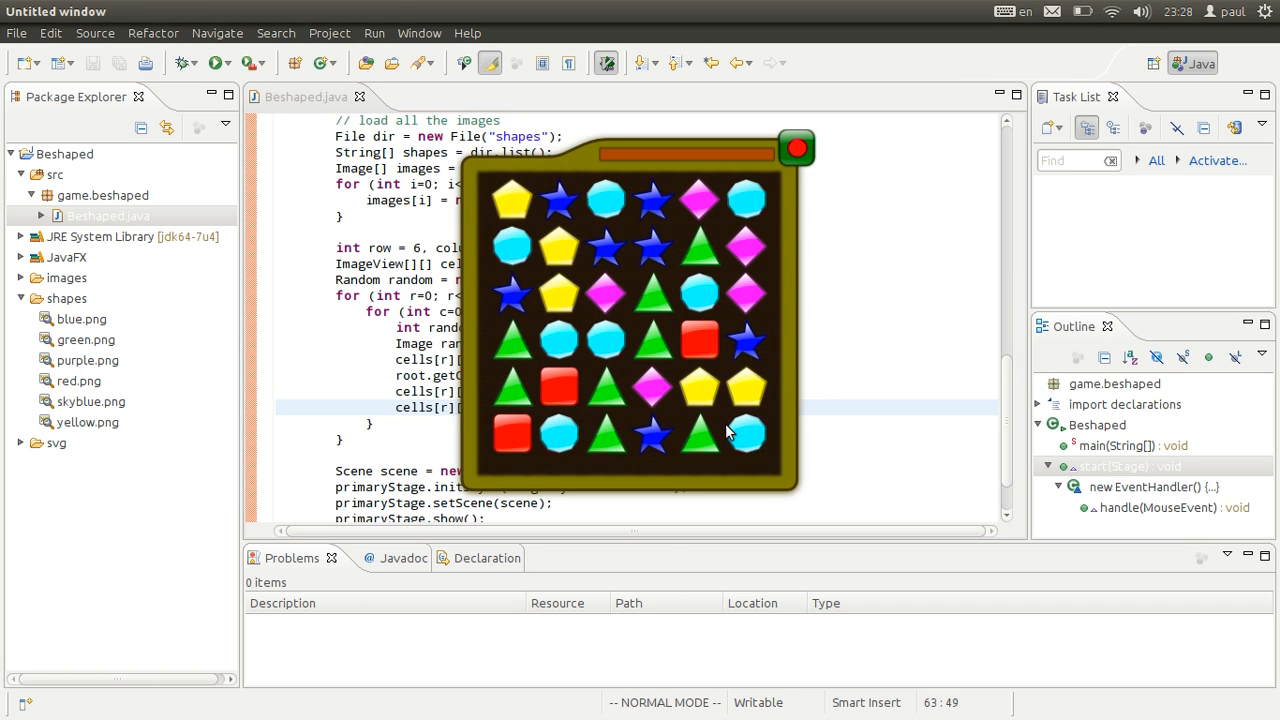